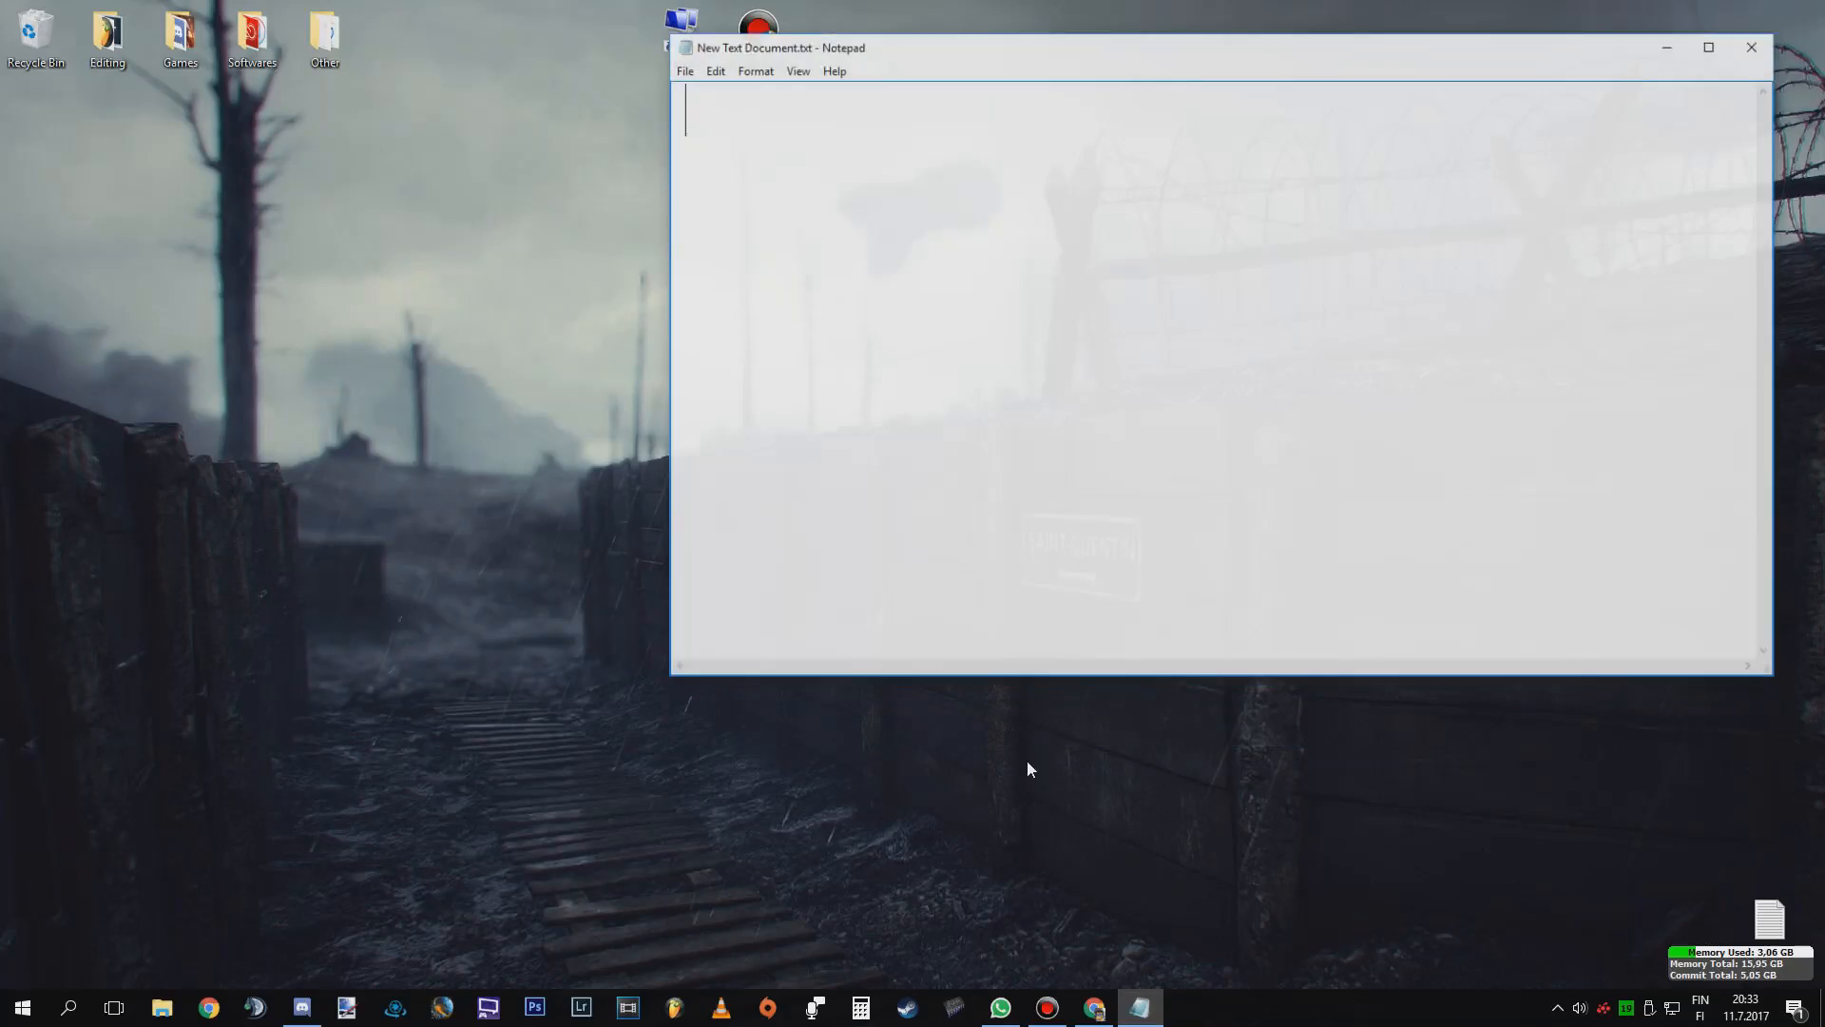
Step: Write 'Hello guys' in the text document, erase it, and close Notepad
type("Hello")
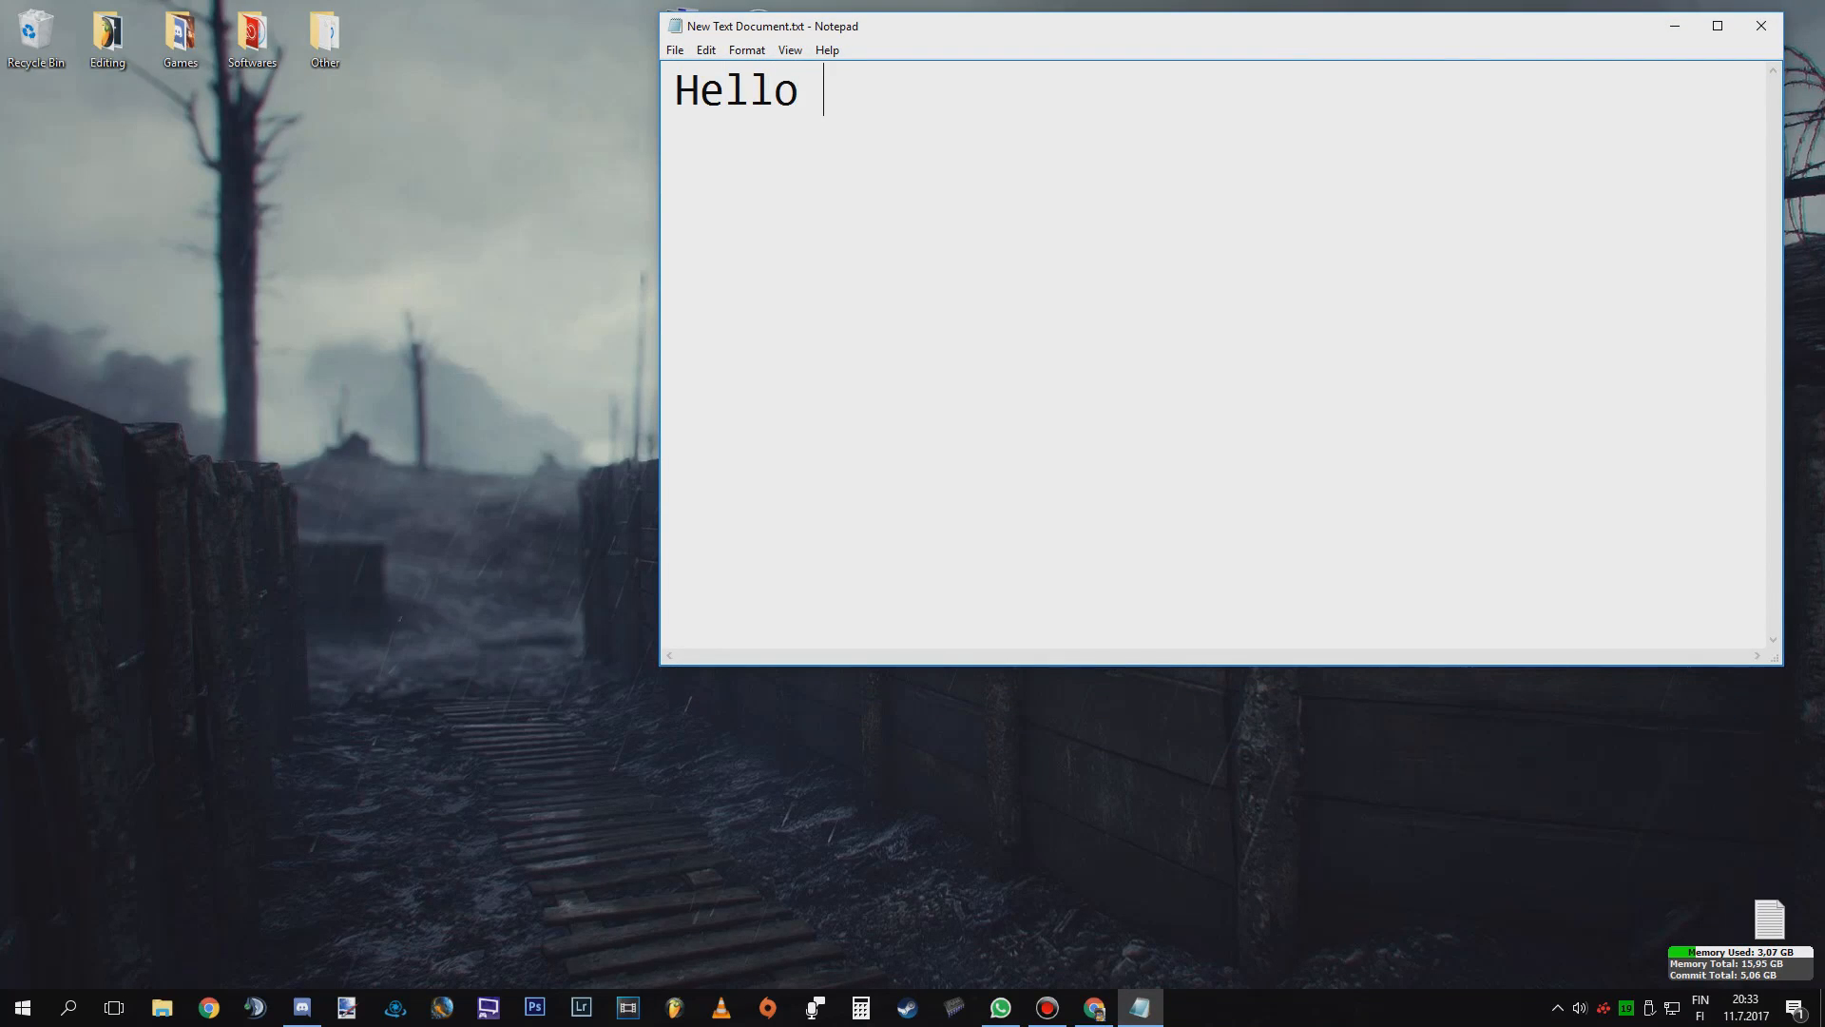
type("guys")
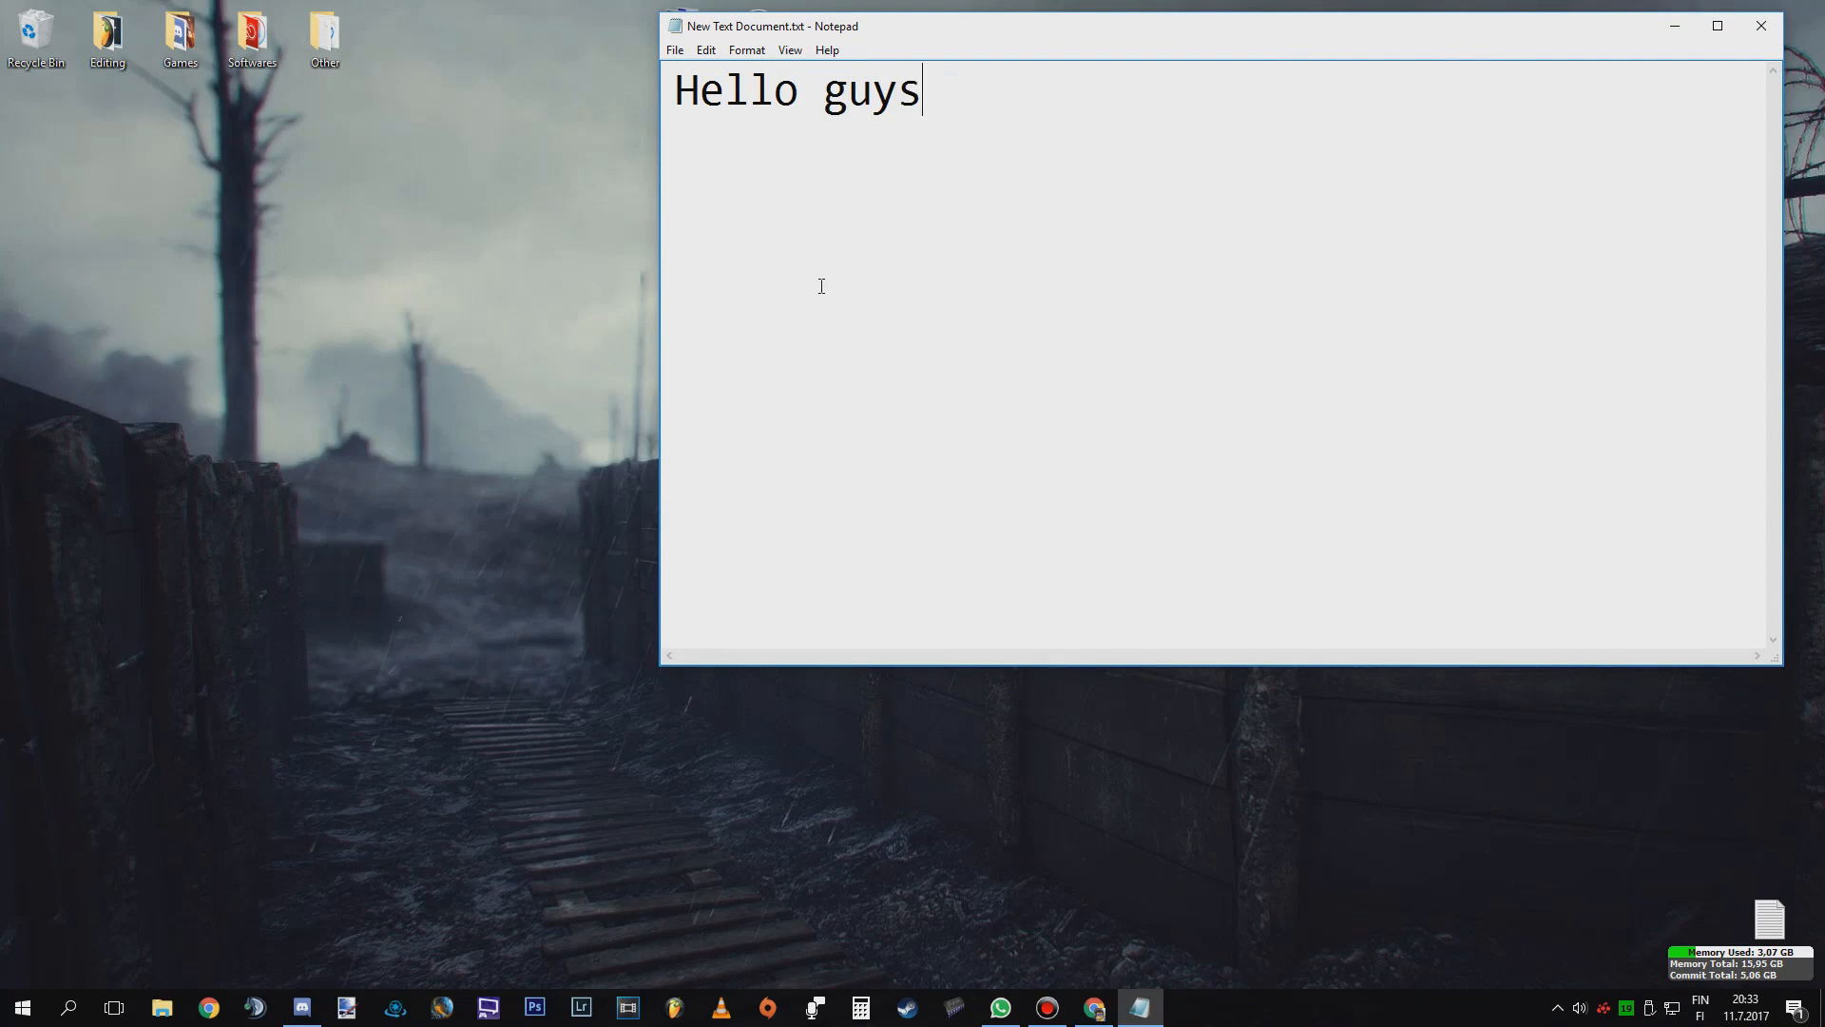
key("ctrl+a")
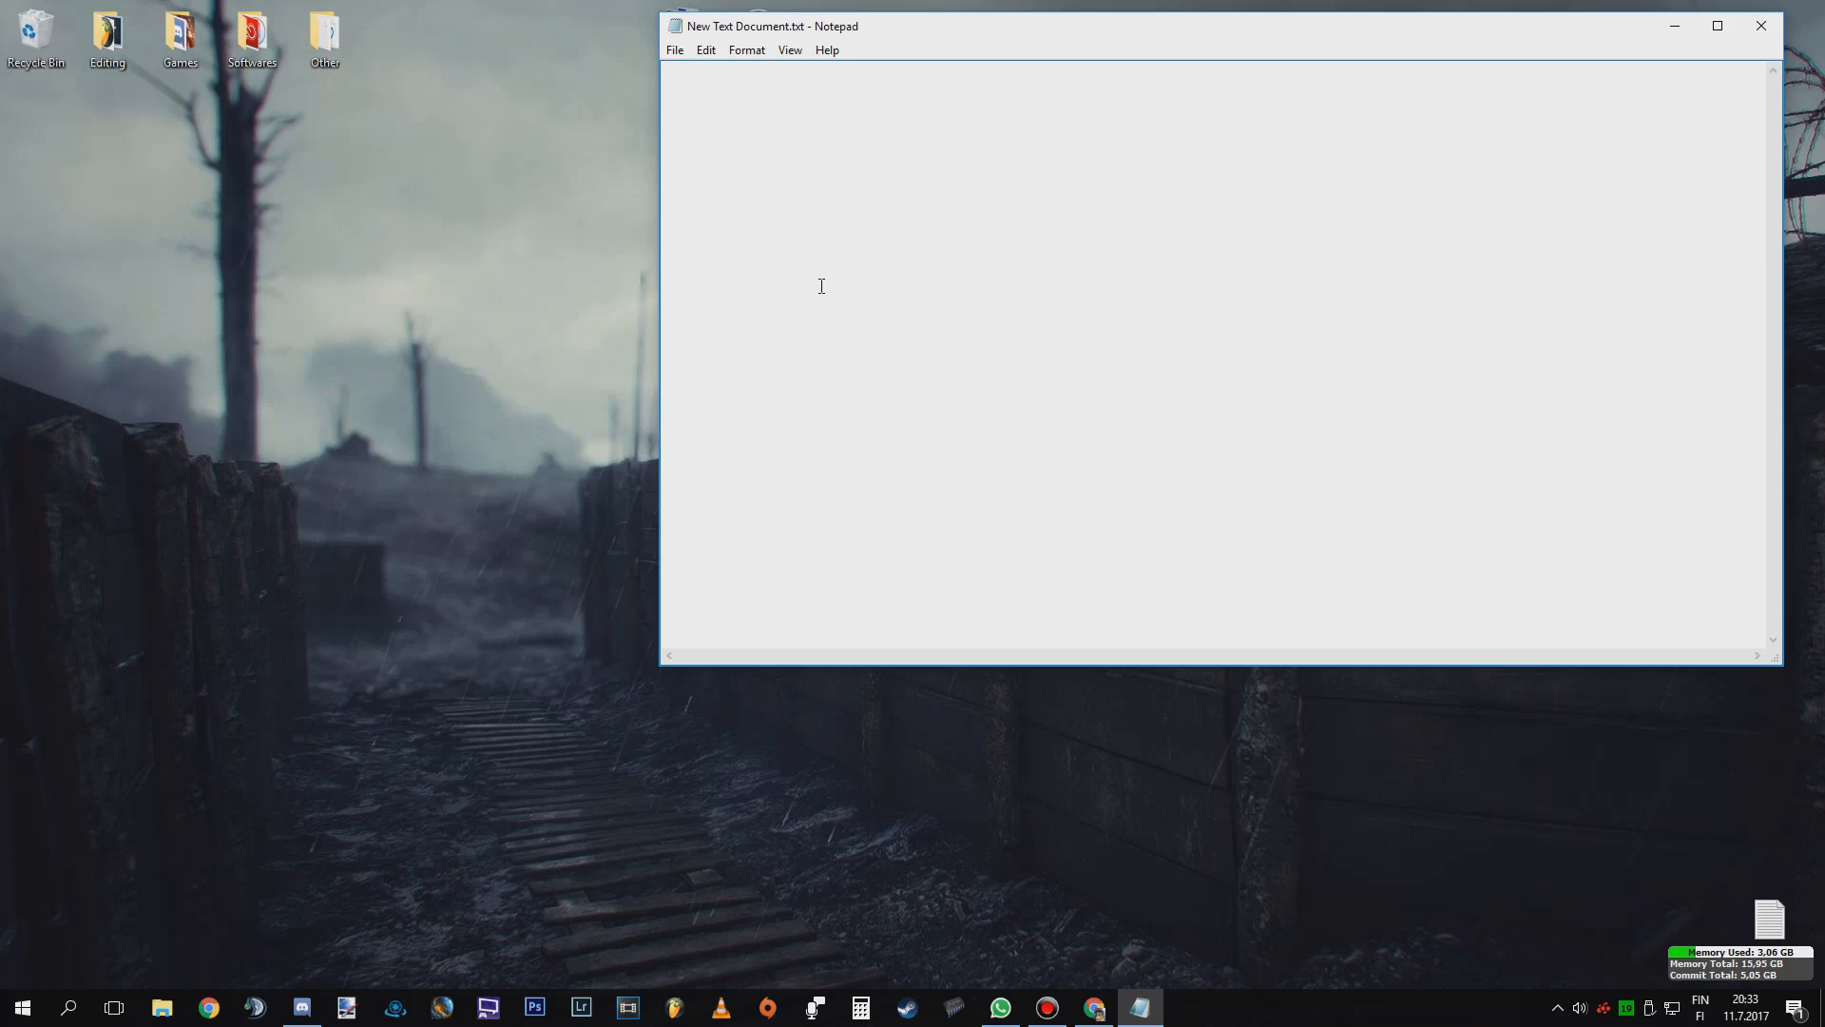
type("Inthi")
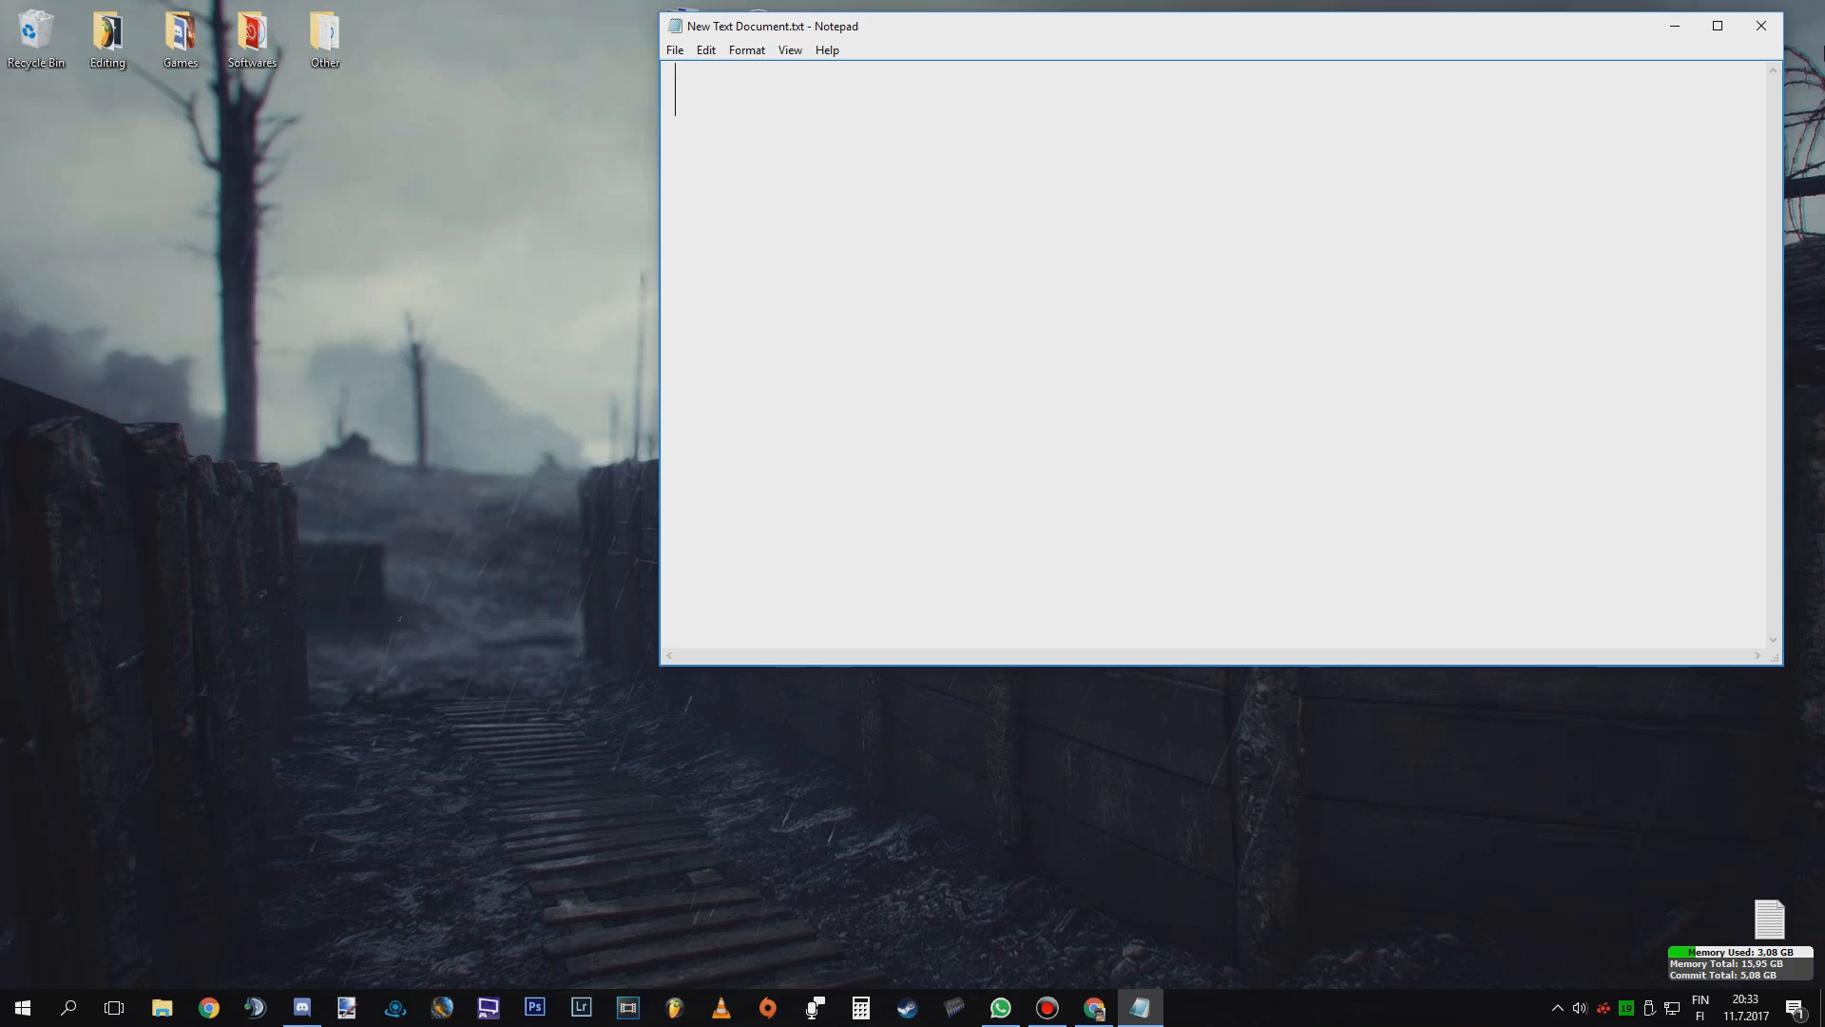
mouse_move(1761, 26)
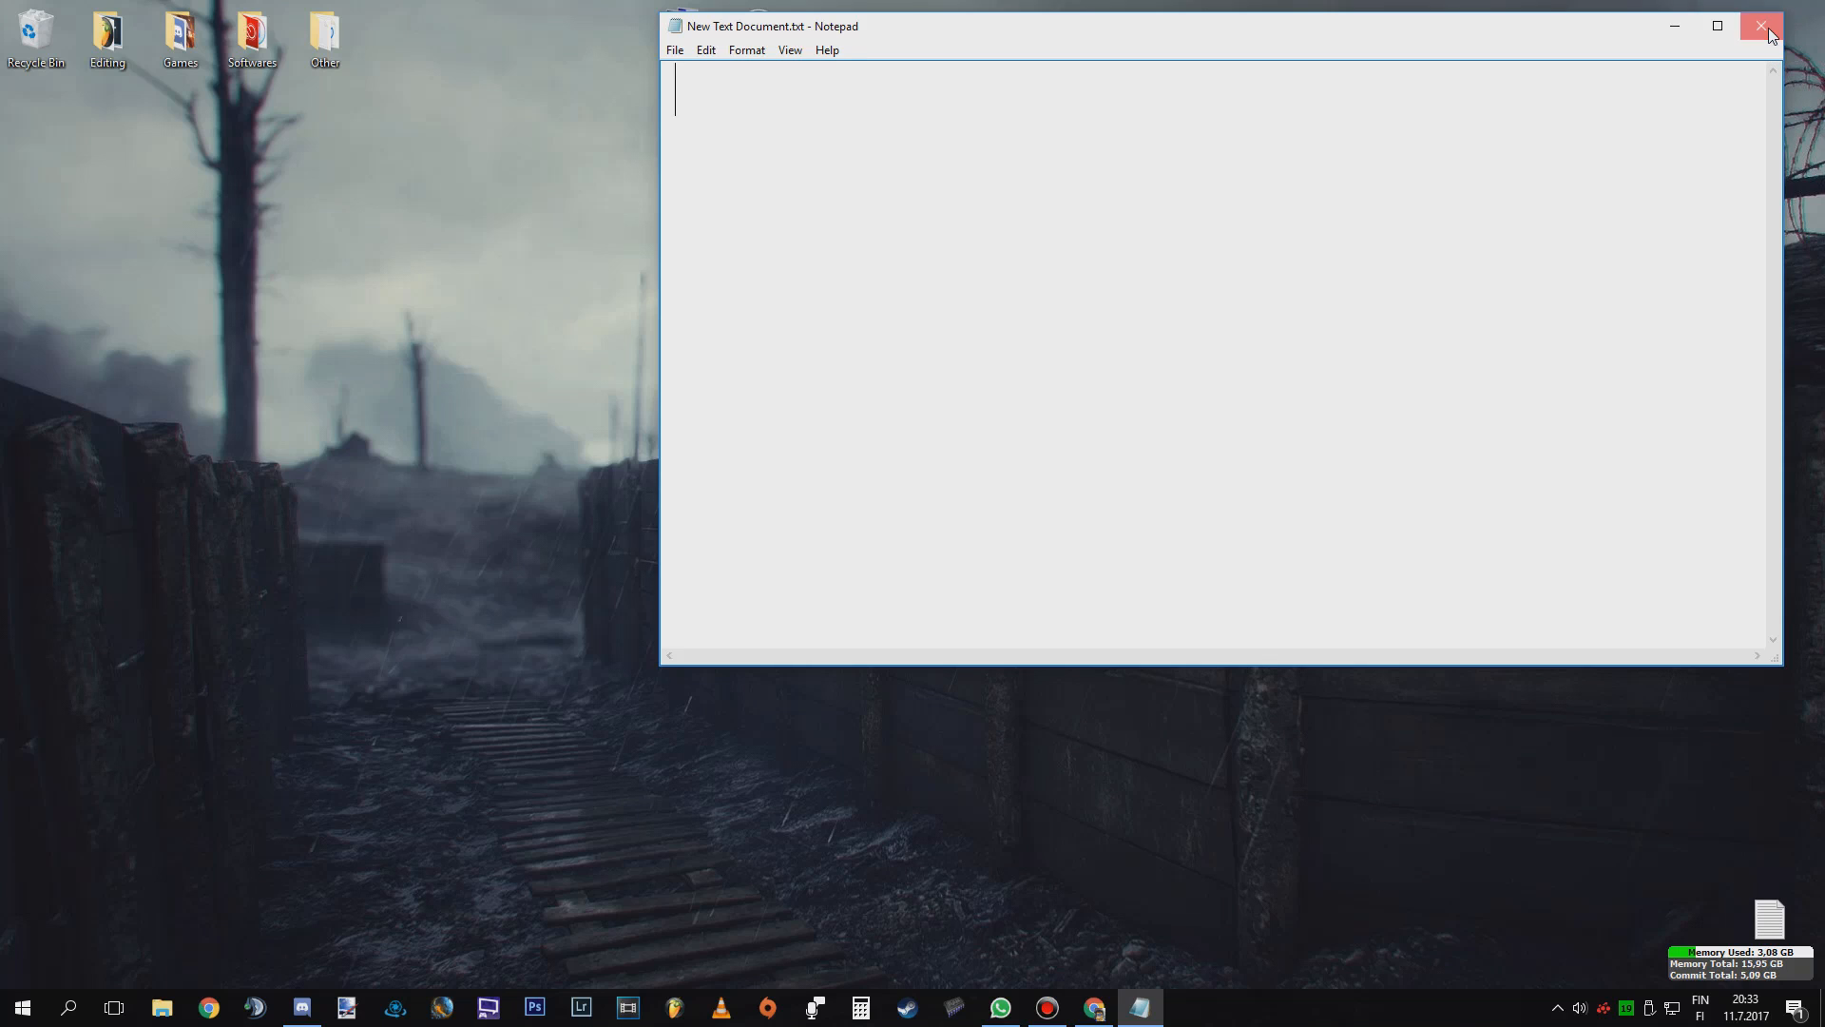
left_click(1763, 25)
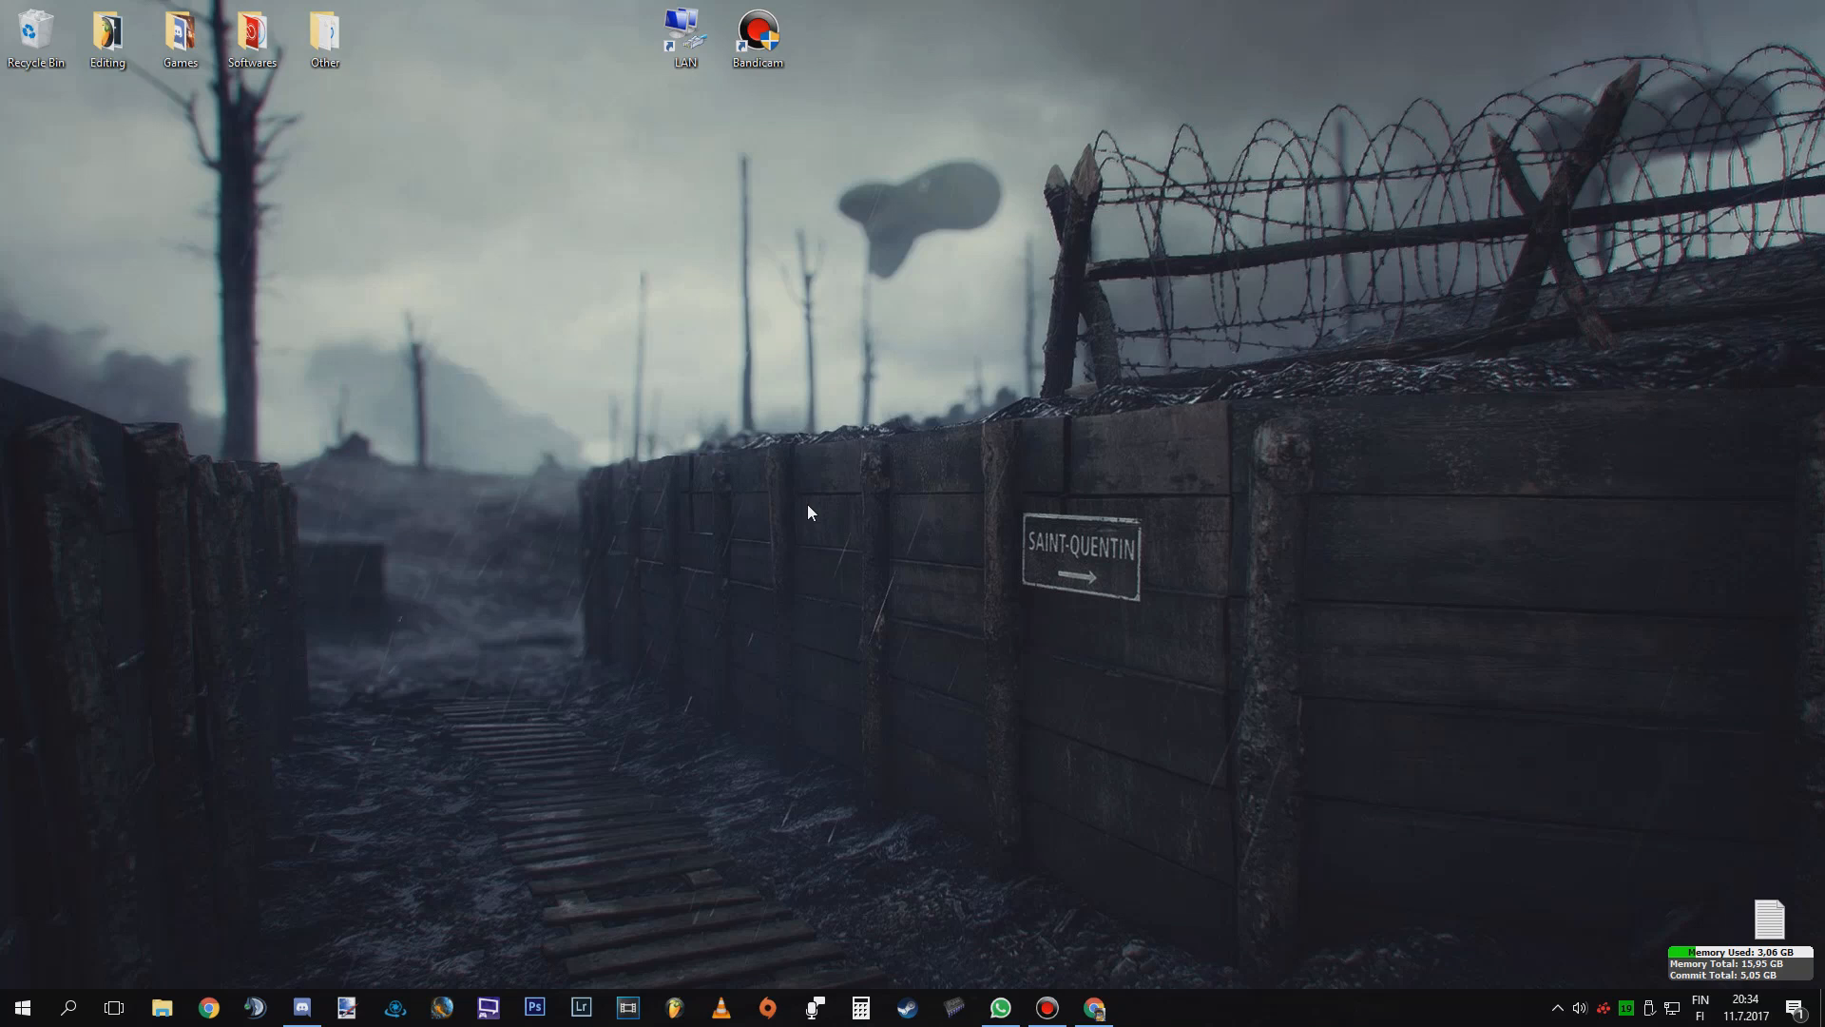
mouse_move(777, 510)
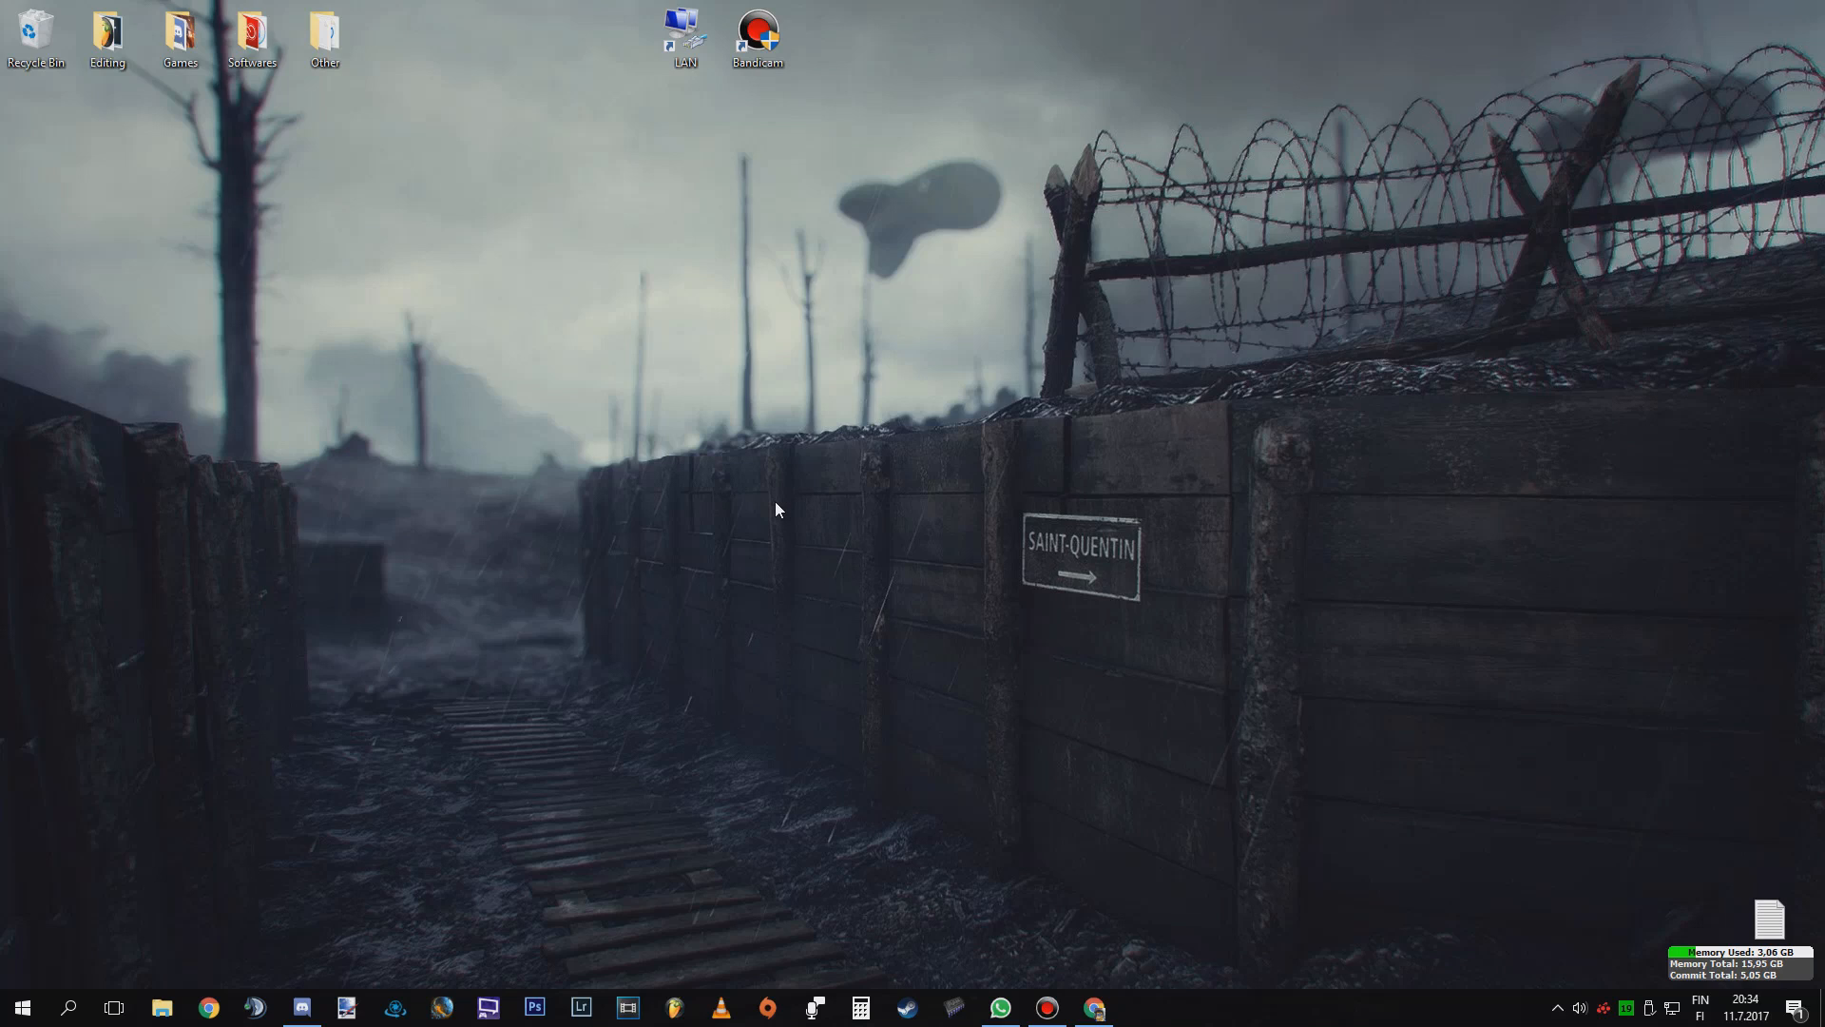
mouse_move(518, 694)
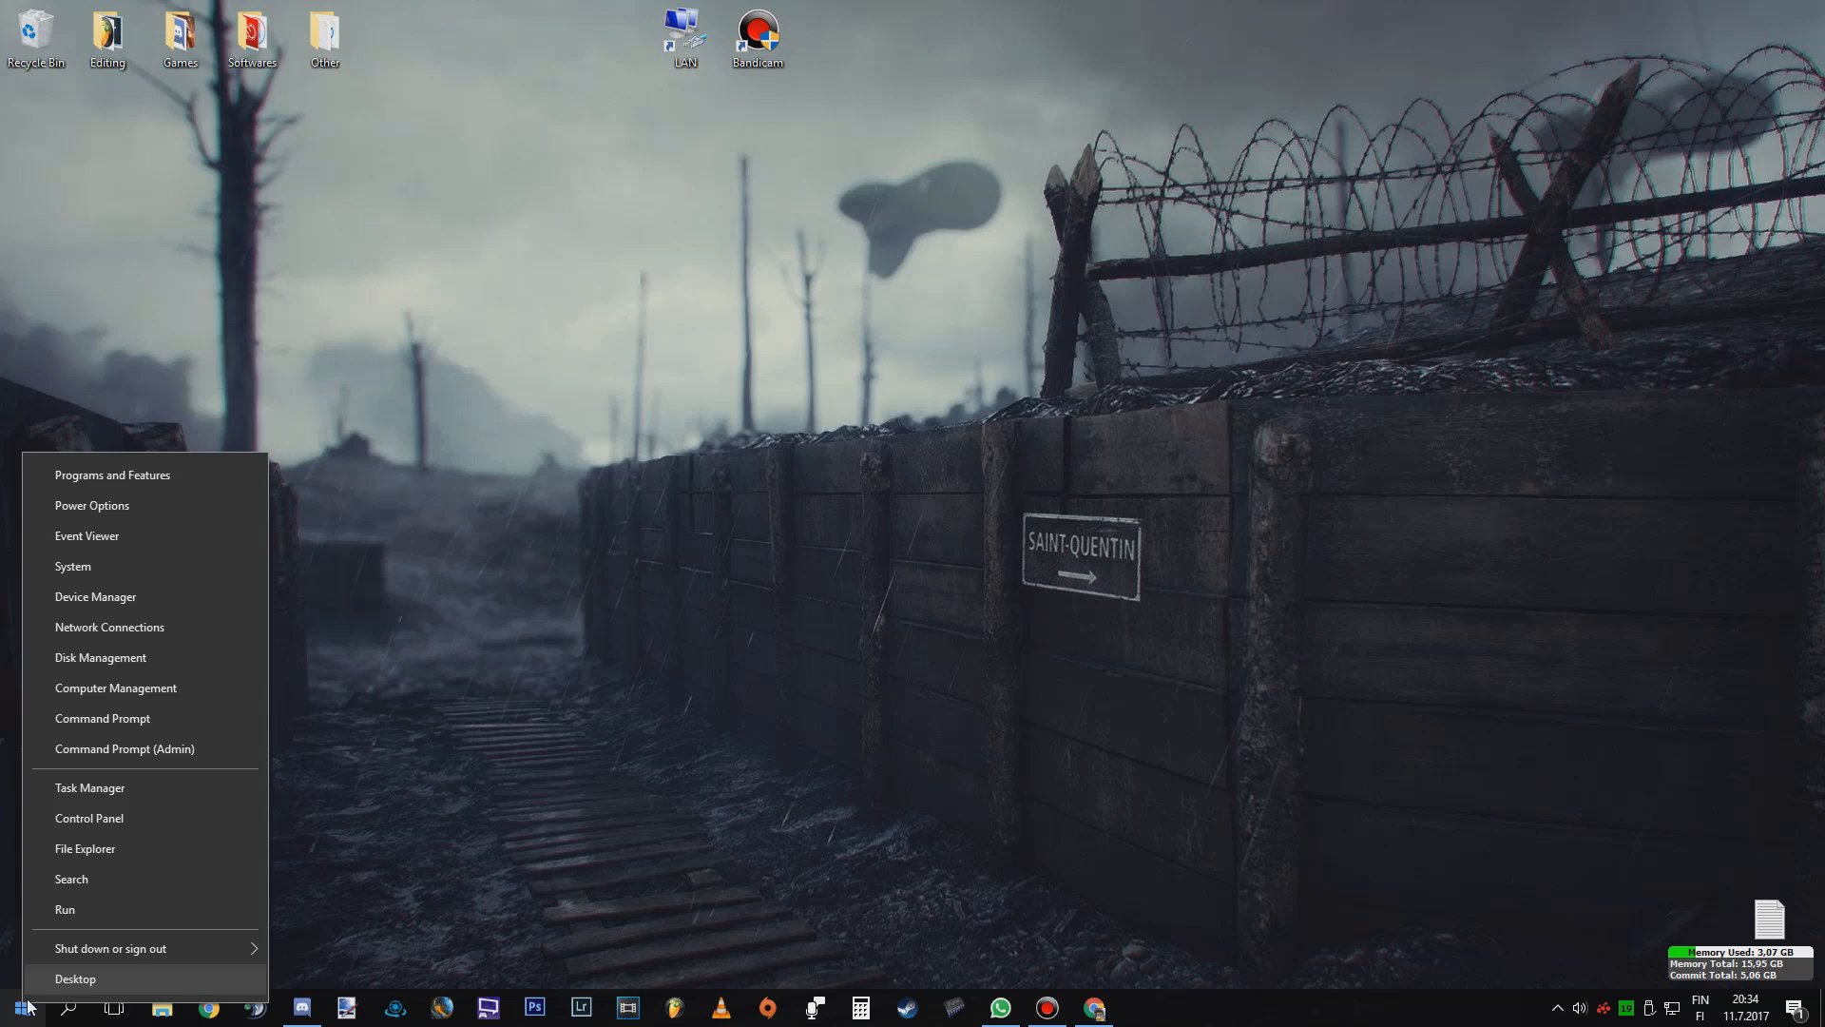
mouse_move(137, 753)
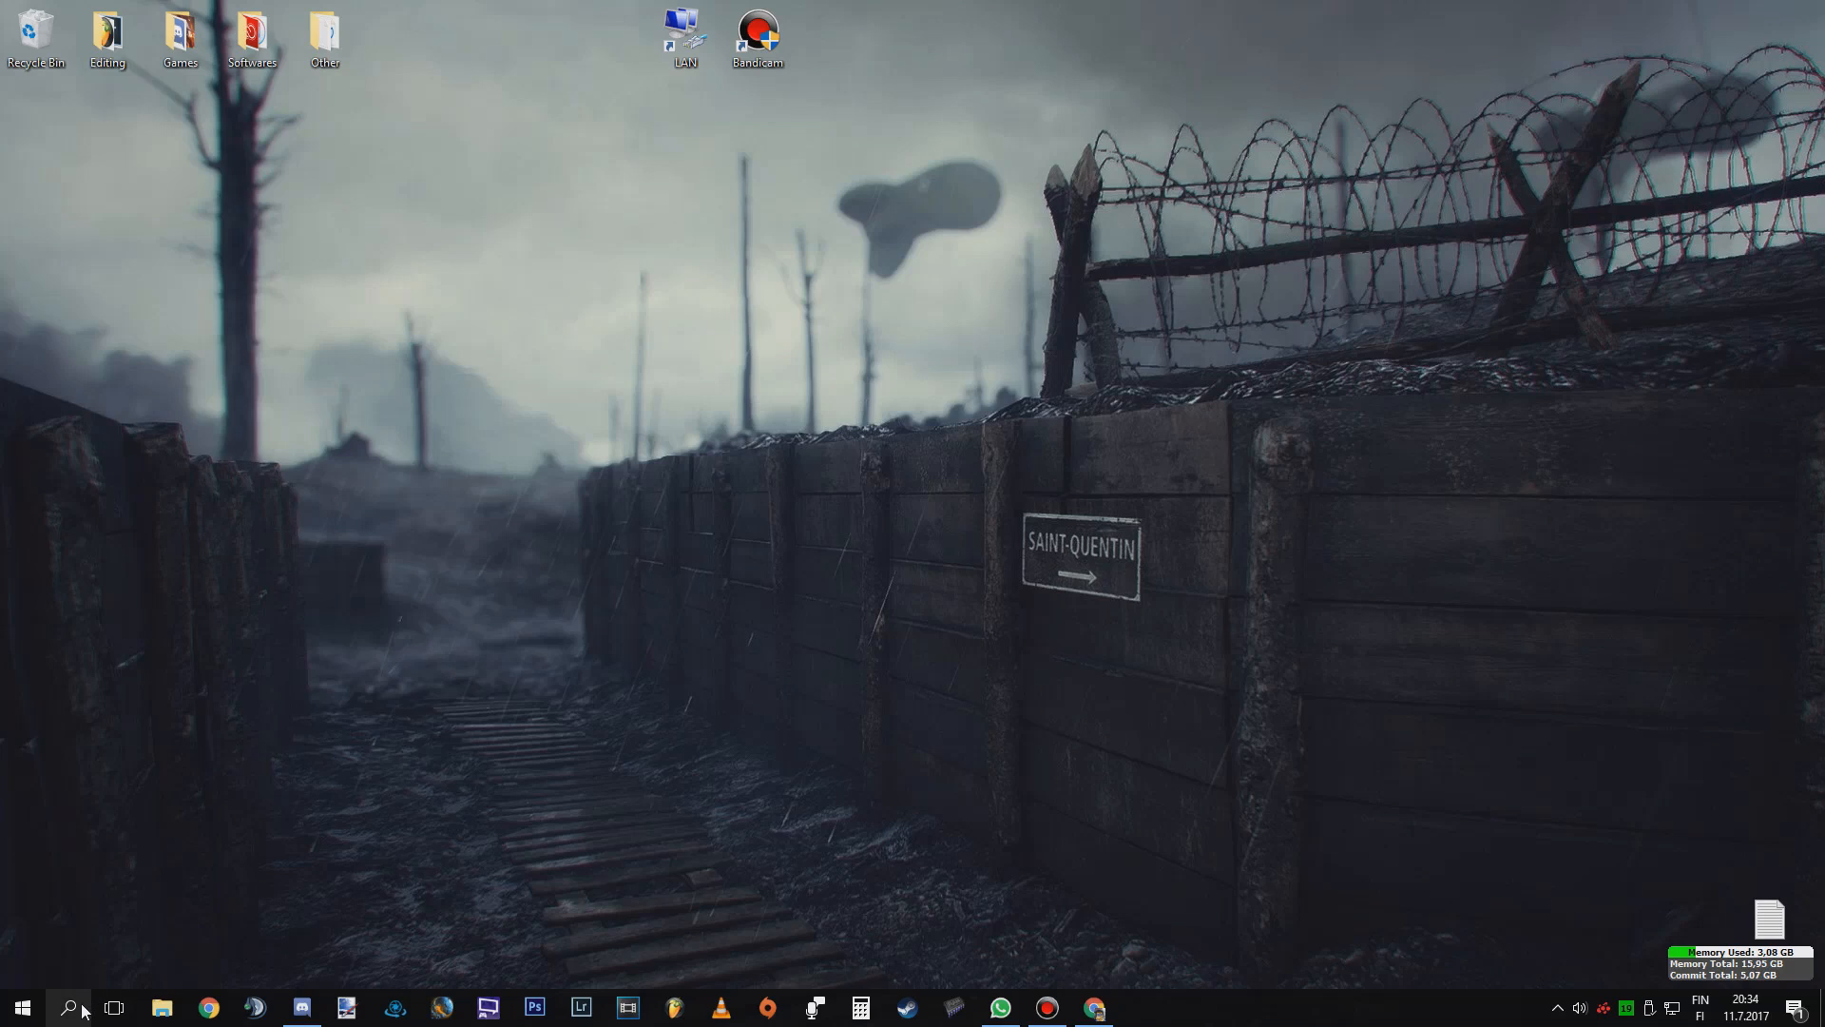
Step: Run ipconfig/flushdns in an administrator Command Prompt, then close the prompt
left_click(69, 1006)
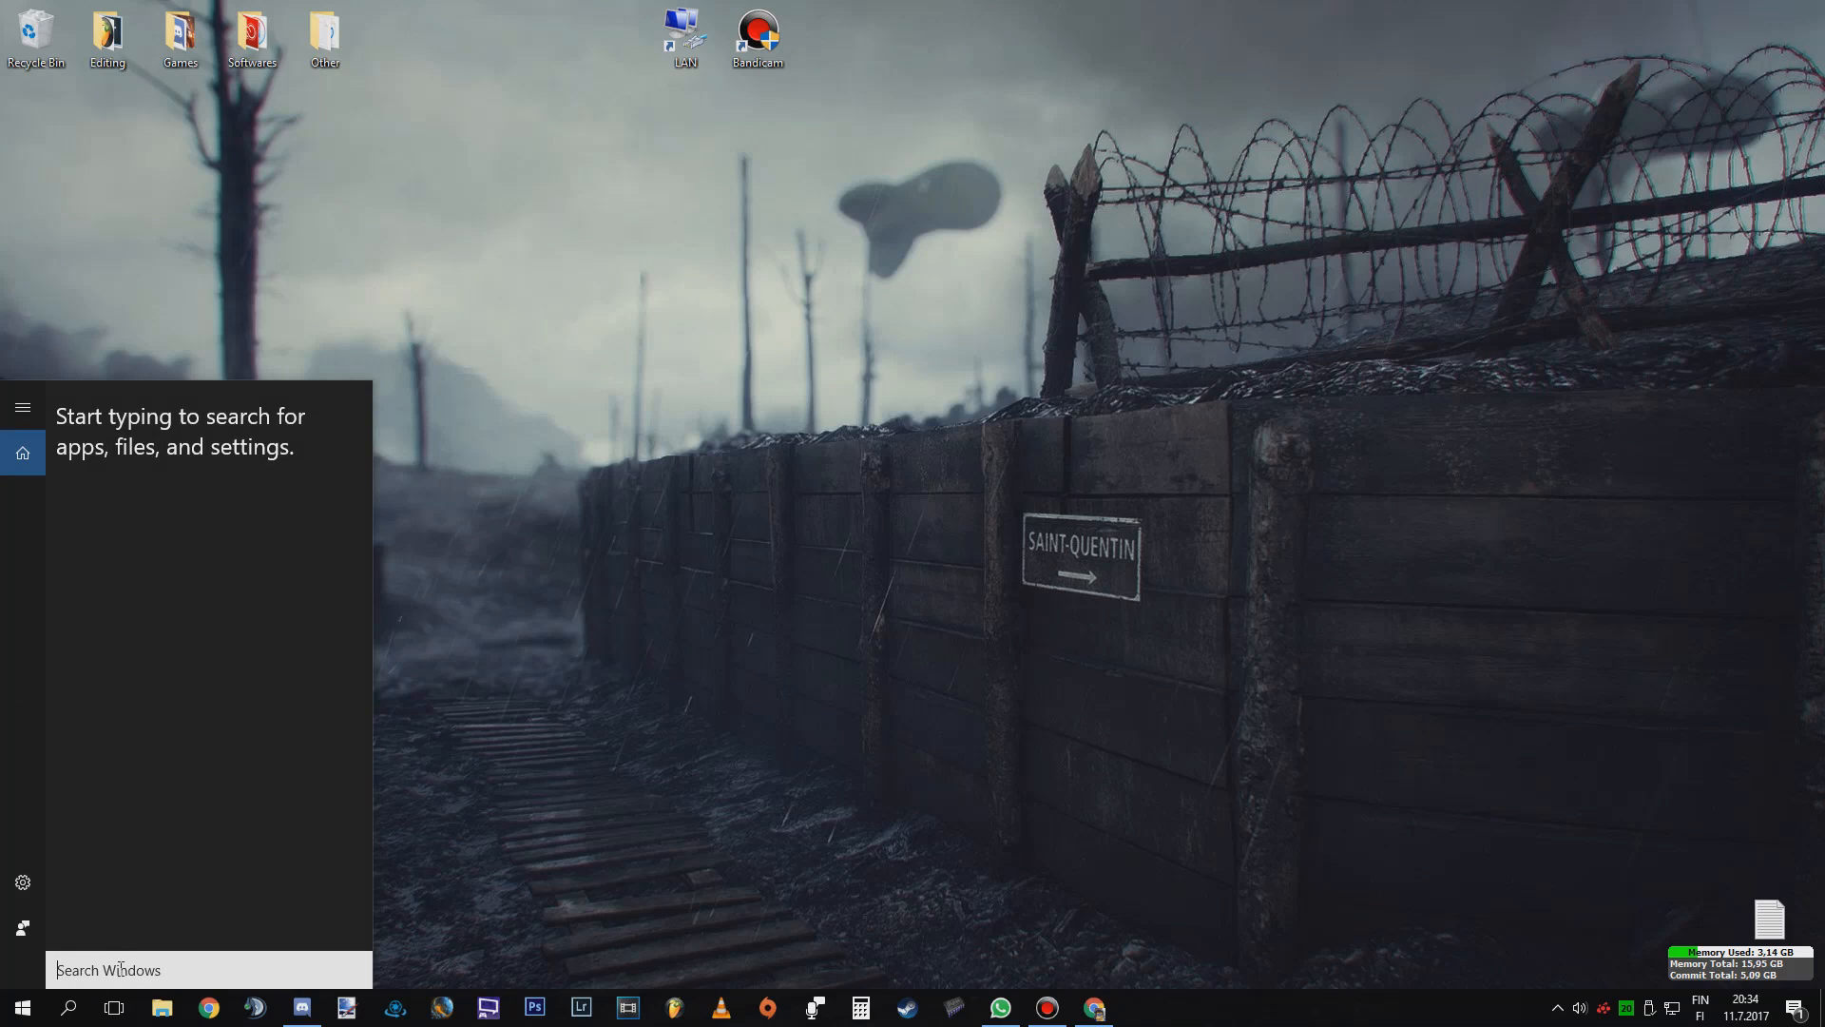
left_click(21, 1006)
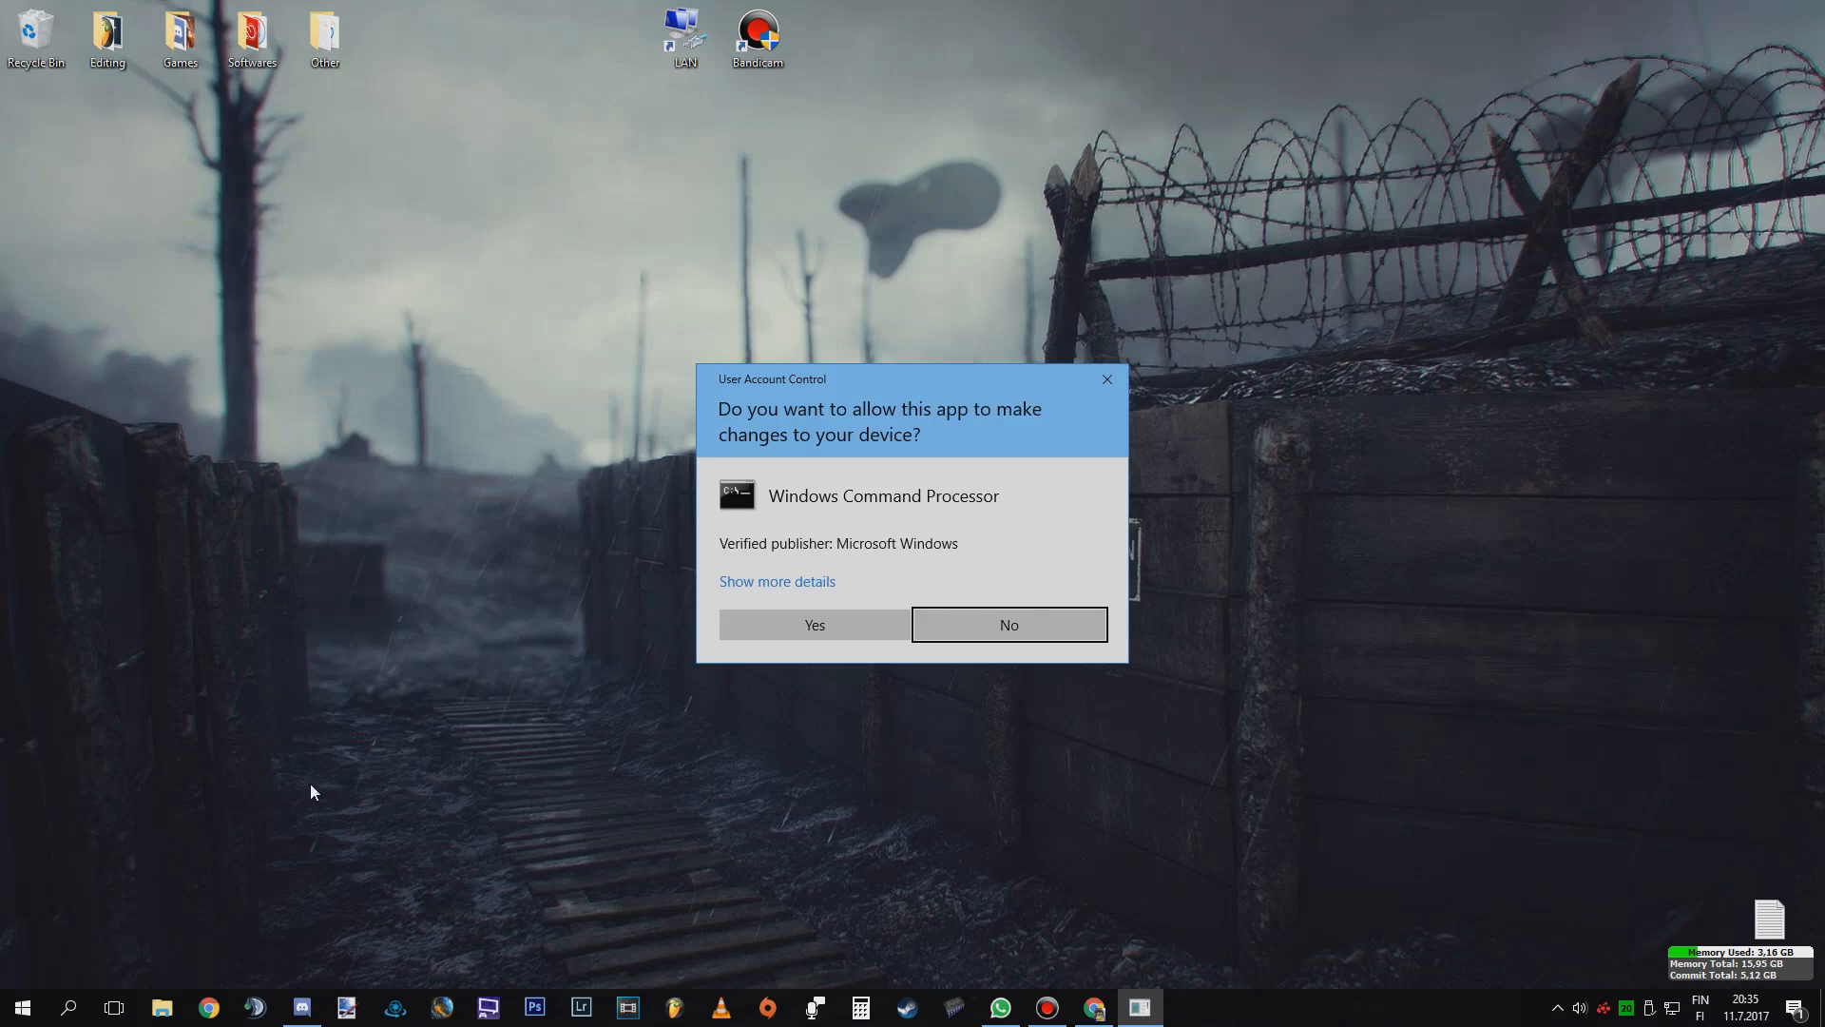
left_click(814, 624)
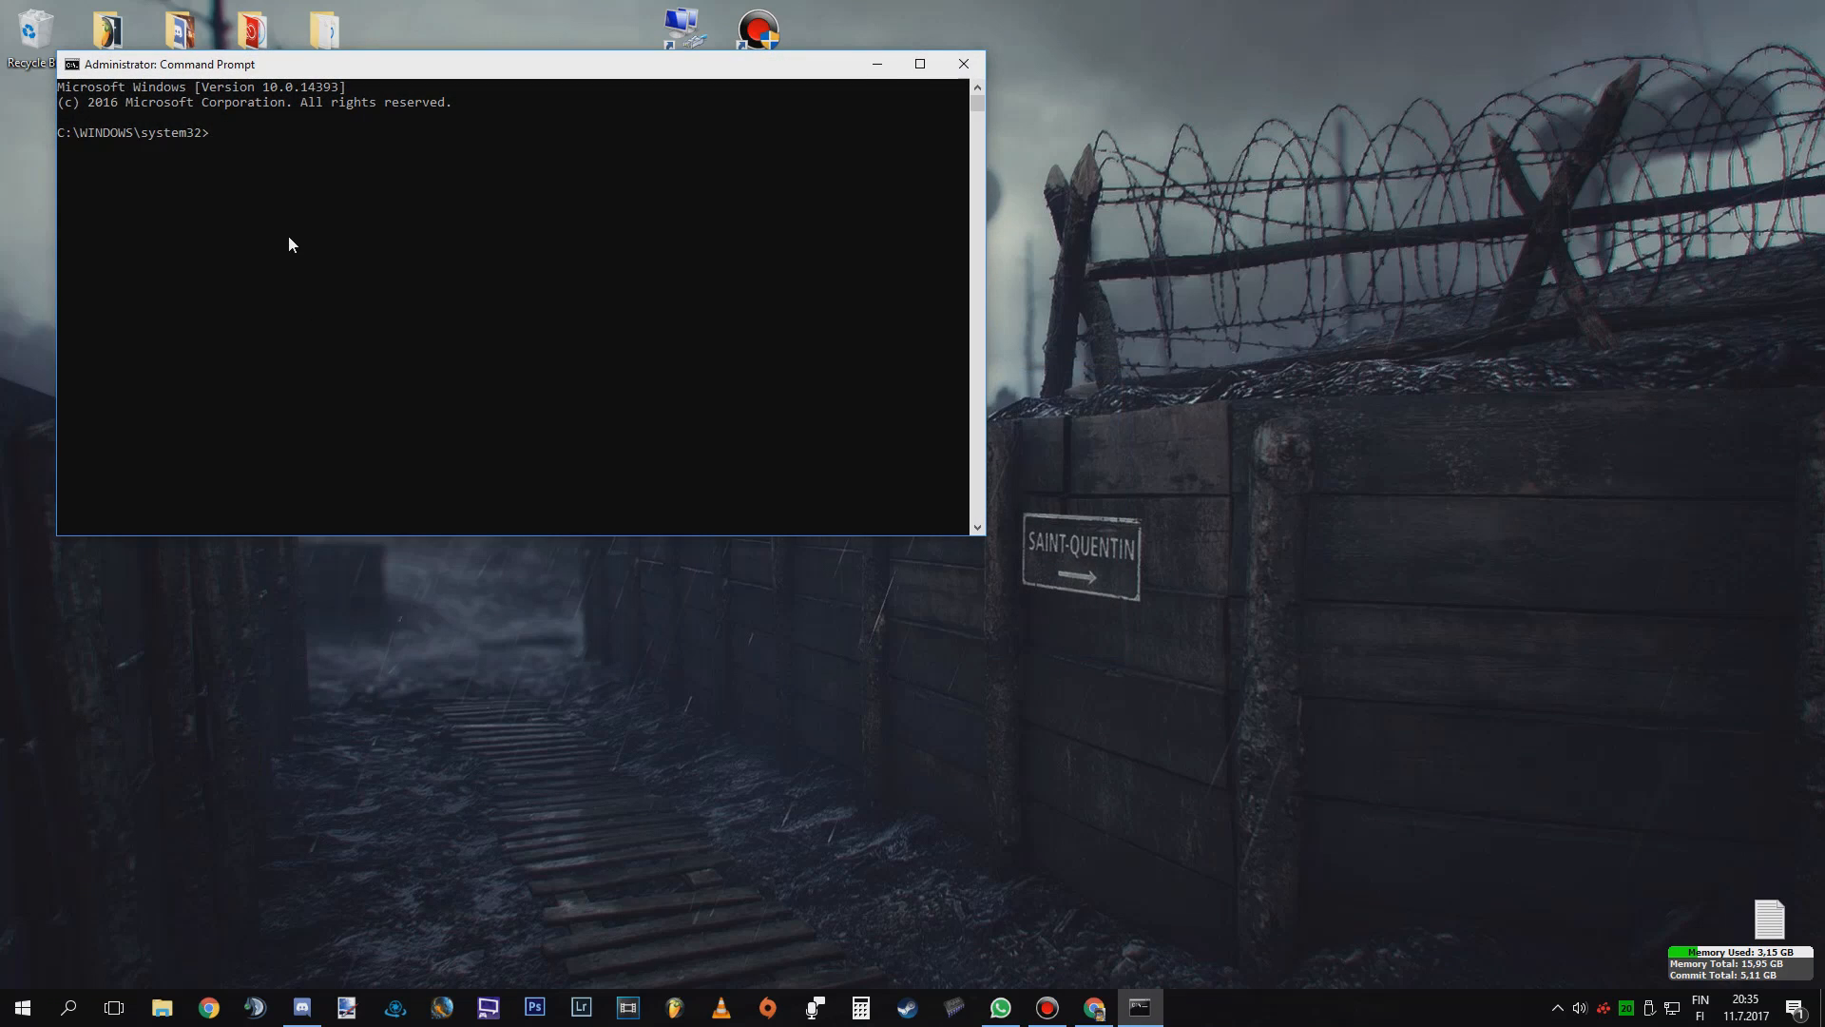
type("ipconfig/flushdns")
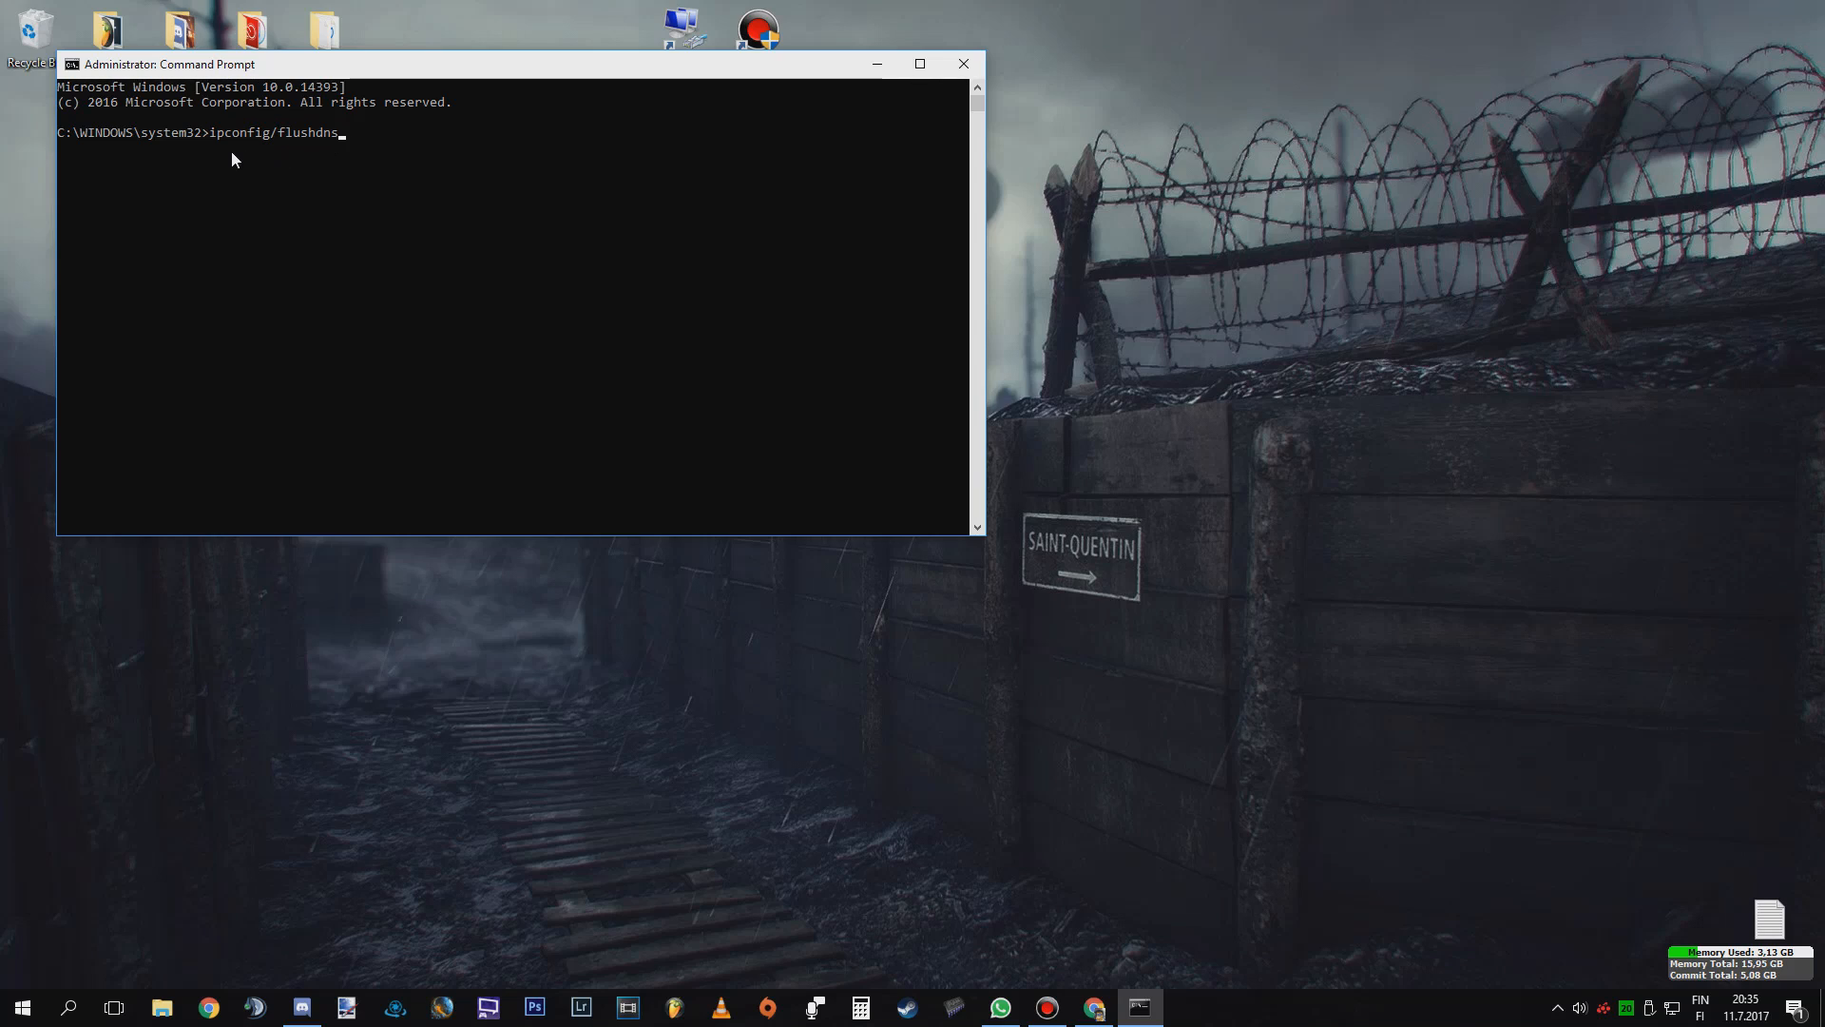
mouse_move(550, 498)
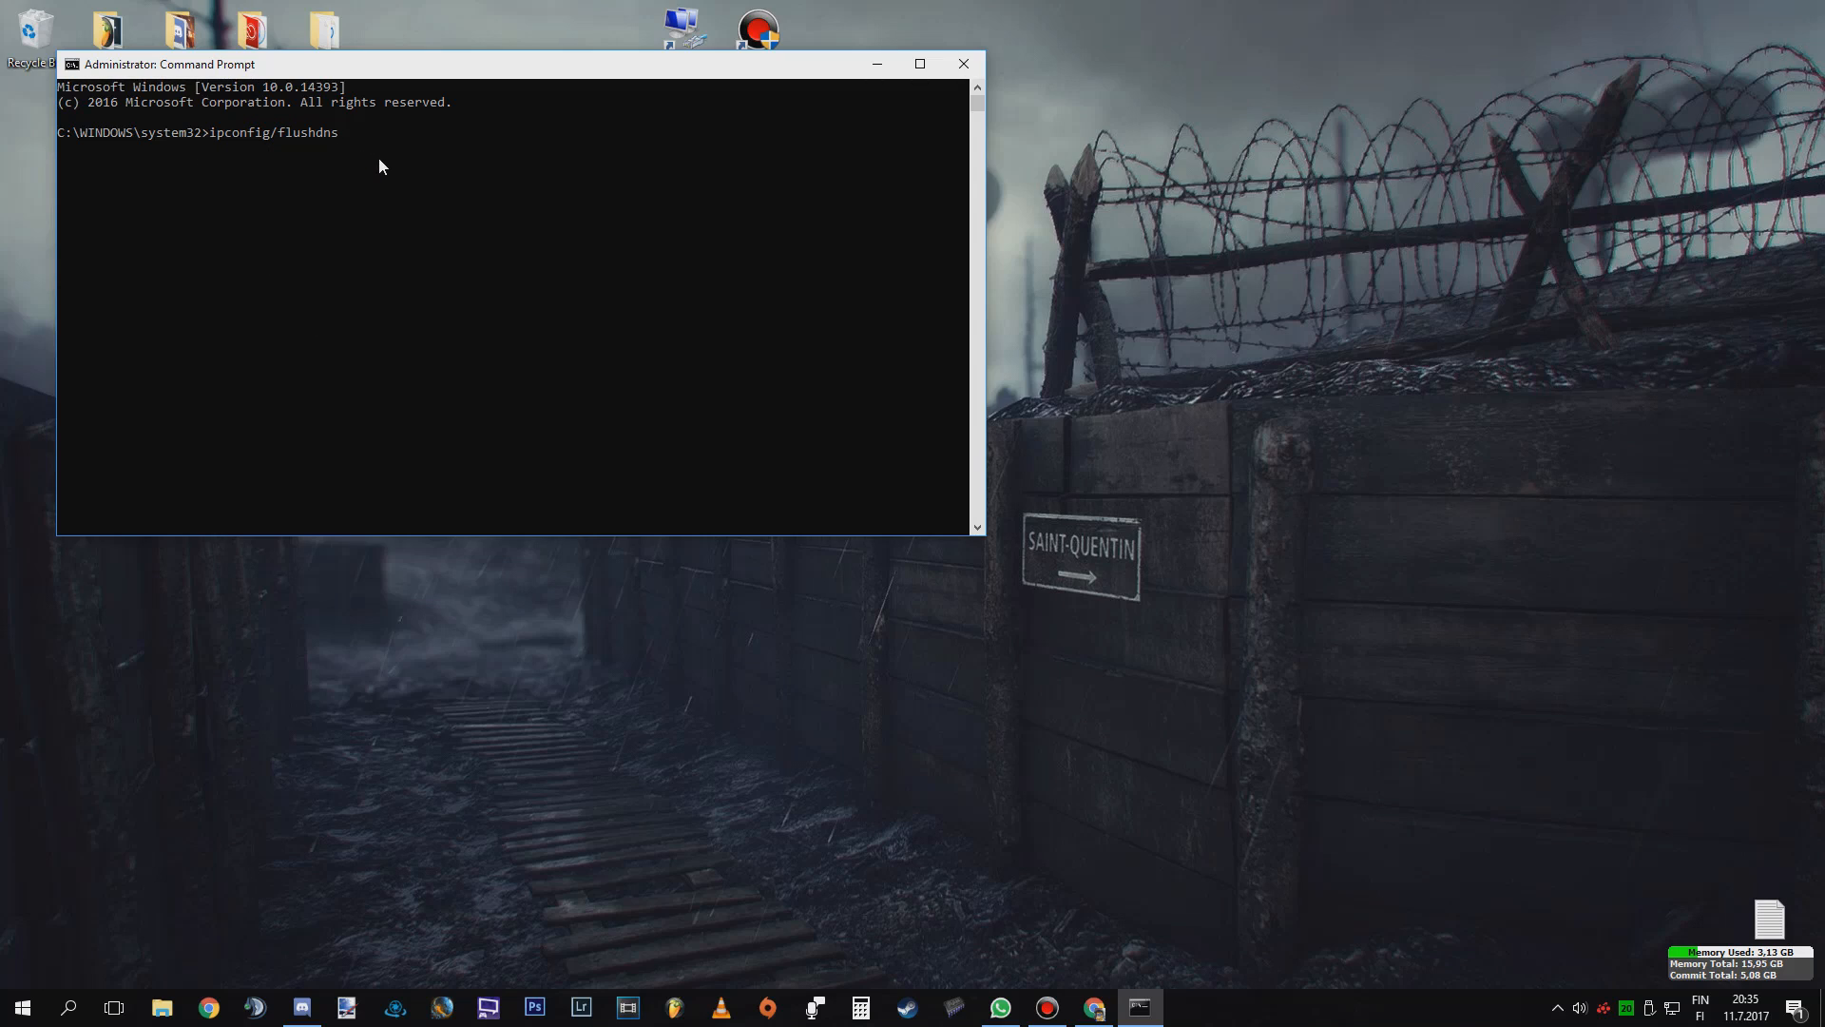
key("Enter")
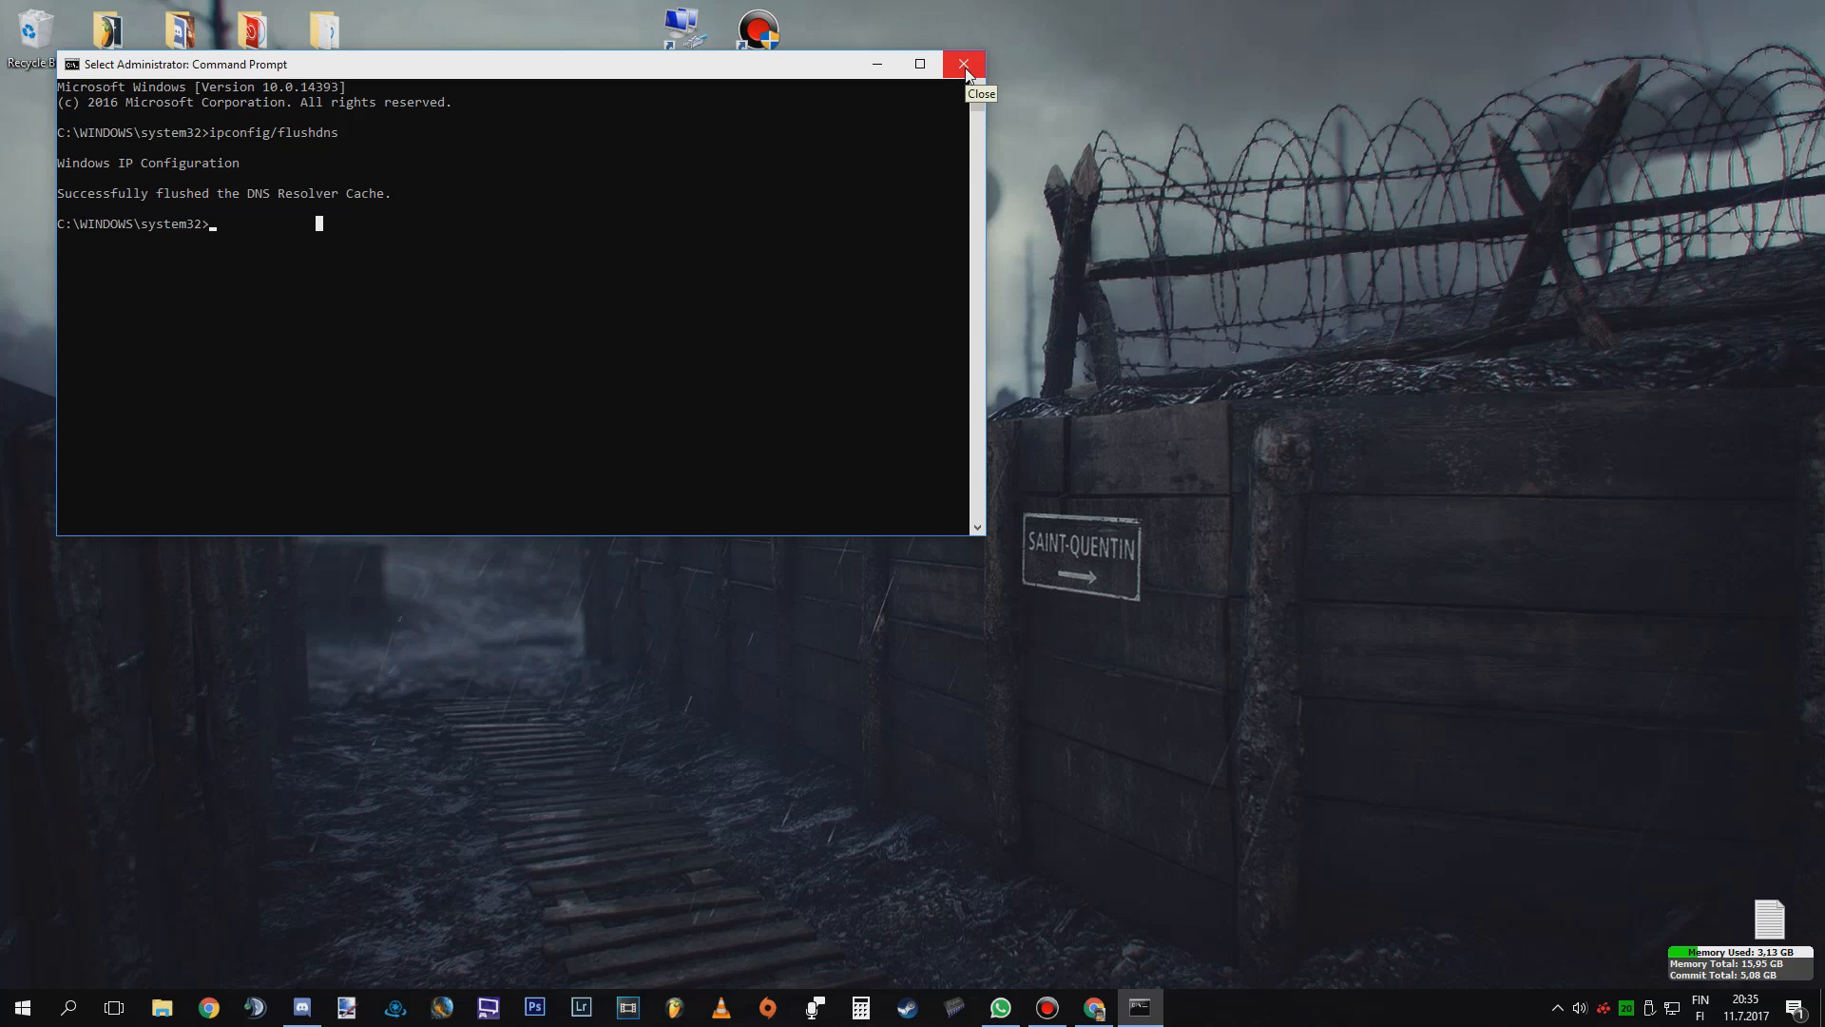
left_click(964, 63)
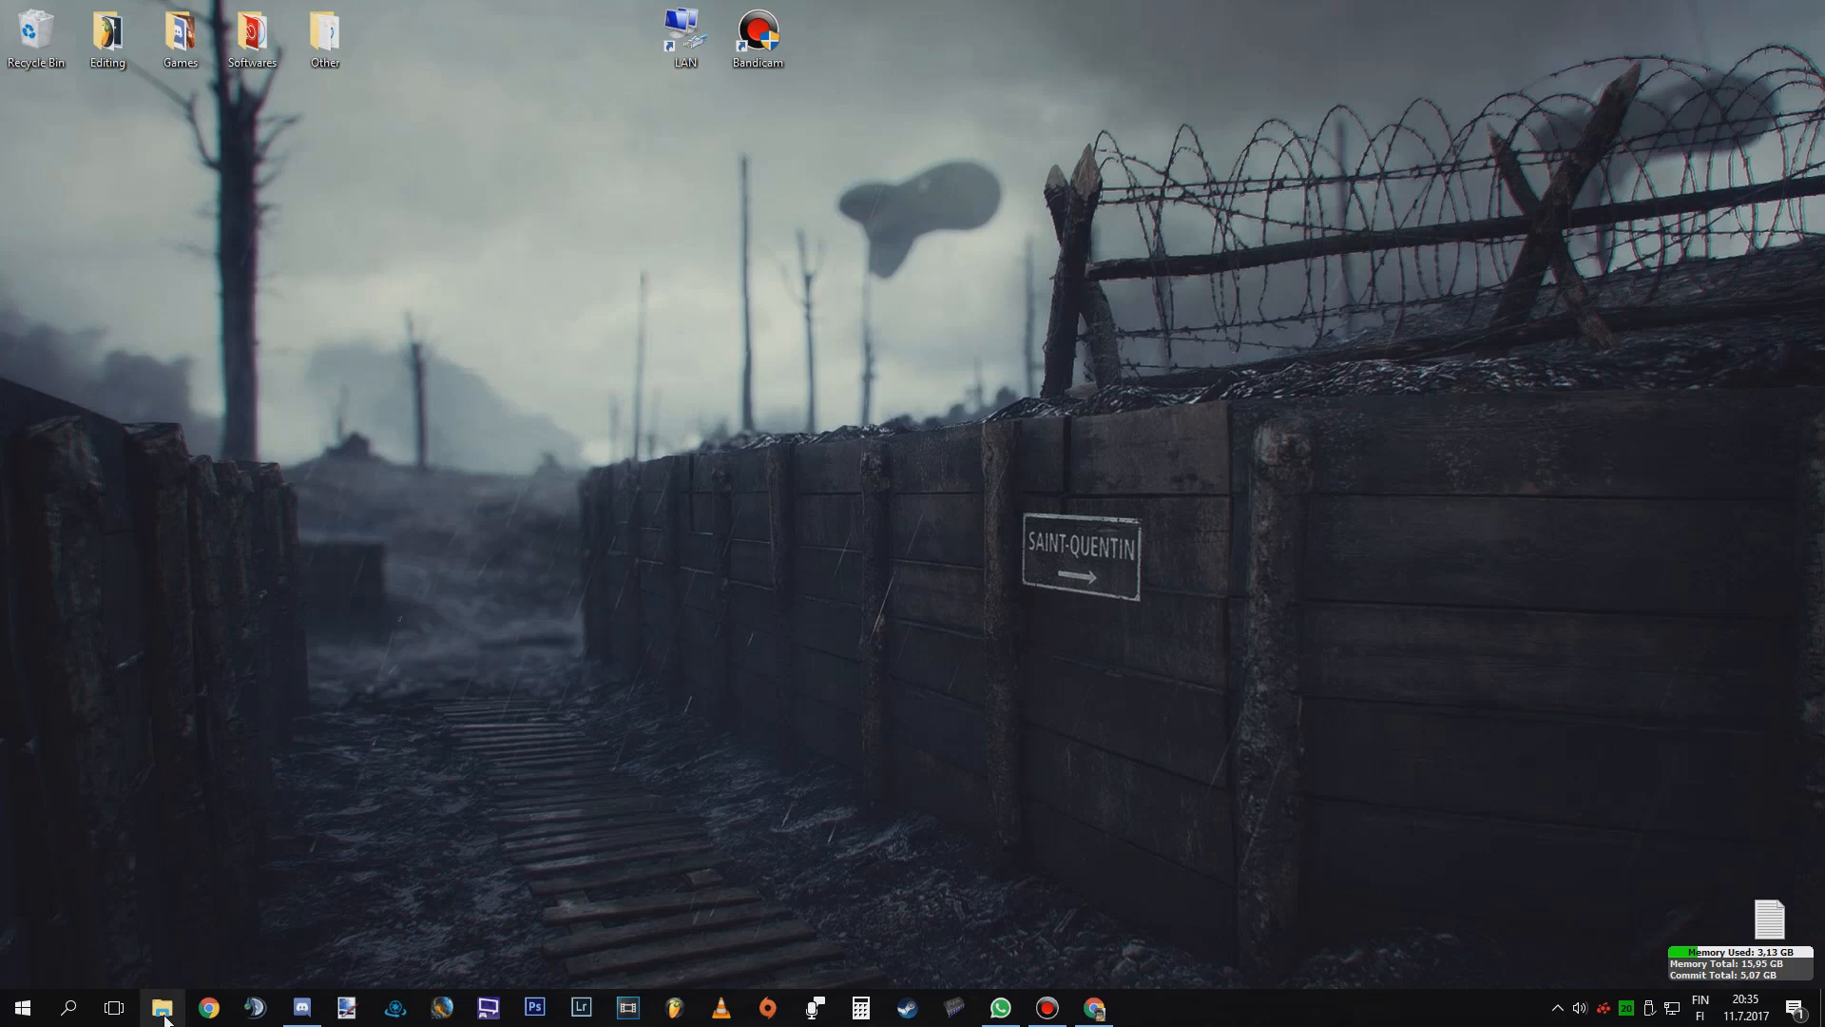
mouse_move(162, 1007)
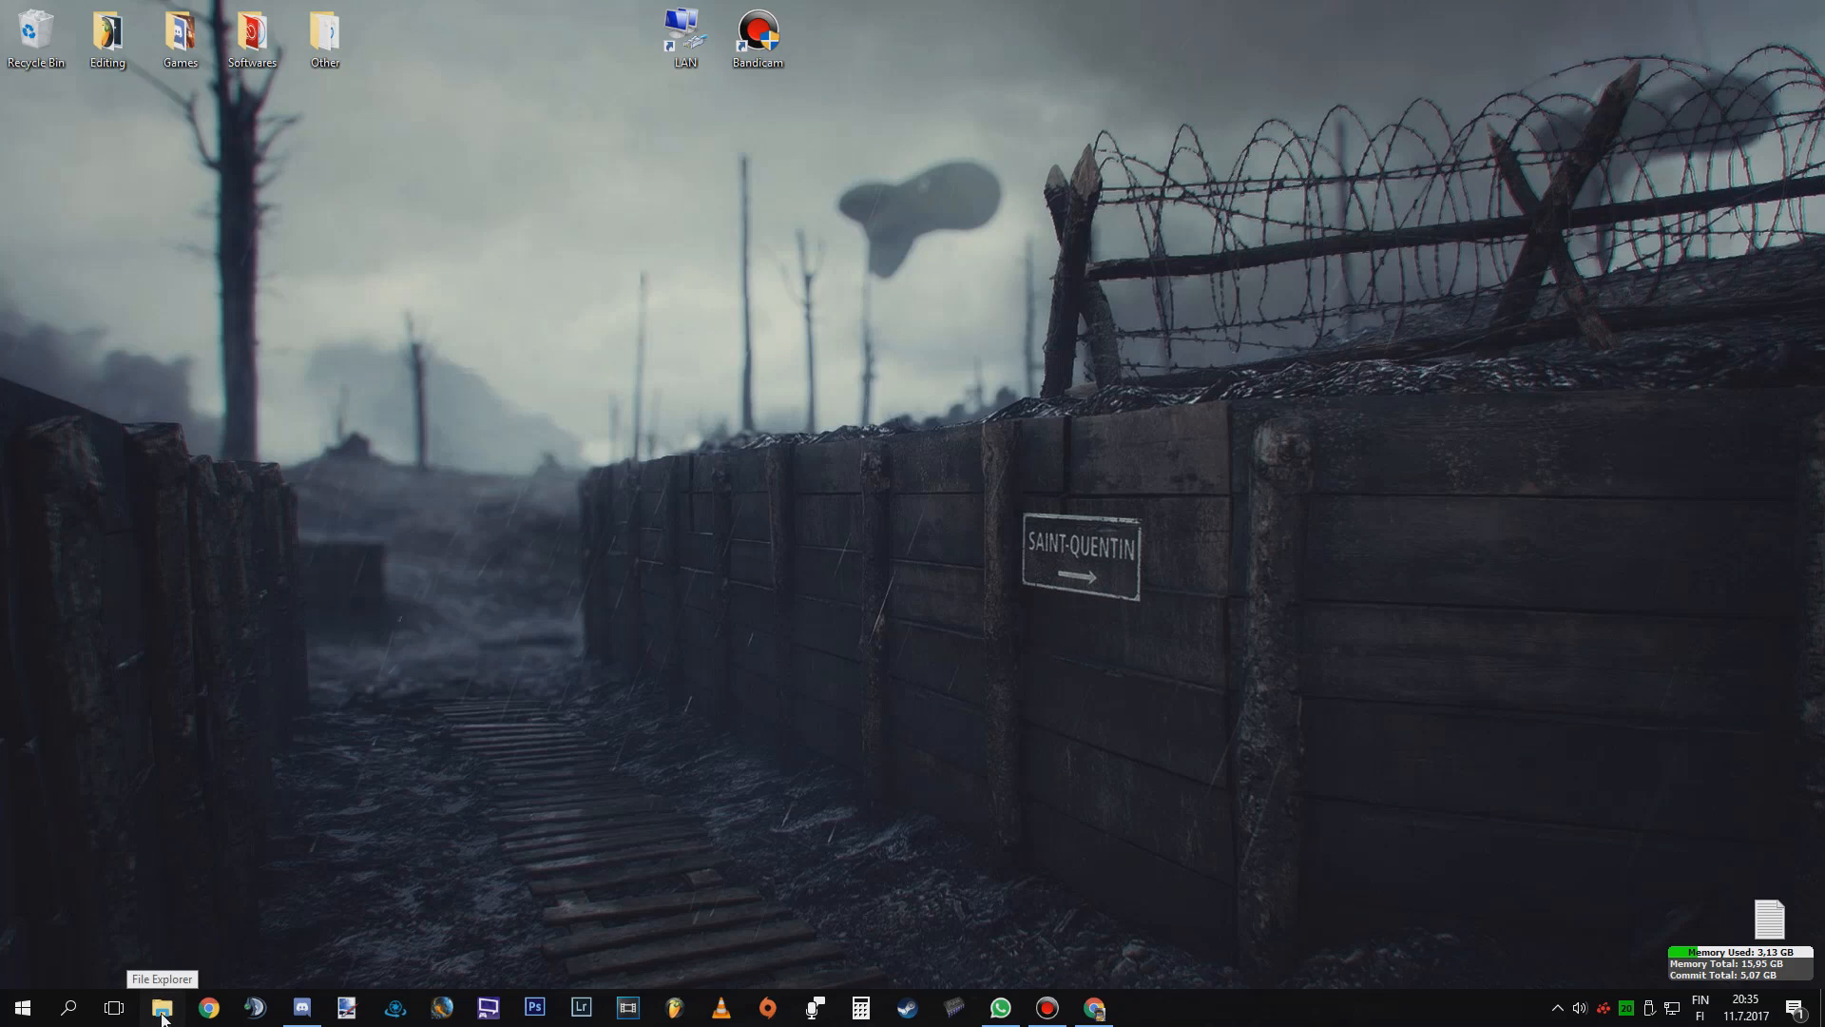
Step: Review Origin.exe's Compatibility properties in C:\Program Files (x86)\Origin and cancel without changes
left_click(163, 1007)
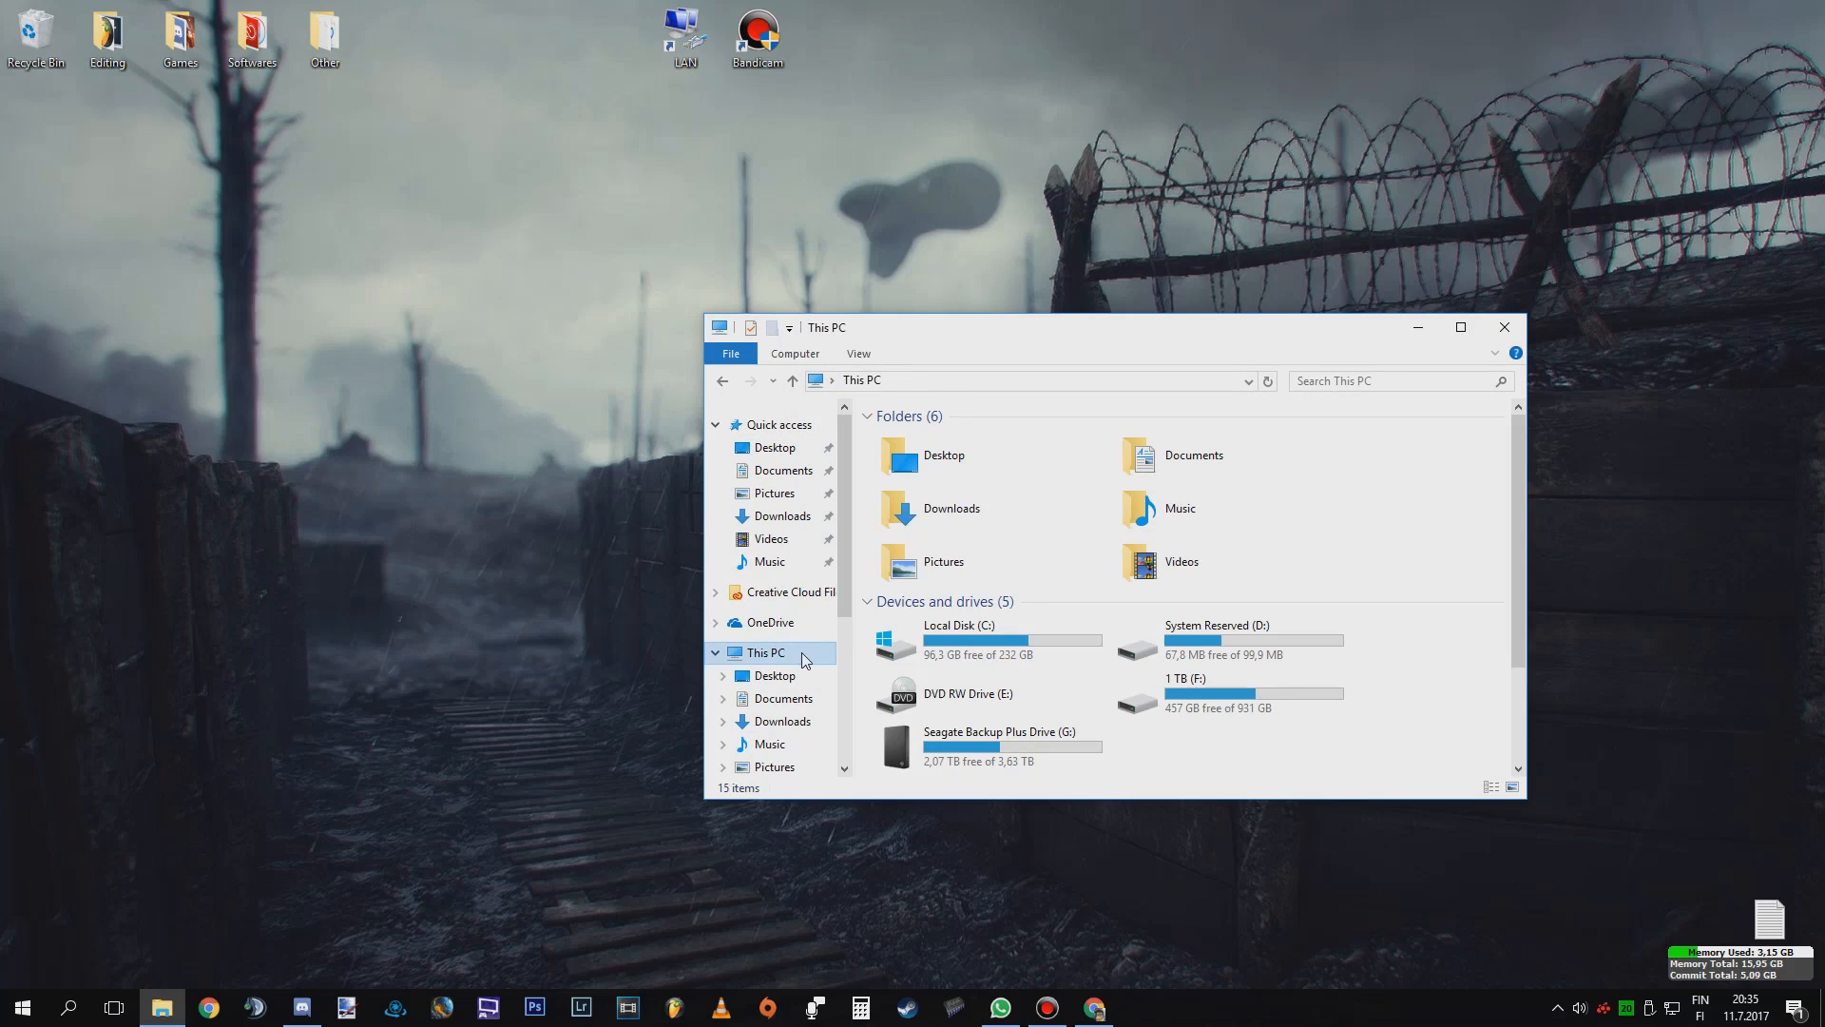
double_click(957, 639)
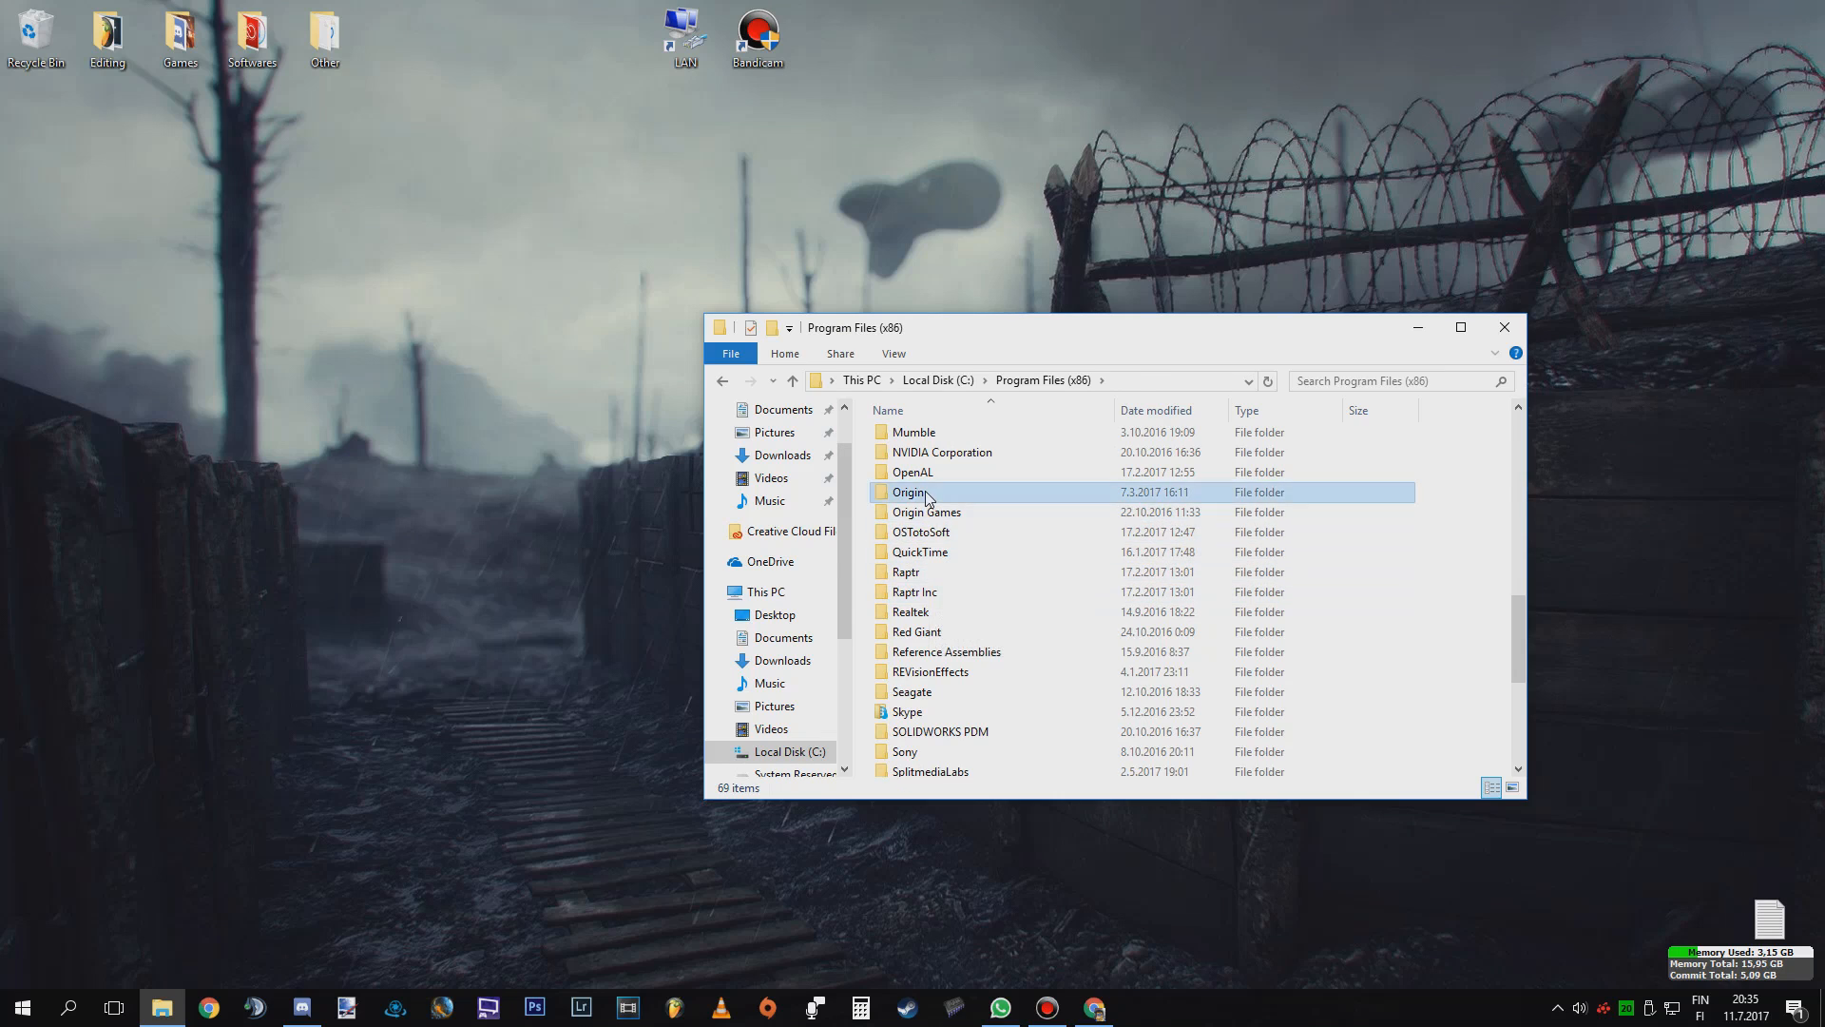
double_click(913, 491)
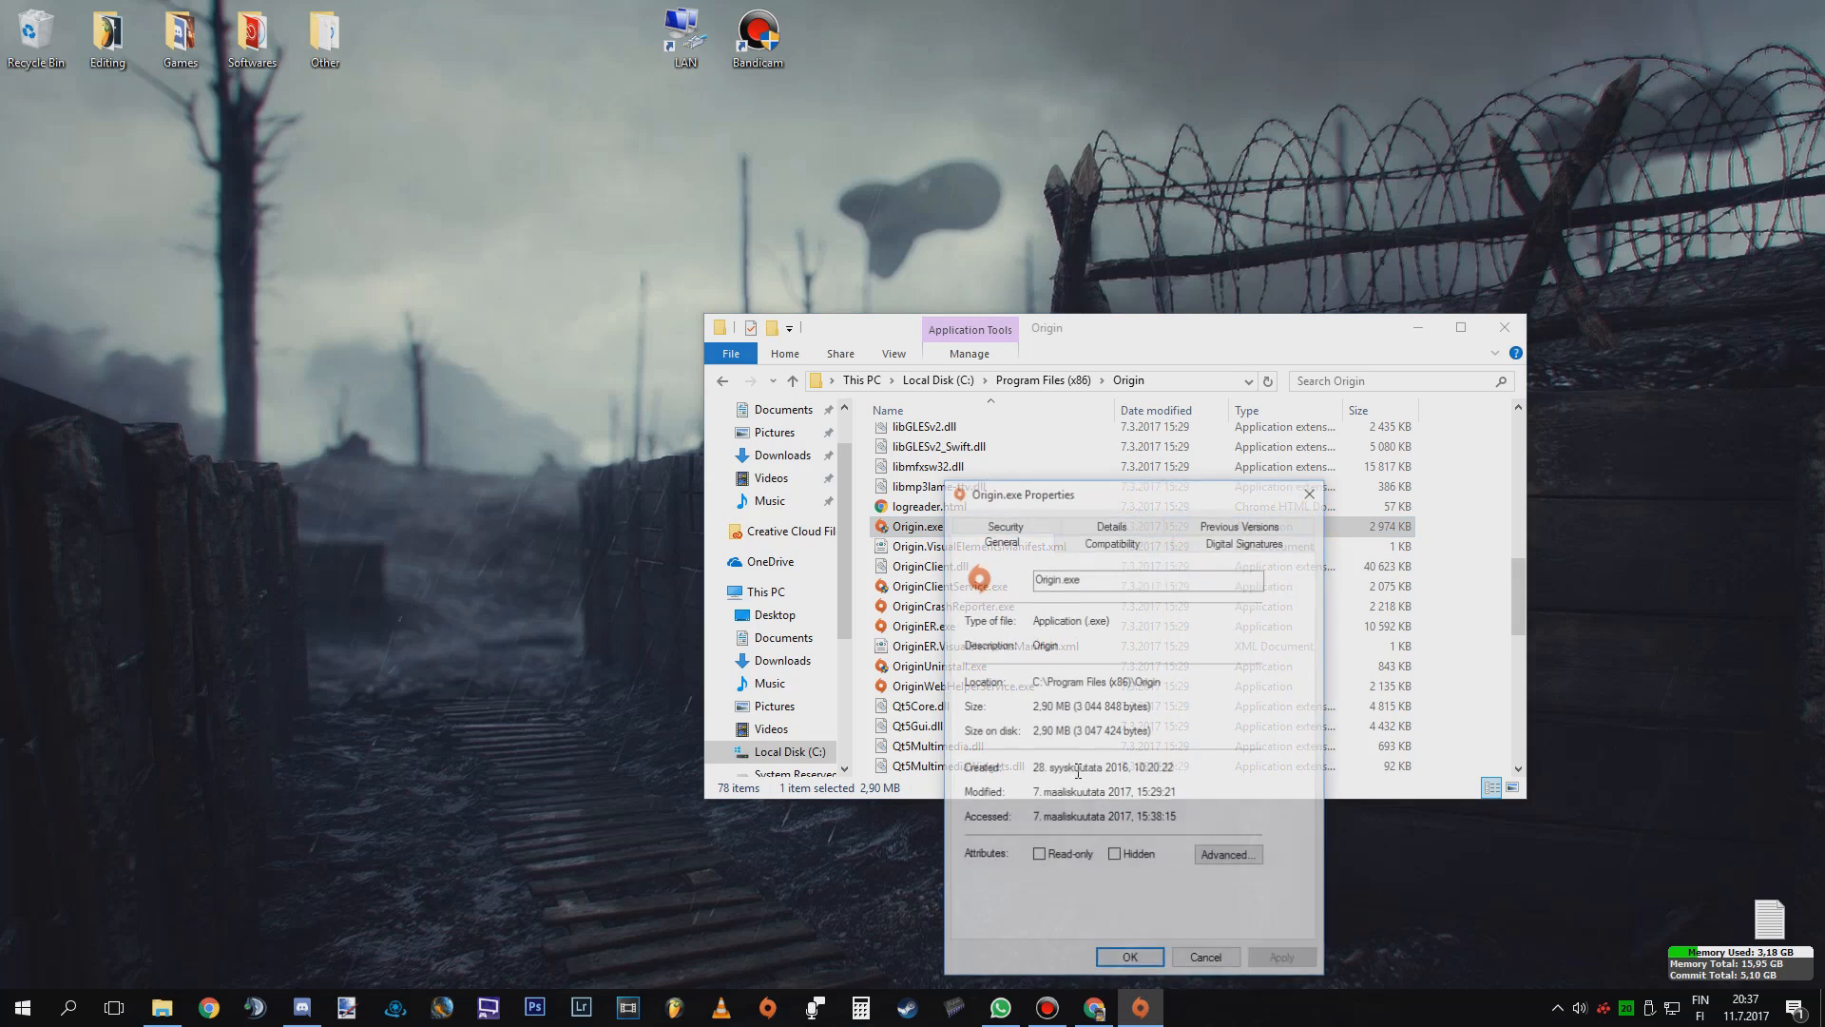
left_click(1111, 539)
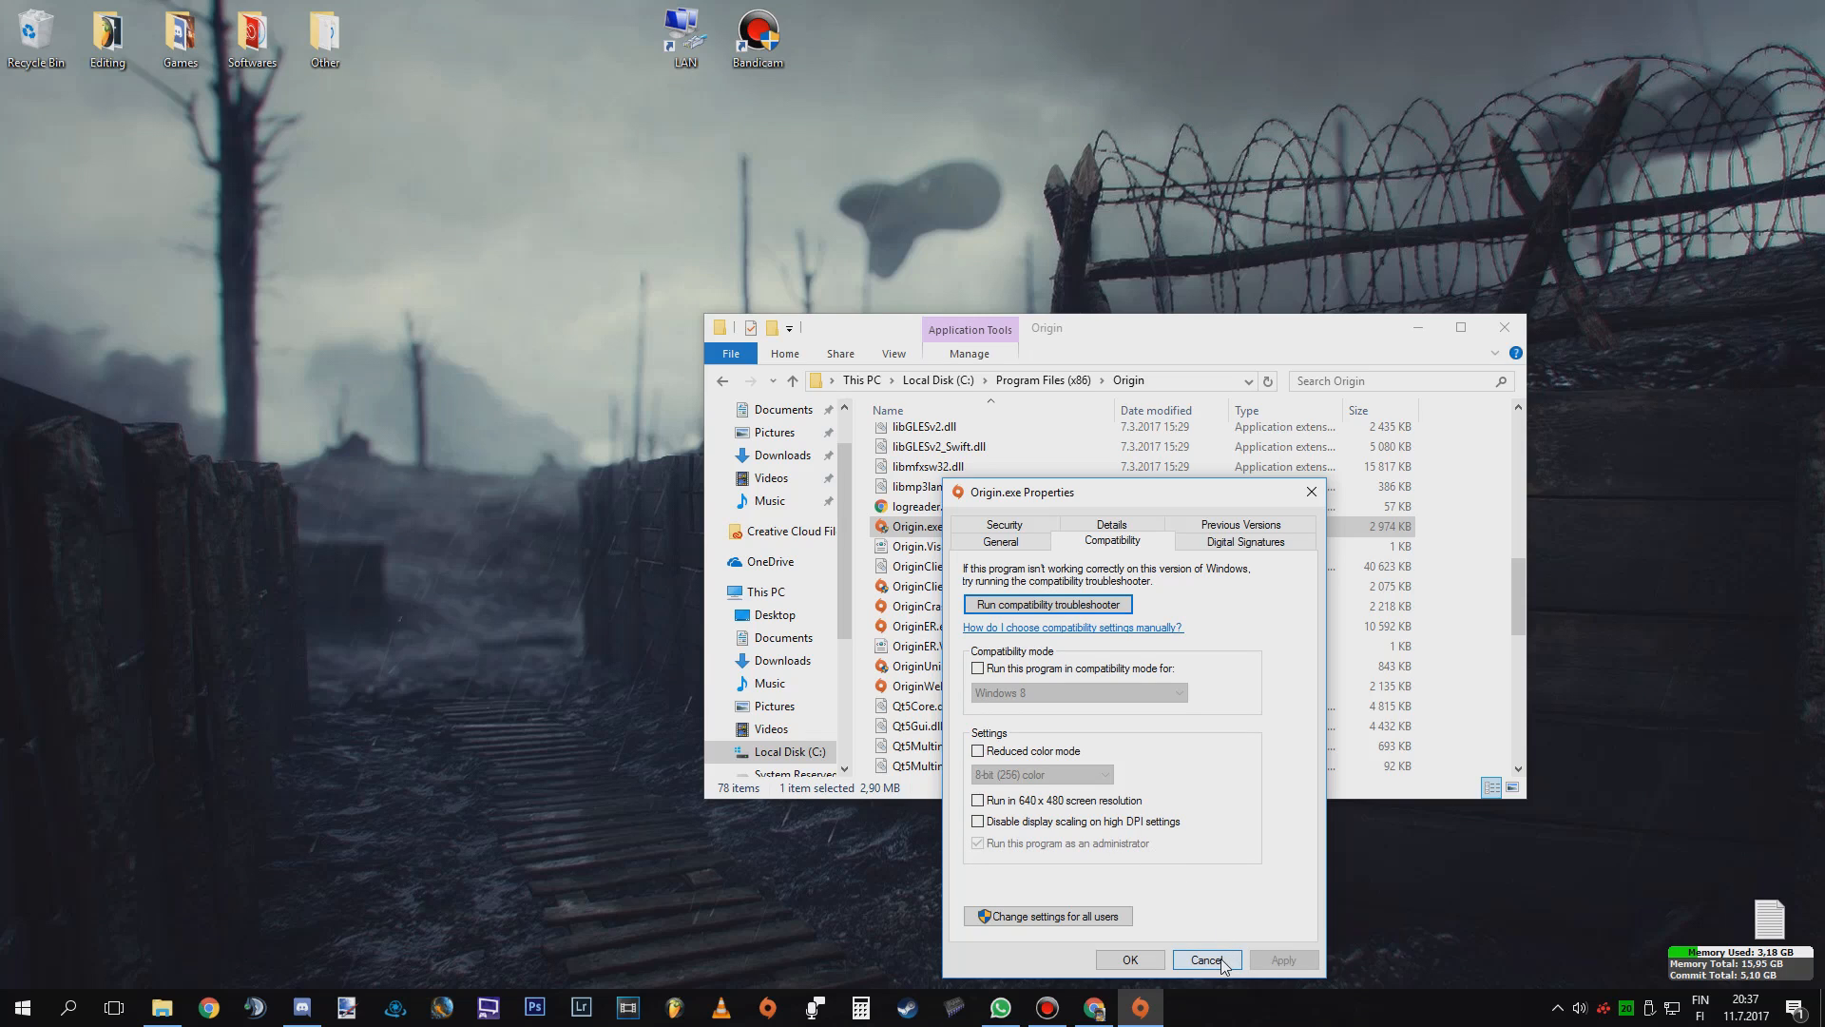
left_click(1205, 959)
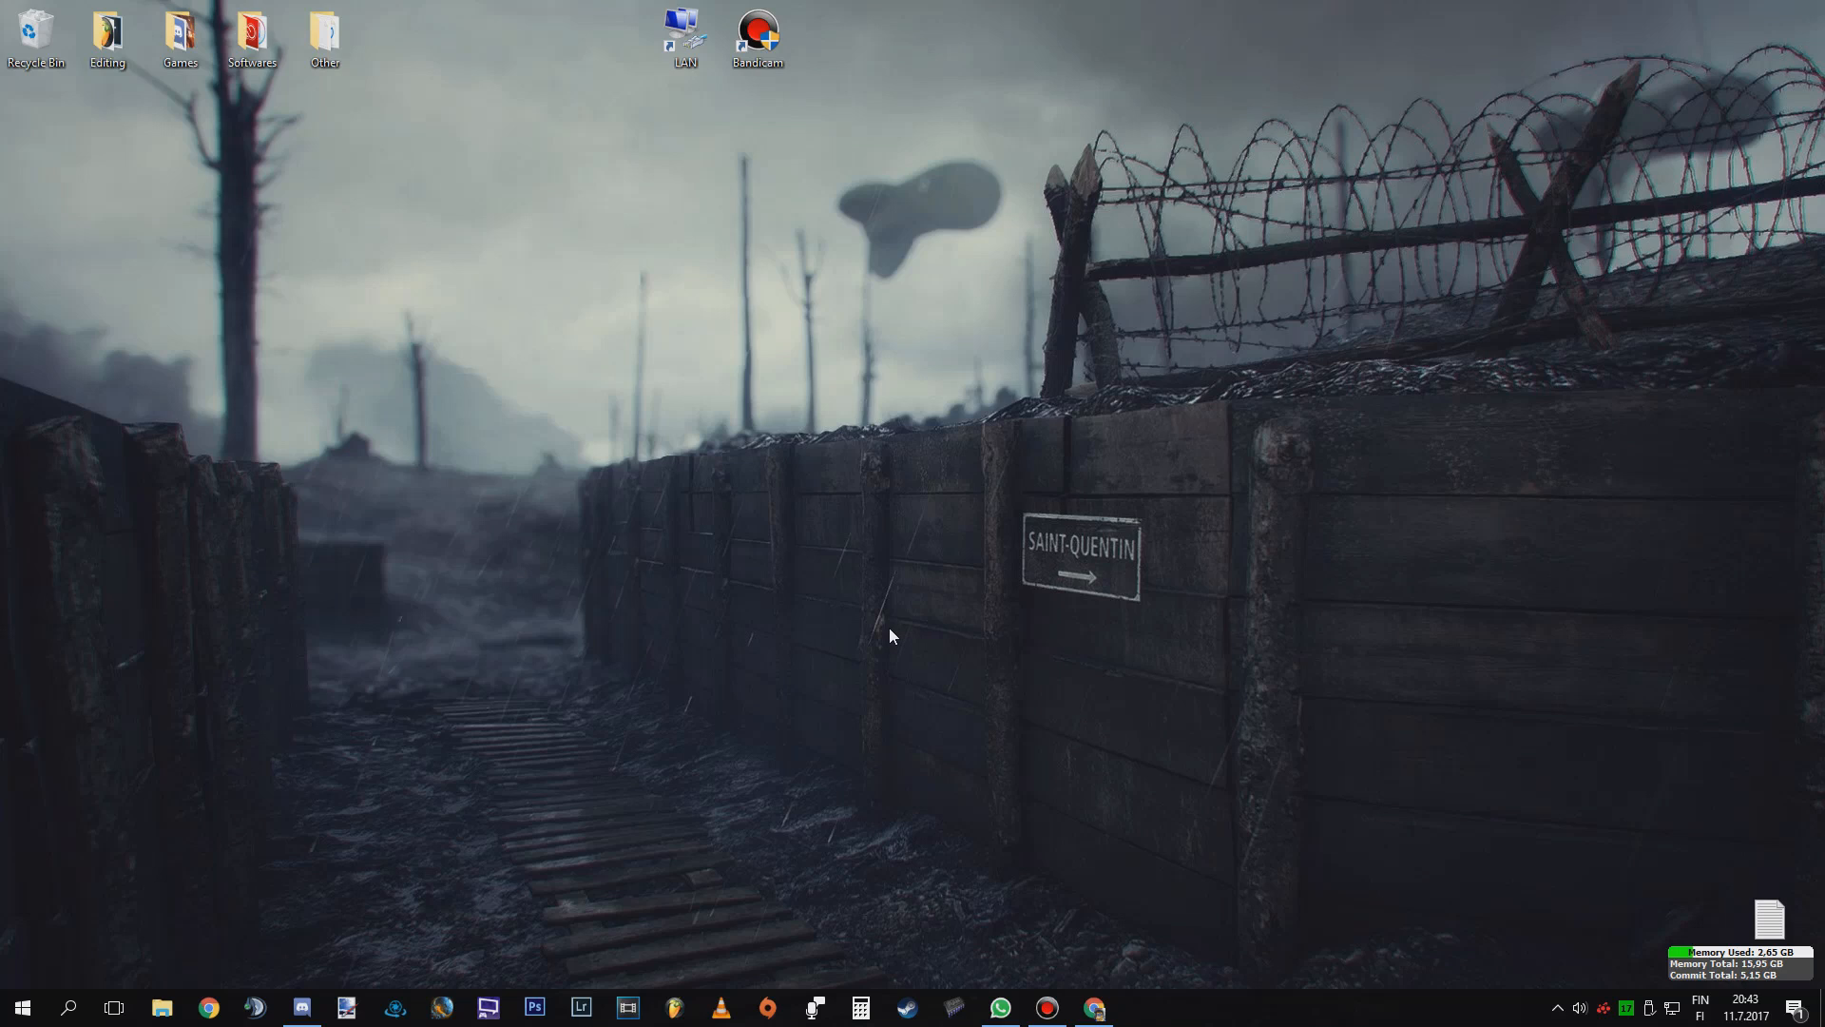
mouse_move(921, 643)
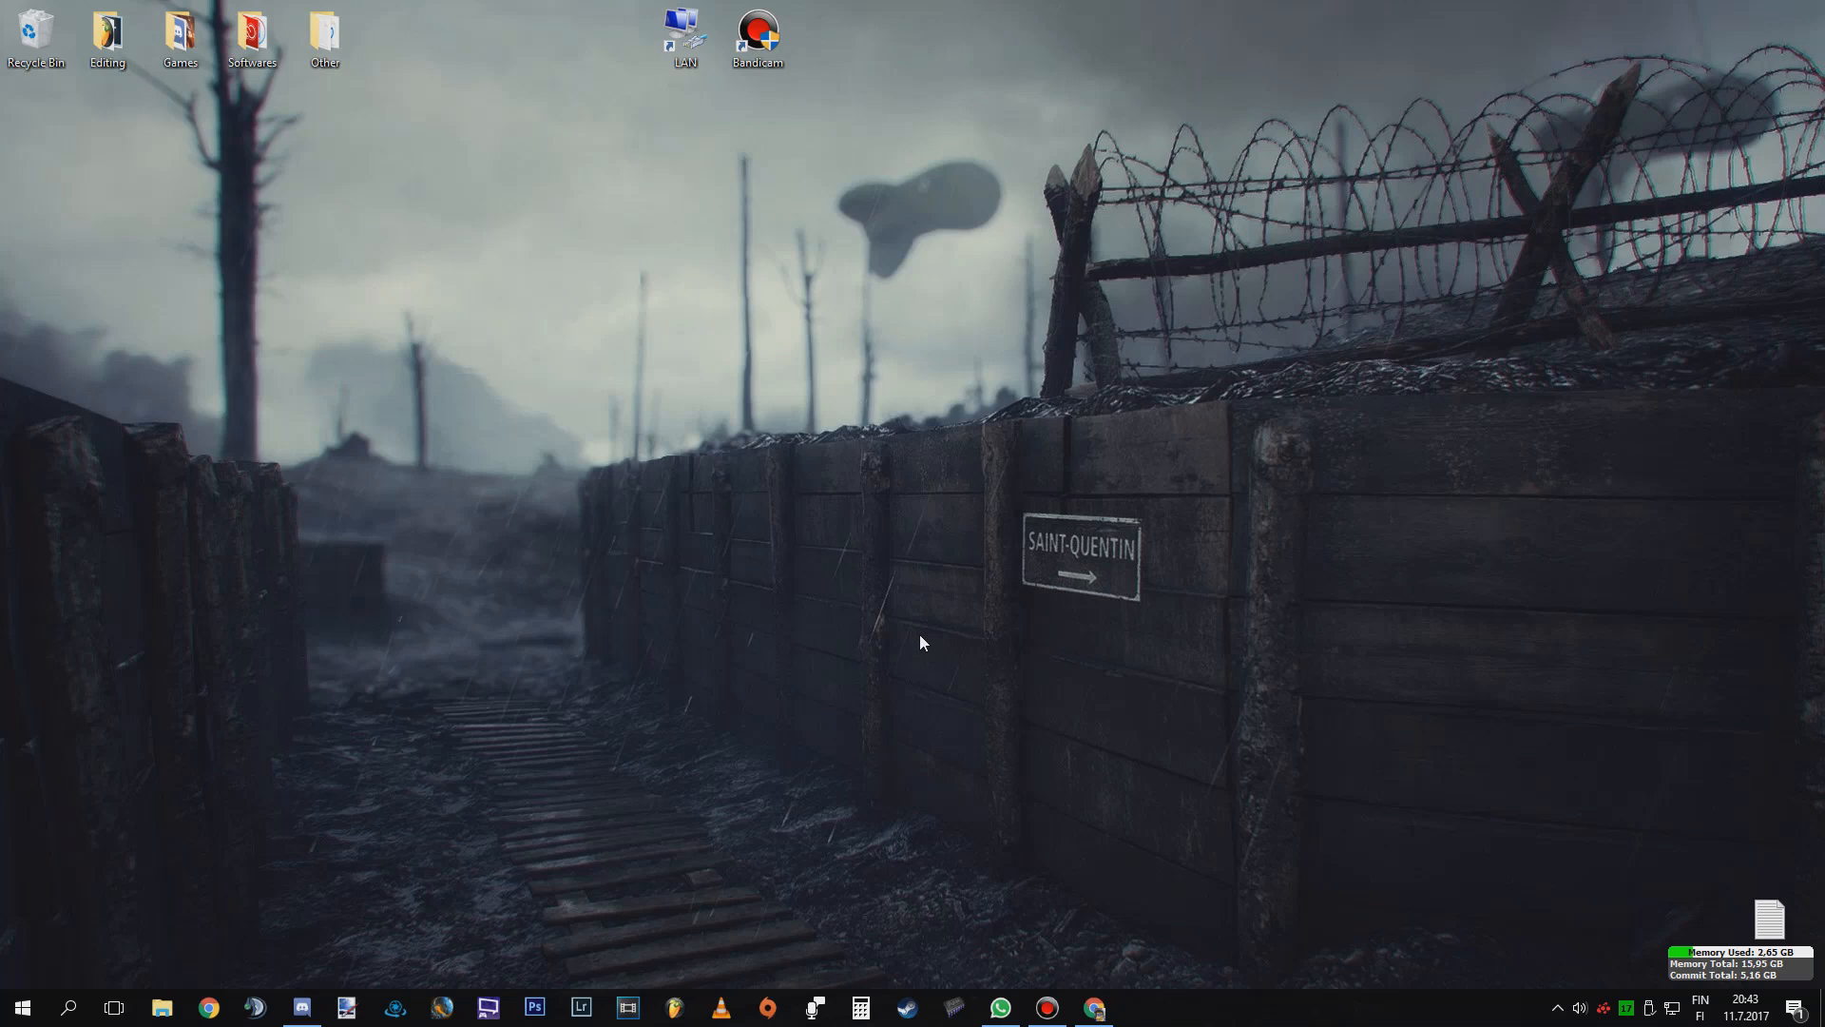
mouse_move(1502, 906)
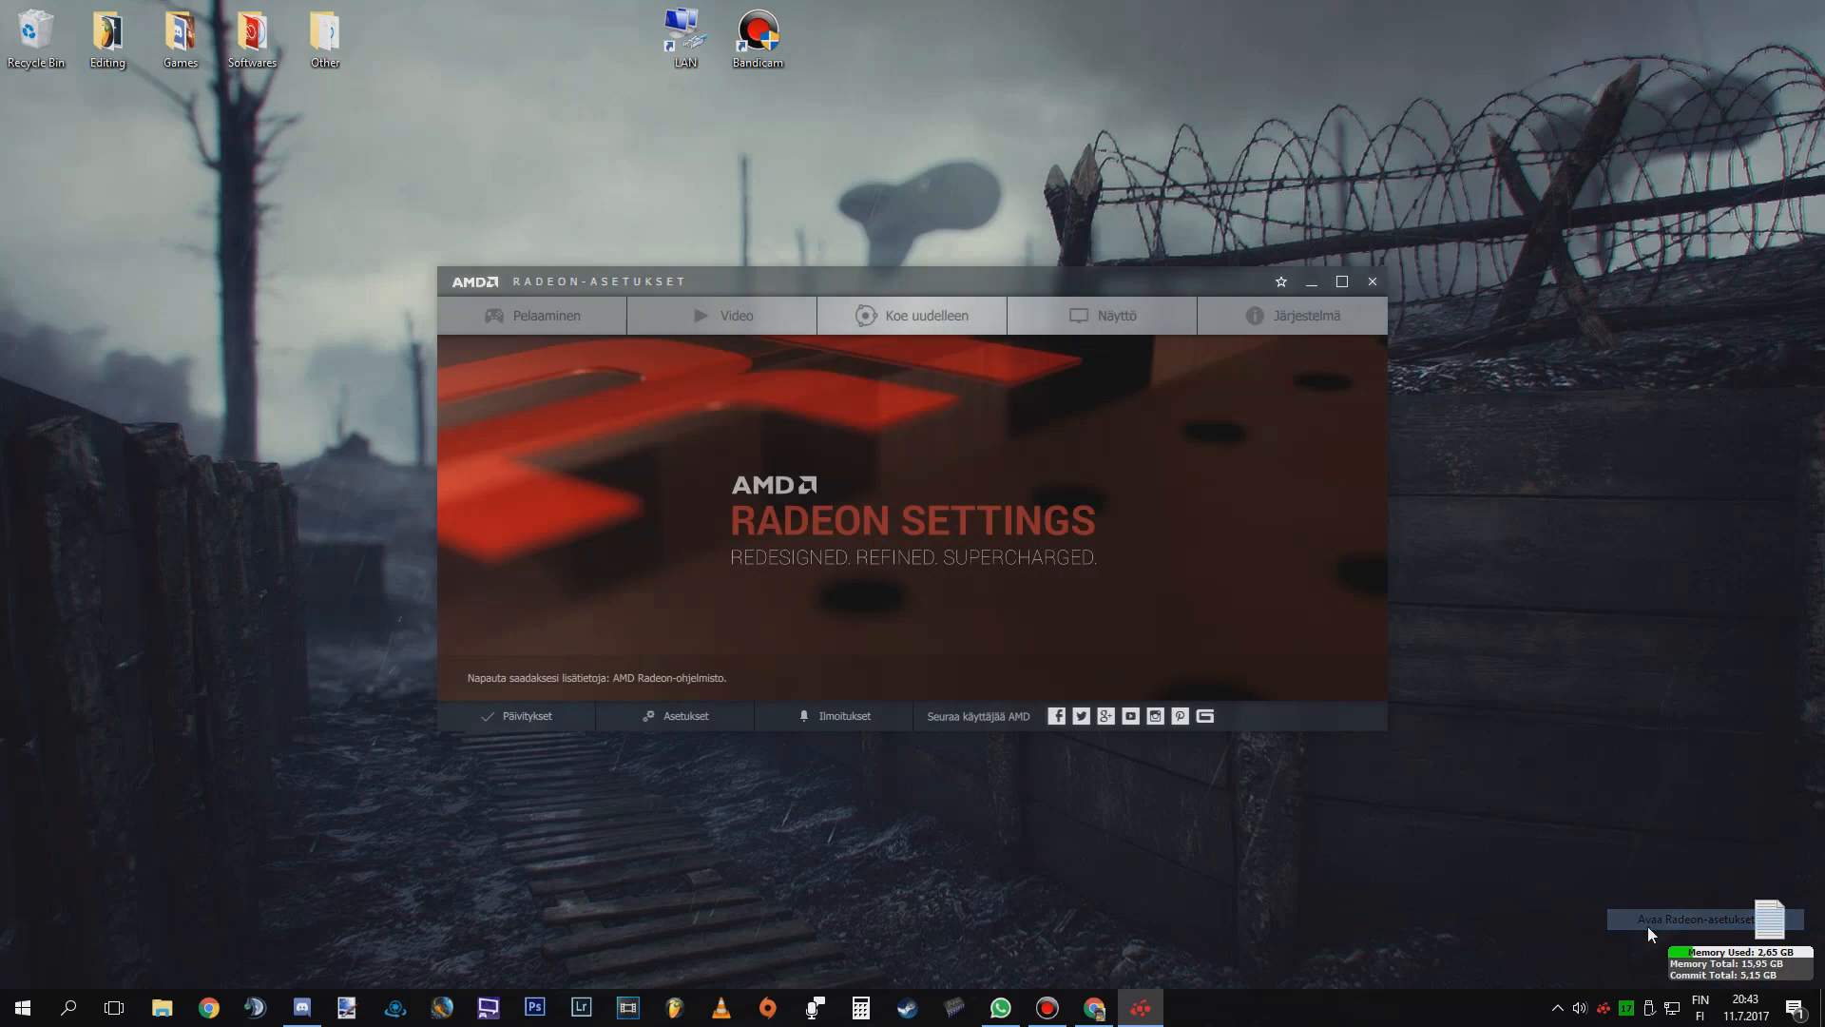
Step: View the Updates (Päivitykset) page showing driver 17.4.4, then close Radeon Settings
left_click(525, 716)
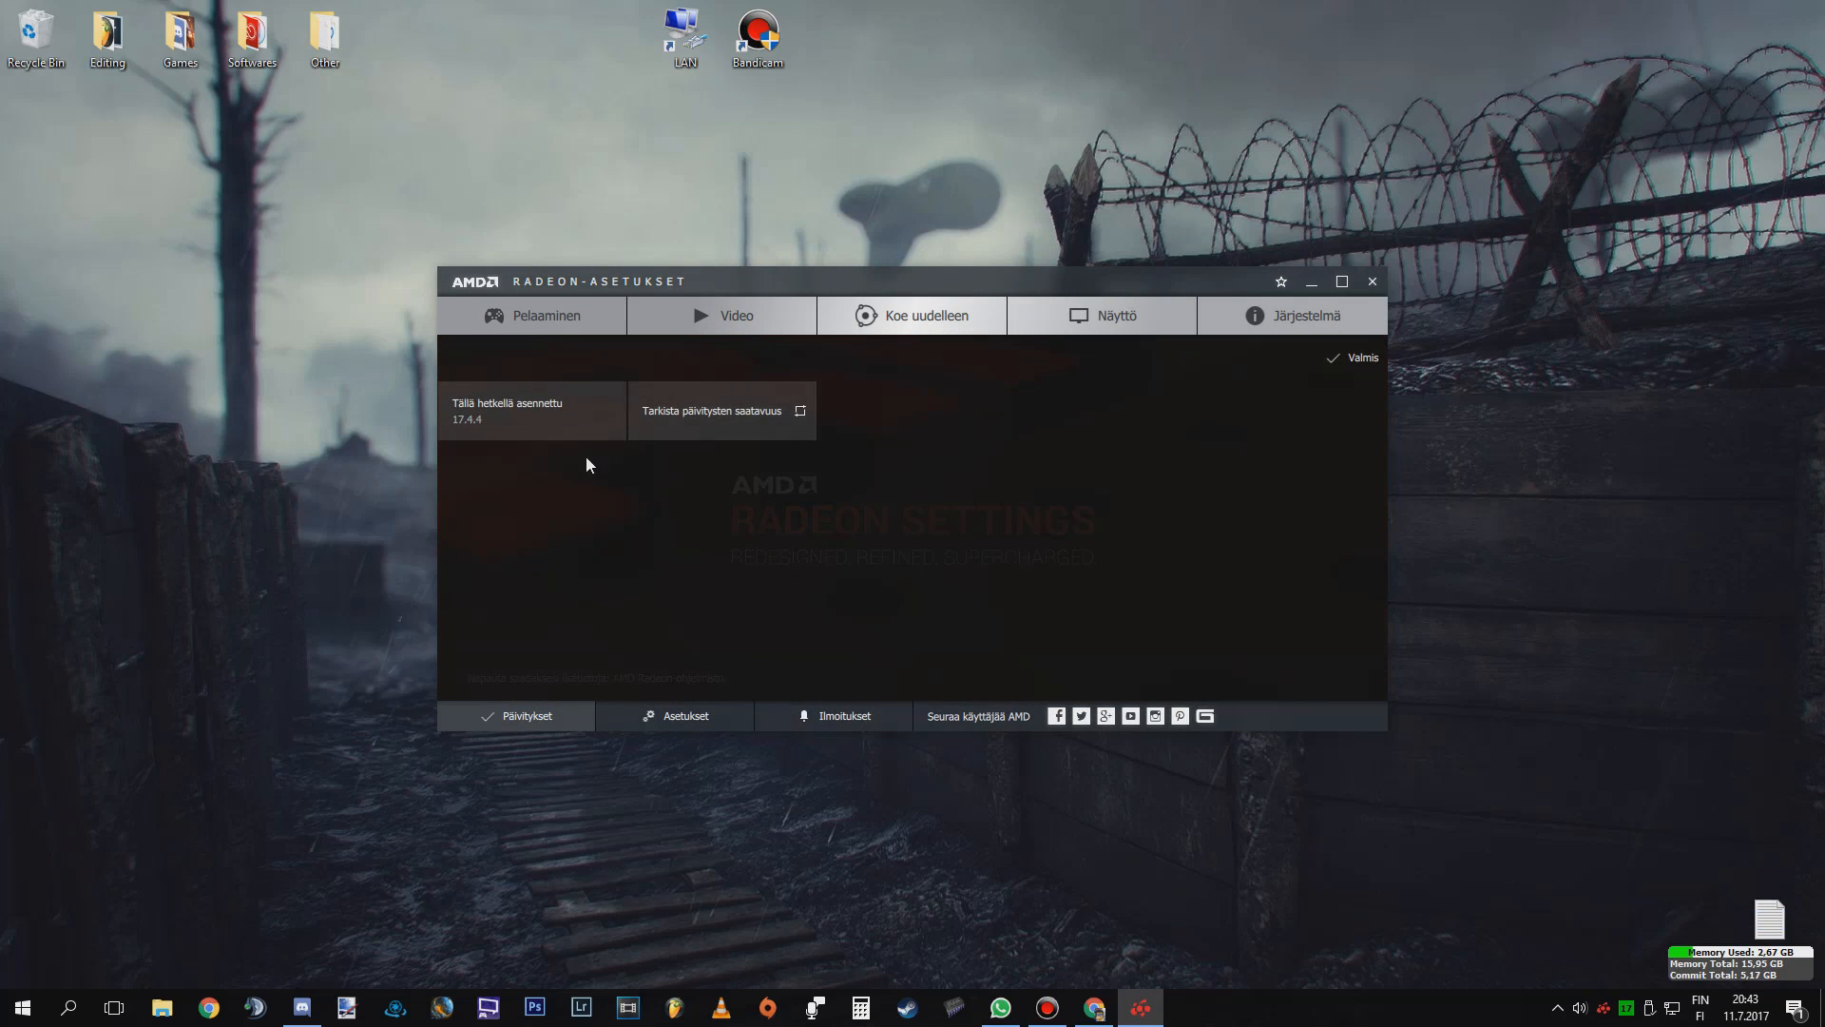
mouse_move(1374, 282)
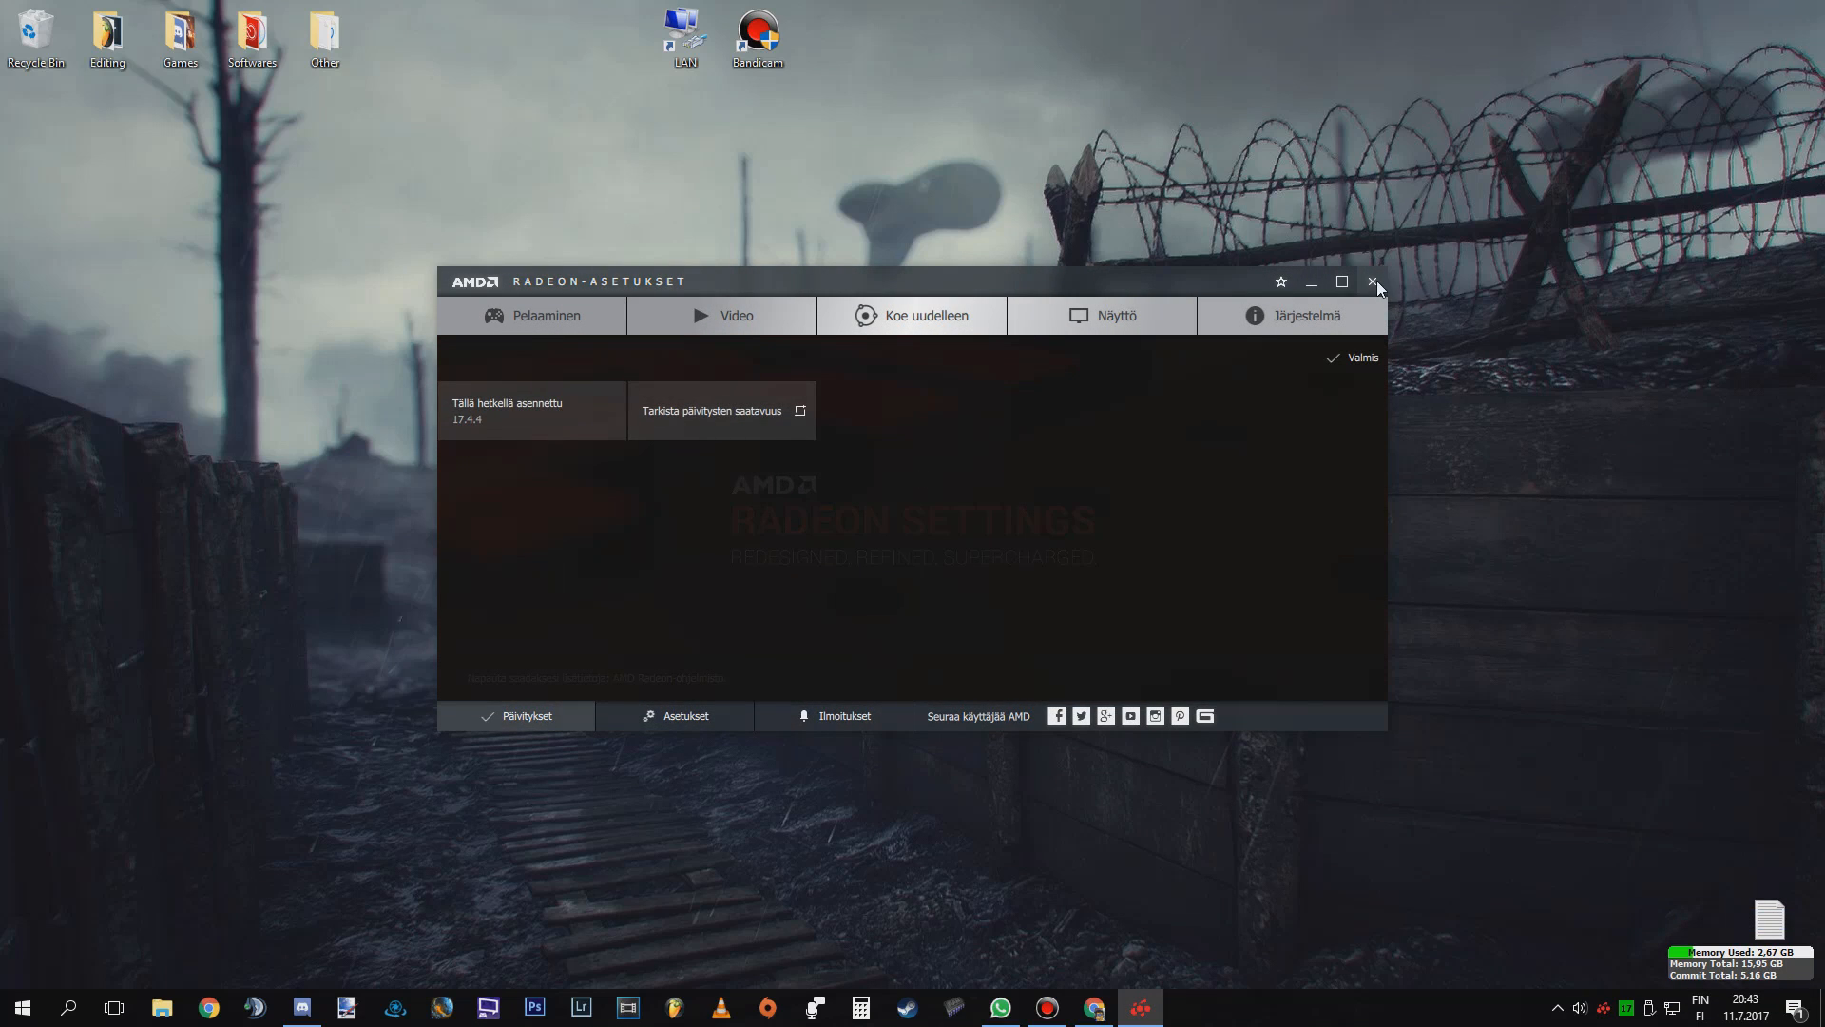
left_click(1374, 281)
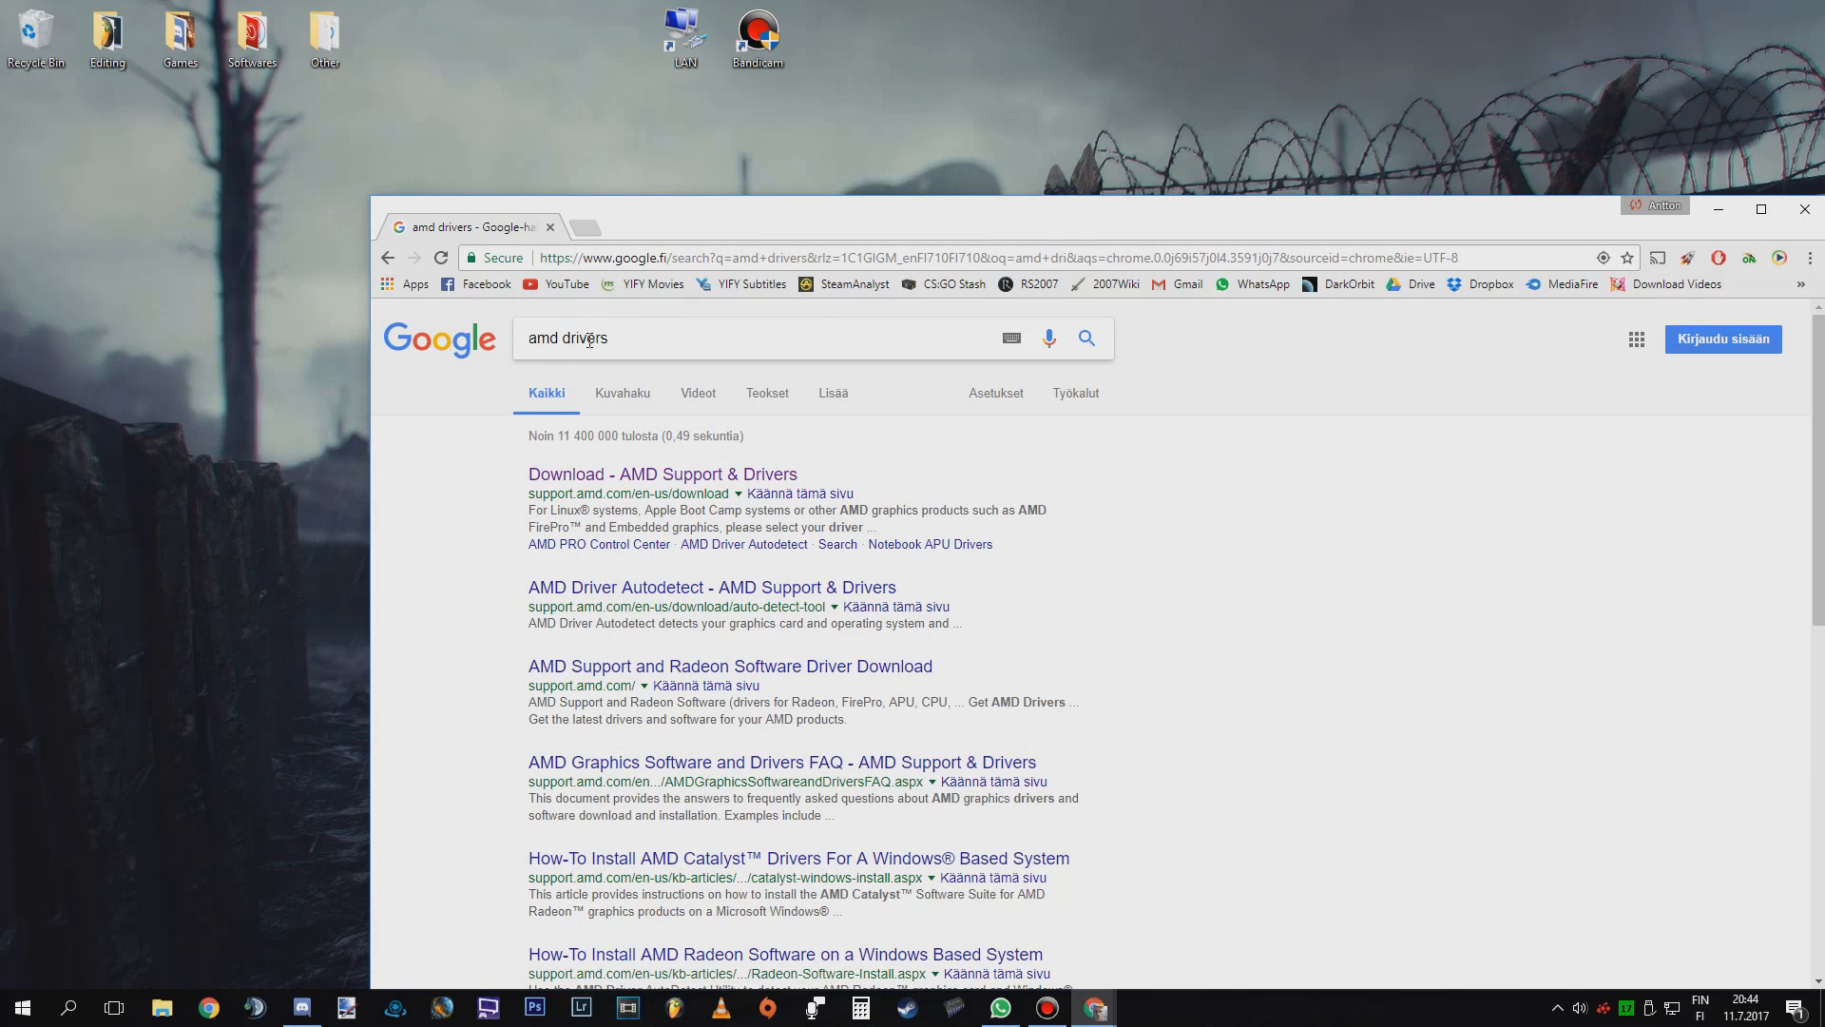
Step: Load the 'Download - AMD Support & Drivers' result and minimize Chrome
left_click(662, 473)
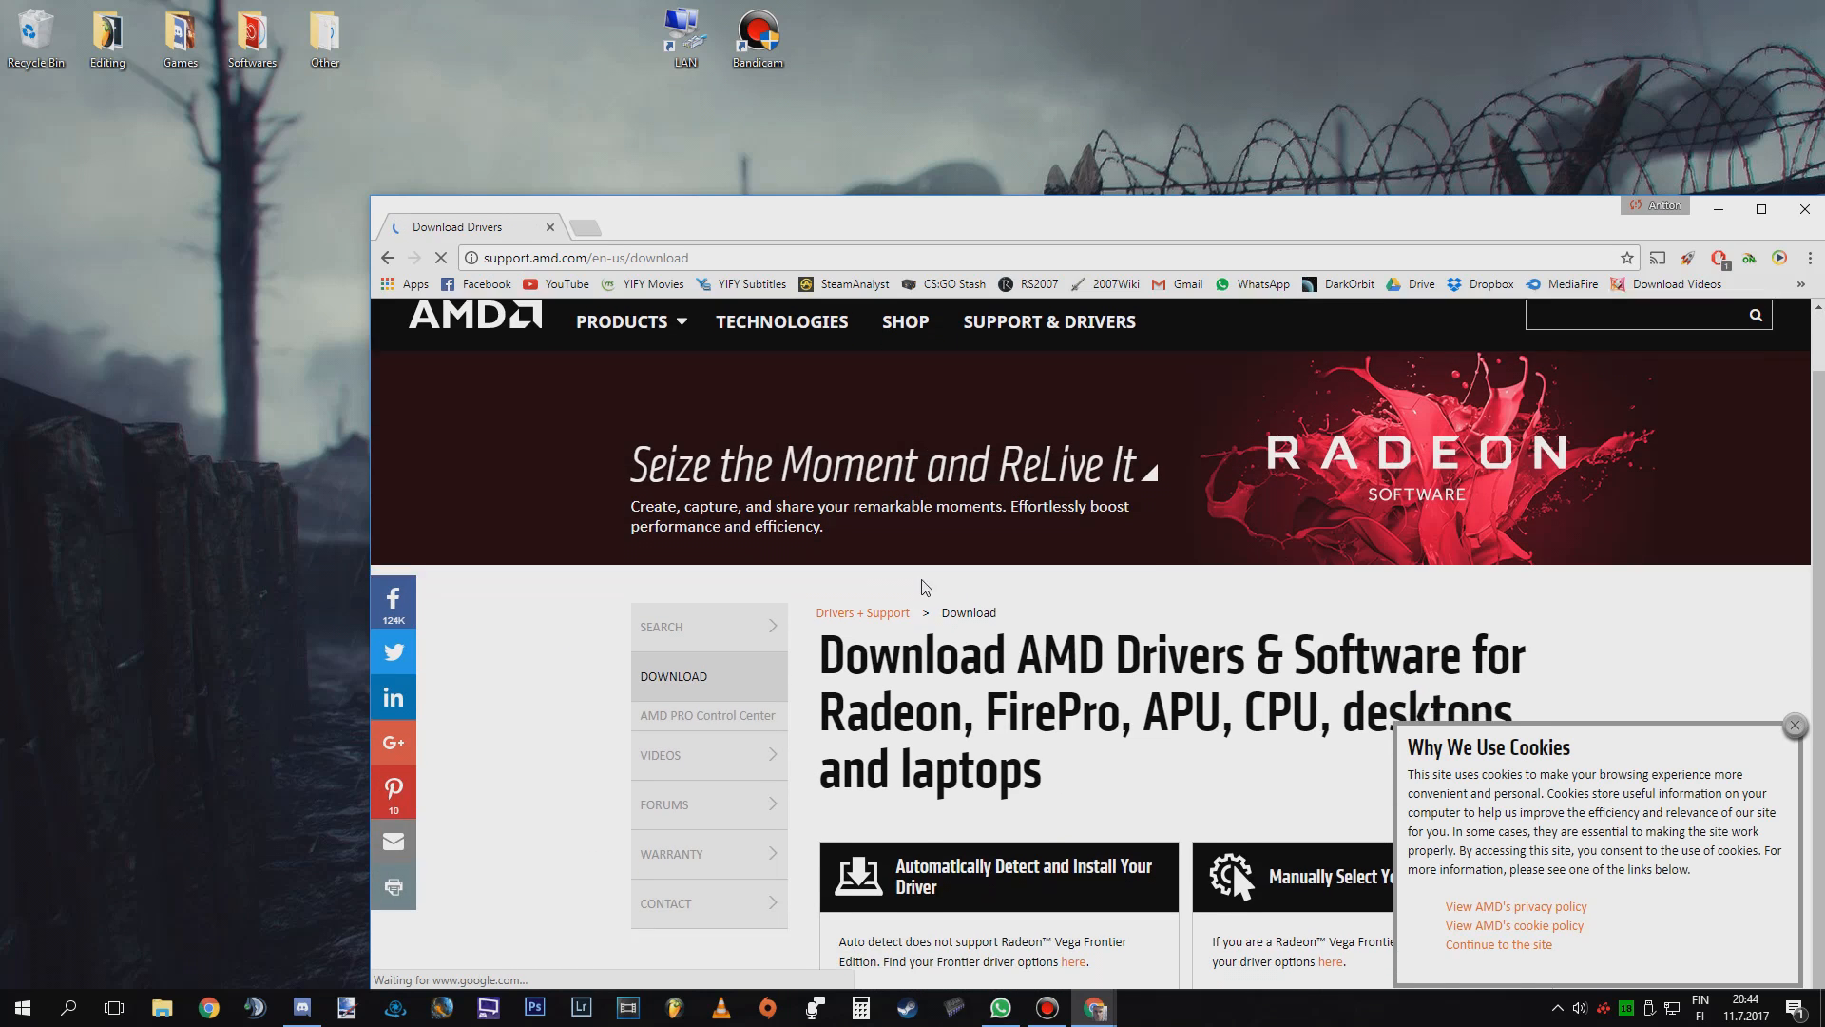
left_click(1794, 725)
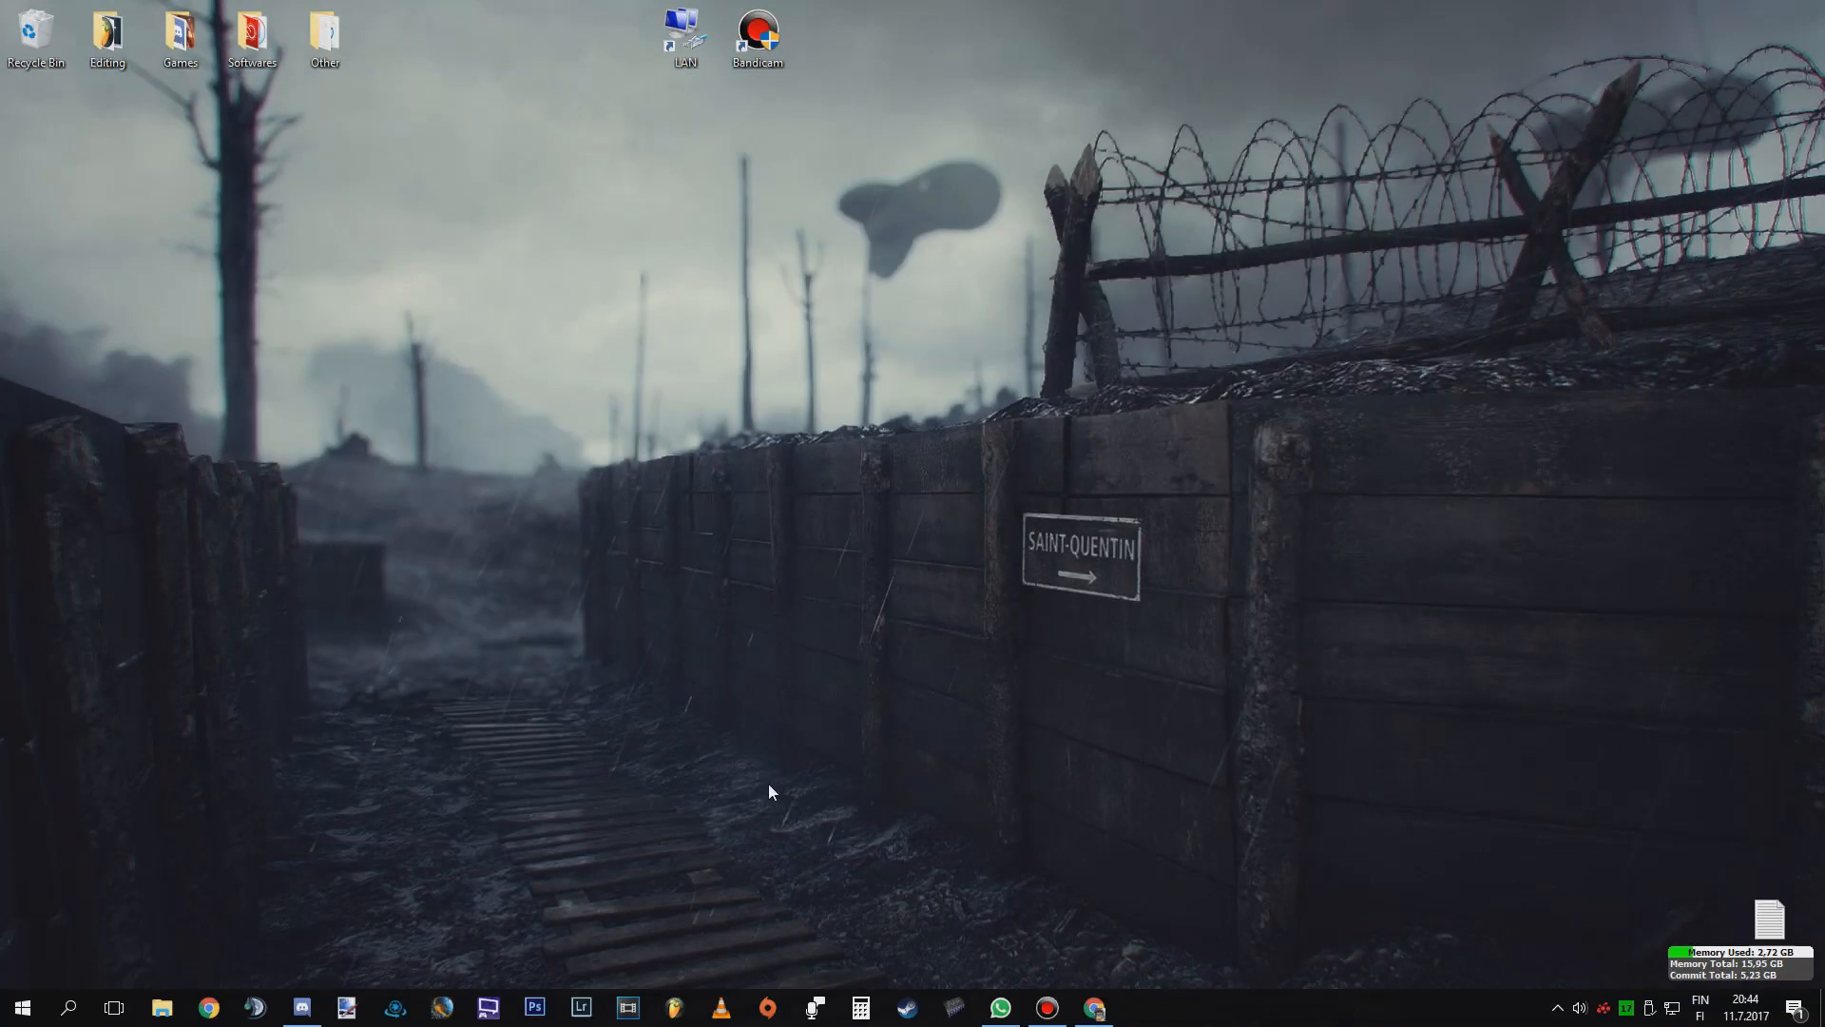
mouse_move(559, 626)
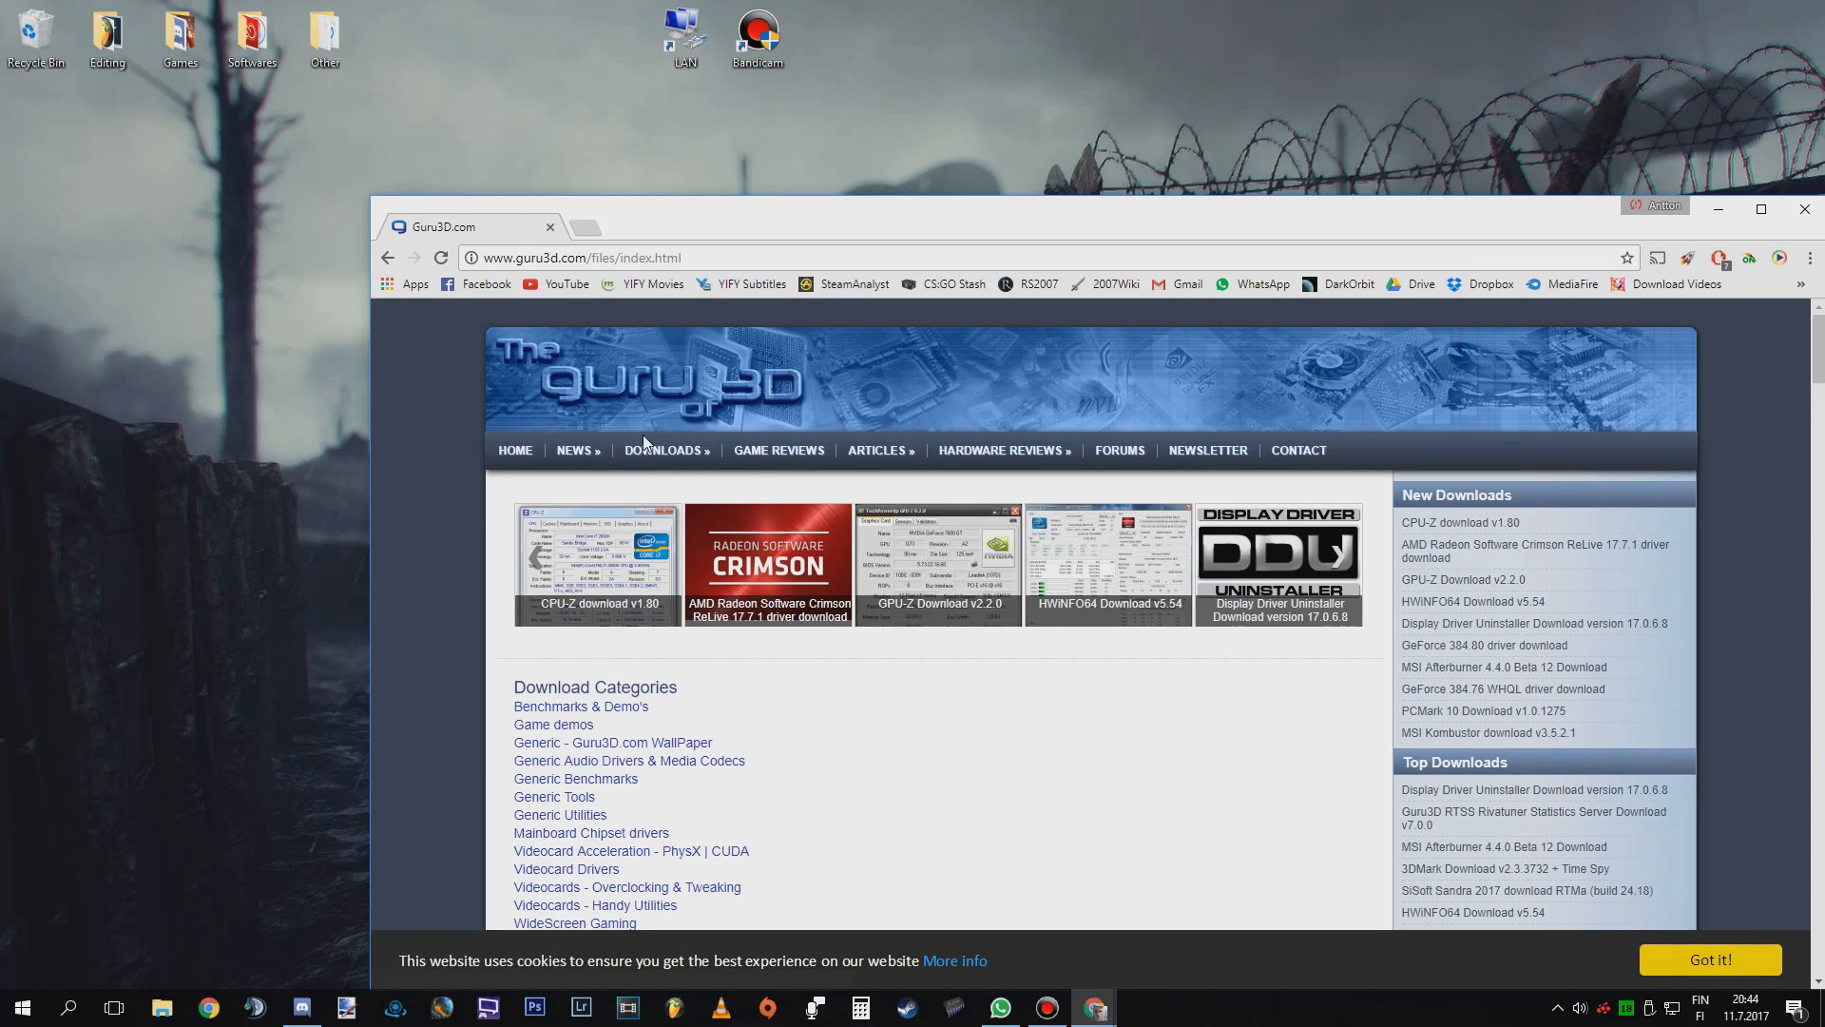
Step: Reach the DDU 17.0.6.8 download mirrors on Guru3D and block the multiple-download prompt
scroll("down", 3)
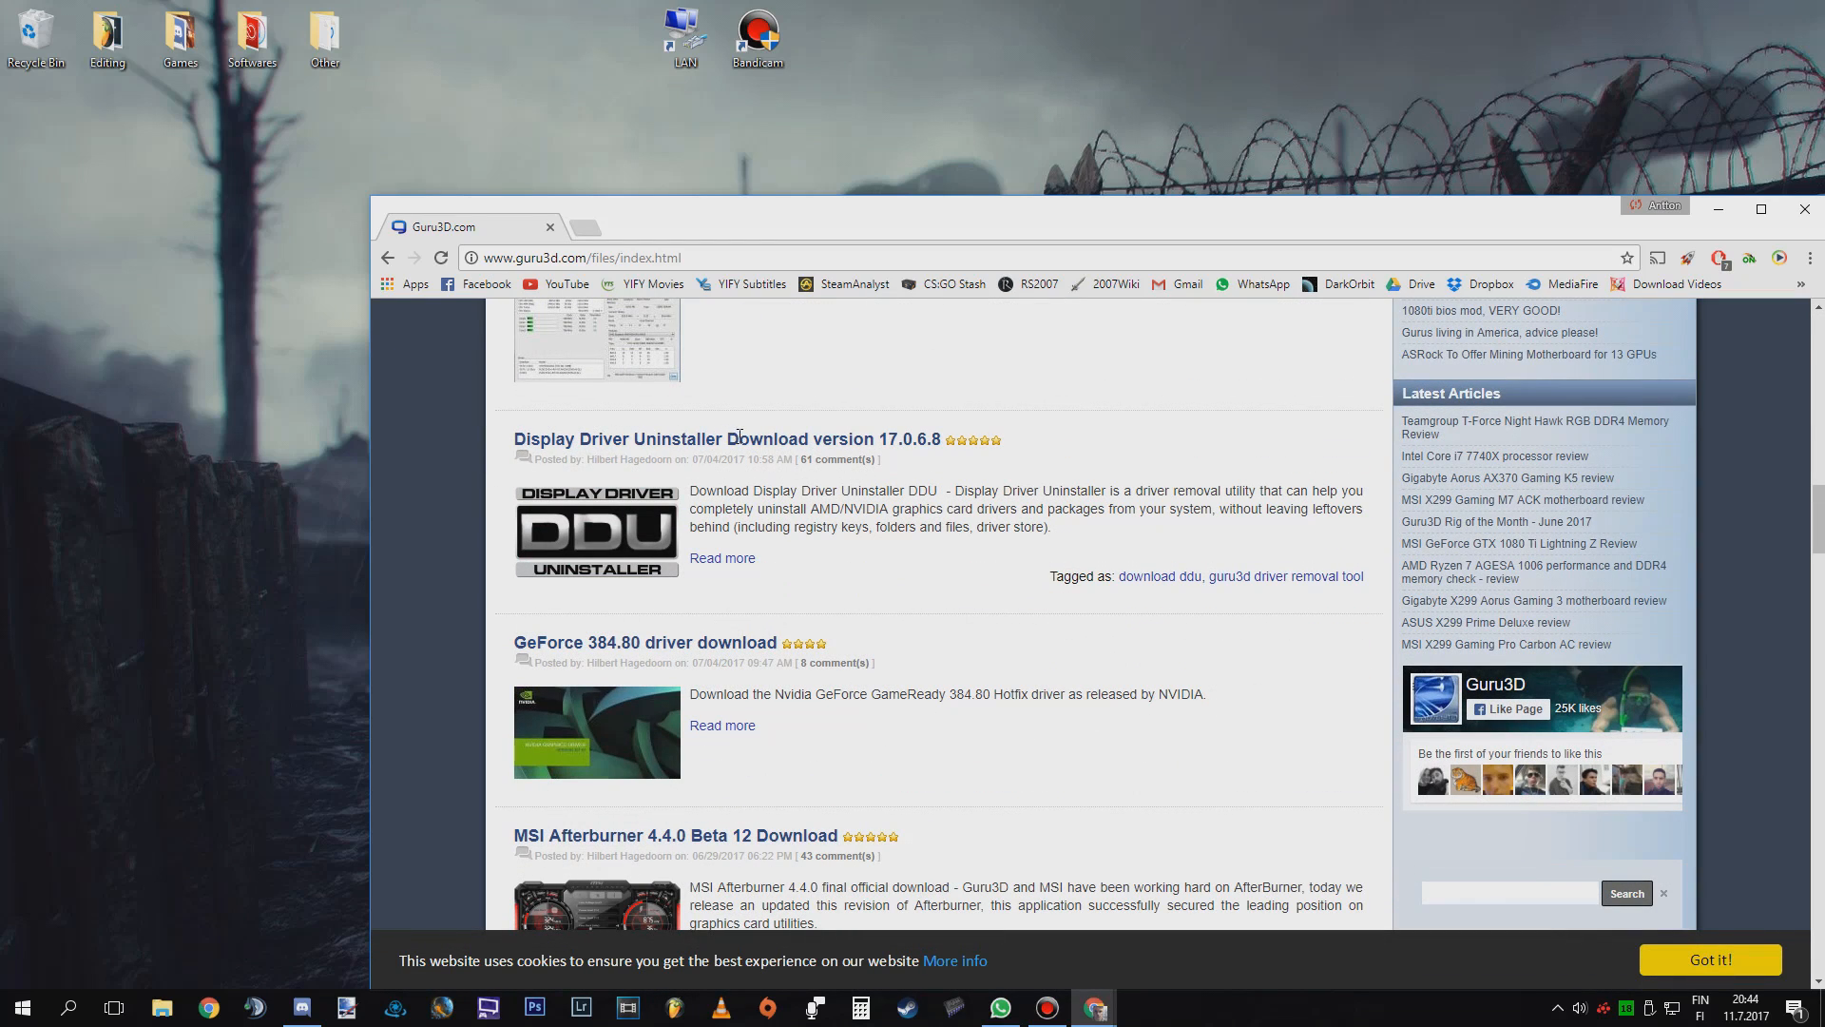
left_click(727, 439)
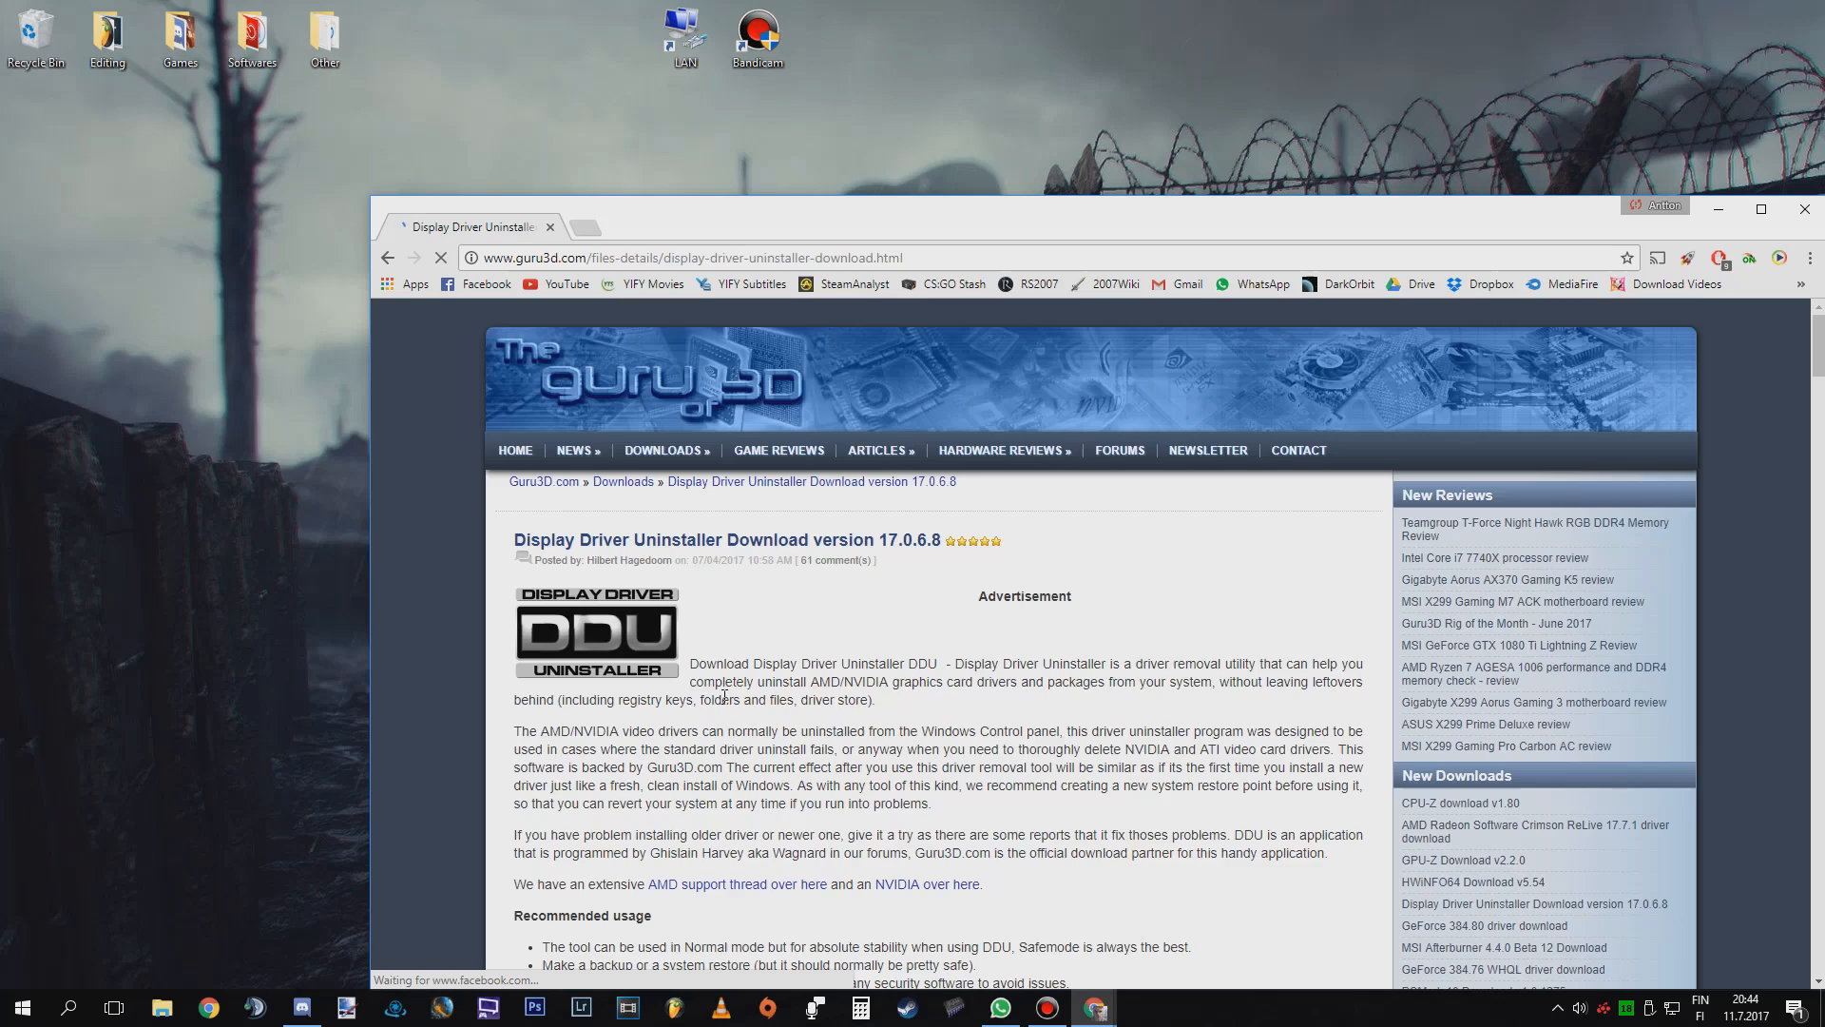
scroll("down", 3)
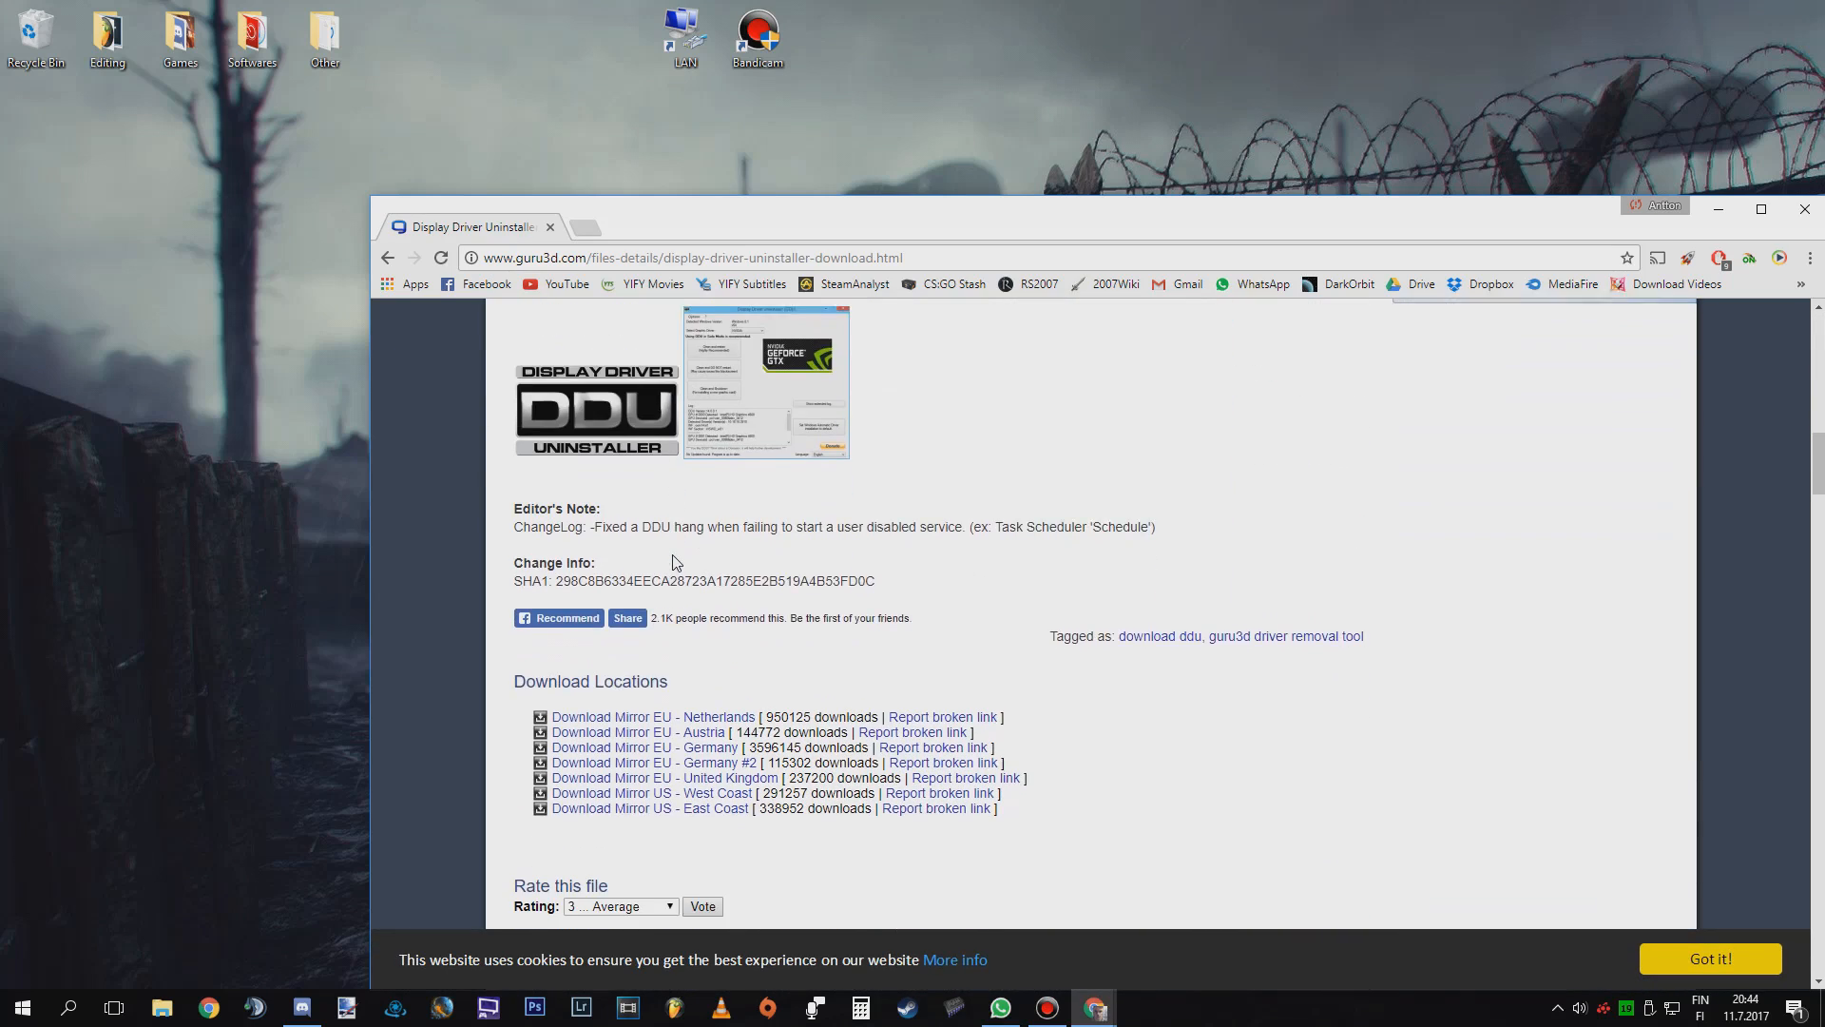
scroll("down", 3)
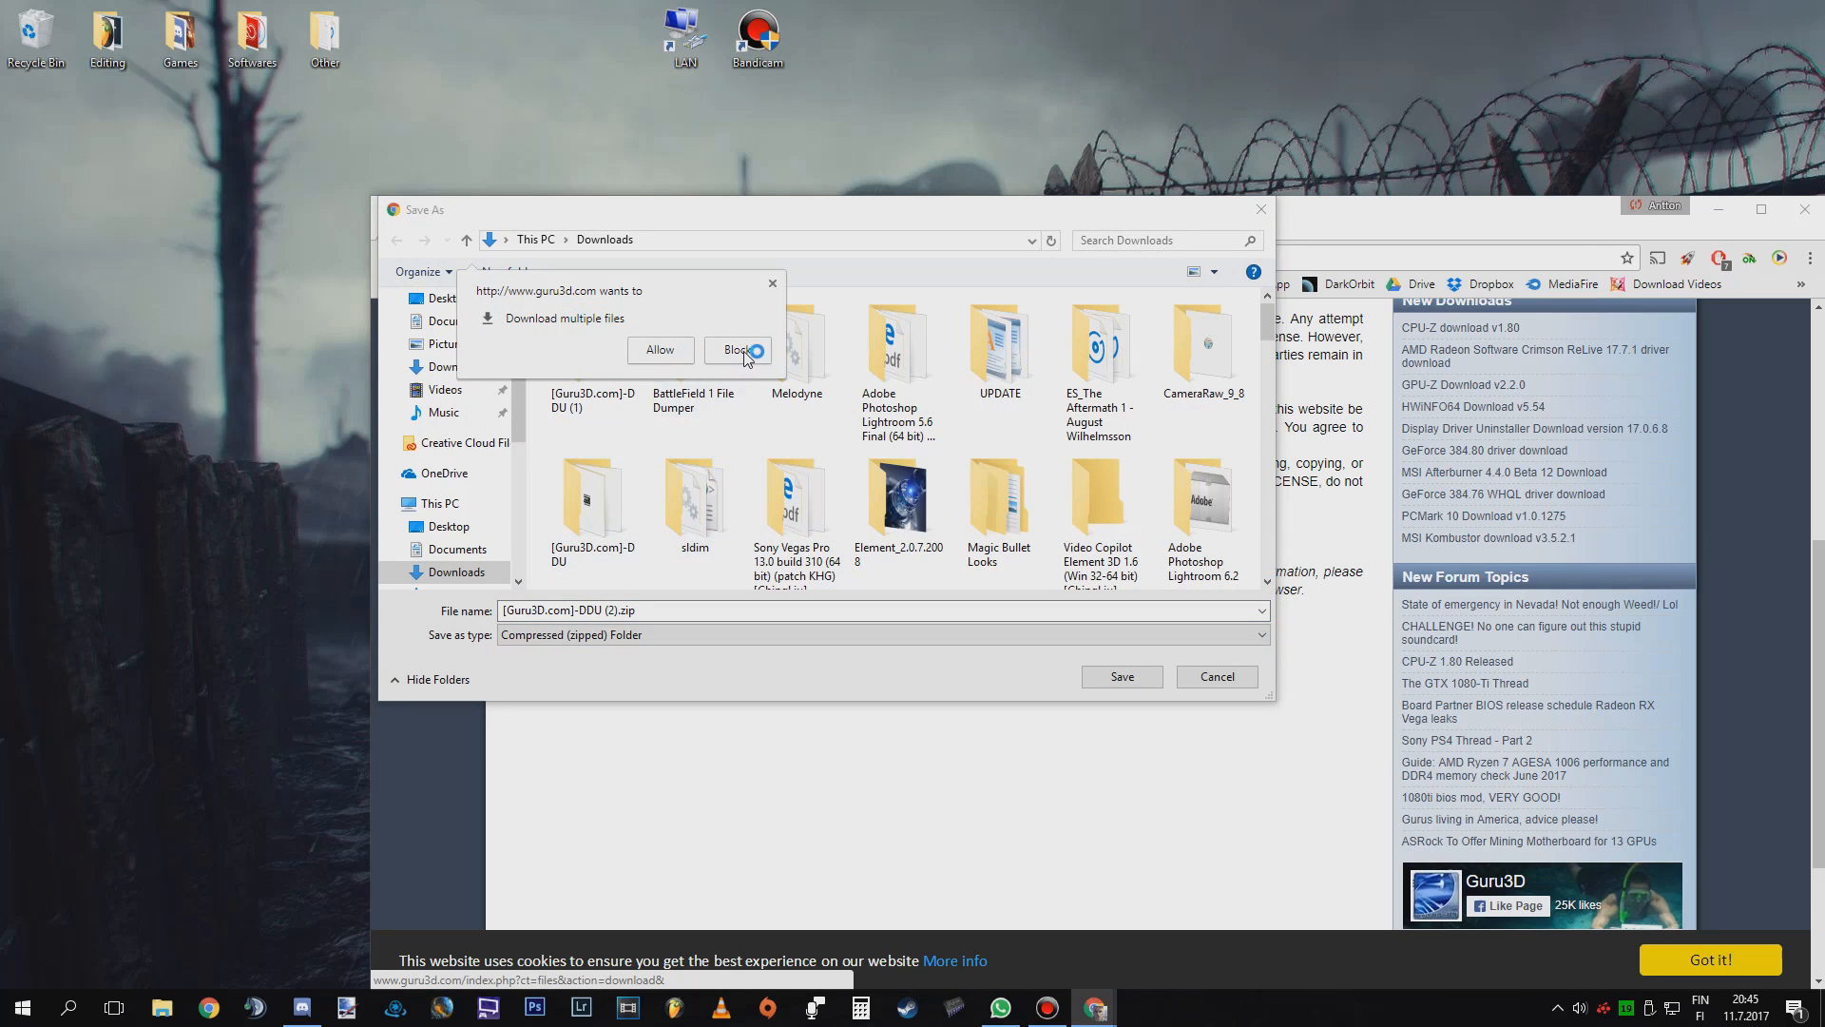
left_click(738, 351)
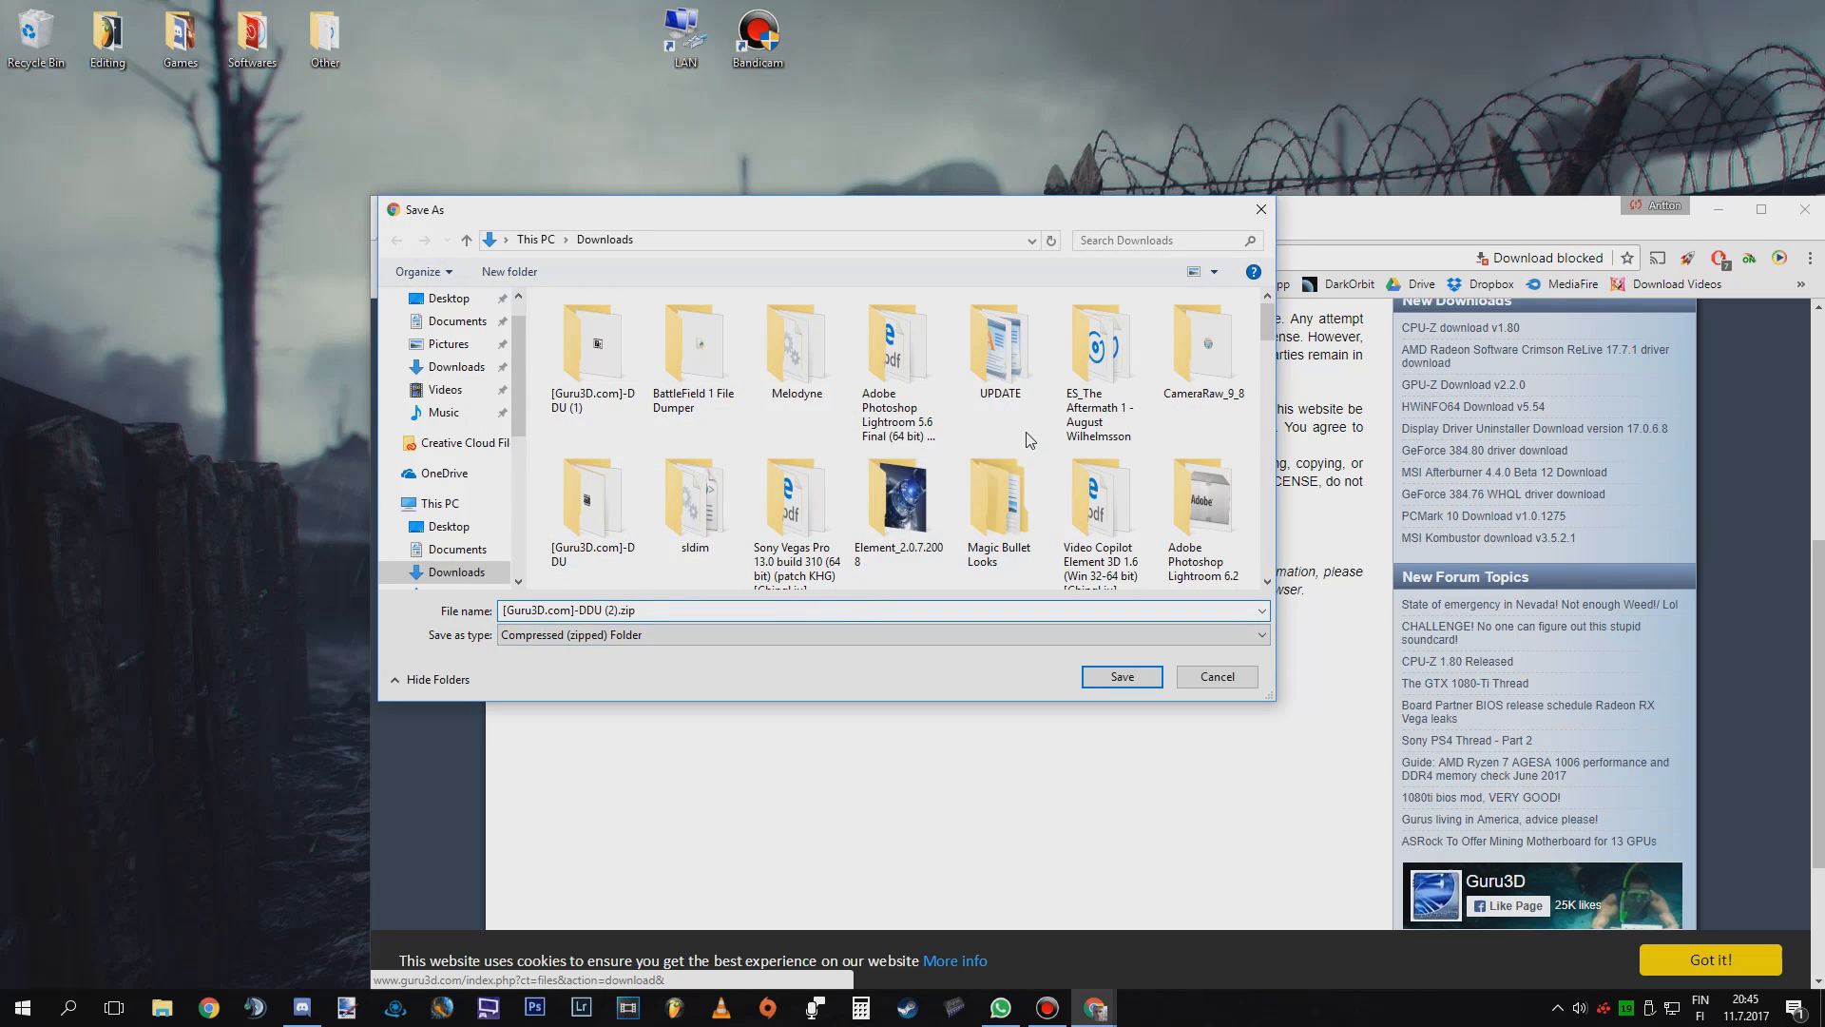
Step: Browse to the earlier [Guru3D.com]-DDU (1) download folder and its Guru3D.com subfolder
left_click(693, 501)
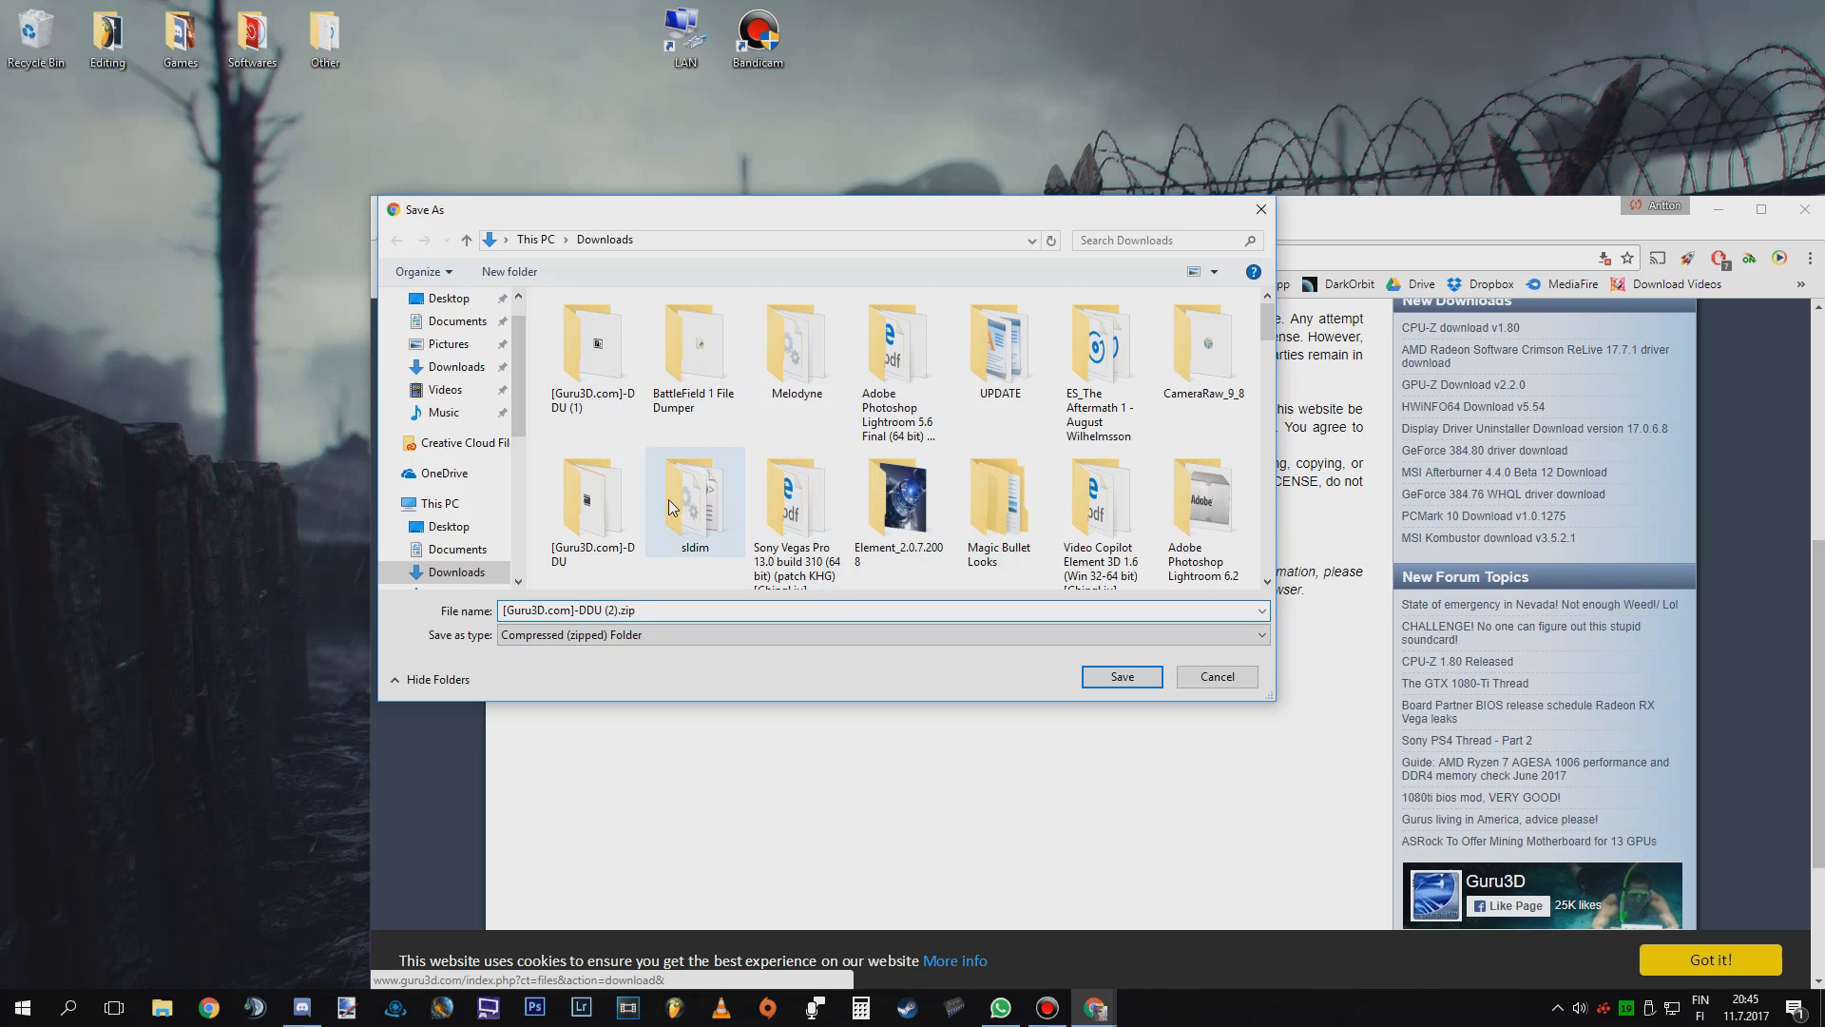
left_click(592, 501)
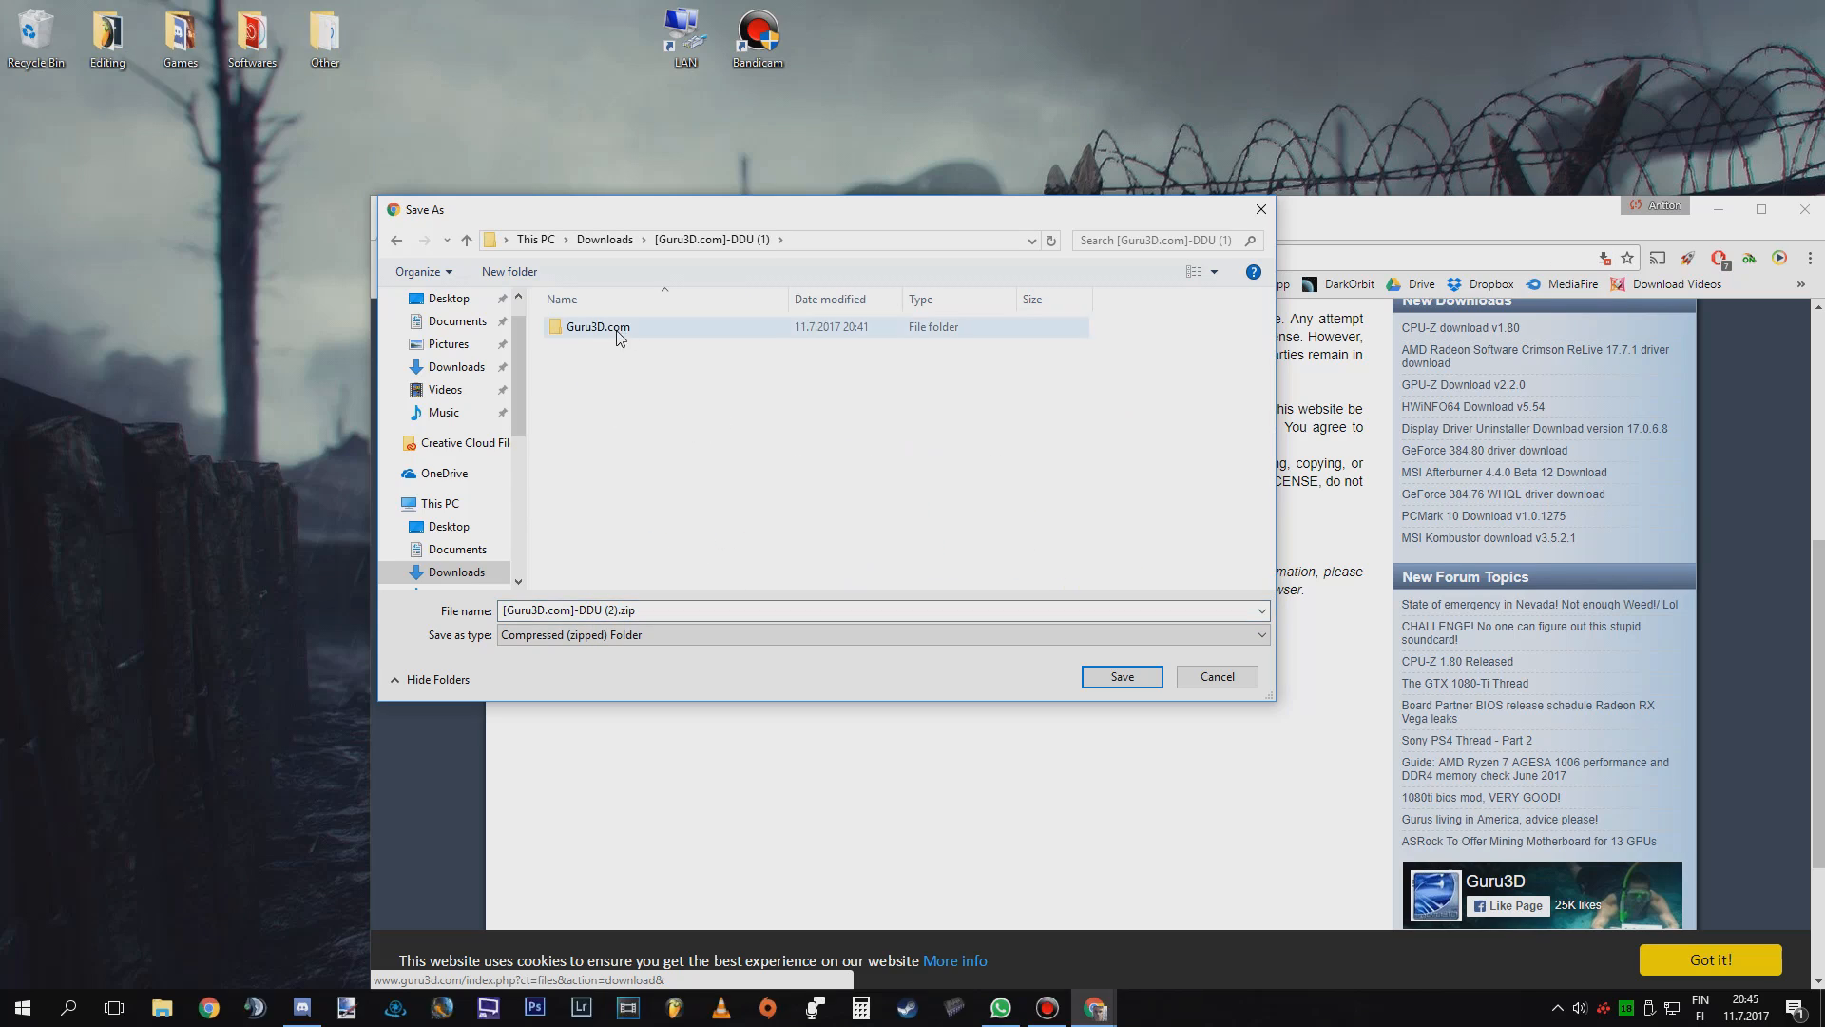
left_click(1119, 675)
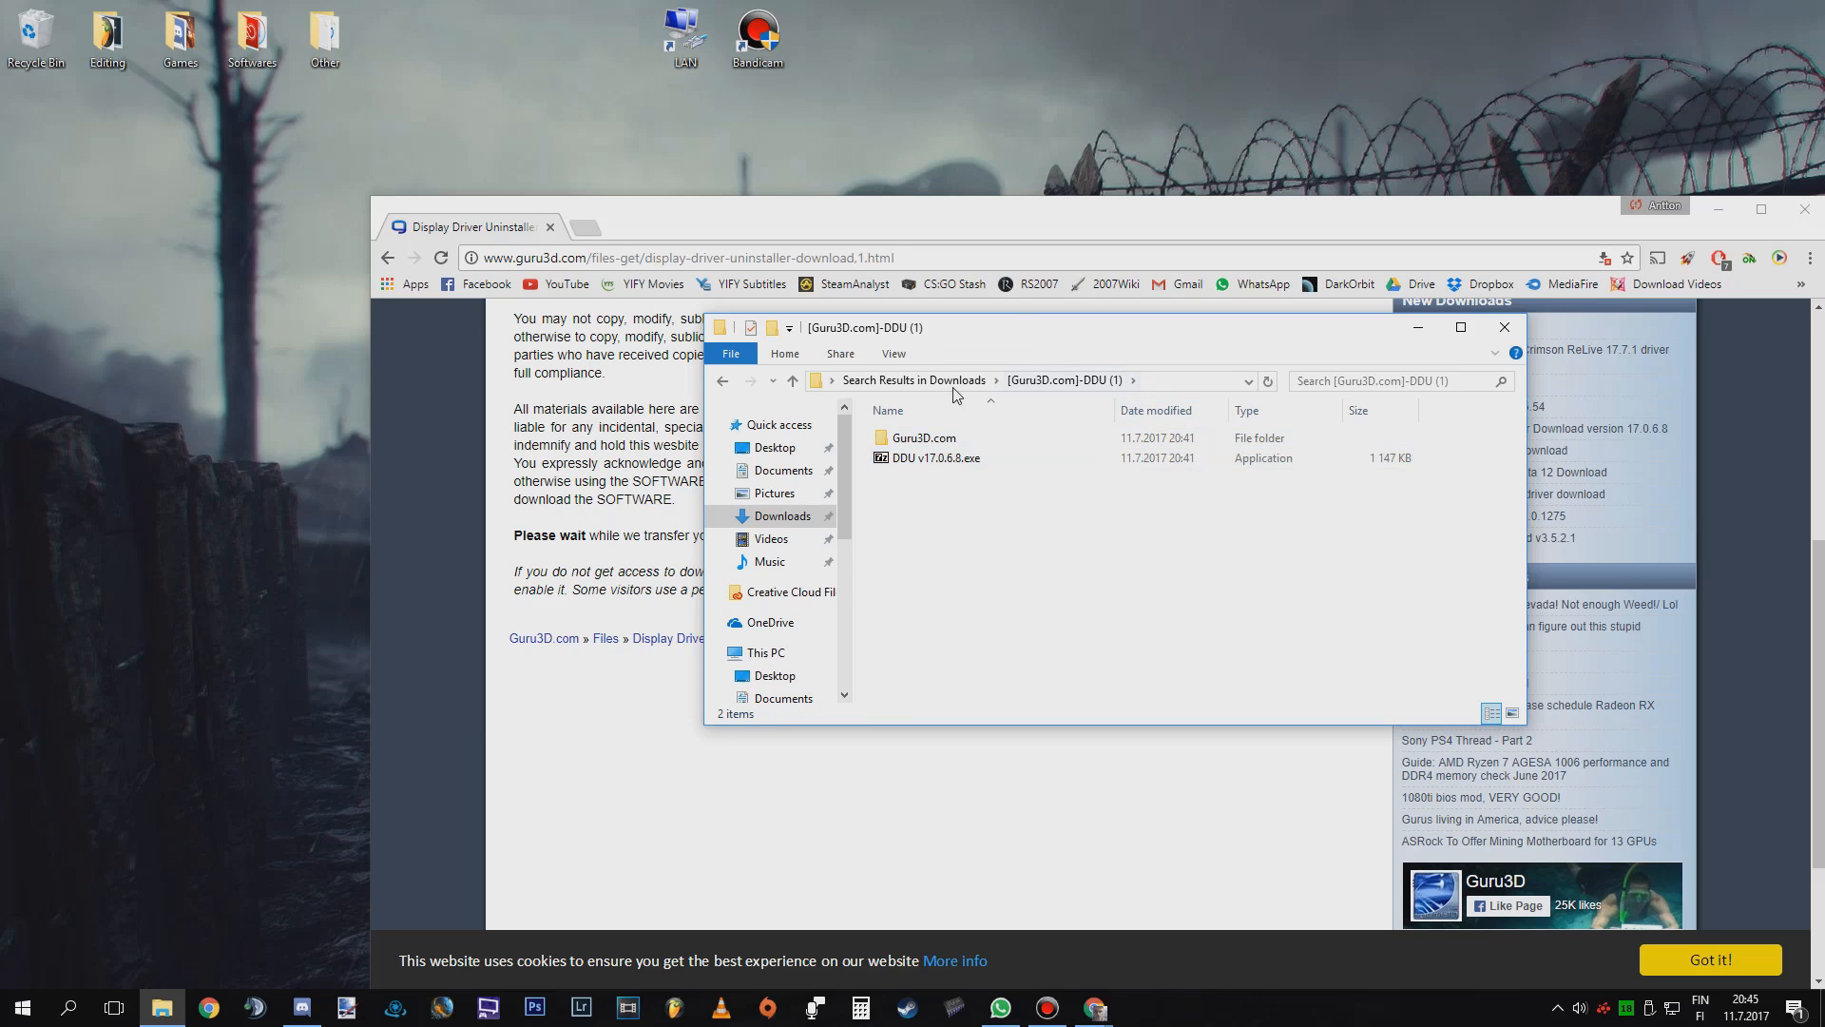
Step: Jump to the [Guru3D.com]-DDU folder holding Display Driver Uninstaller.exe
type("gu")
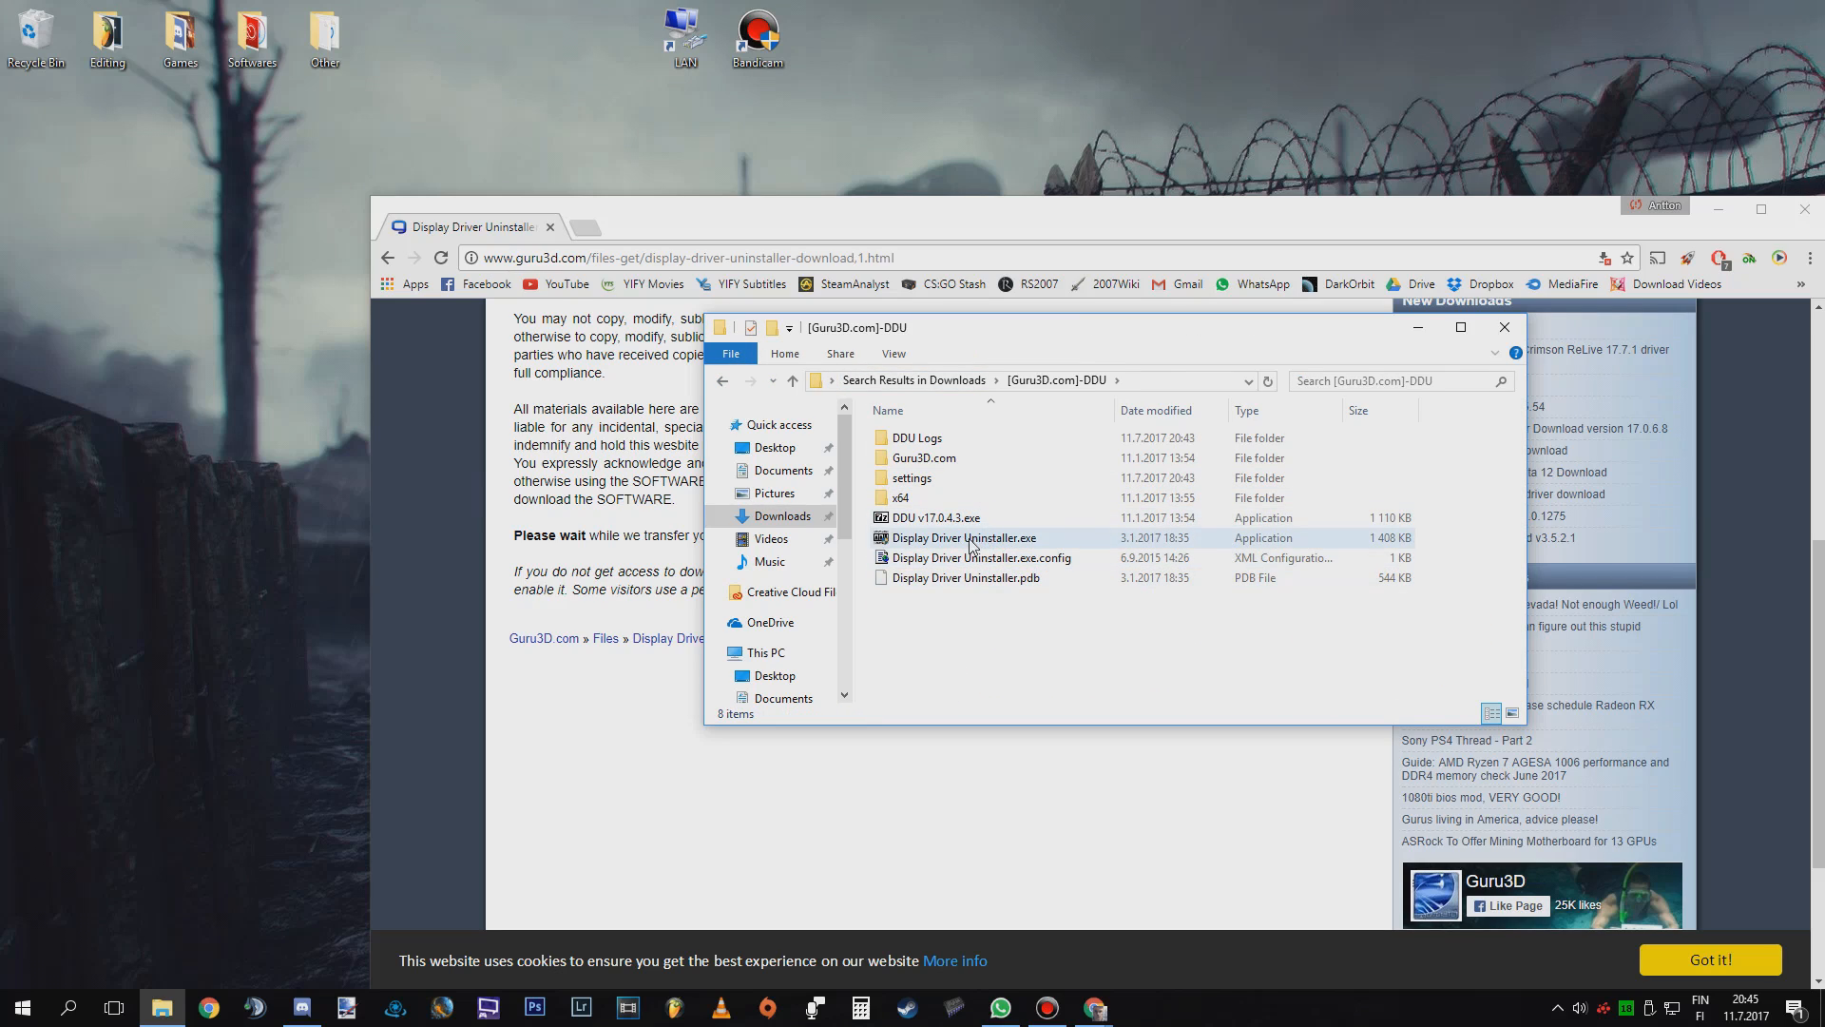
mouse_move(964, 538)
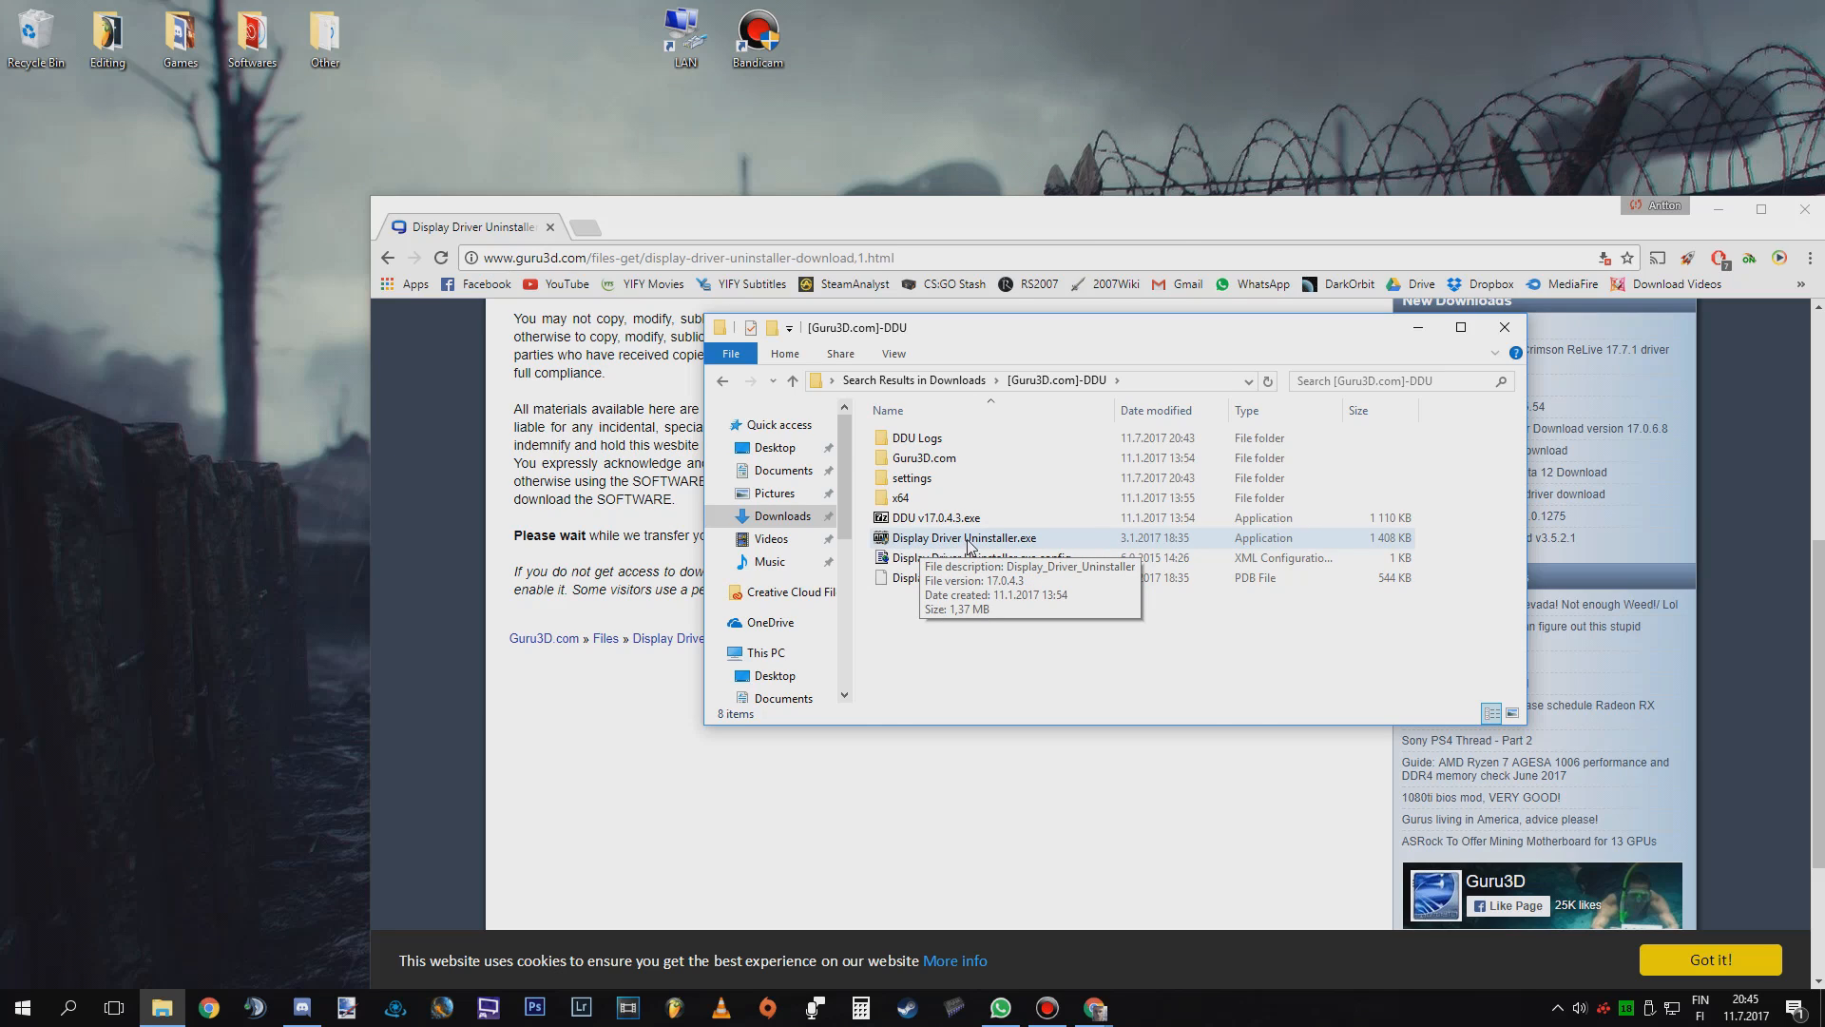
Step: Run Display Driver Uninstaller.exe as administrator, decline the update website, and launch in Normal mode
right_click(964, 536)
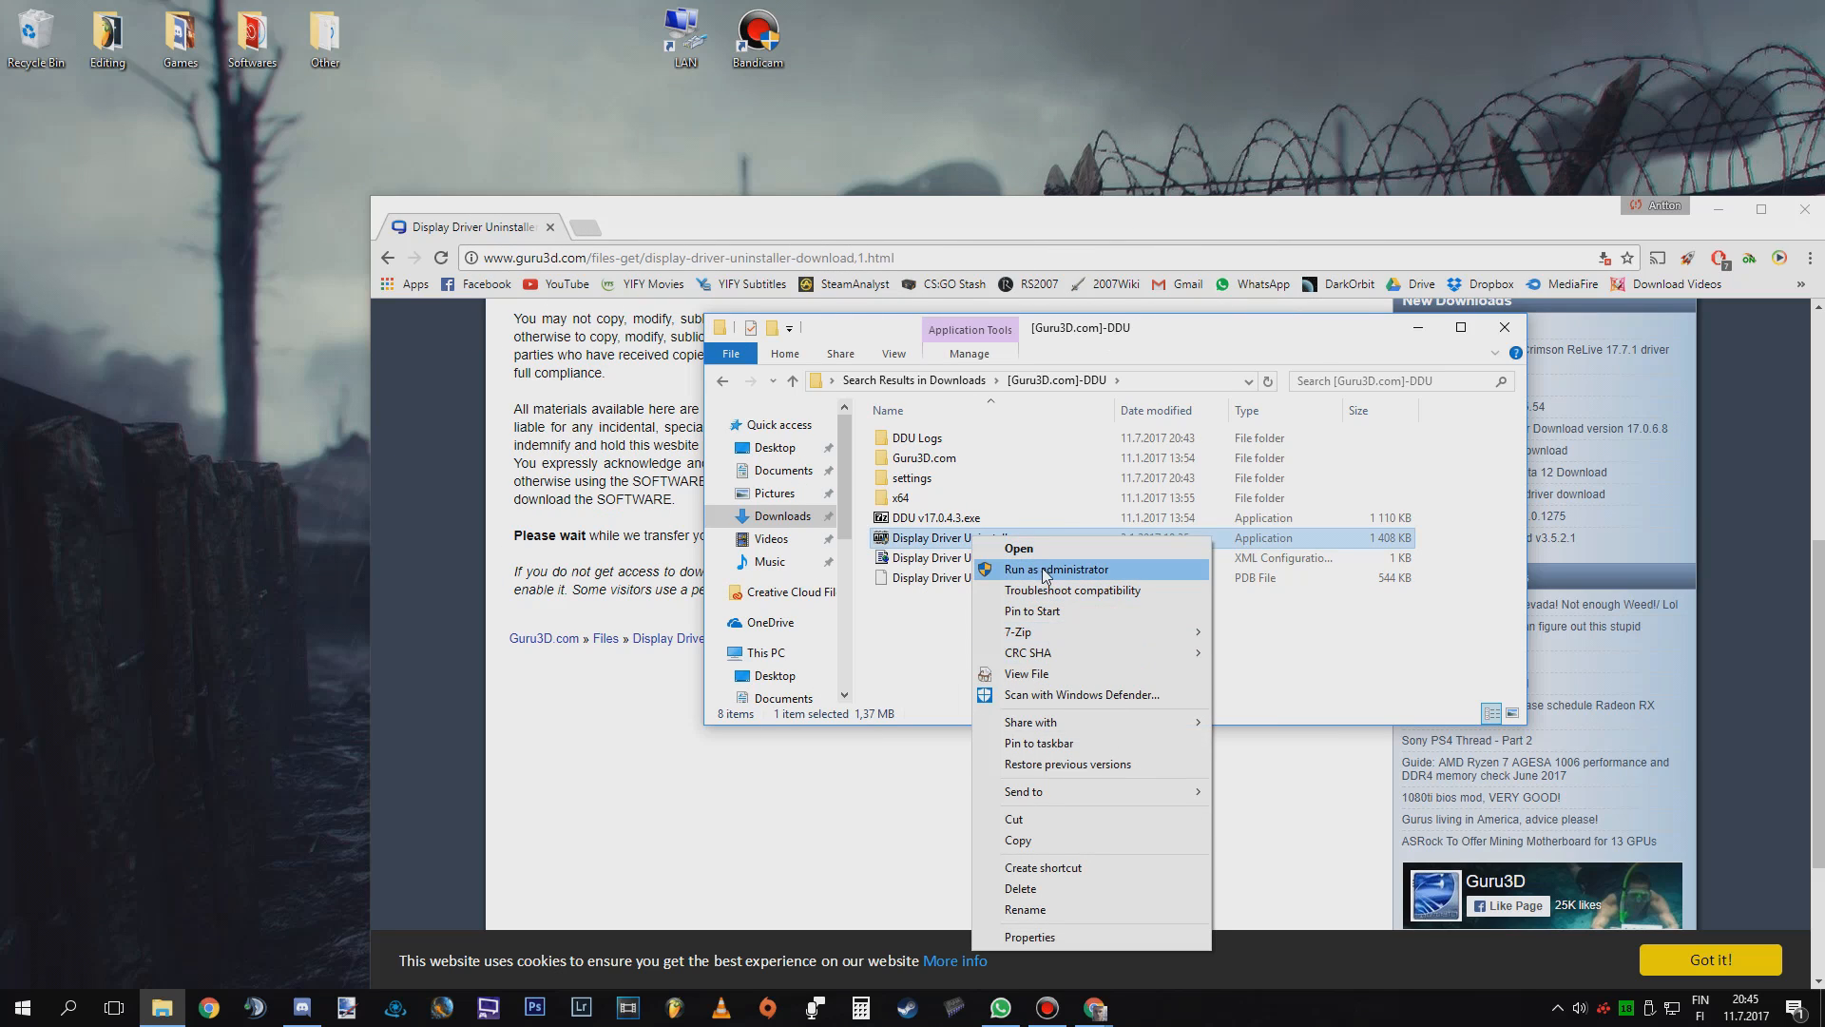
left_click(1056, 569)
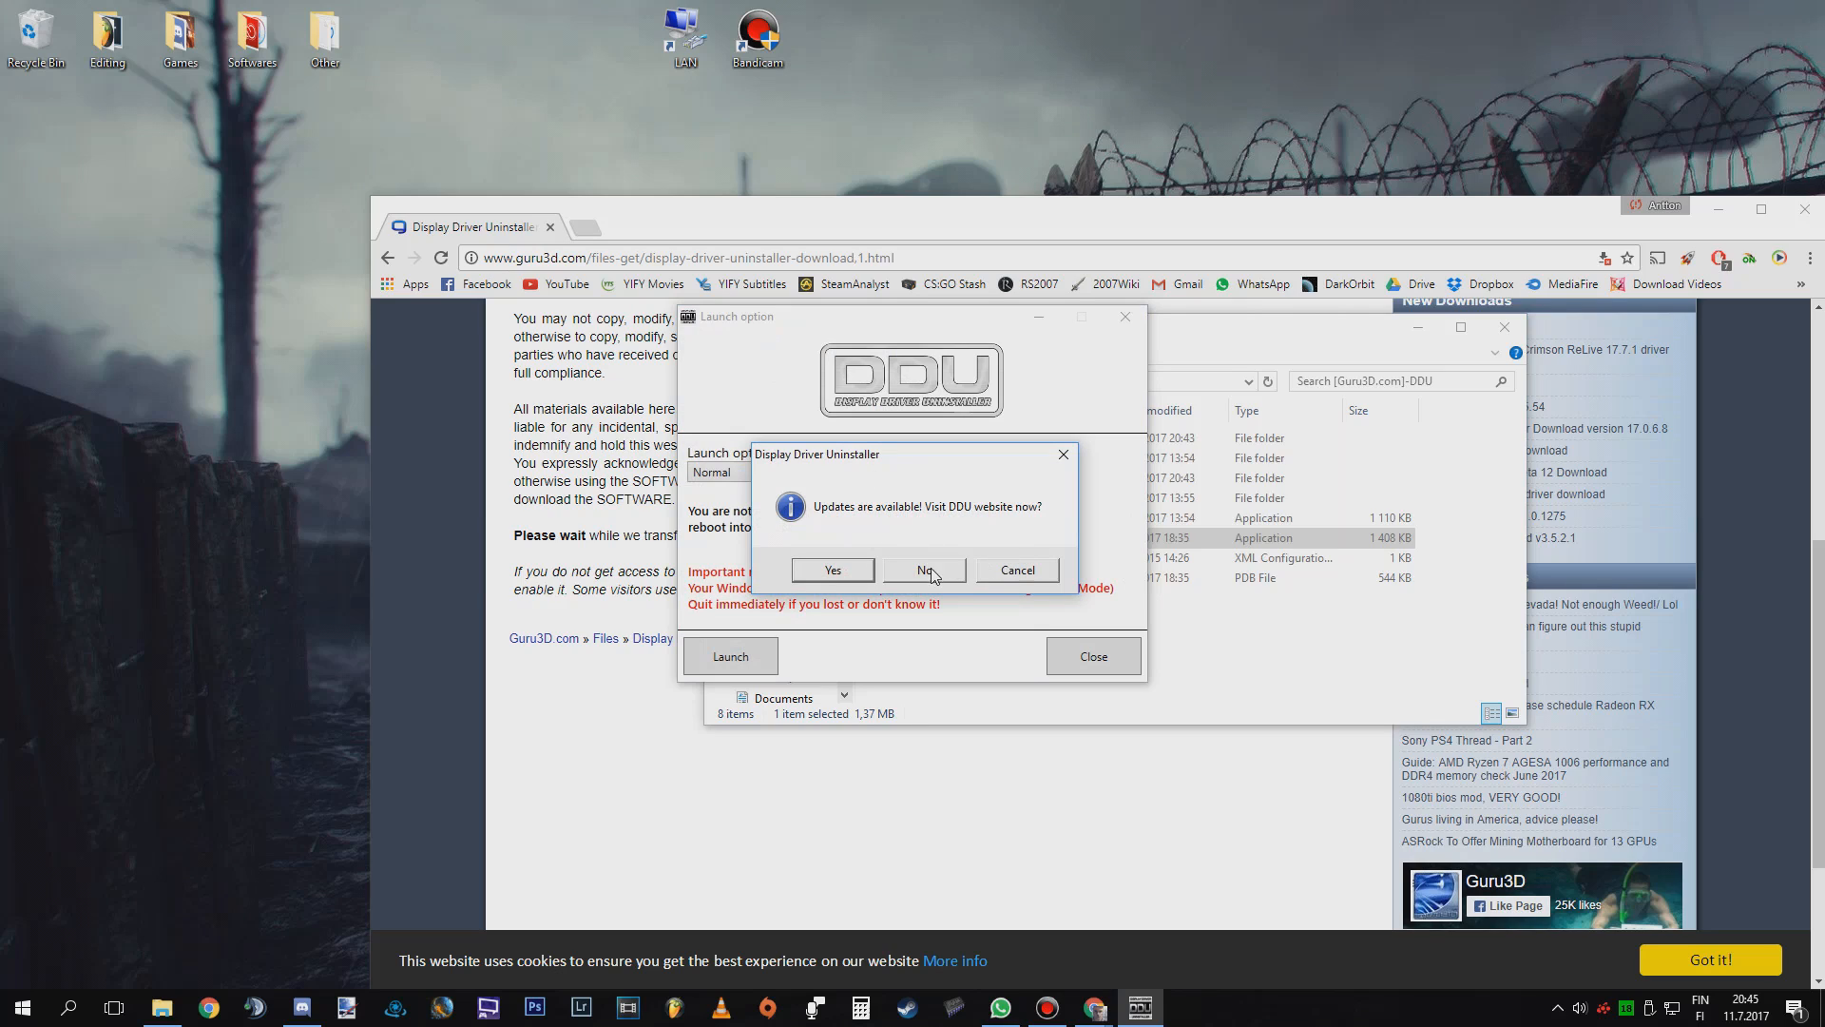
left_click(922, 570)
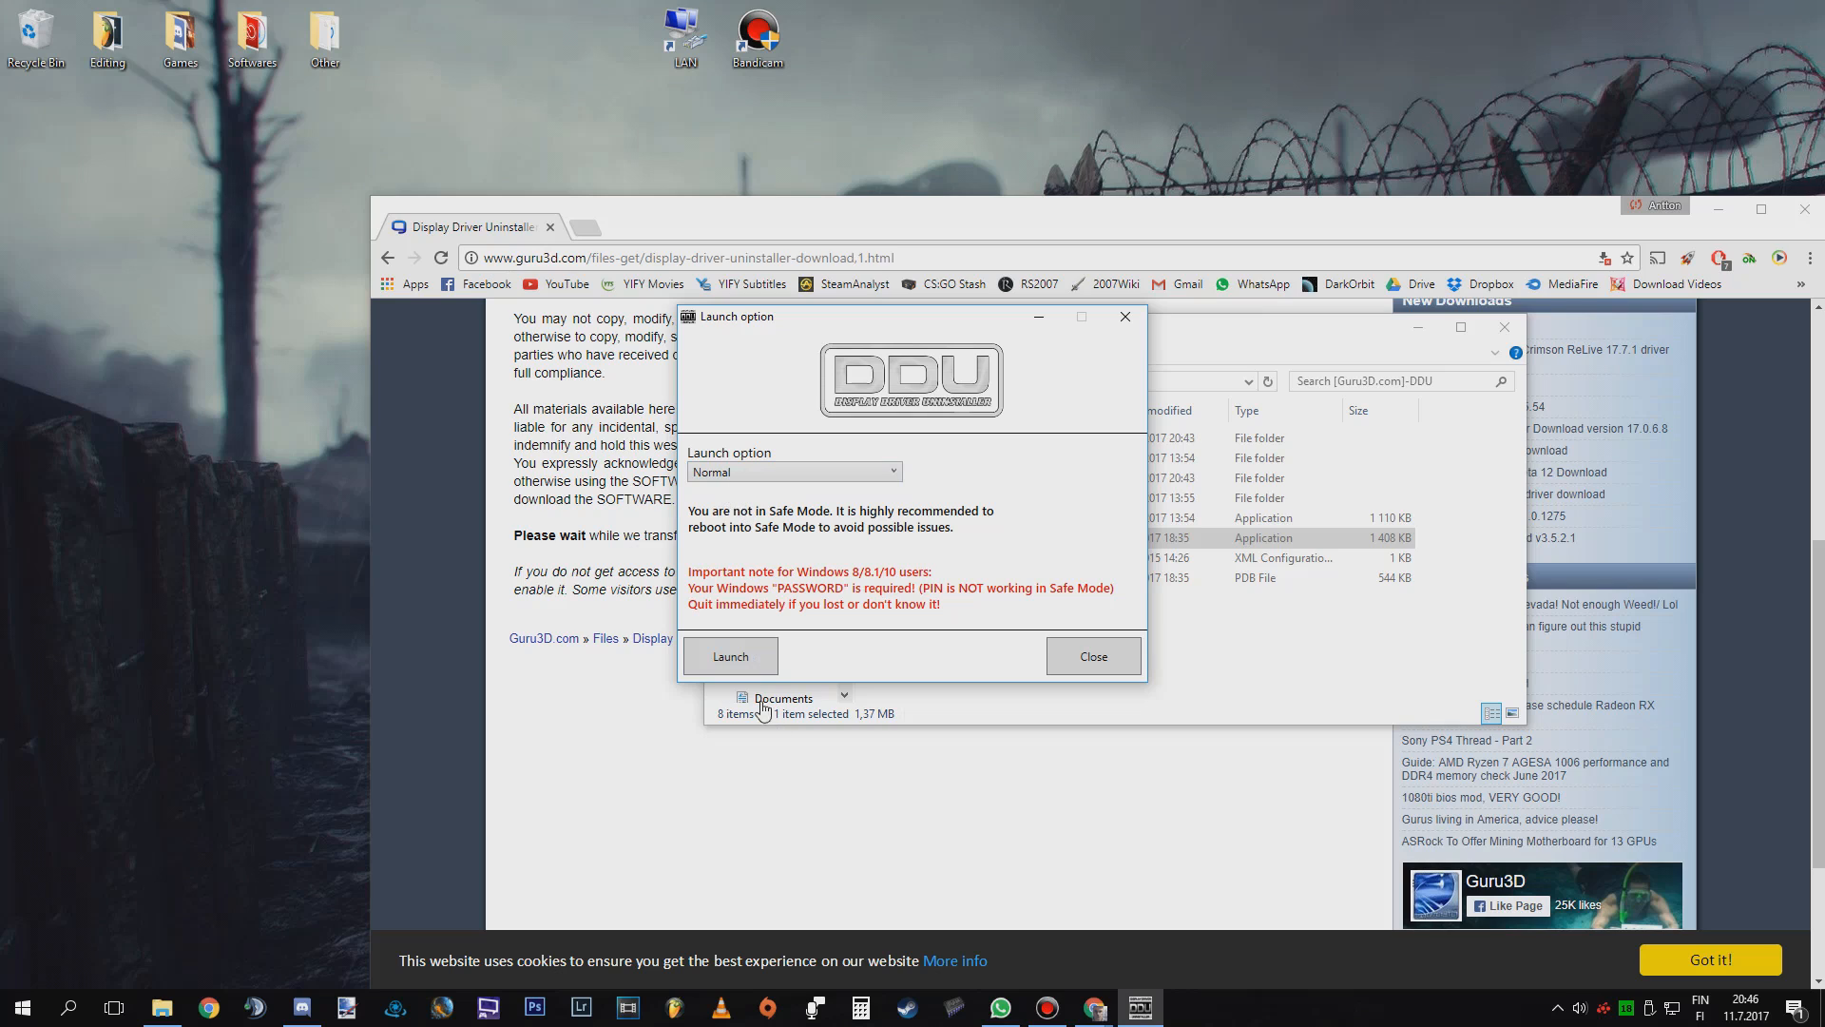
mouse_move(797, 683)
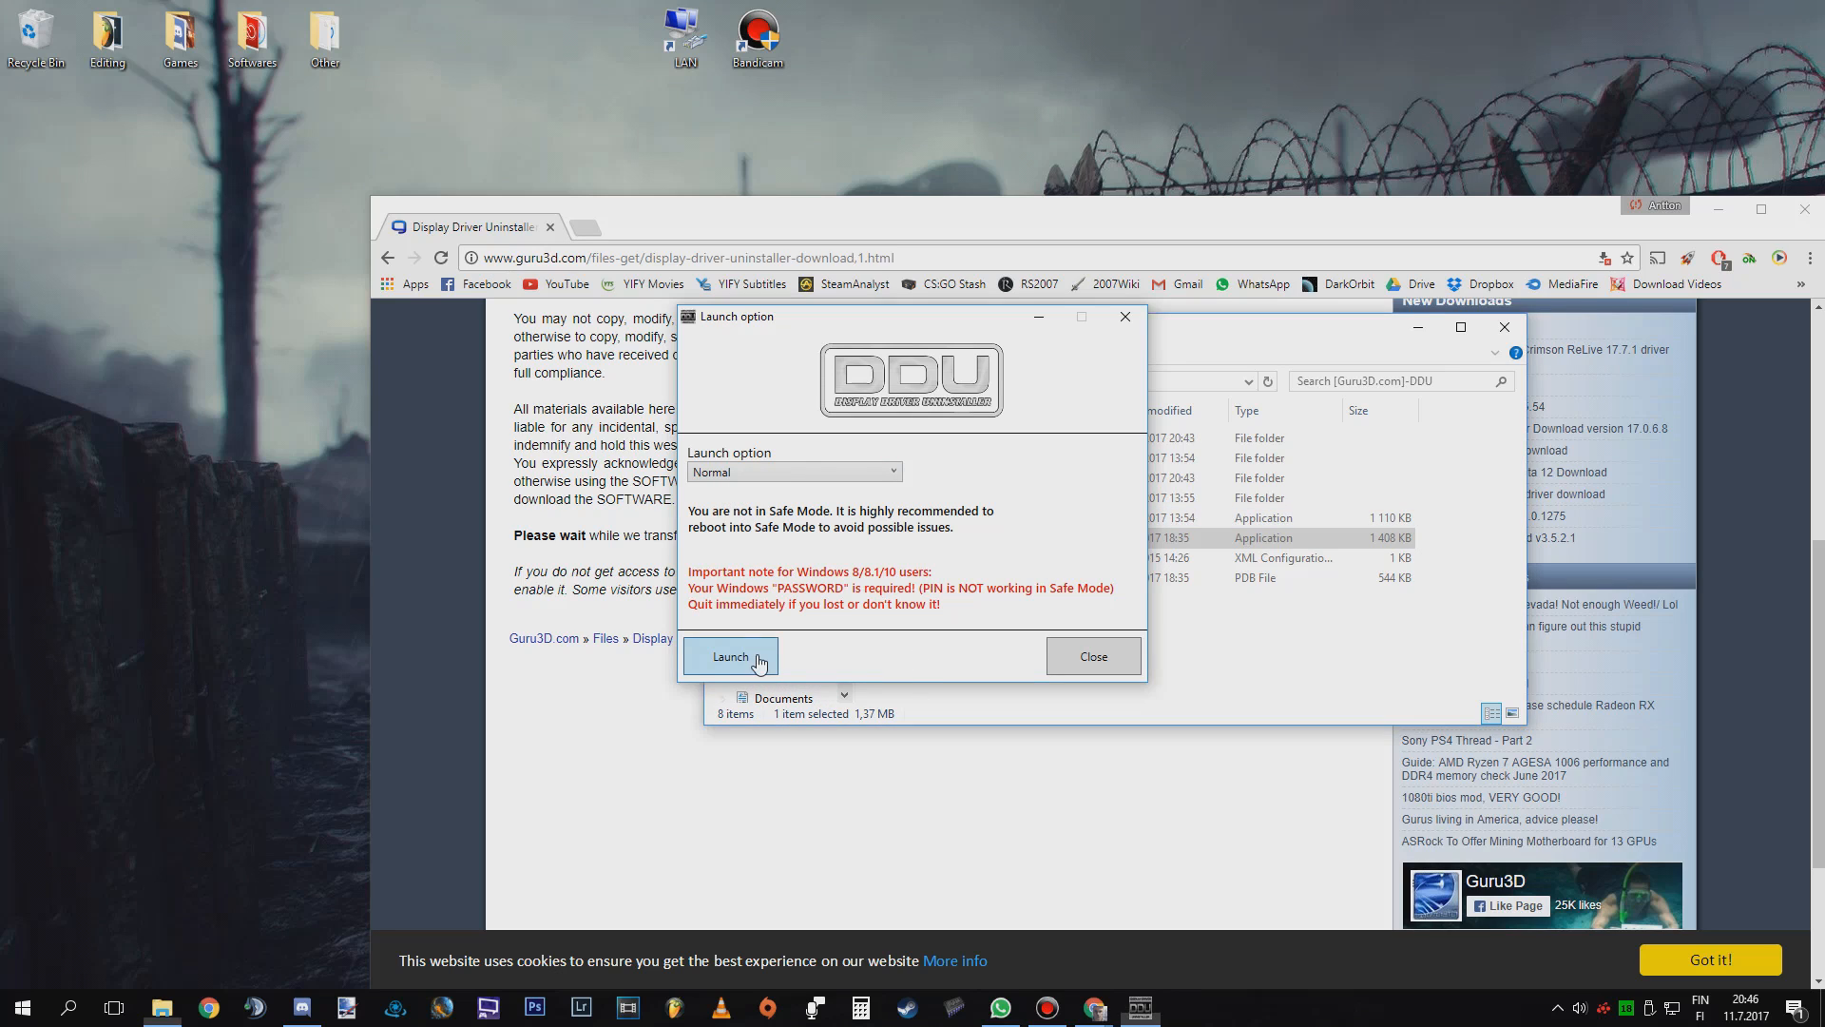
left_click(730, 656)
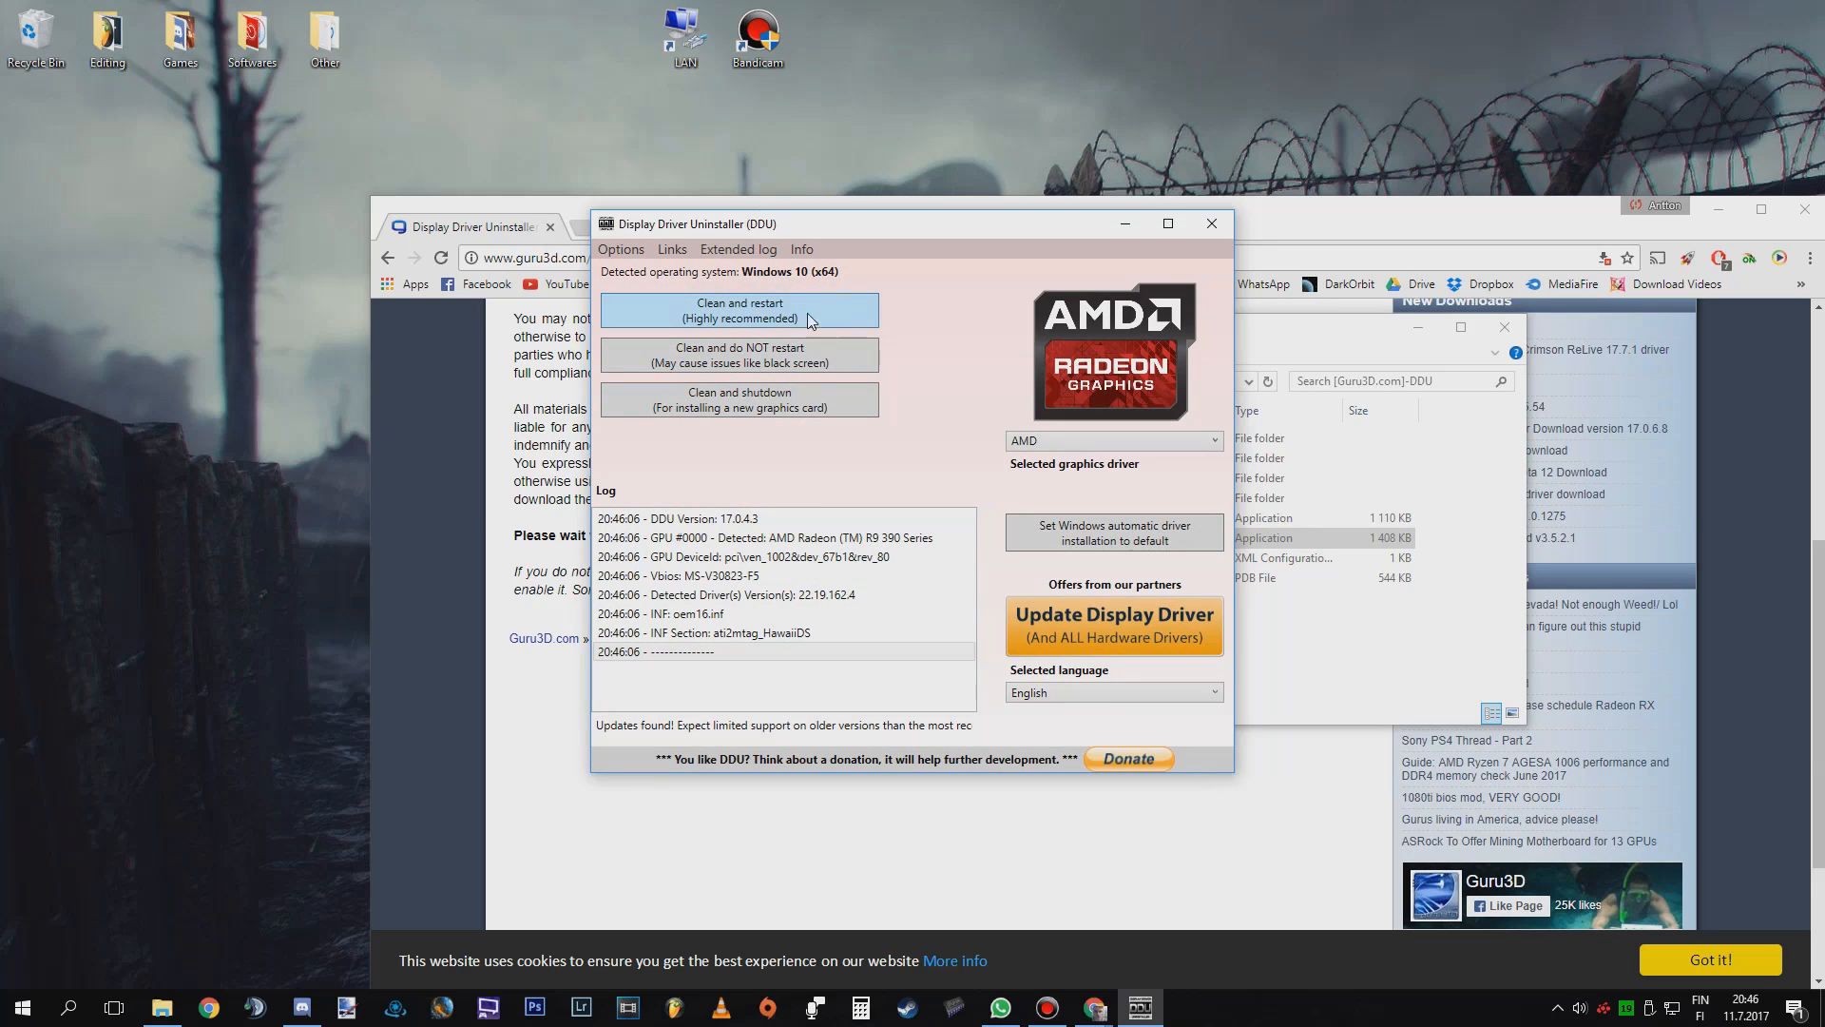
mouse_move(918, 315)
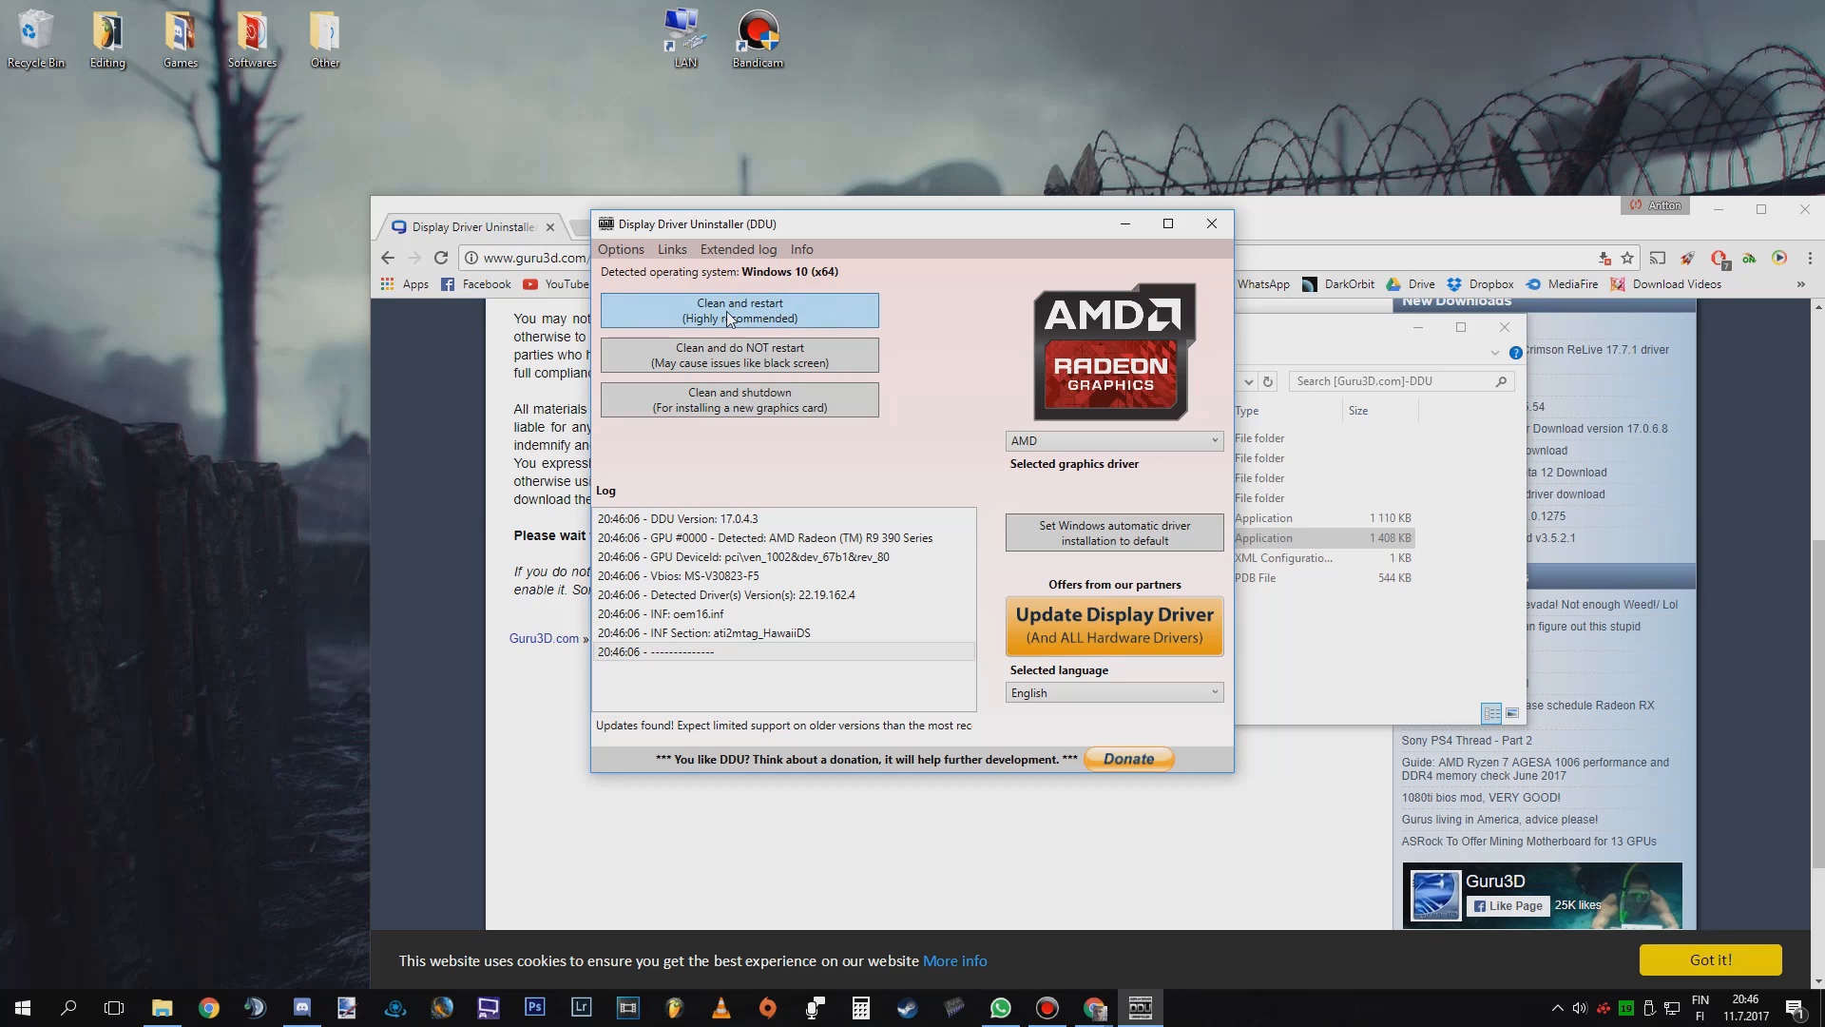
mouse_move(738, 311)
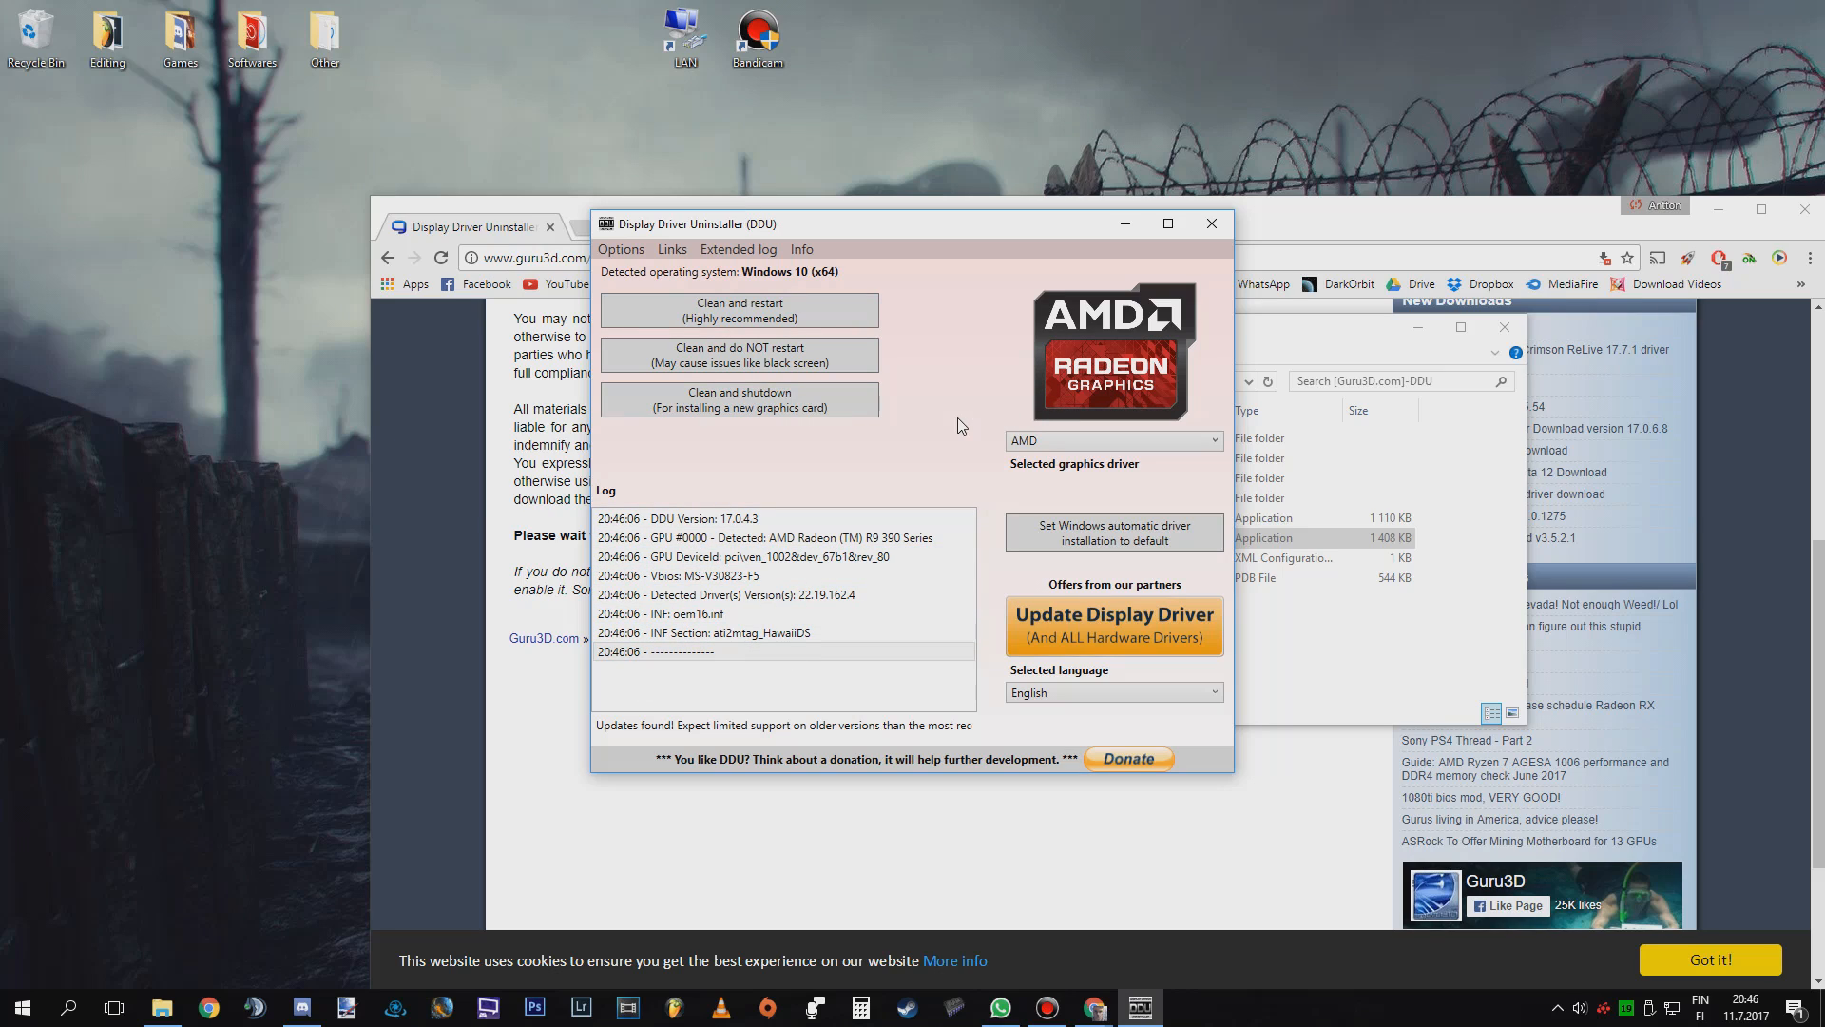
Step: Select the oem16.inf line in the DDU log for the detected AMD Radeon R9 390 driver
left_click(751, 613)
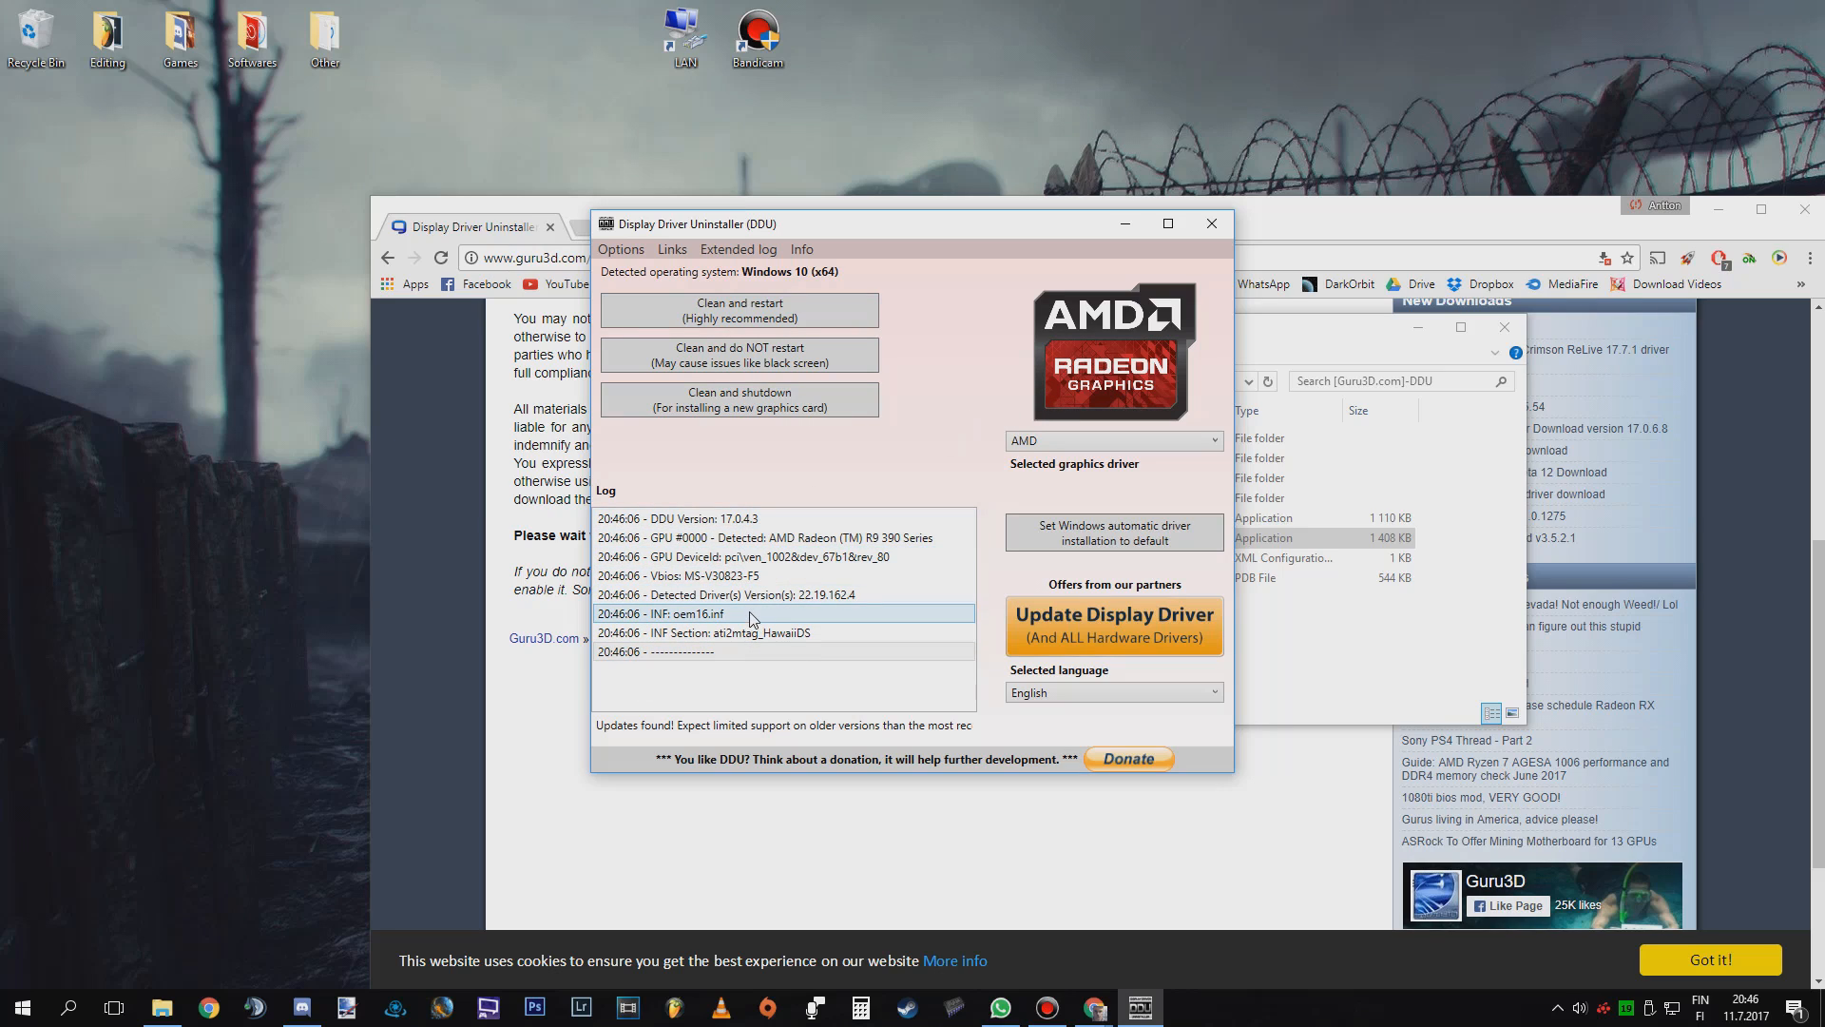
mouse_move(748, 629)
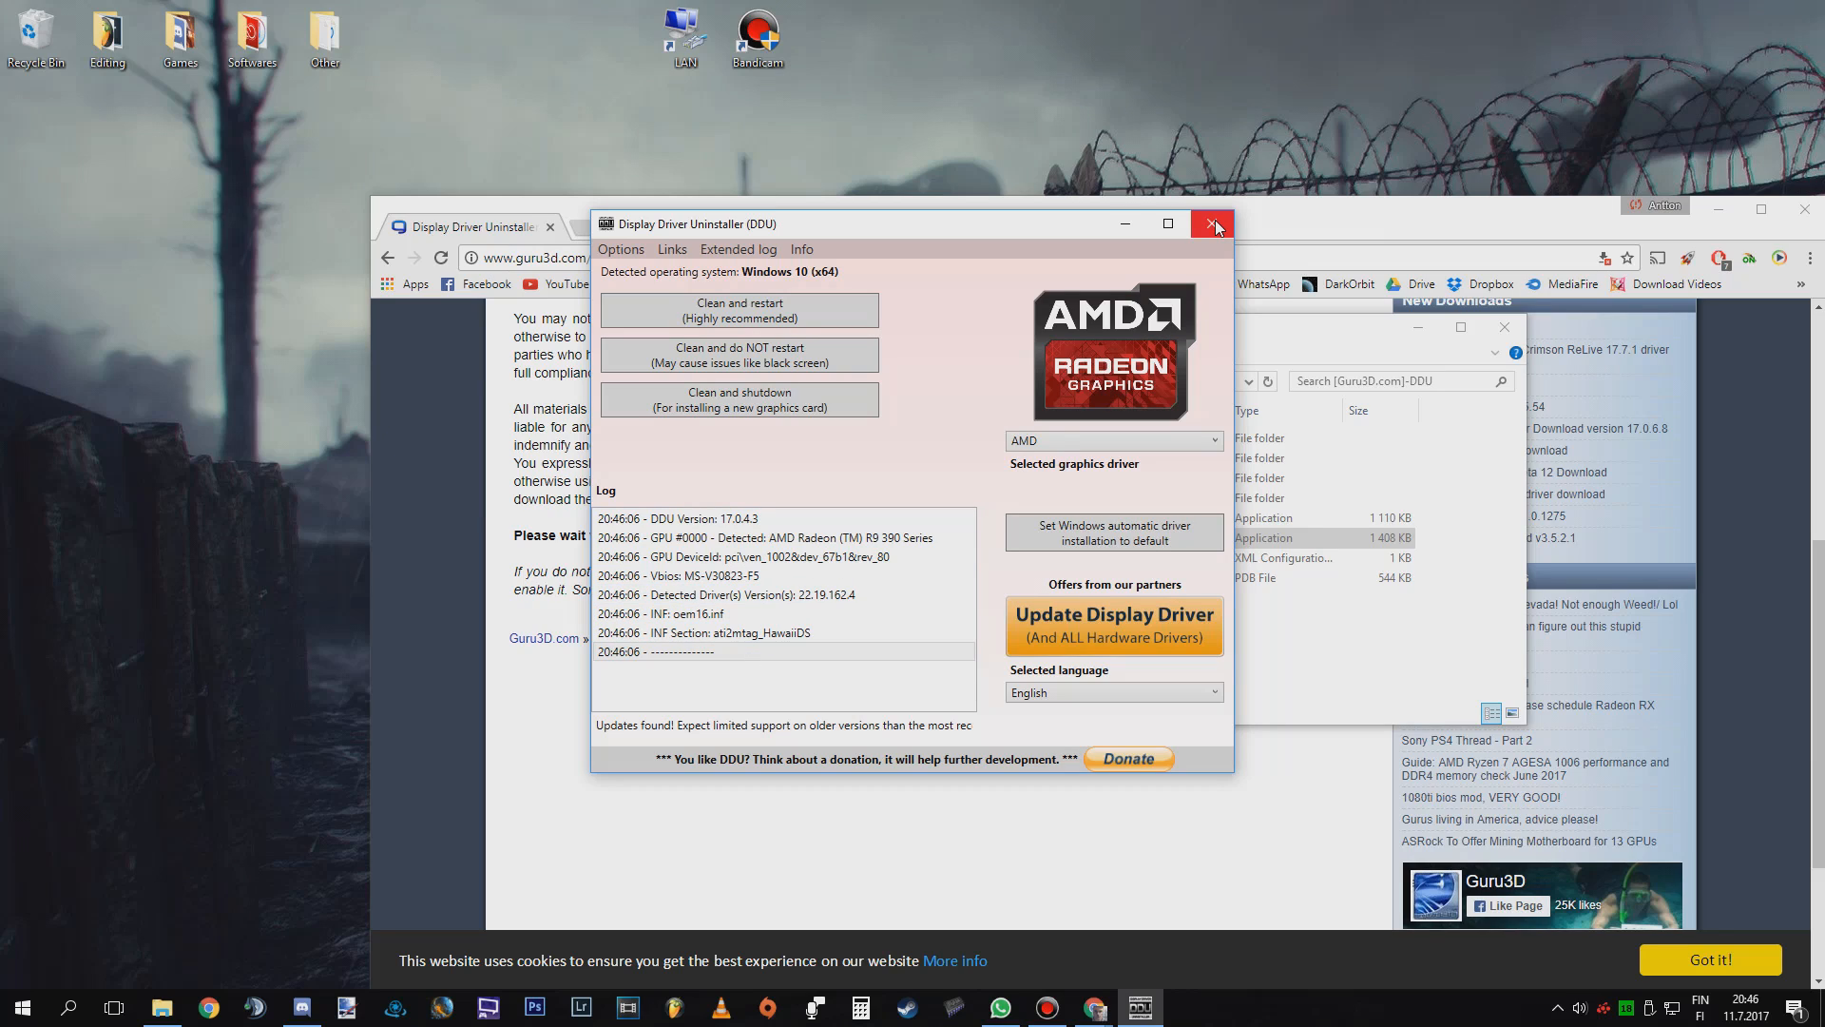
mouse_move(1213, 224)
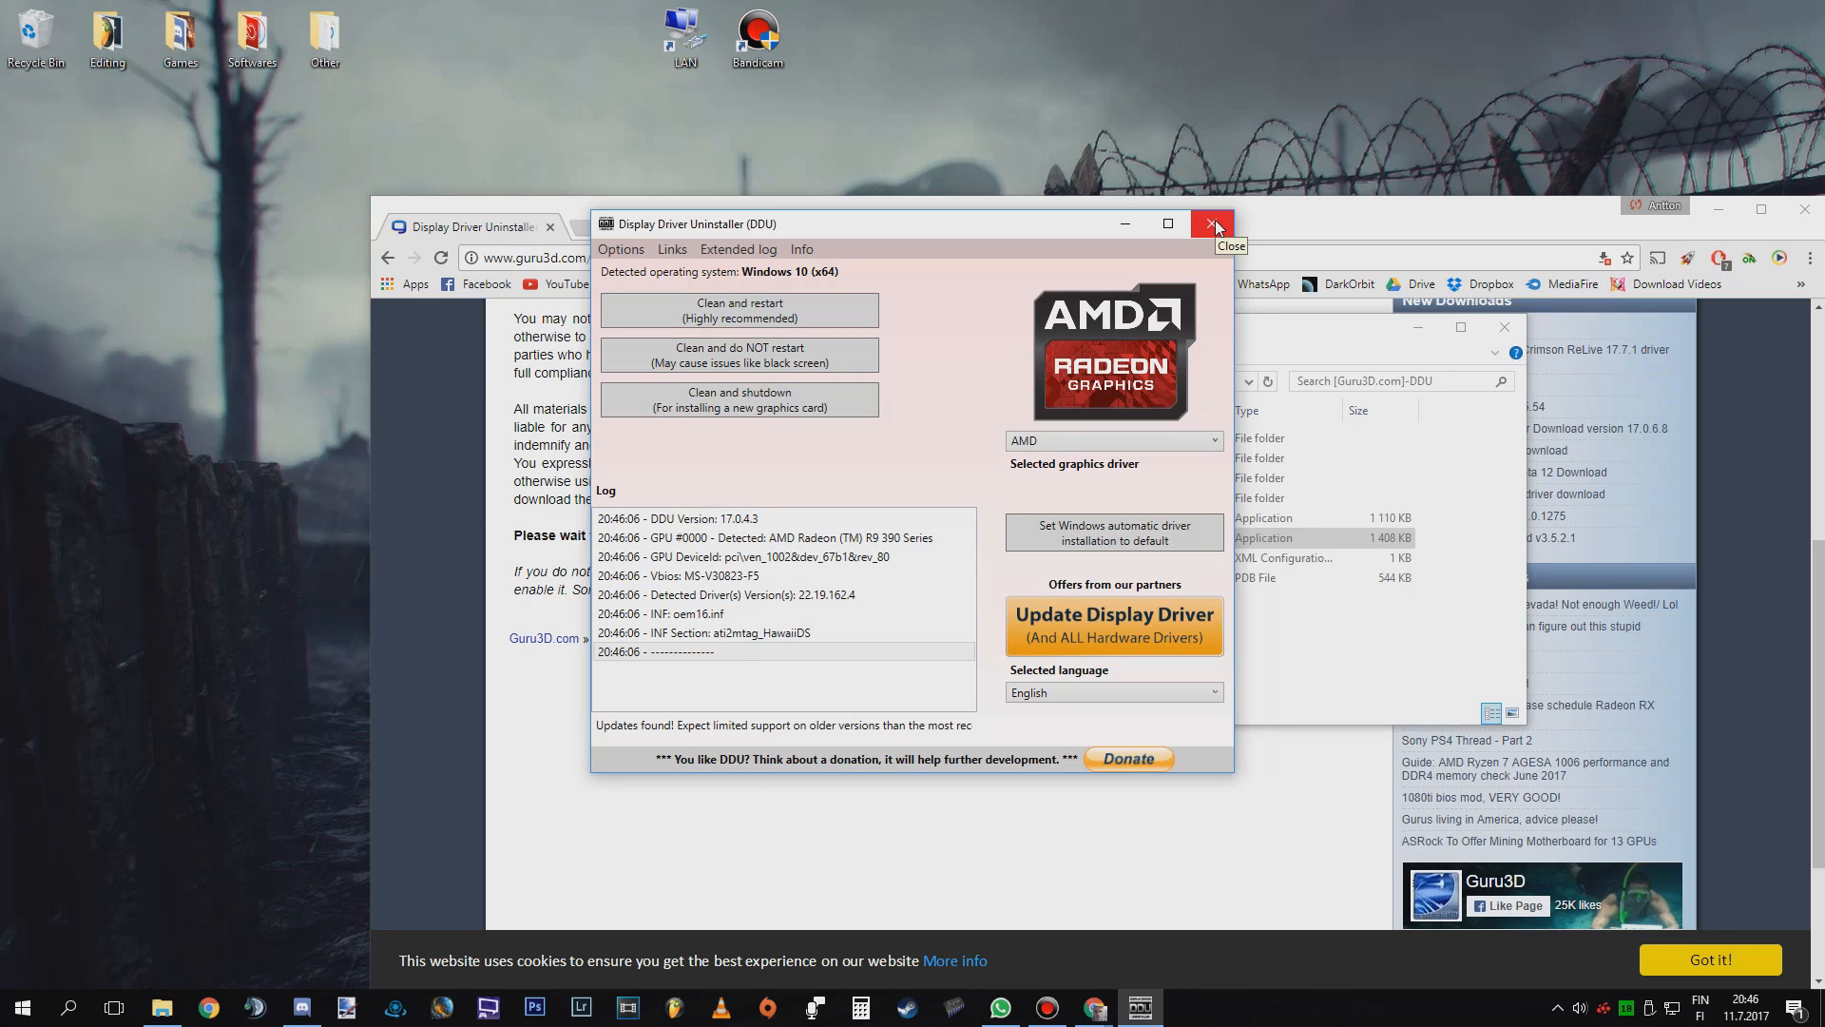
Step: Close Display Driver Uninstaller and search the Downloads folder for 'amd'
left_click(1213, 223)
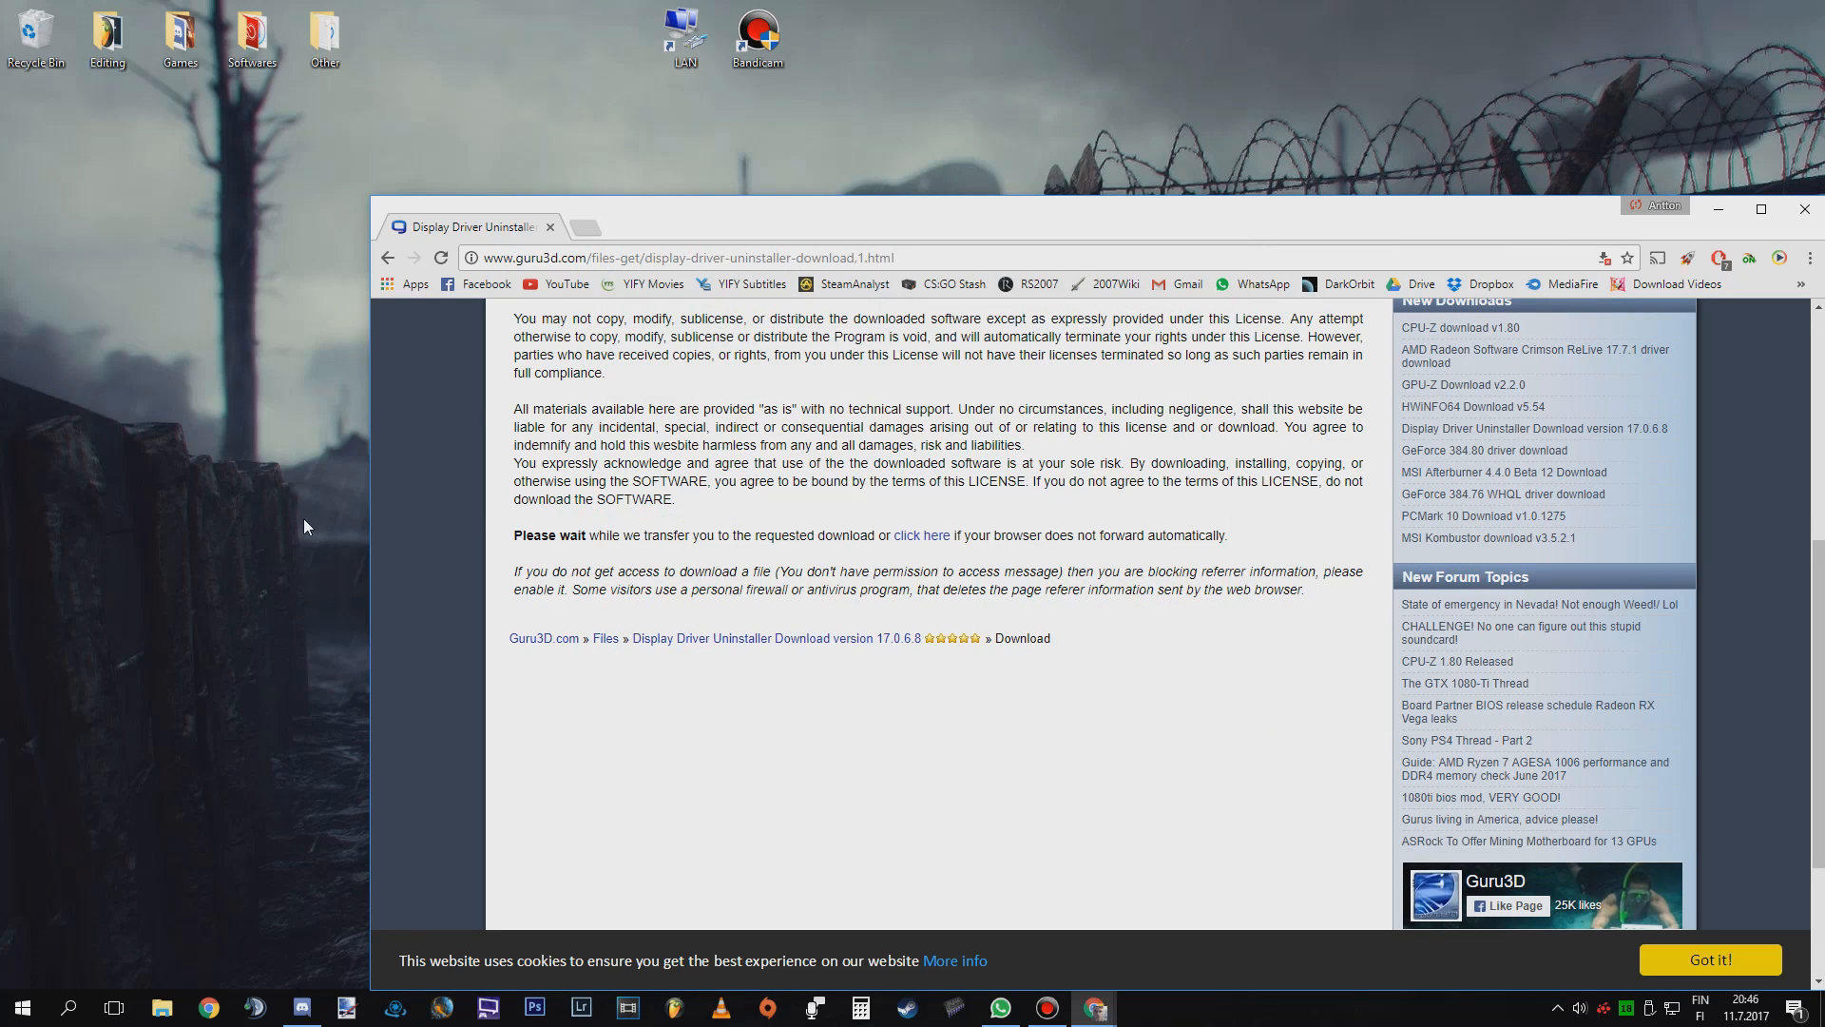
mouse_move(184, 558)
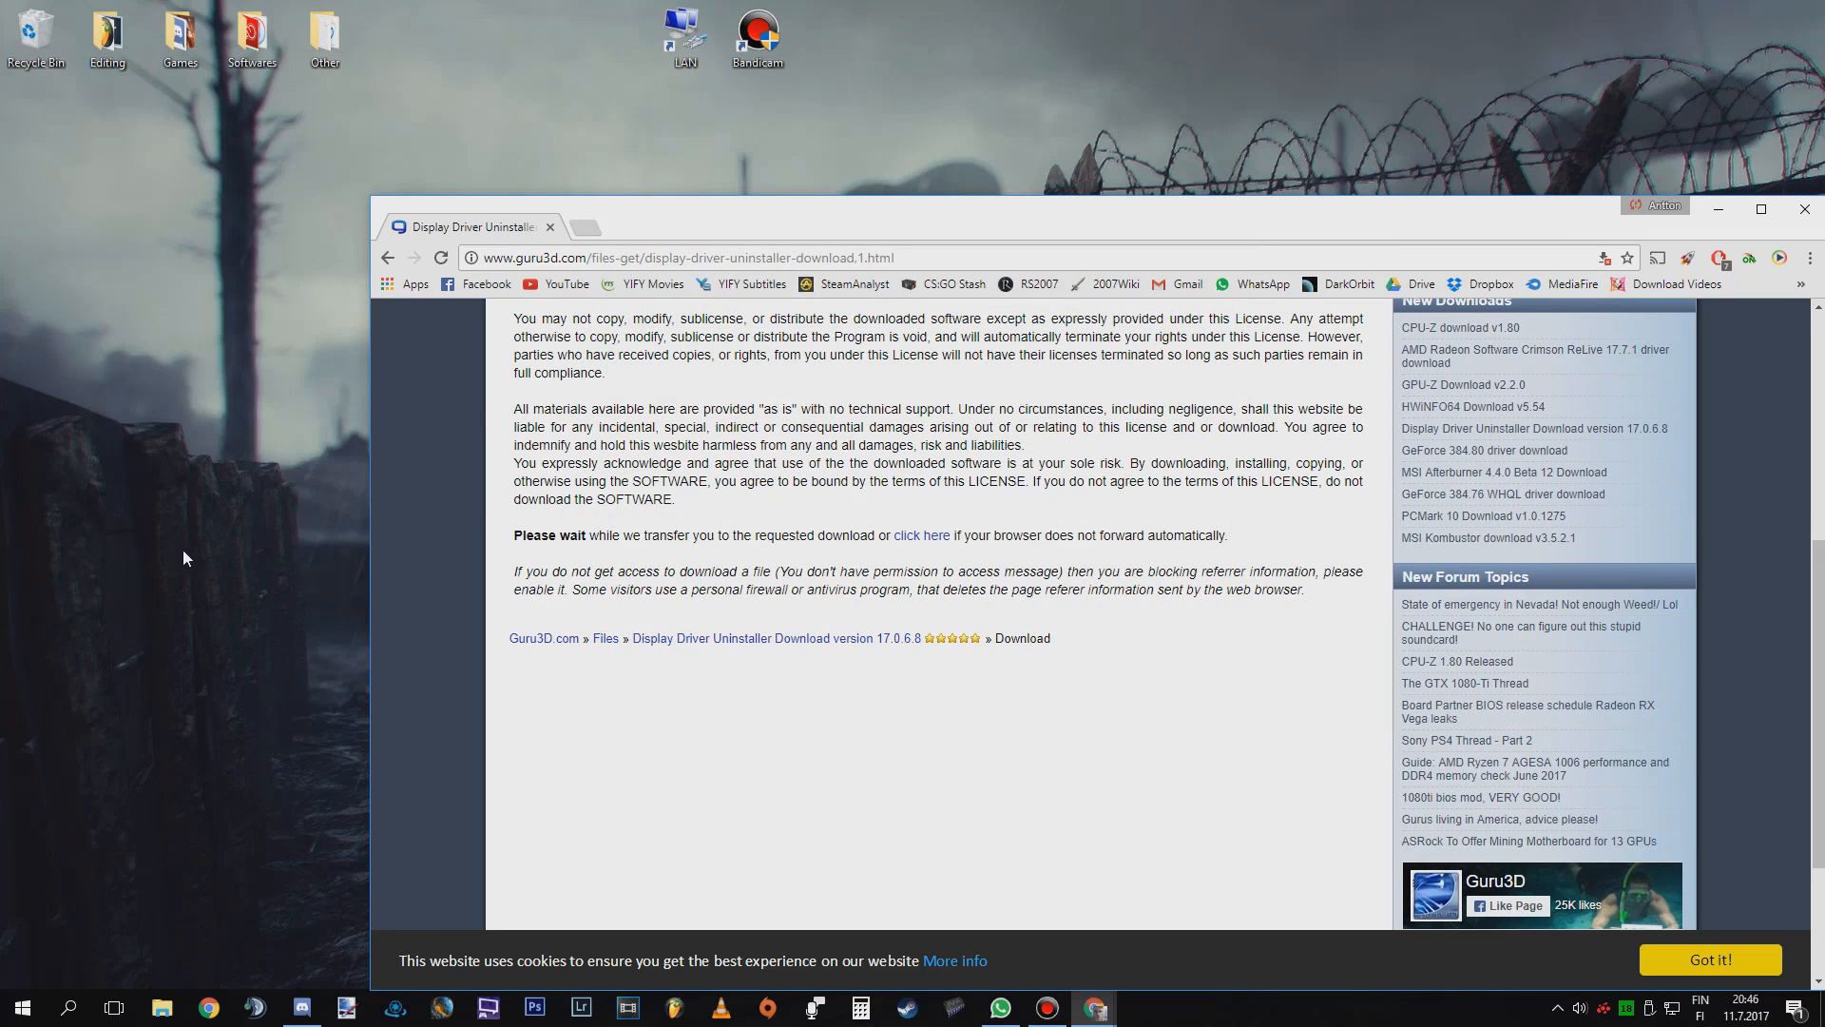
mouse_move(308, 557)
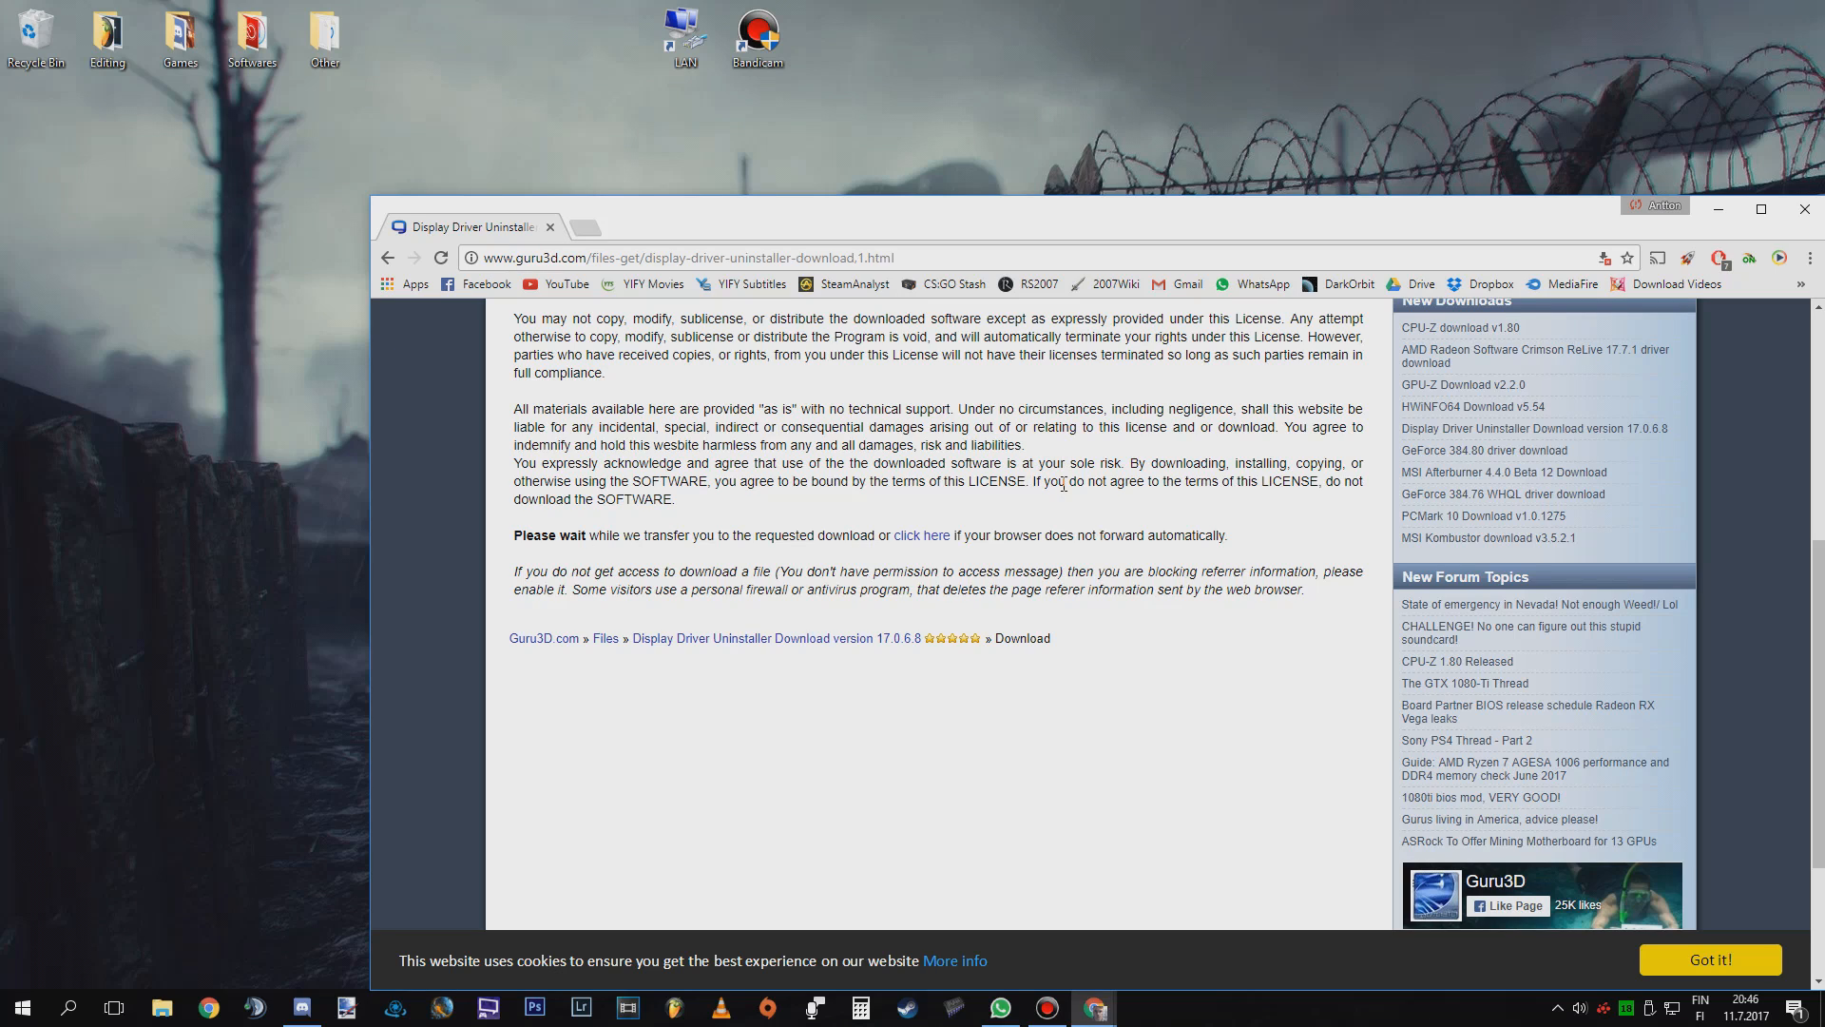
mouse_move(1796, 235)
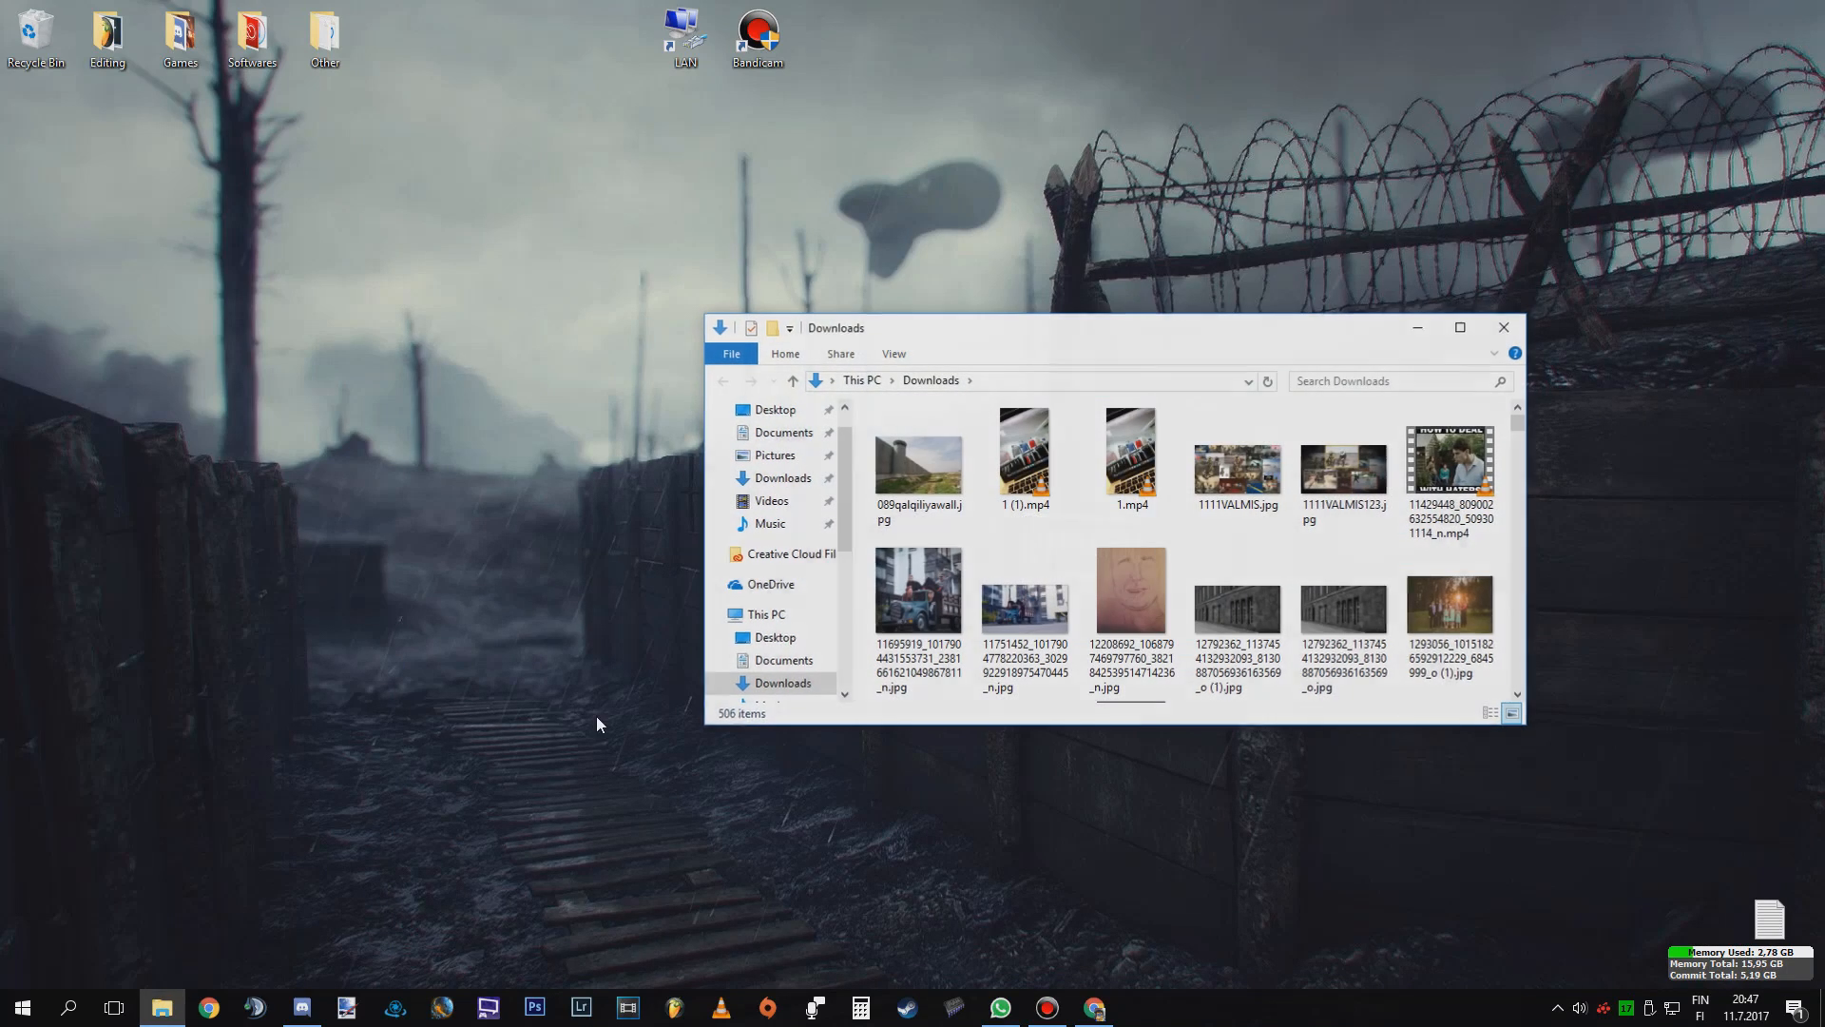
left_click(1391, 380)
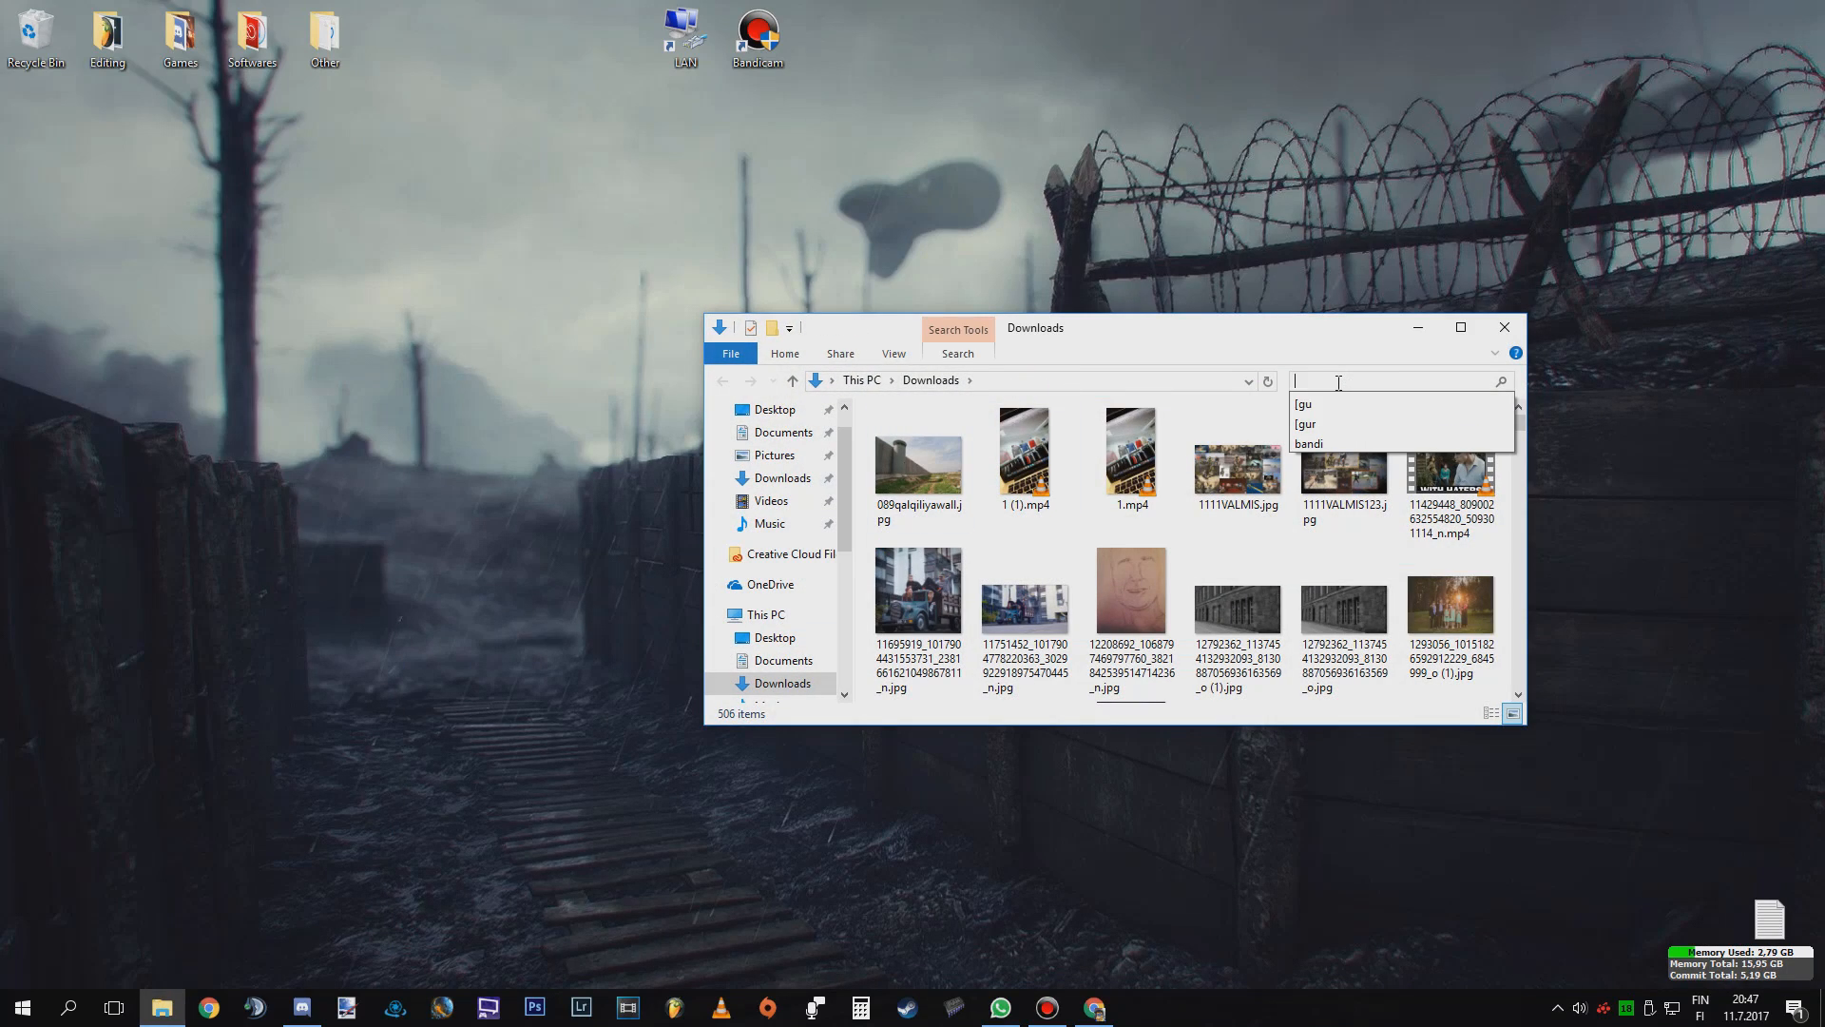
type("amd")
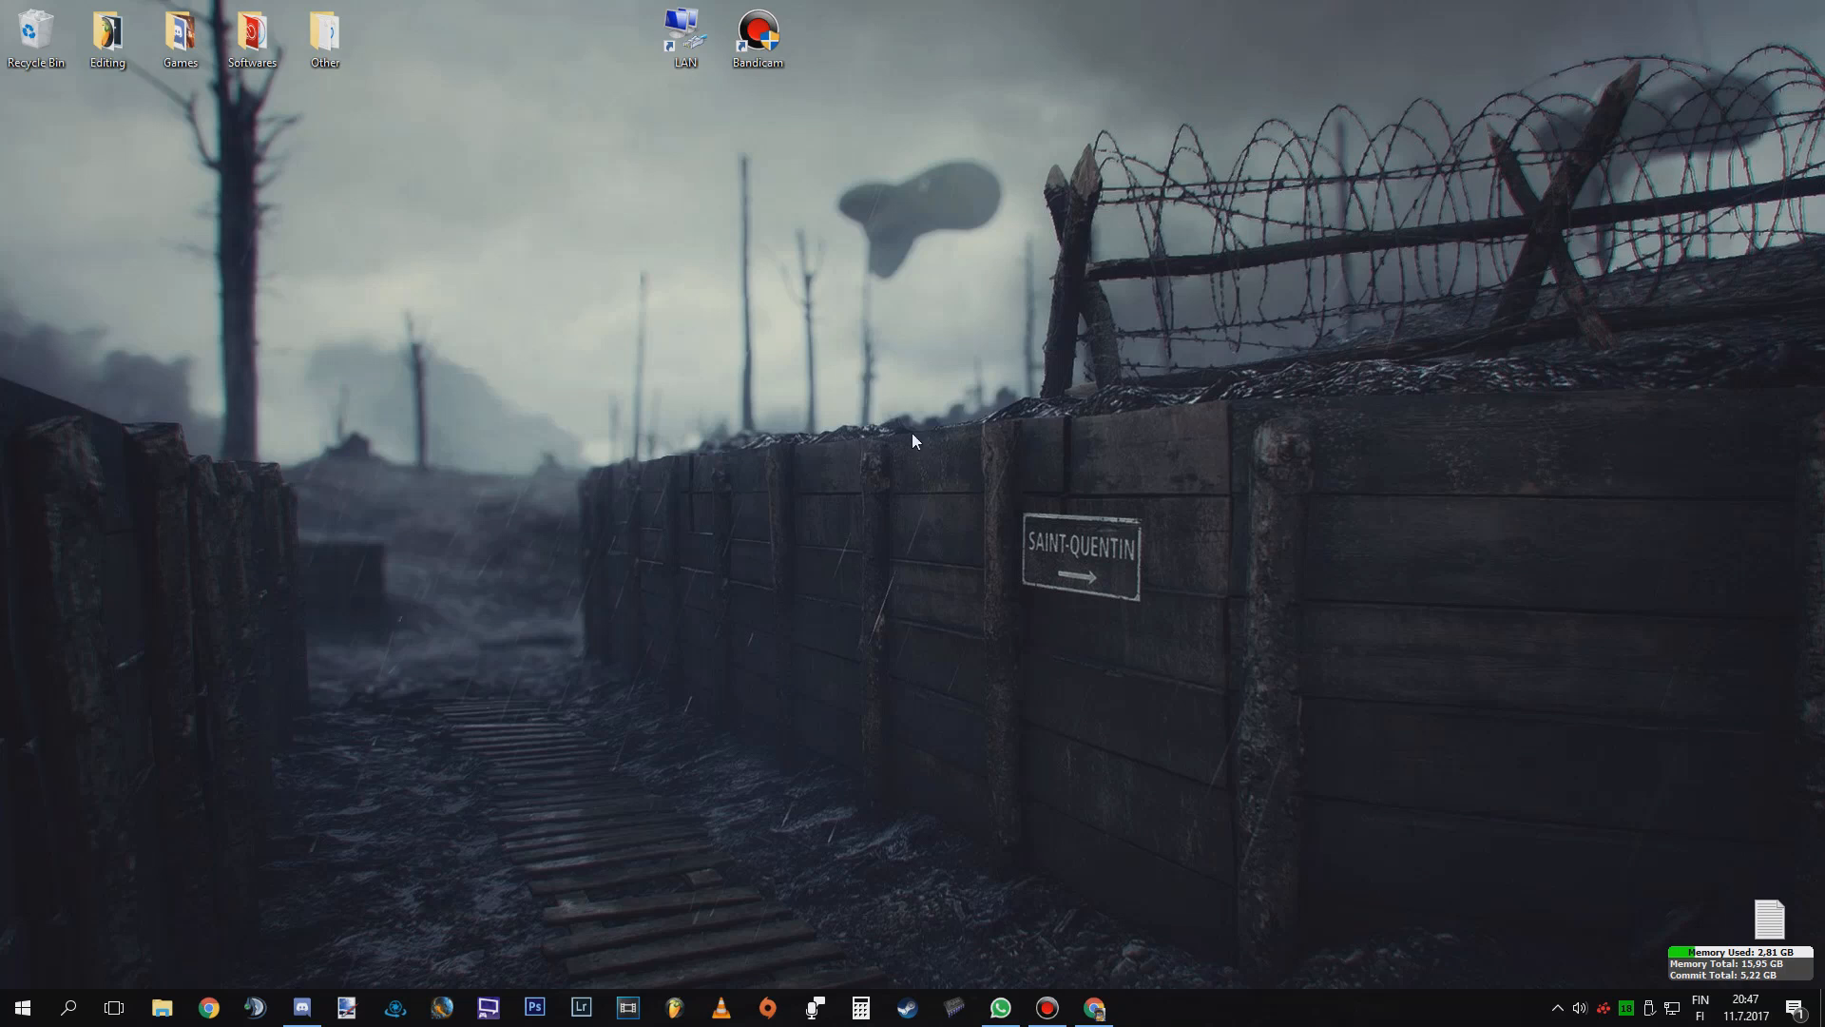
mouse_move(875, 467)
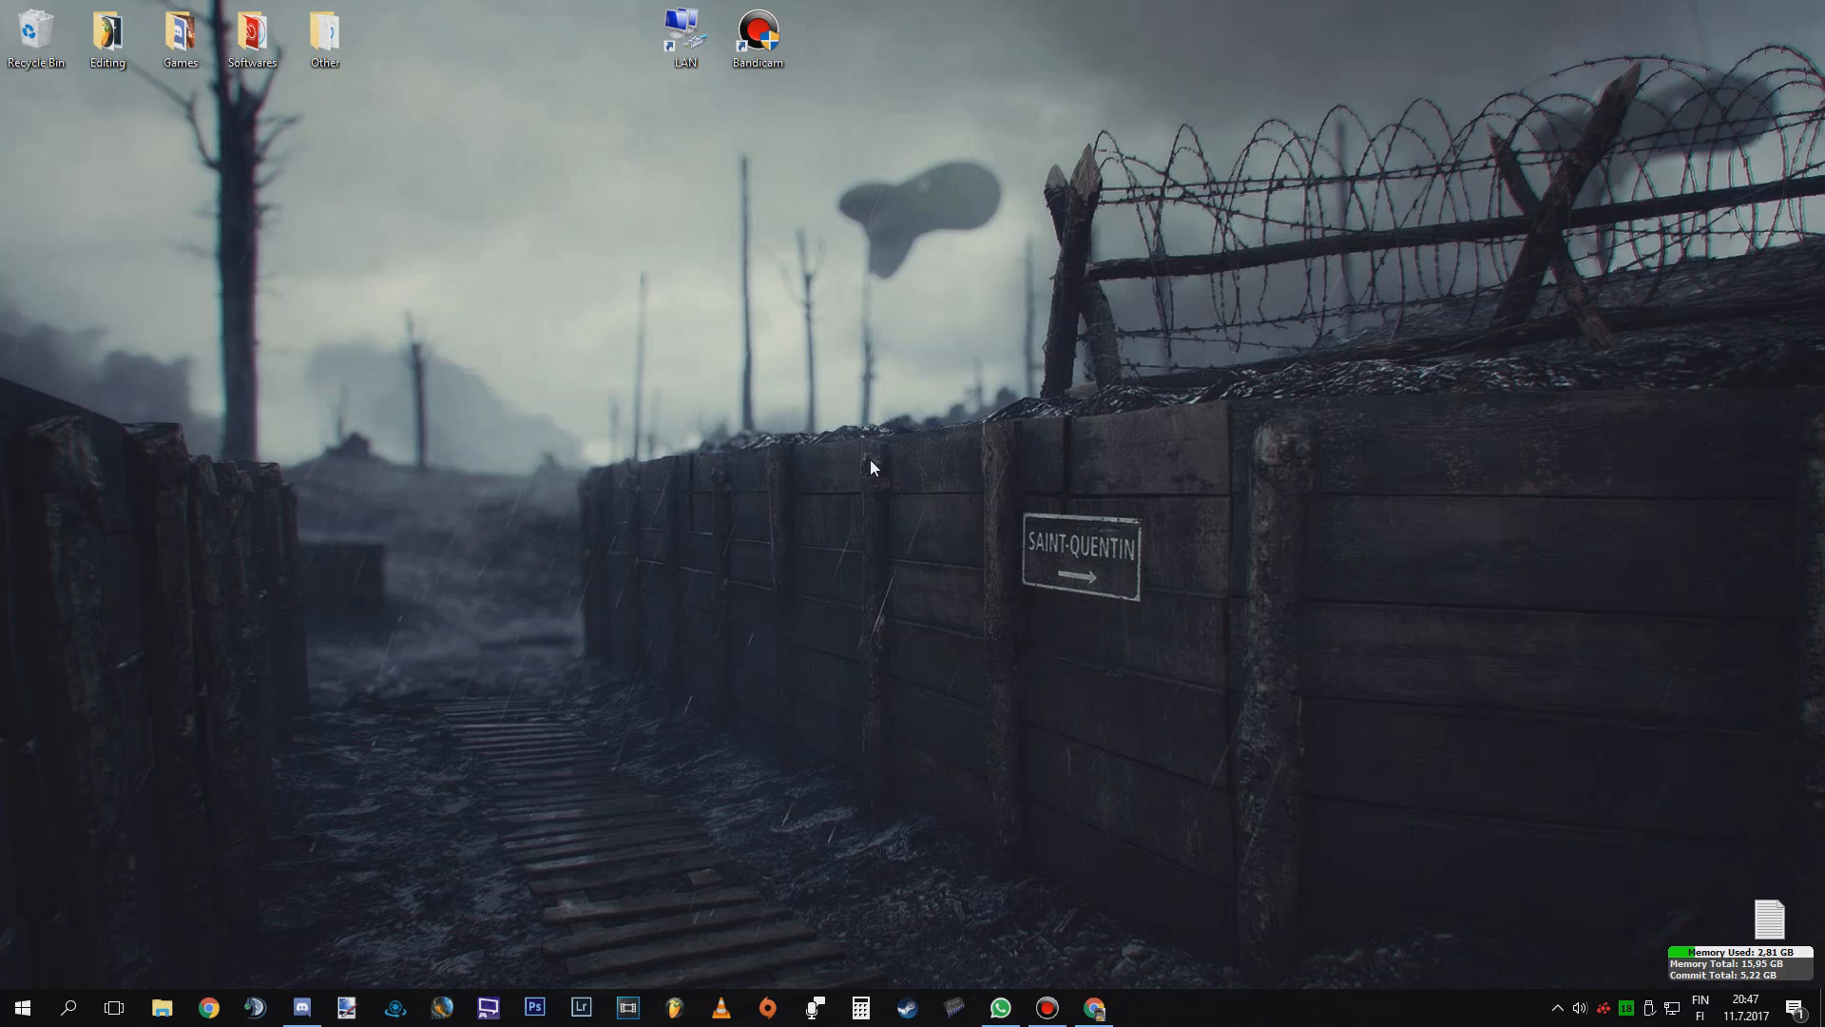
mouse_move(884, 475)
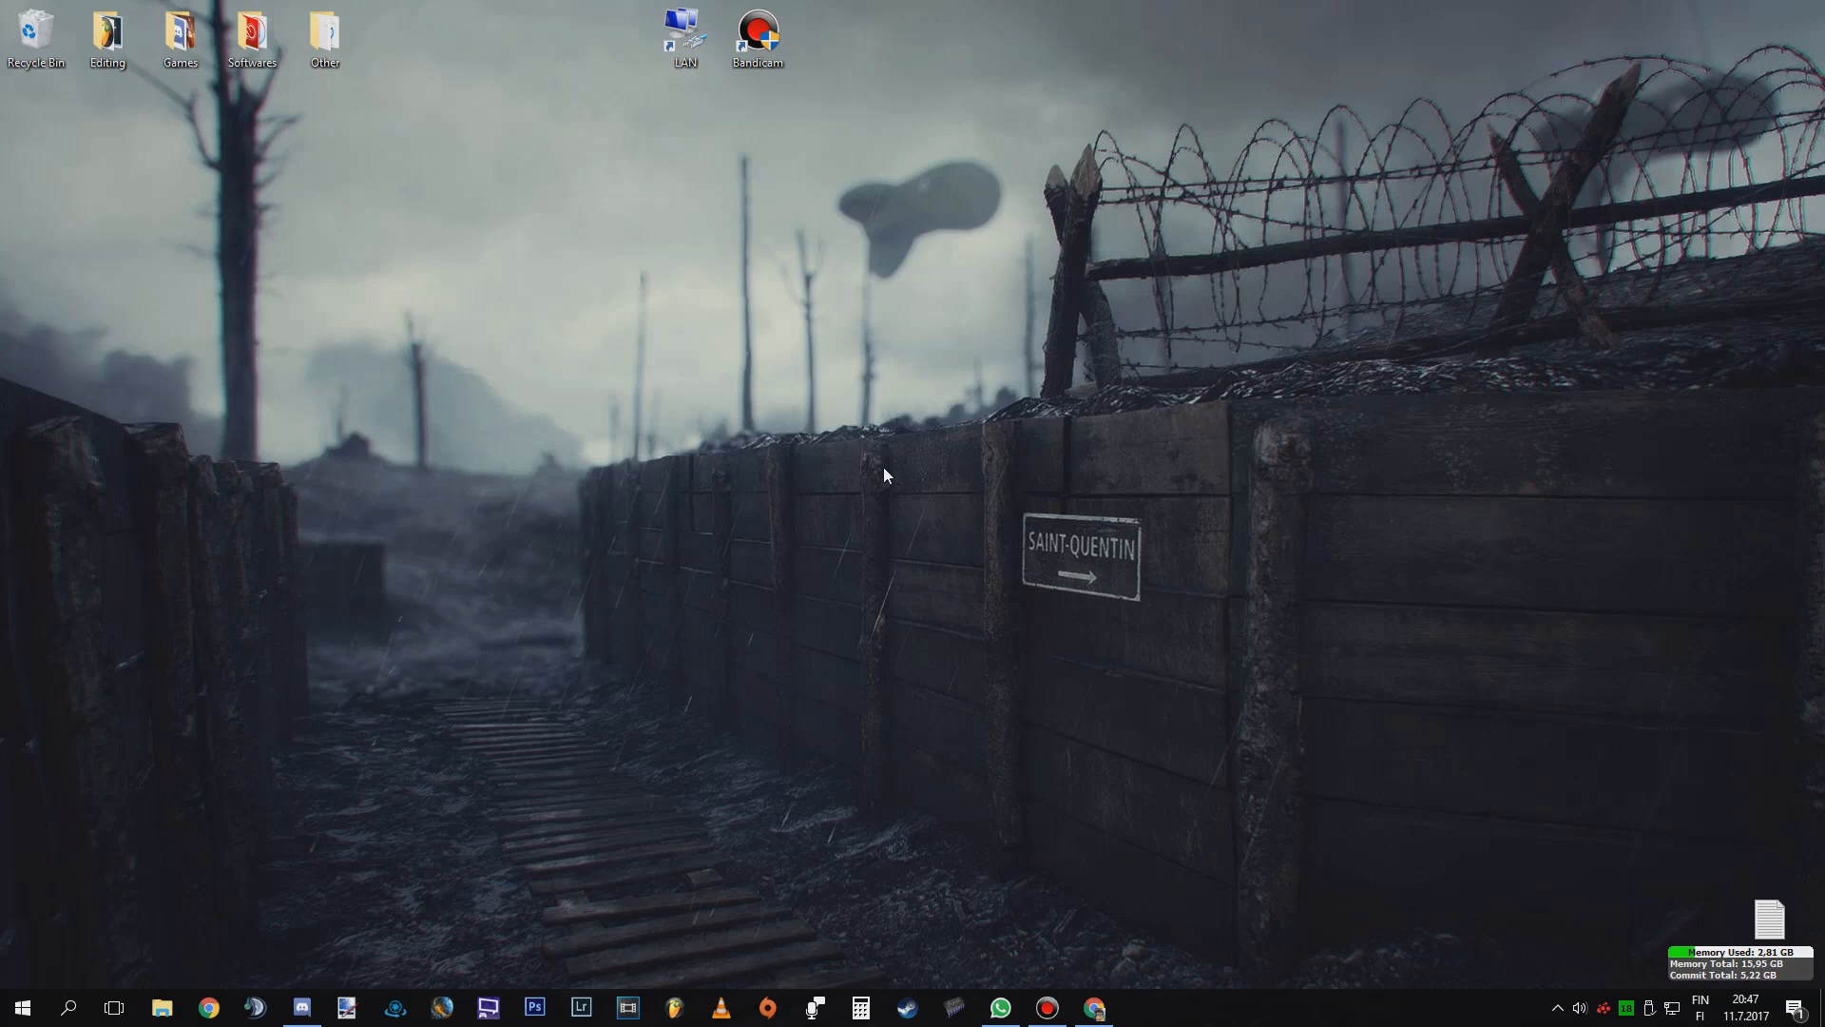
mouse_move(702, 572)
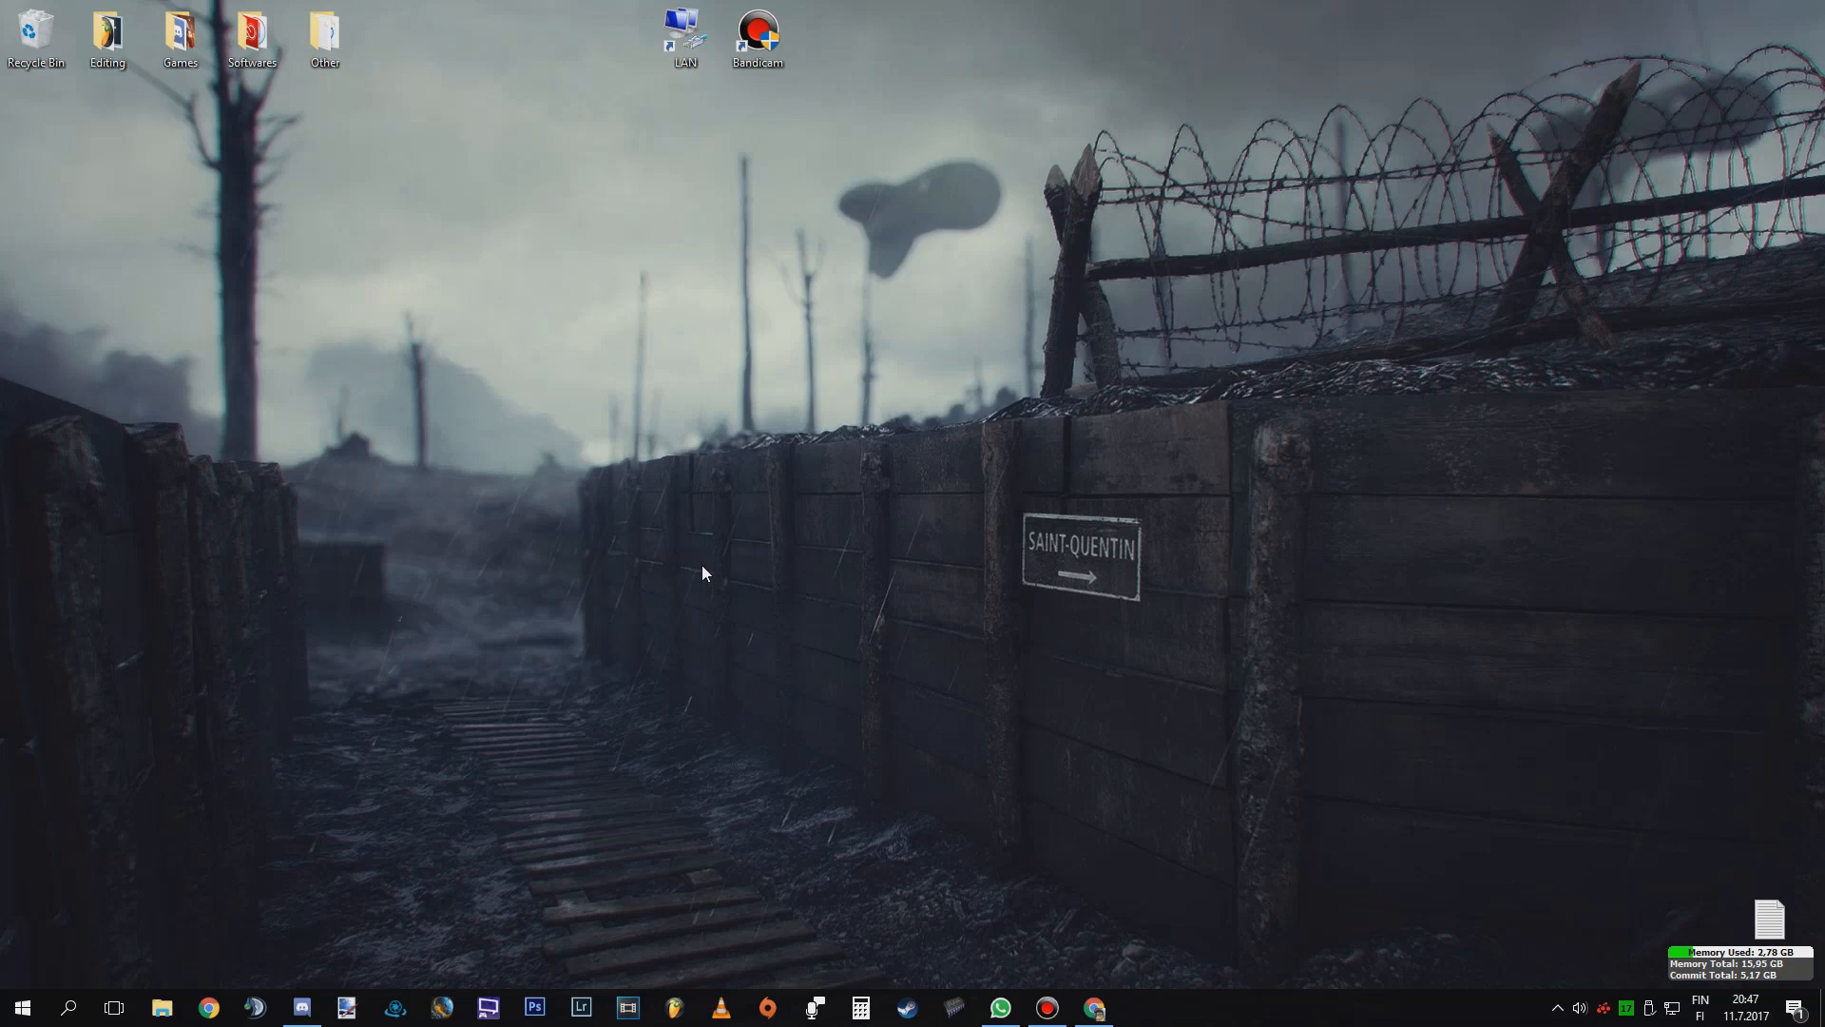
mouse_move(704, 570)
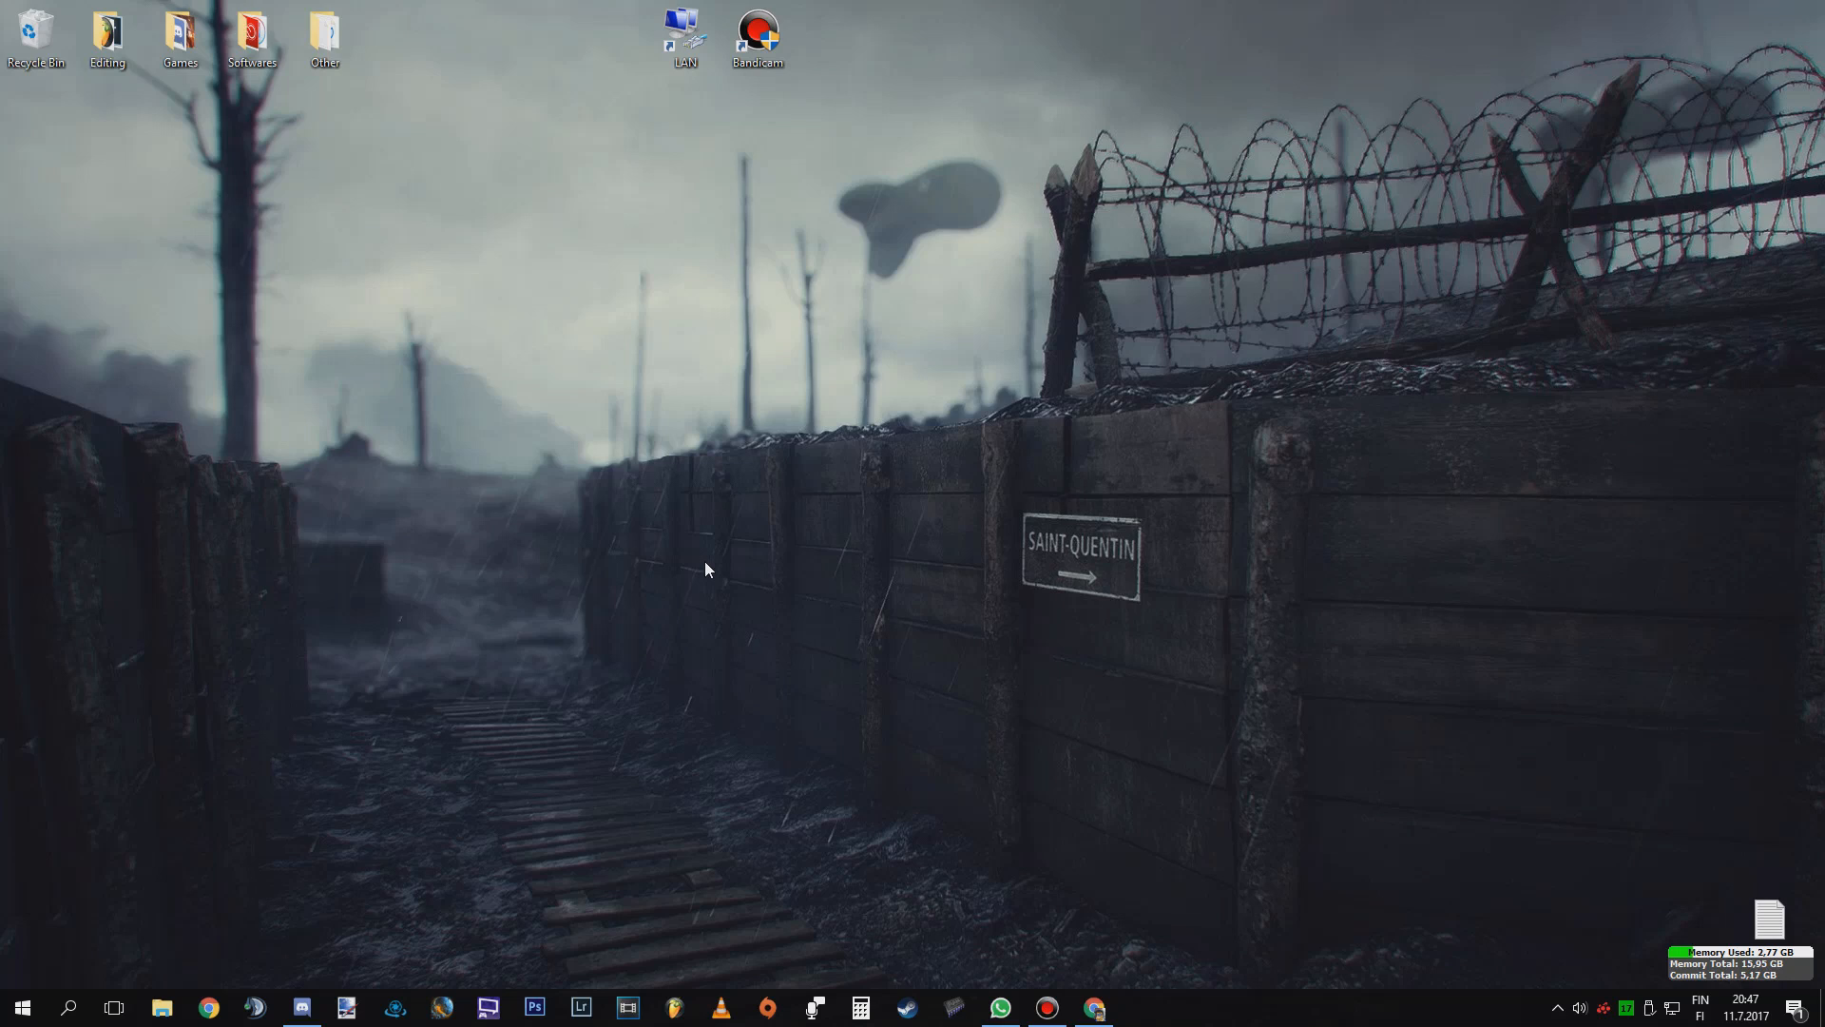
mouse_move(1099, 846)
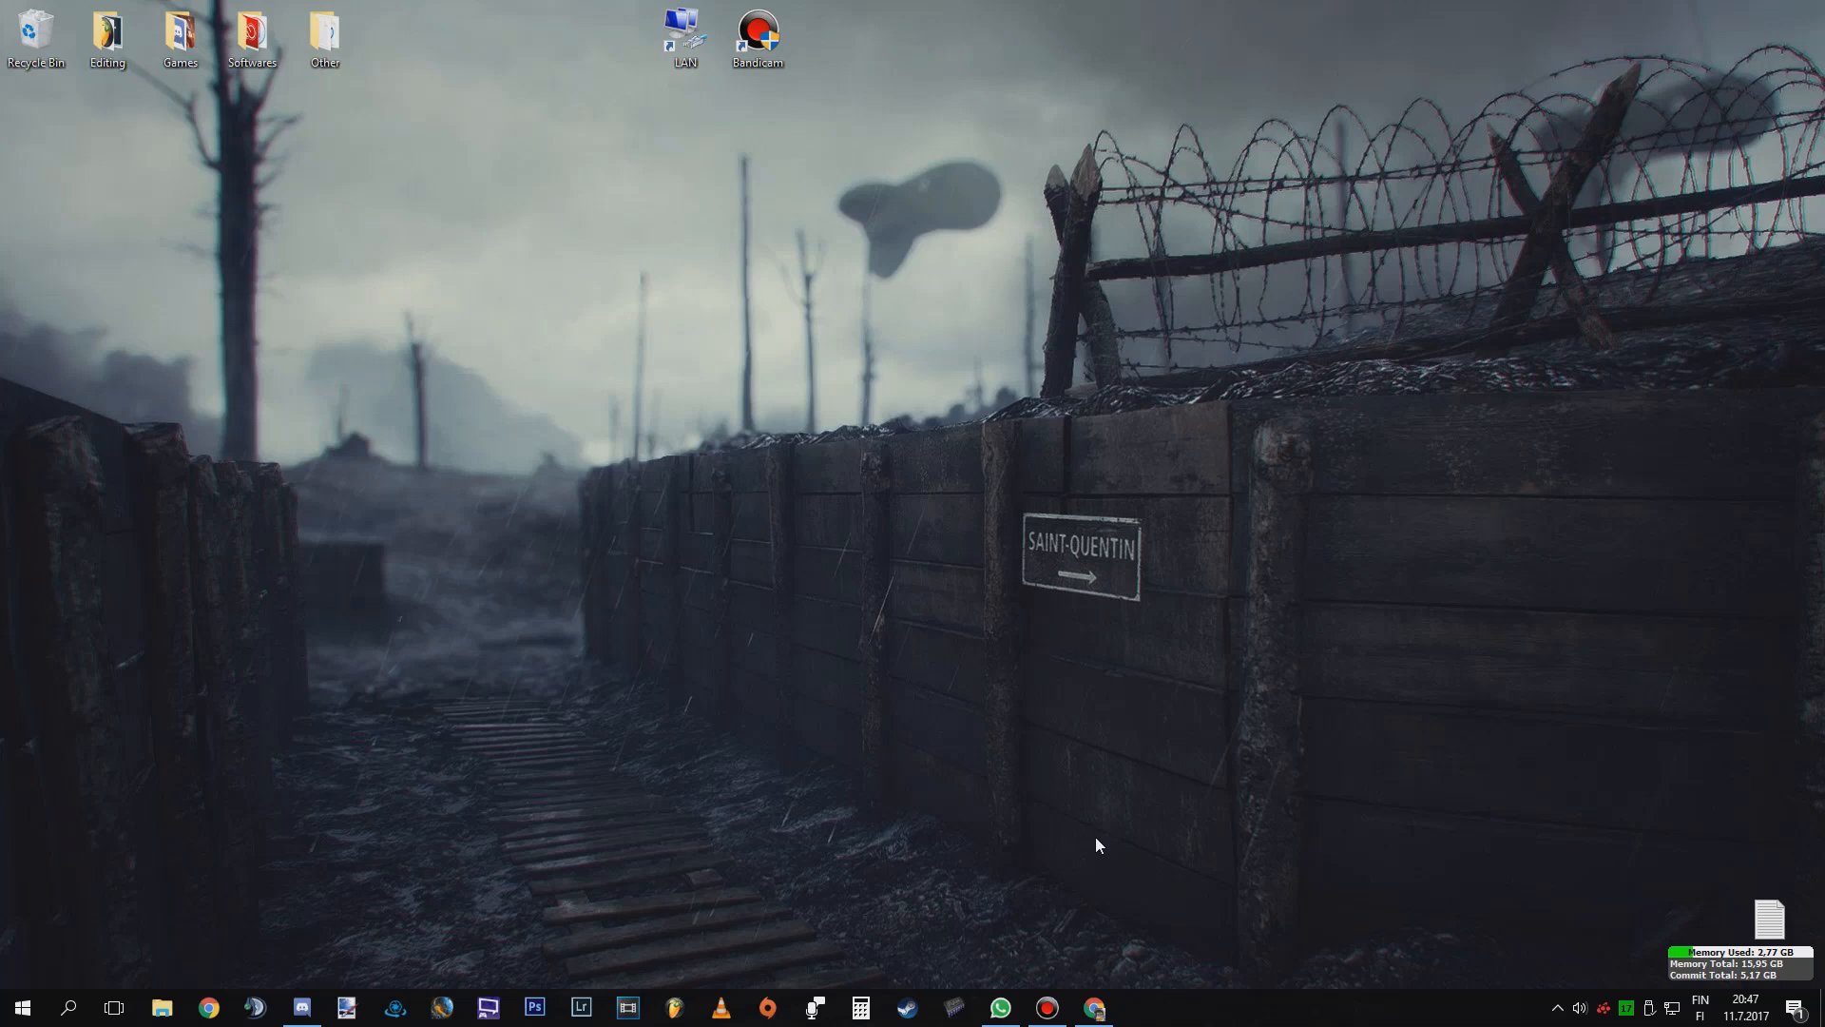
mouse_move(711, 735)
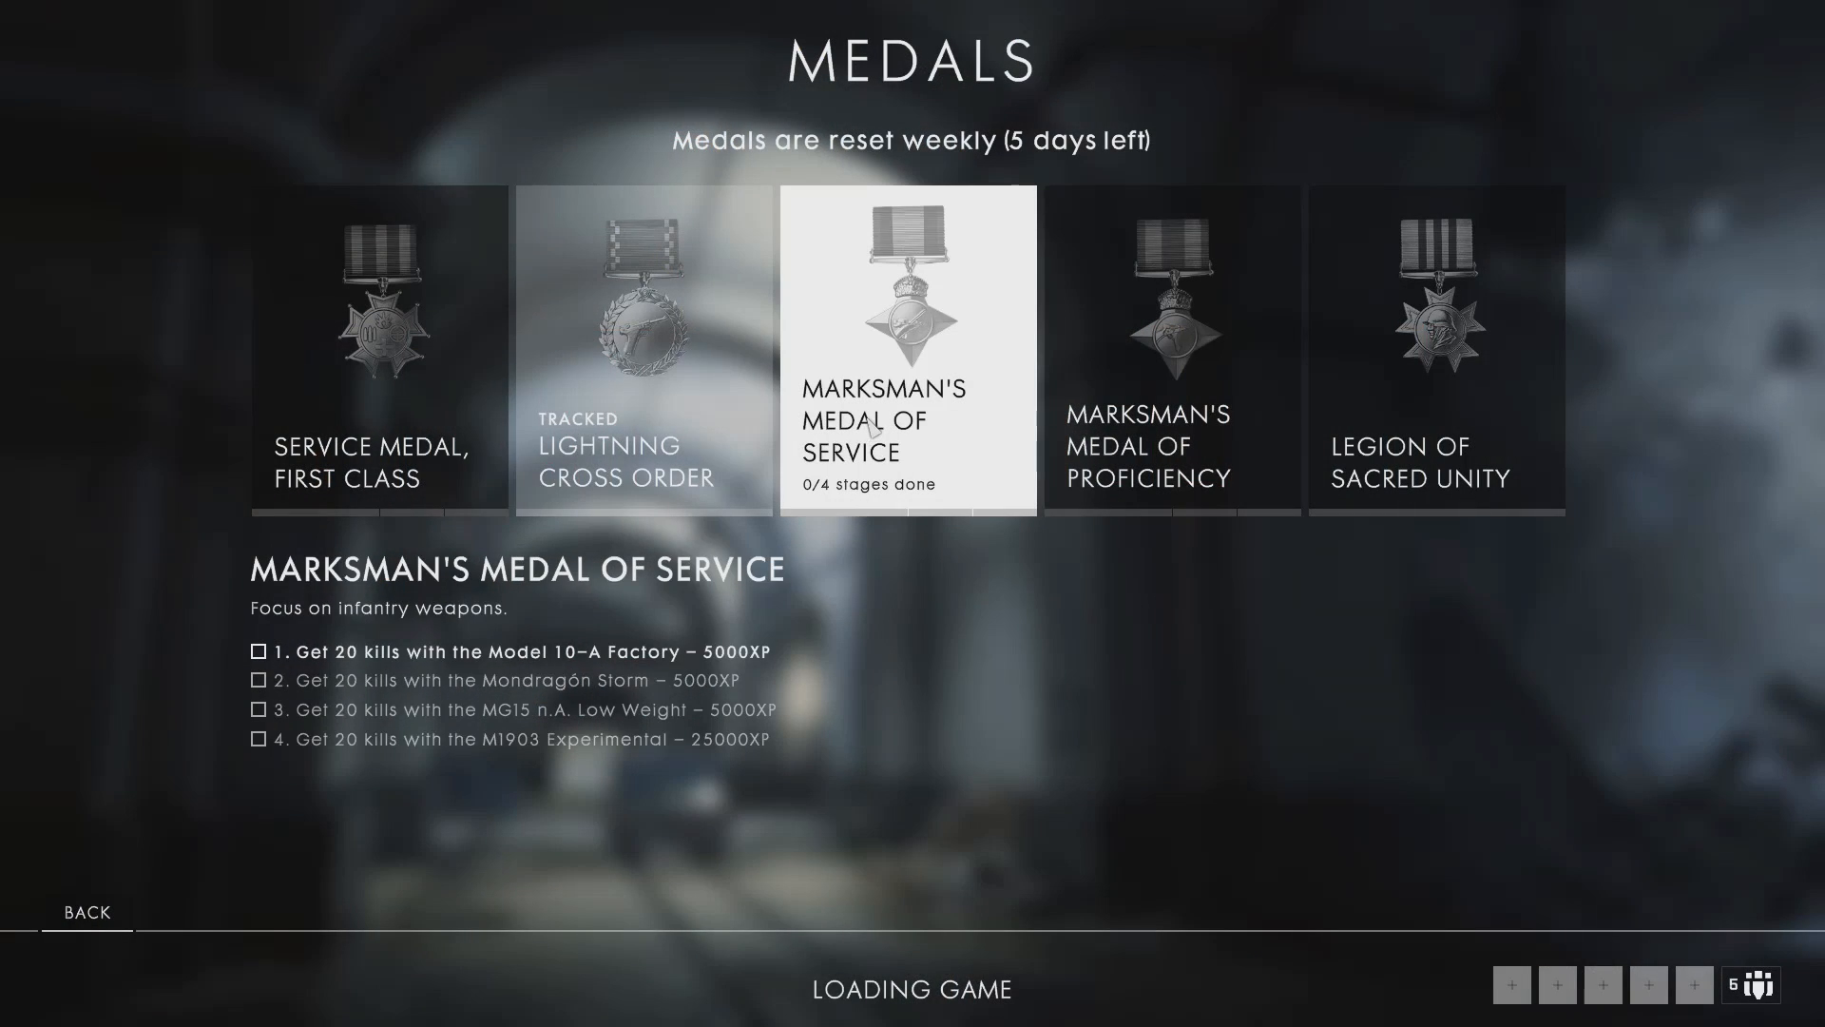
mouse_move(919, 466)
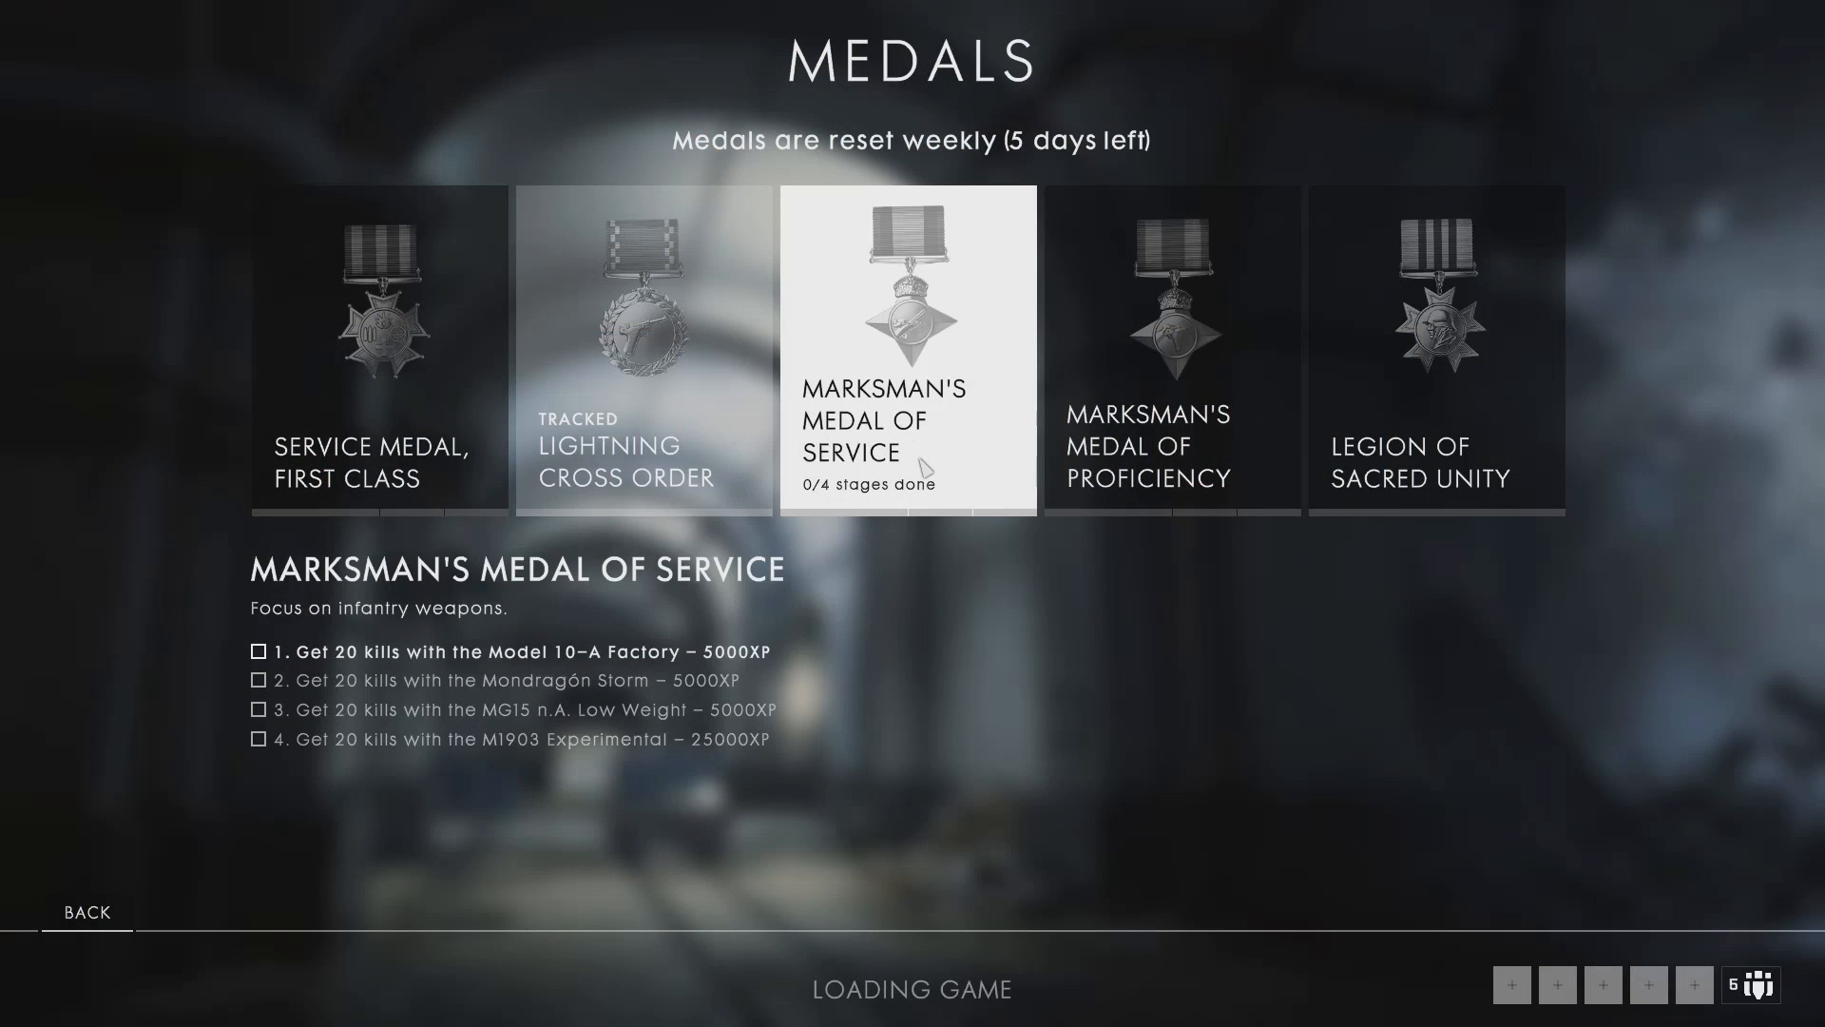
Step: Browse the Lightning Cross Order and Marksman's Medal of Service challenges while the match loads
left_click(642, 347)
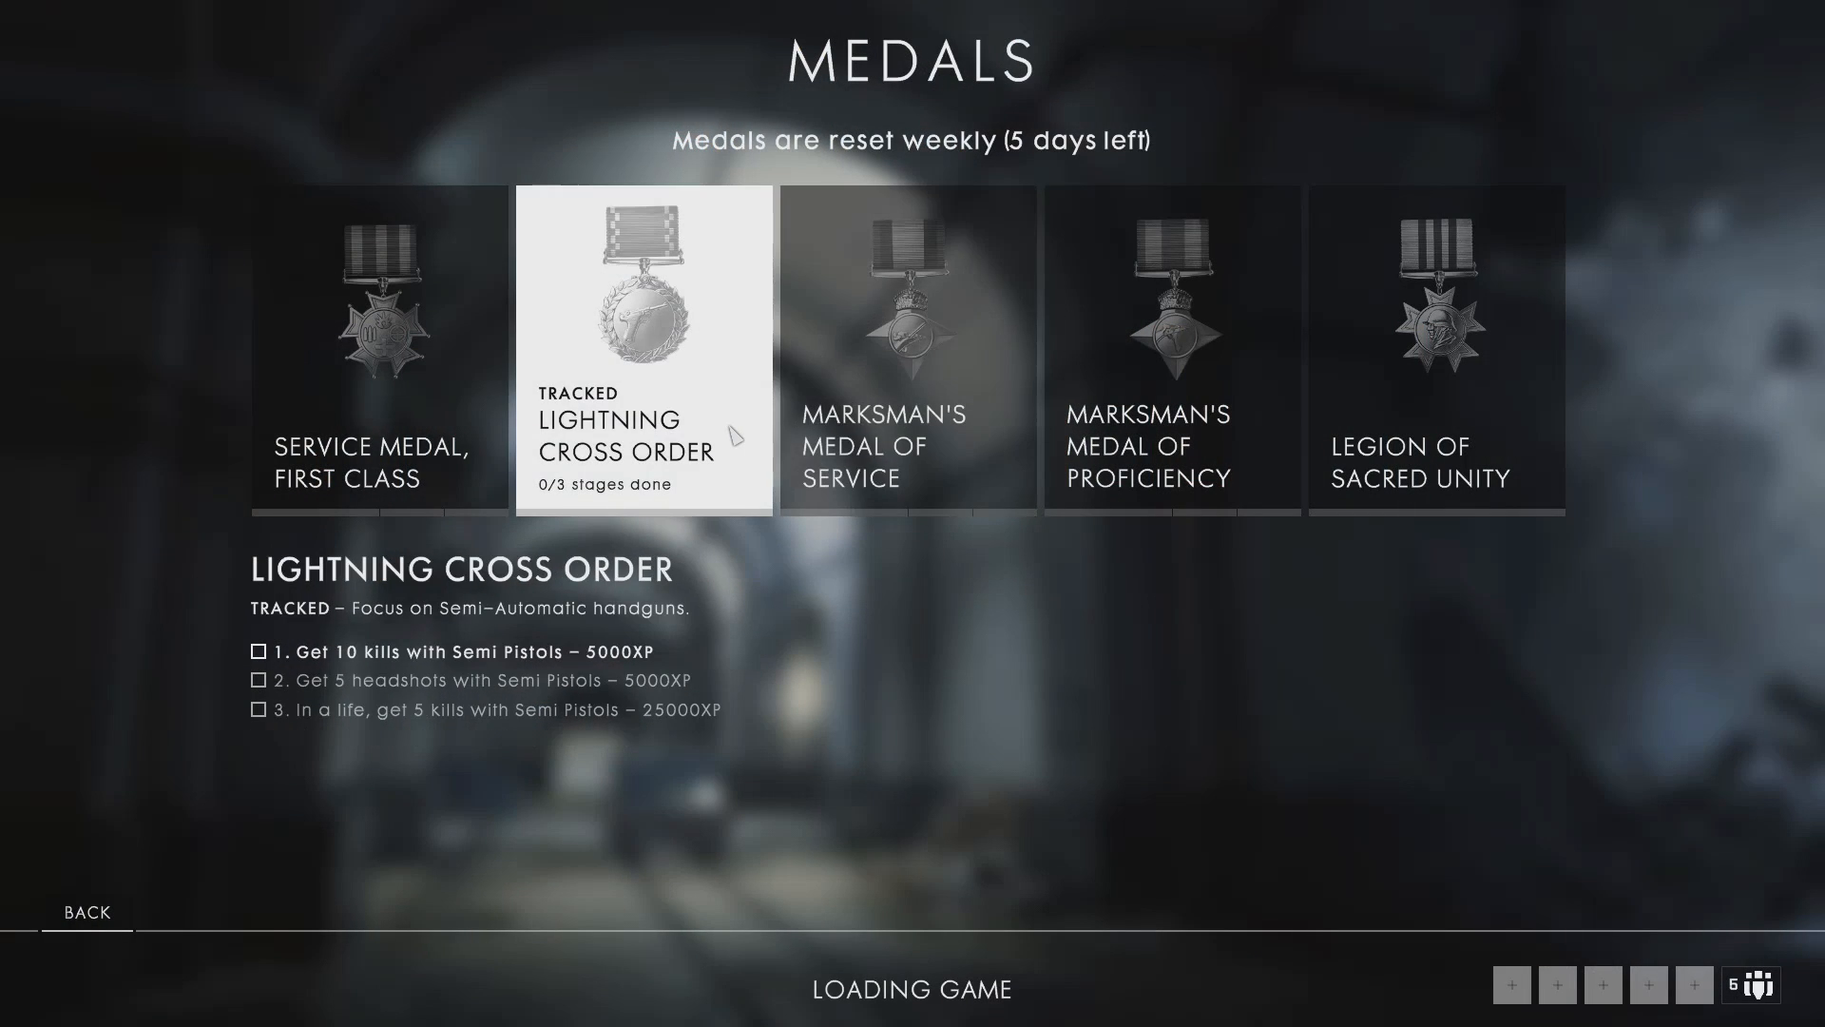
left_click(908, 349)
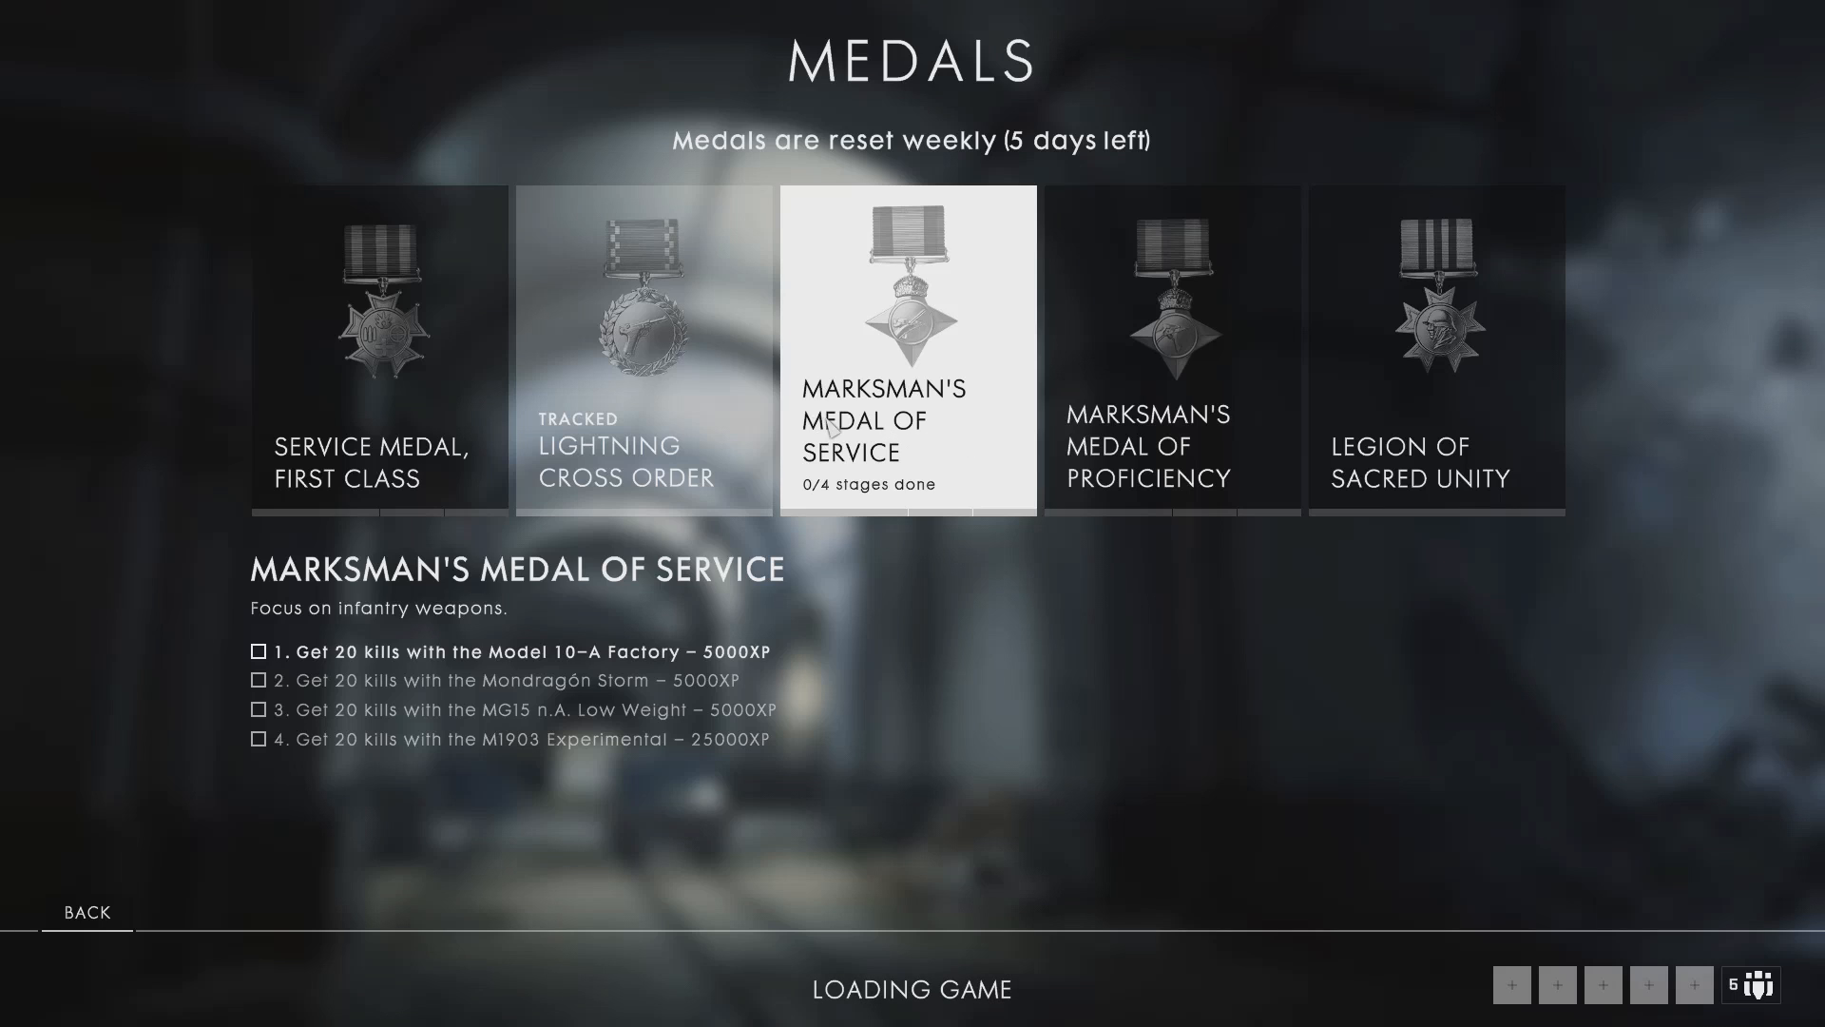
left_click(1170, 349)
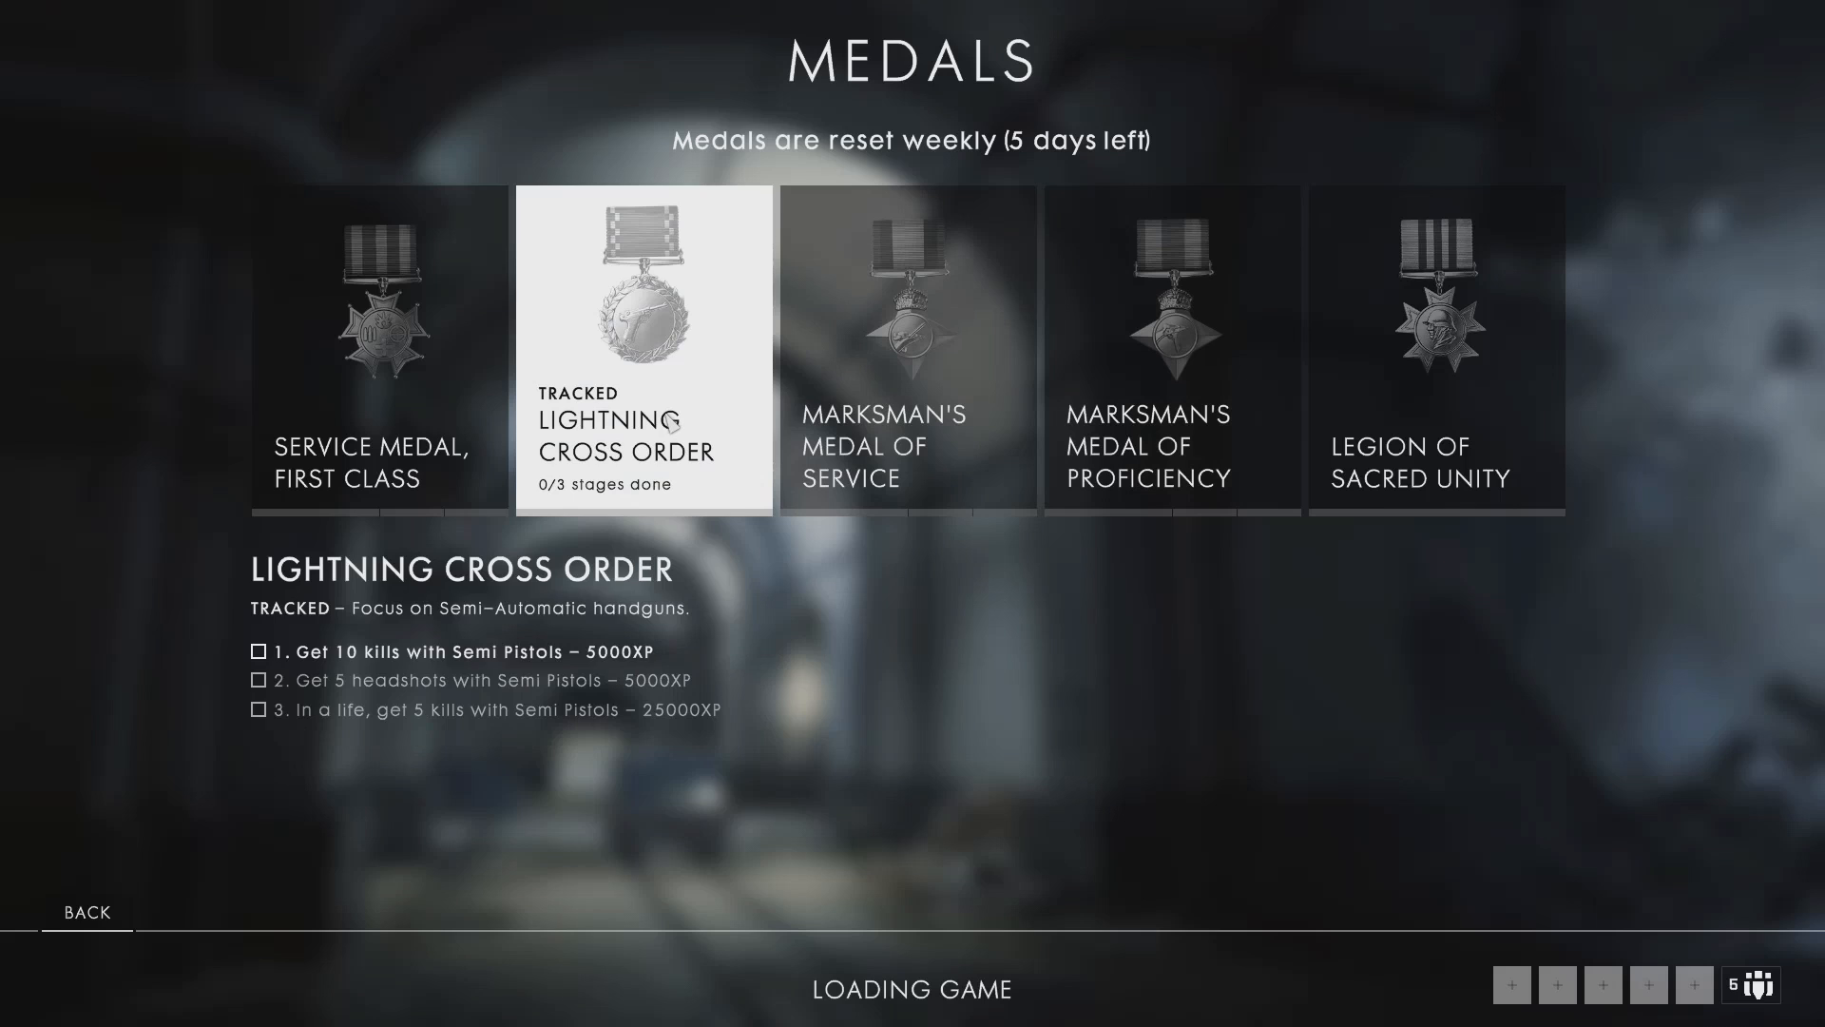
left_click(1436, 349)
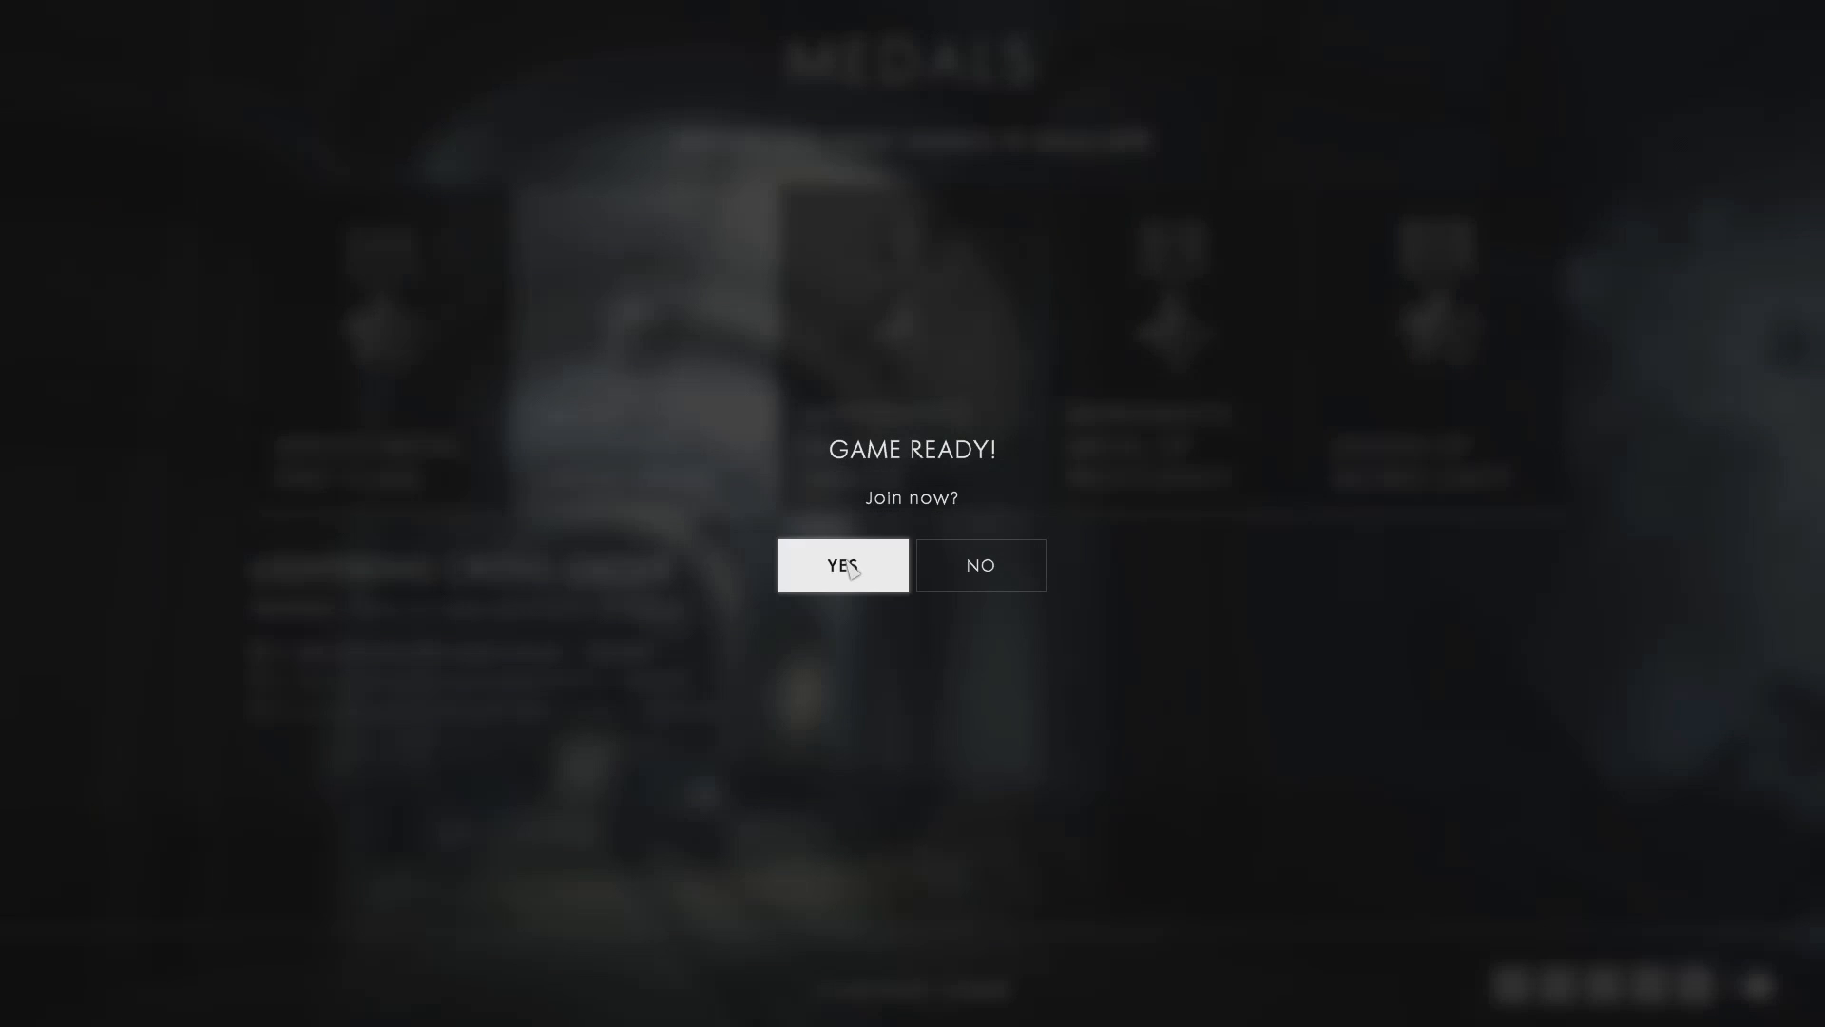
Step: Accept the Game Ready prompt and deploy into Fort de Vaux Conquest as a Scout
left_click(842, 564)
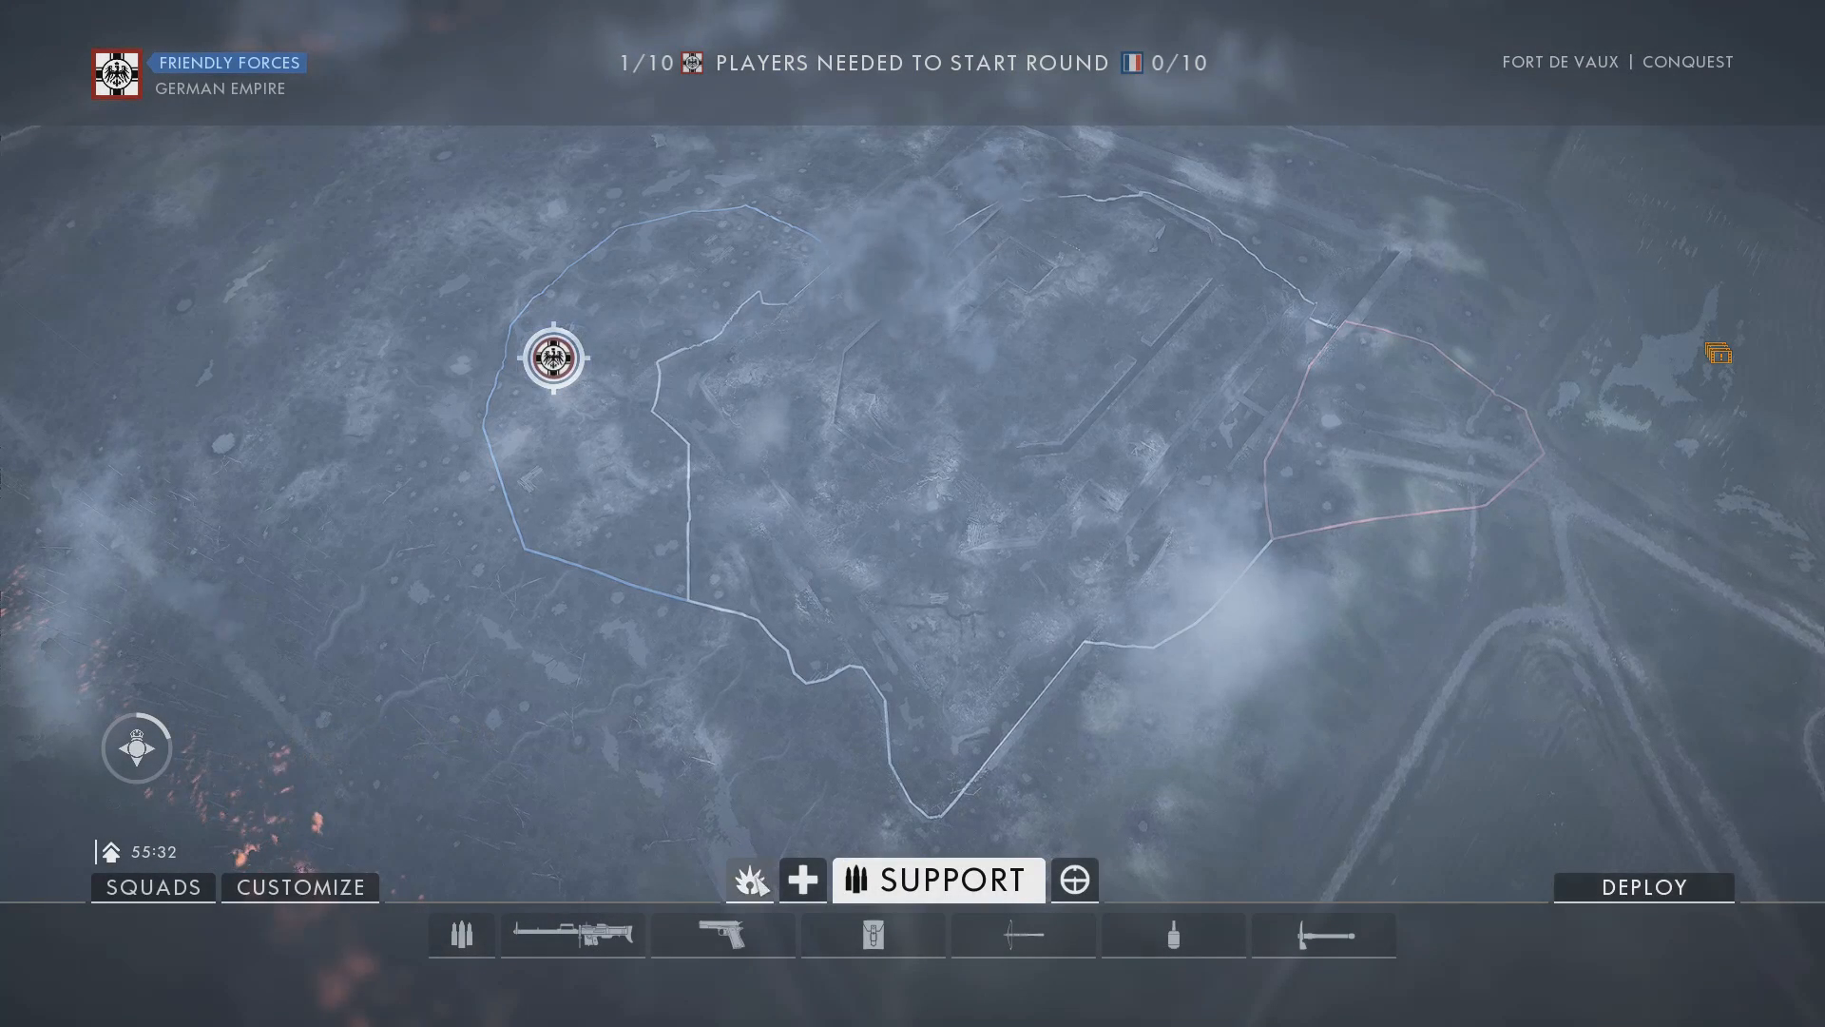
left_click(1073, 878)
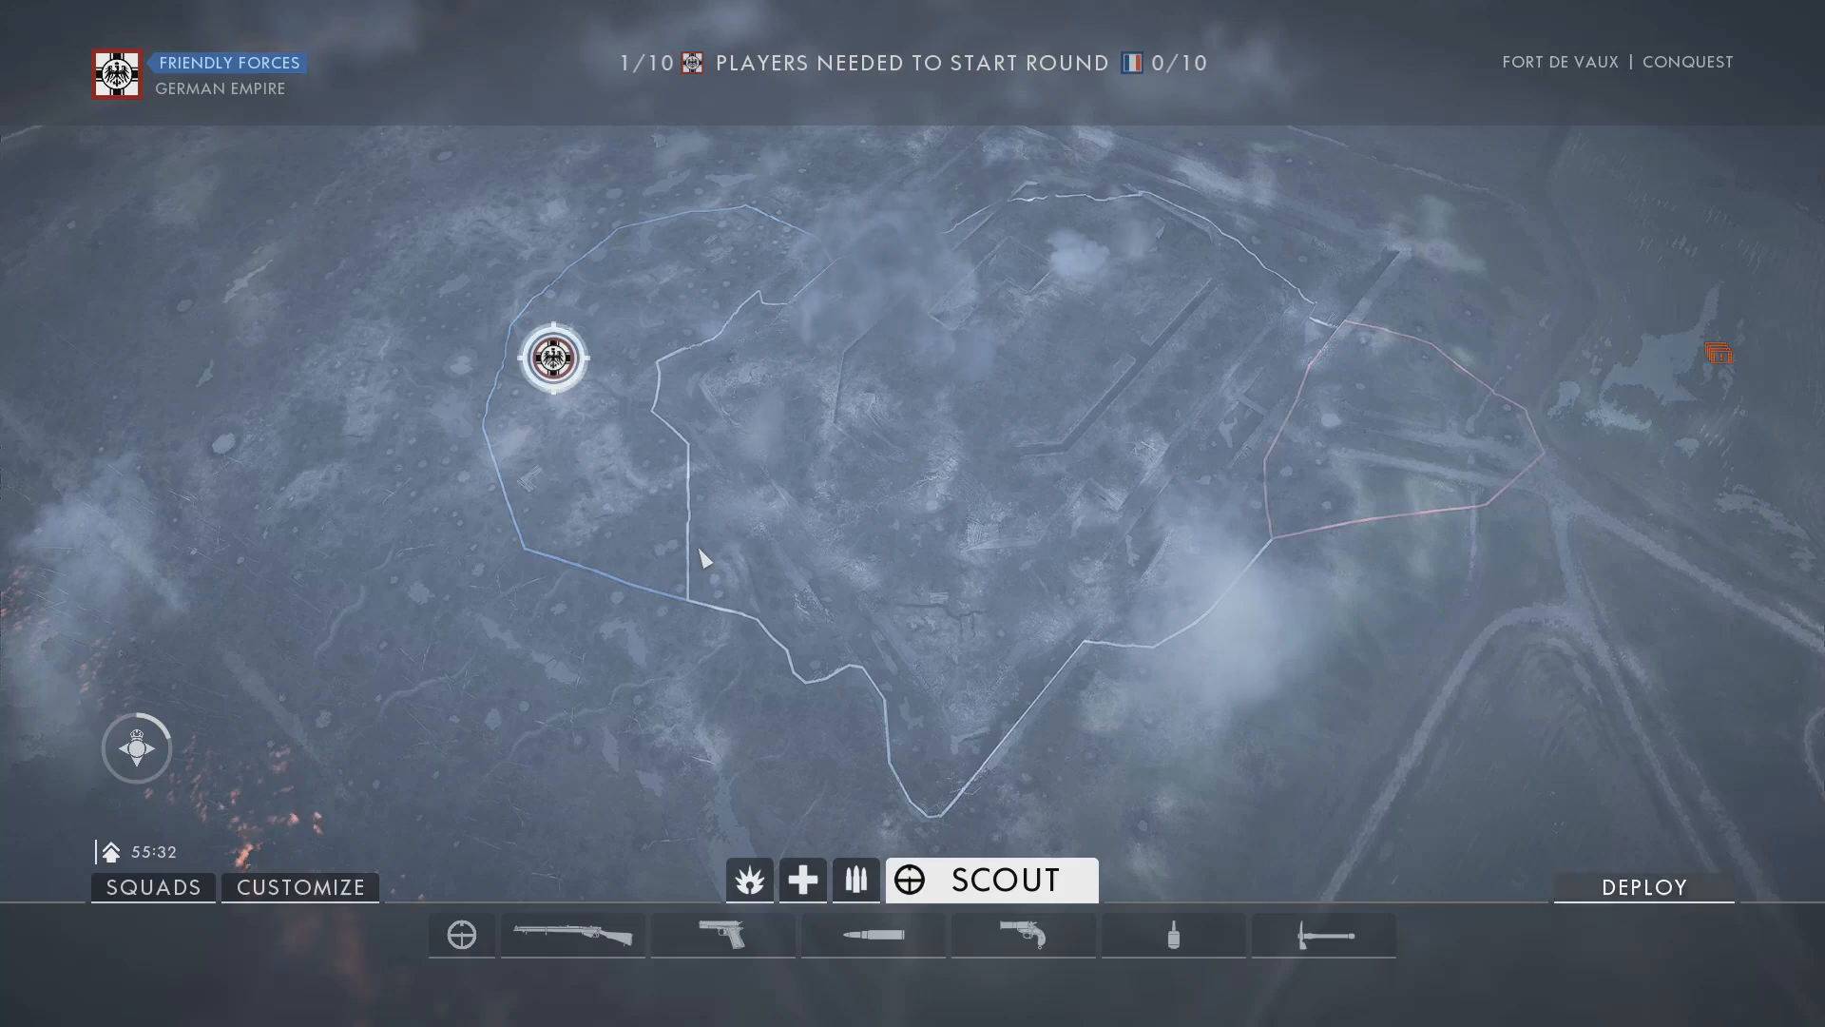
left_click(1644, 886)
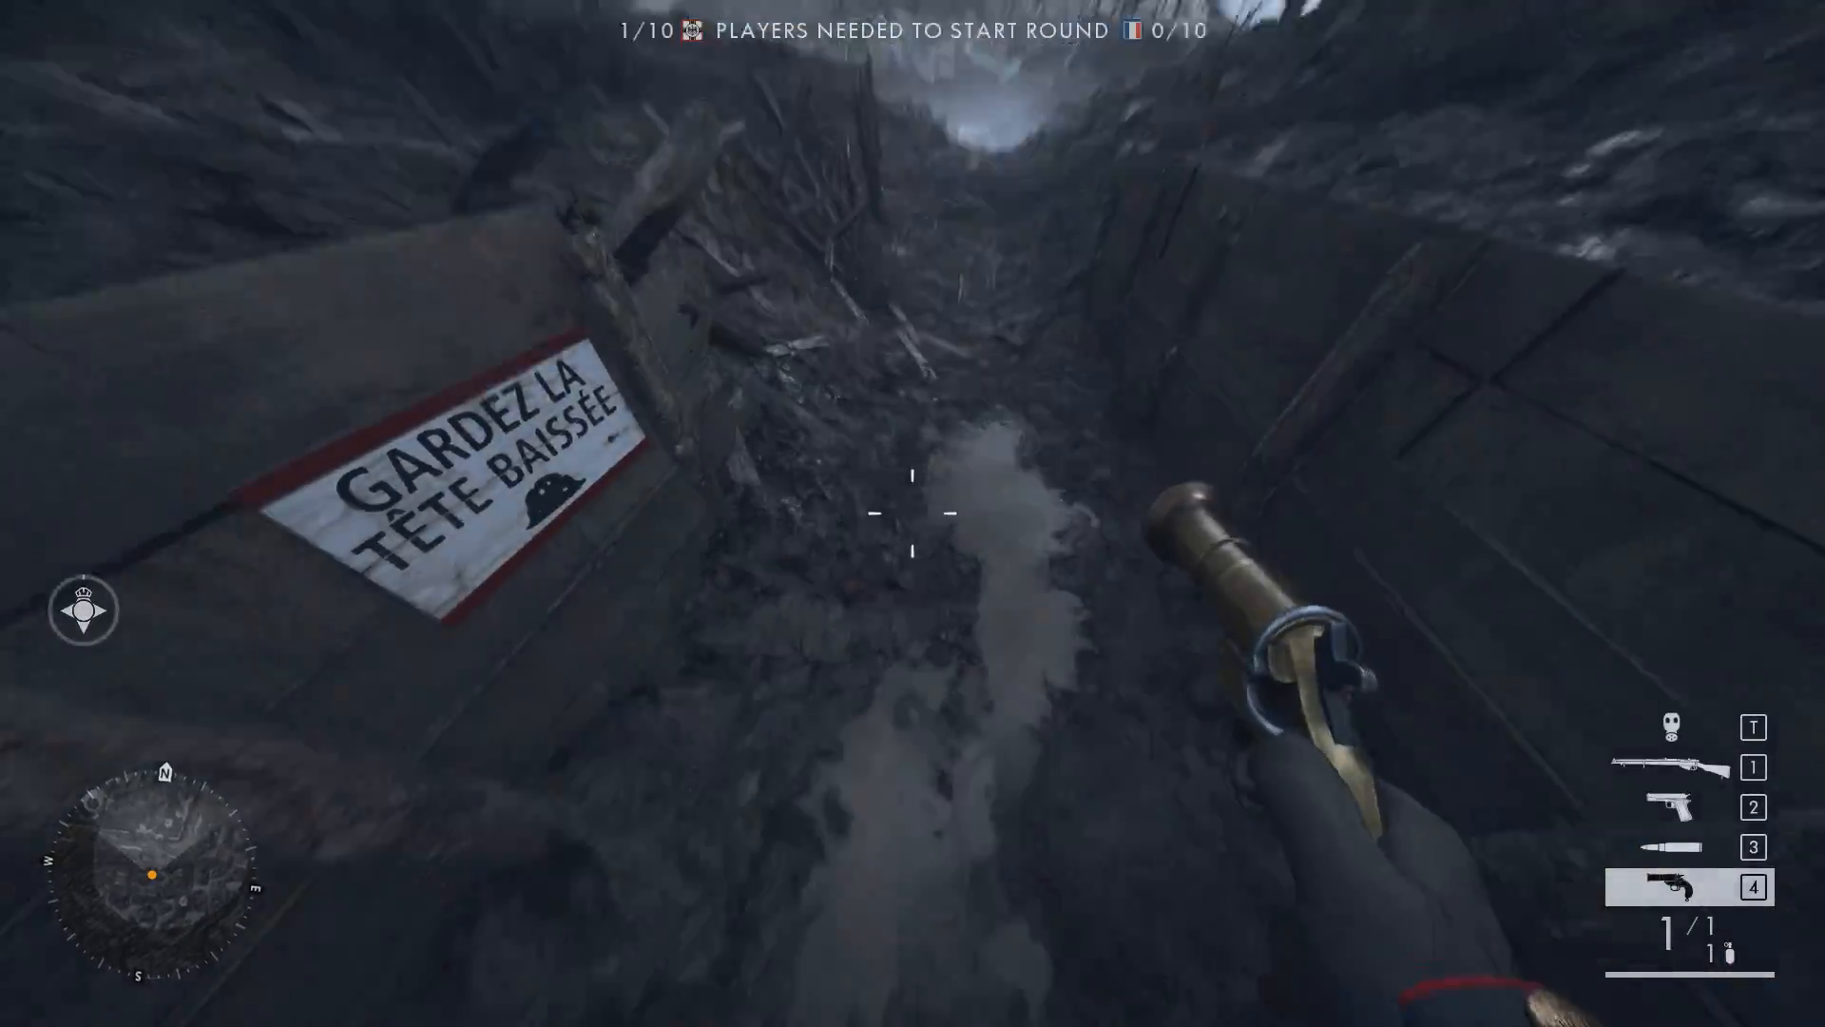
left_click(912, 522)
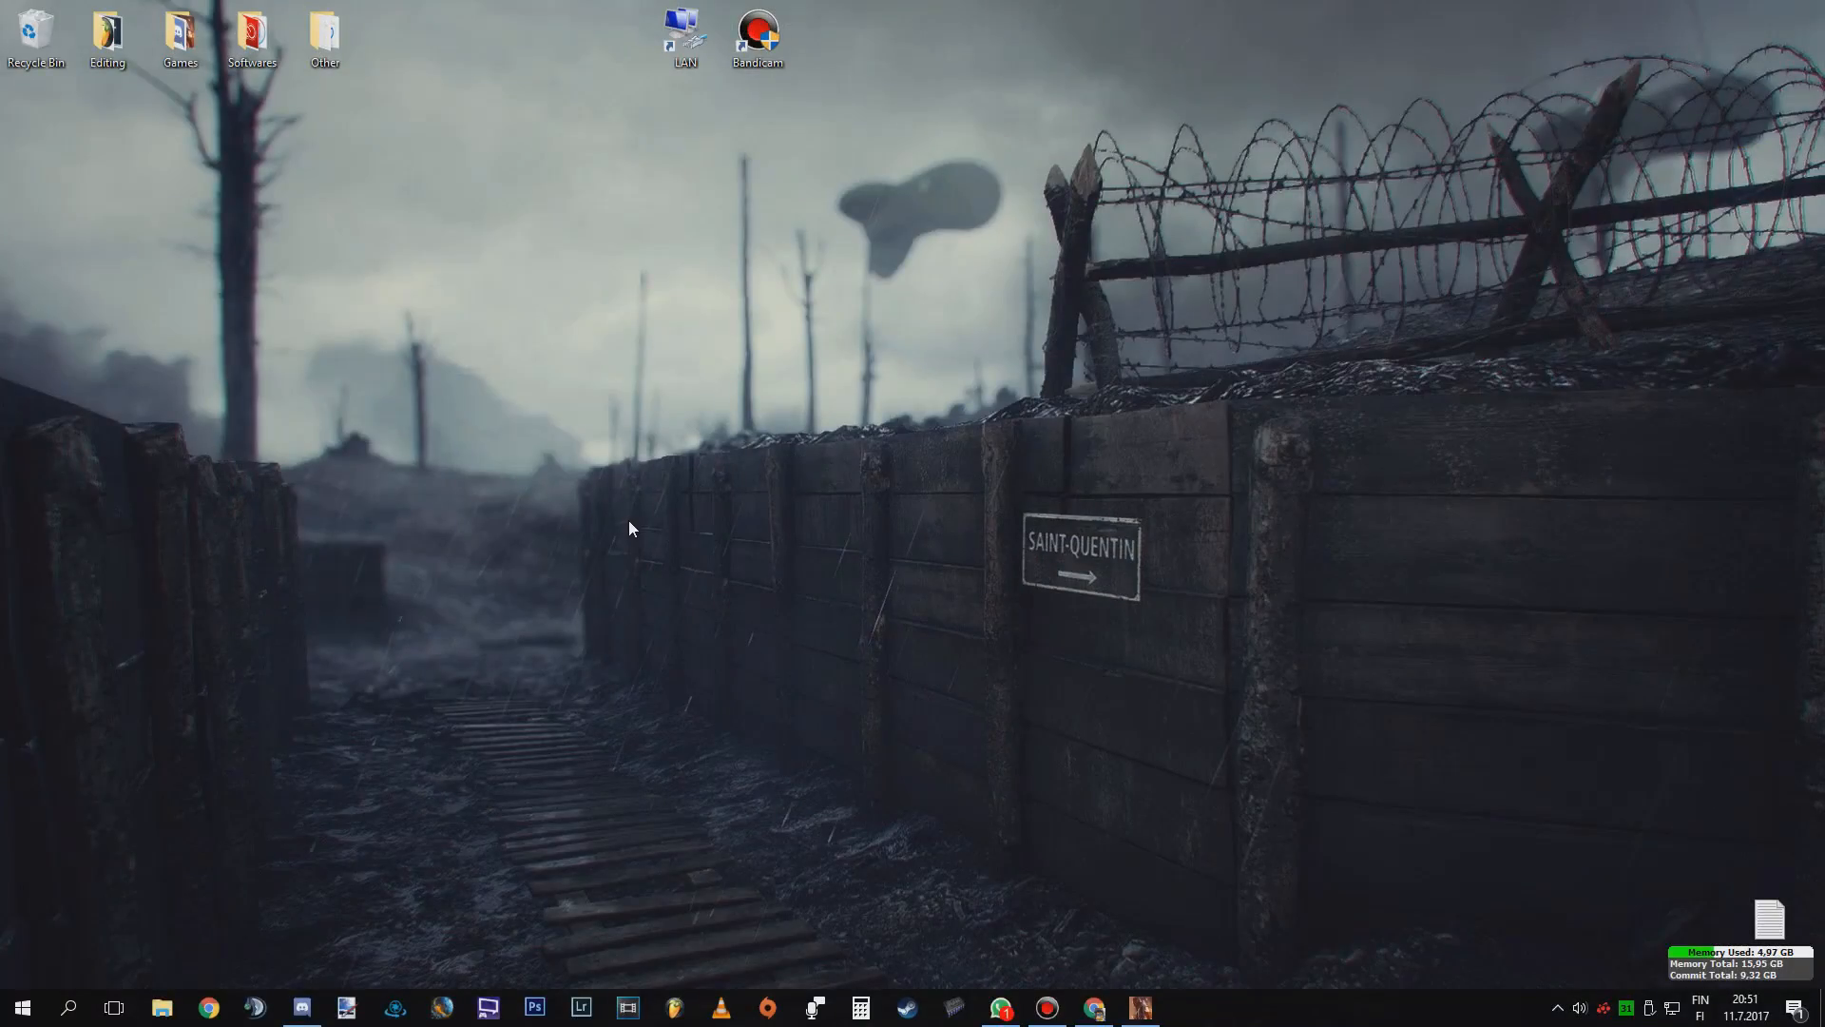
Step: Bring Chrome with the EA port help page to the front from the taskbar
left_click(1094, 1007)
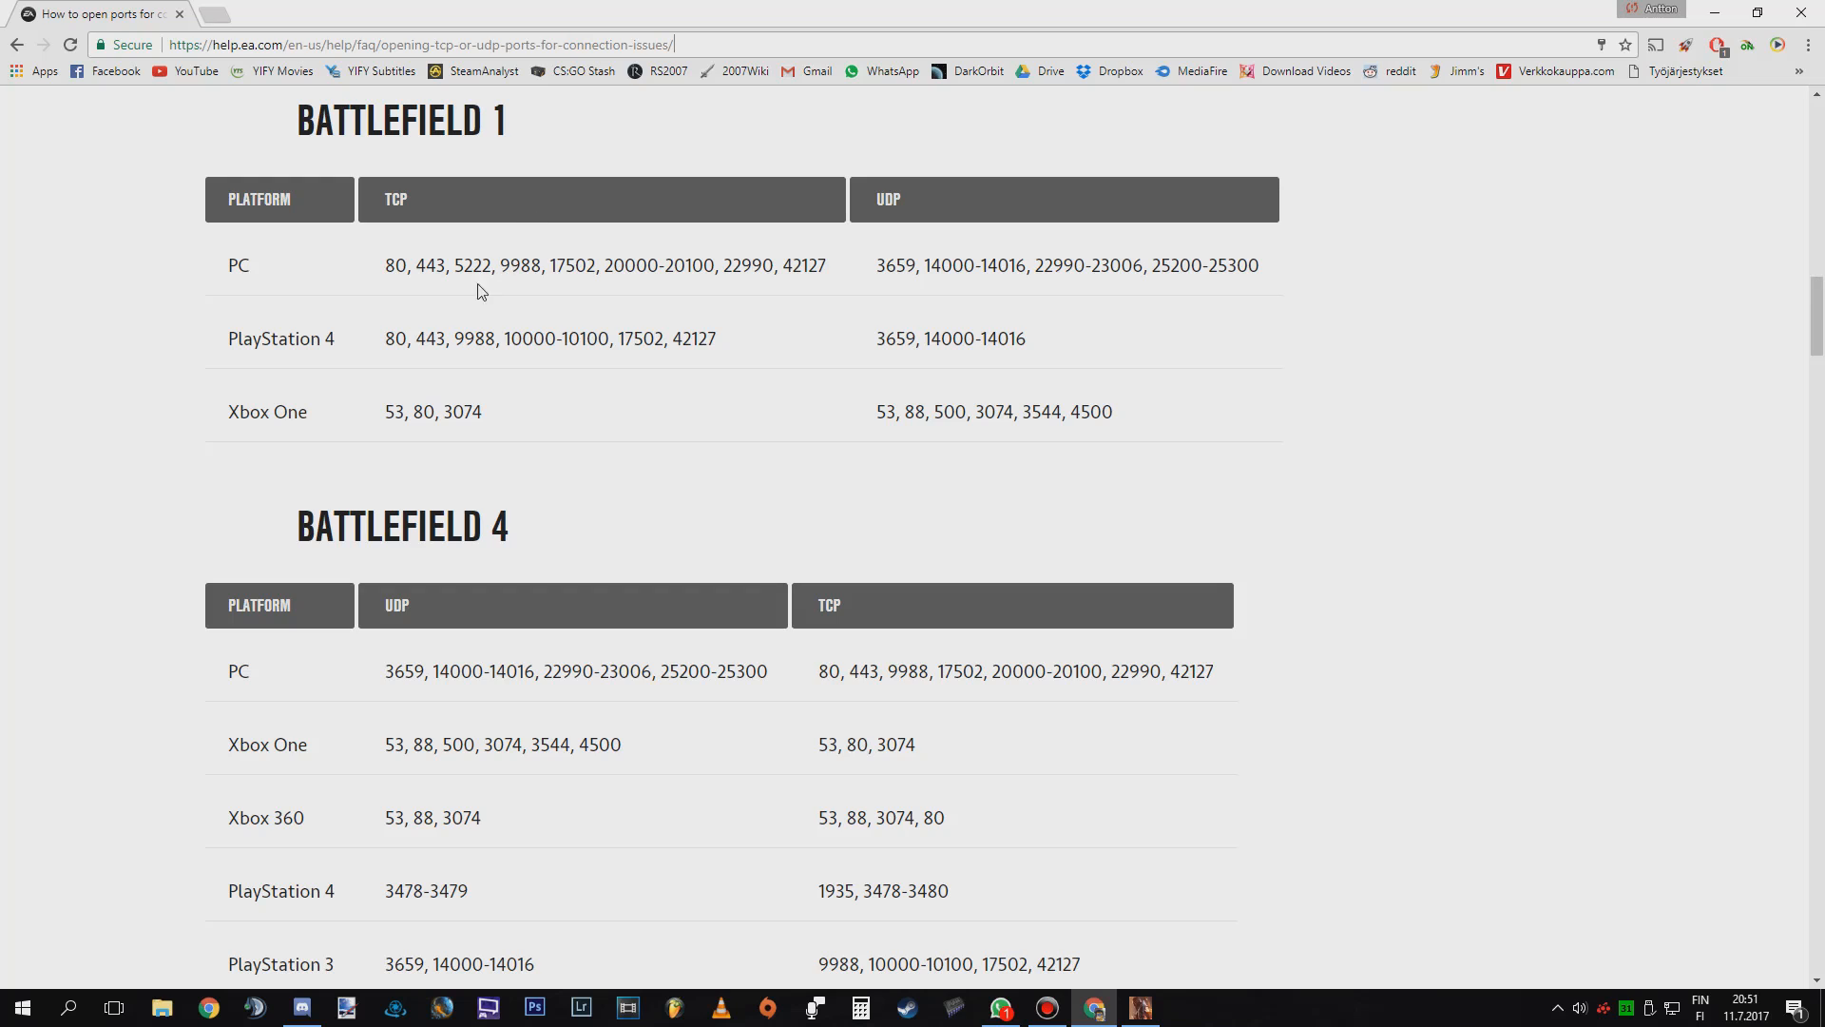
mouse_move(1140, 385)
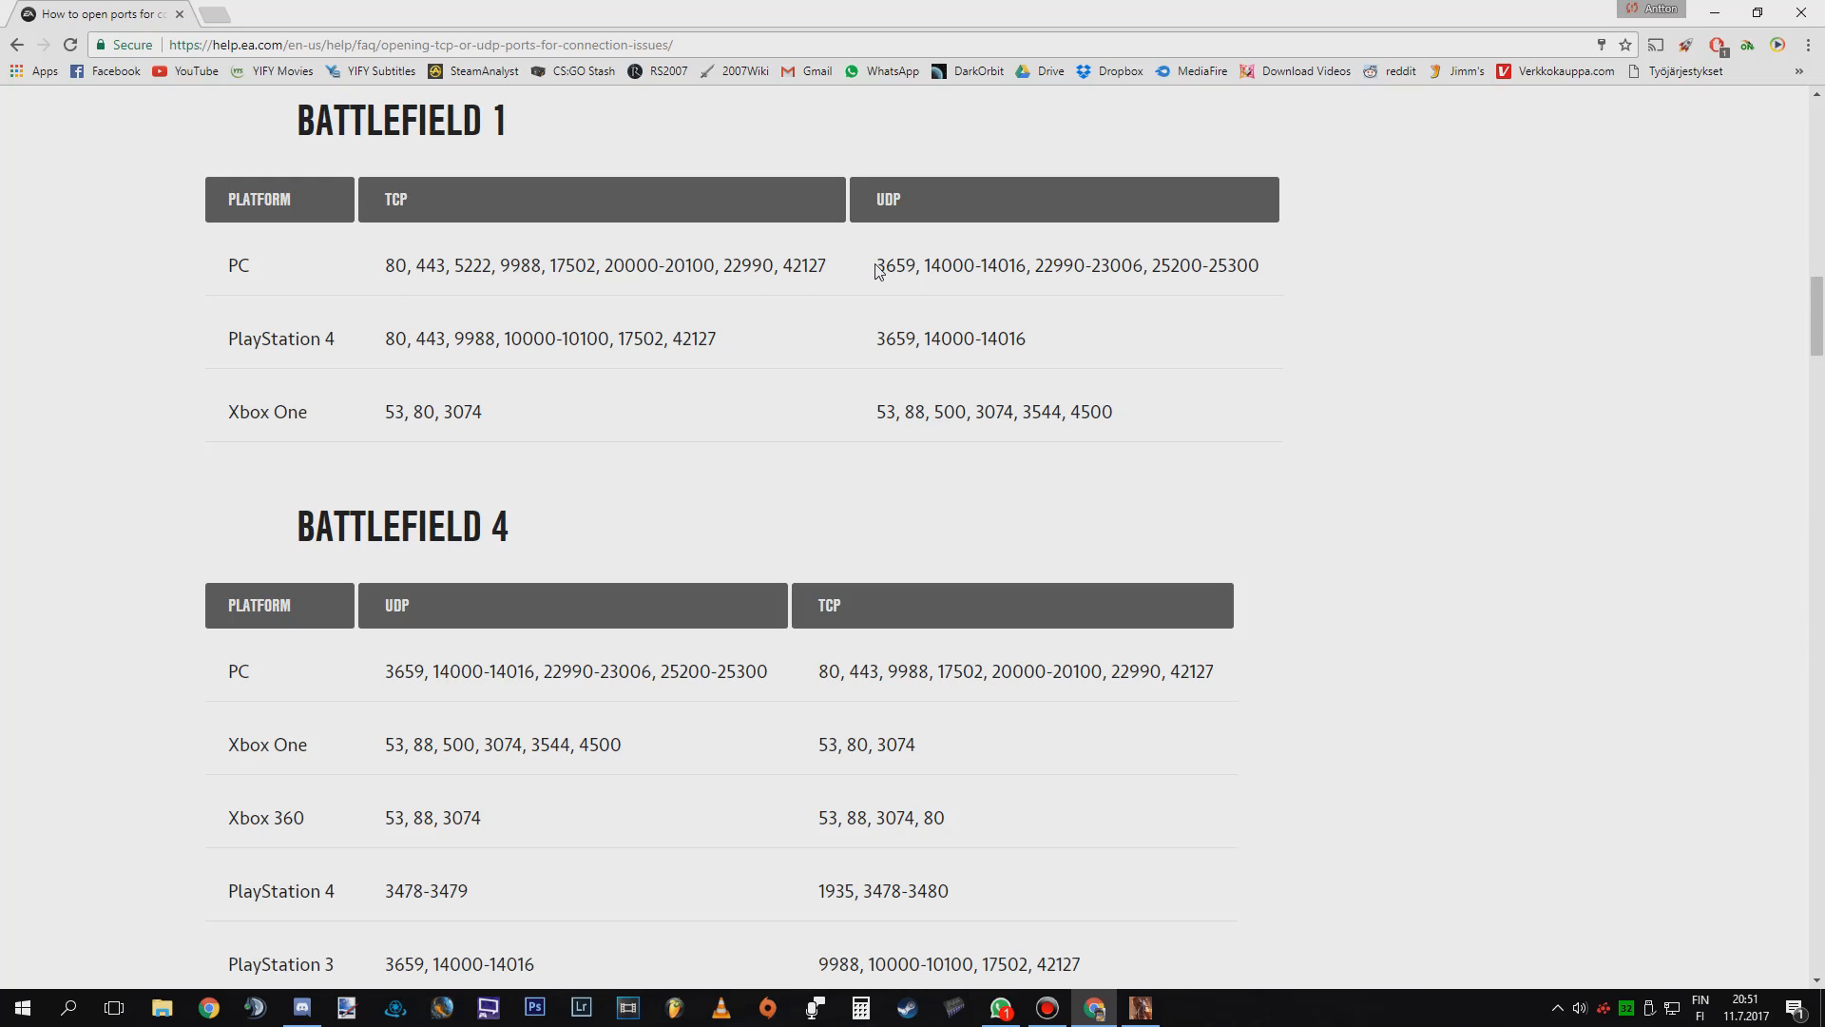
mouse_move(1234, 289)
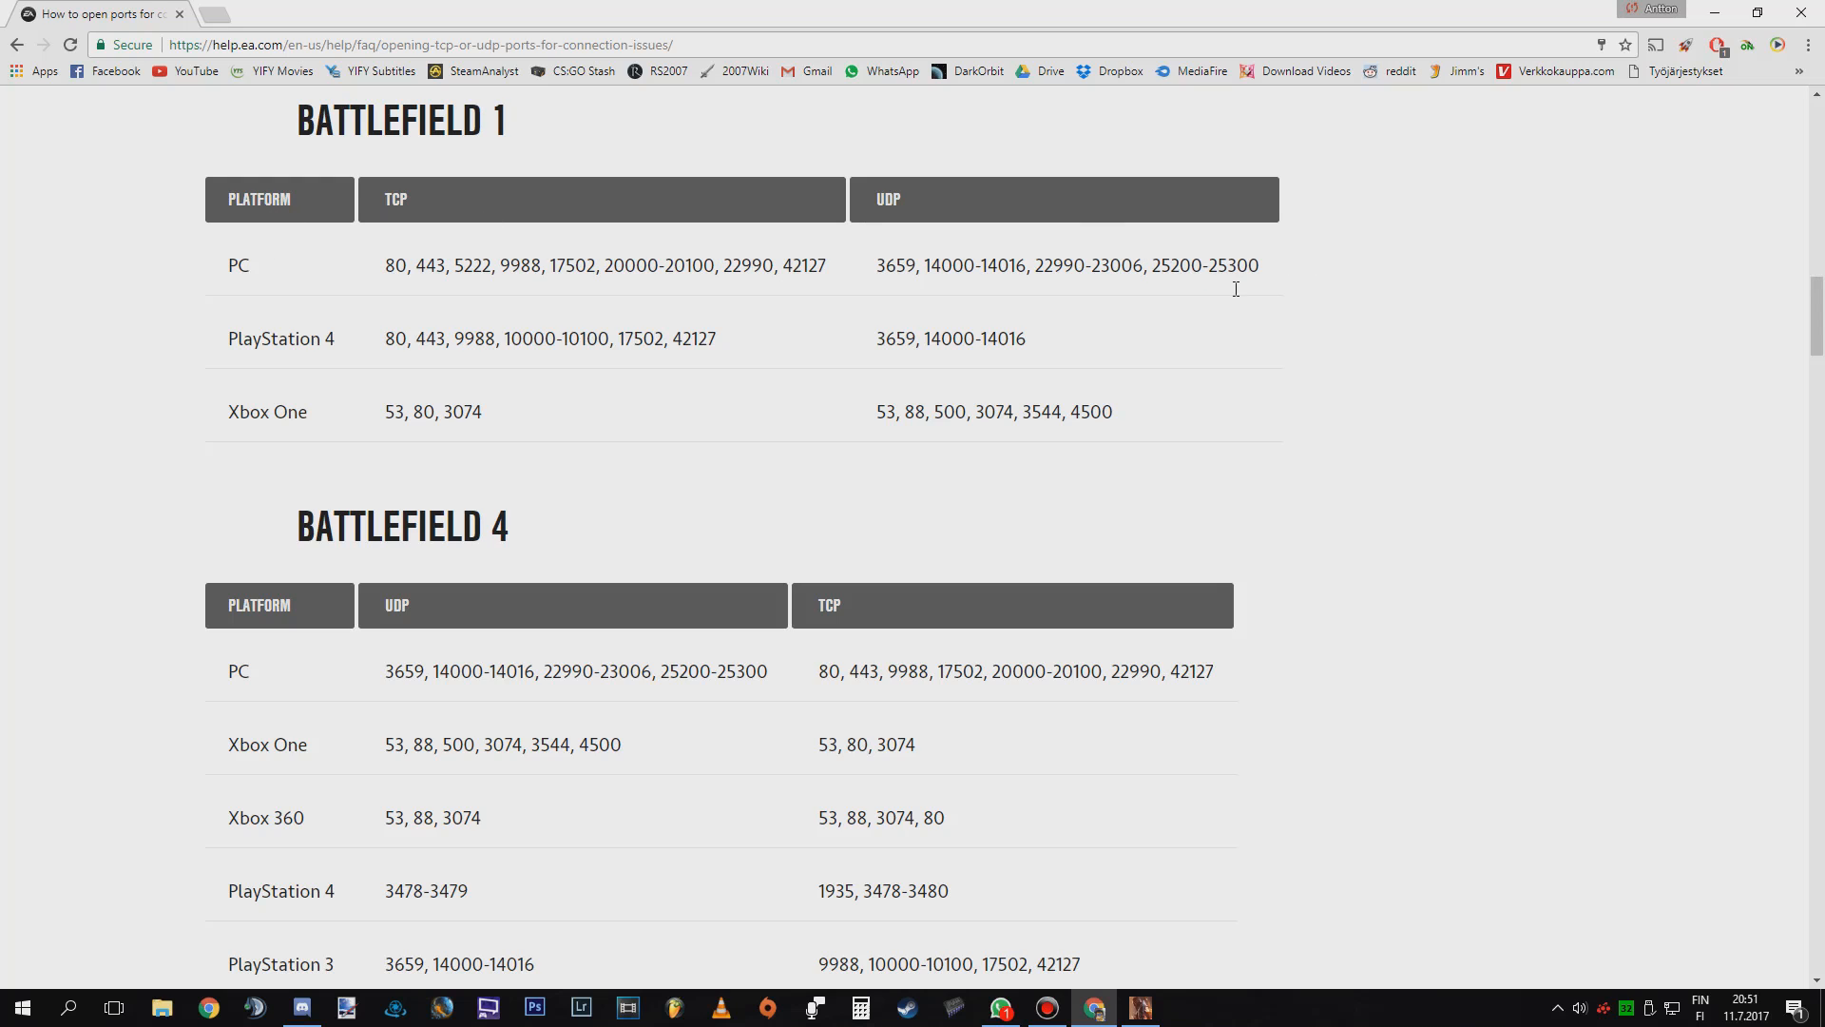
mouse_move(669, 452)
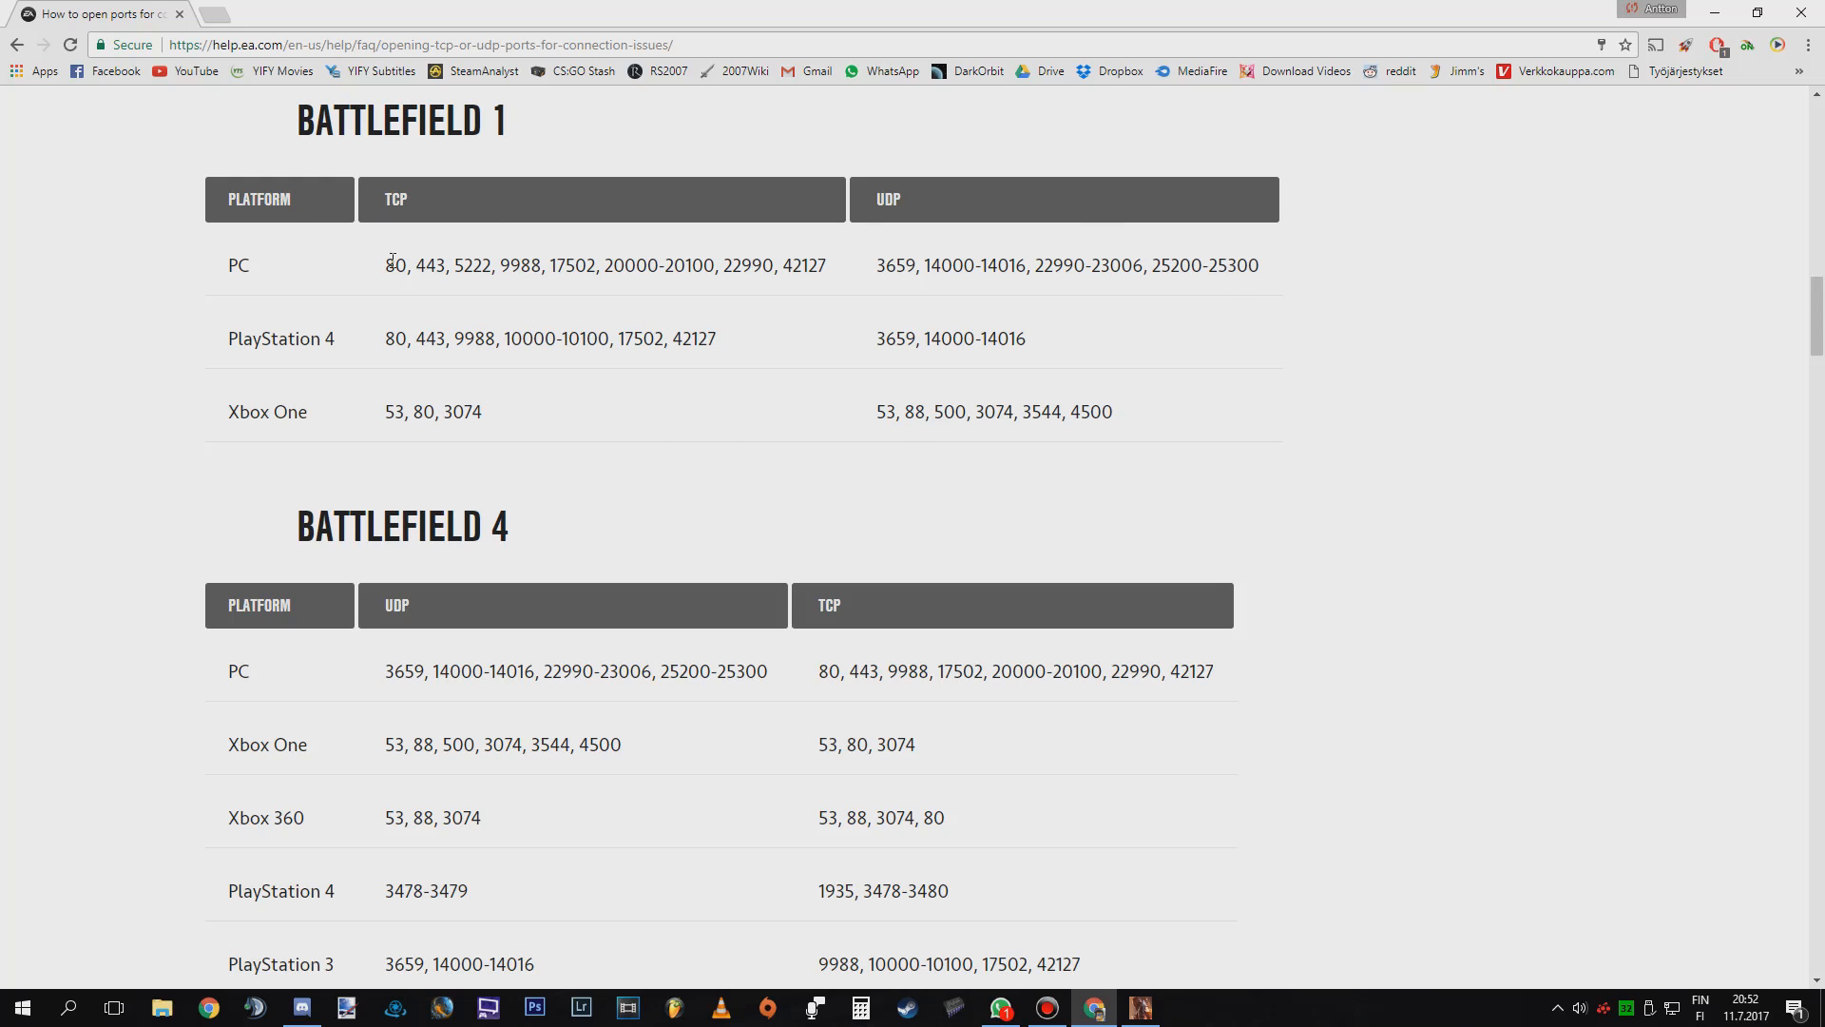
mouse_move(585, 265)
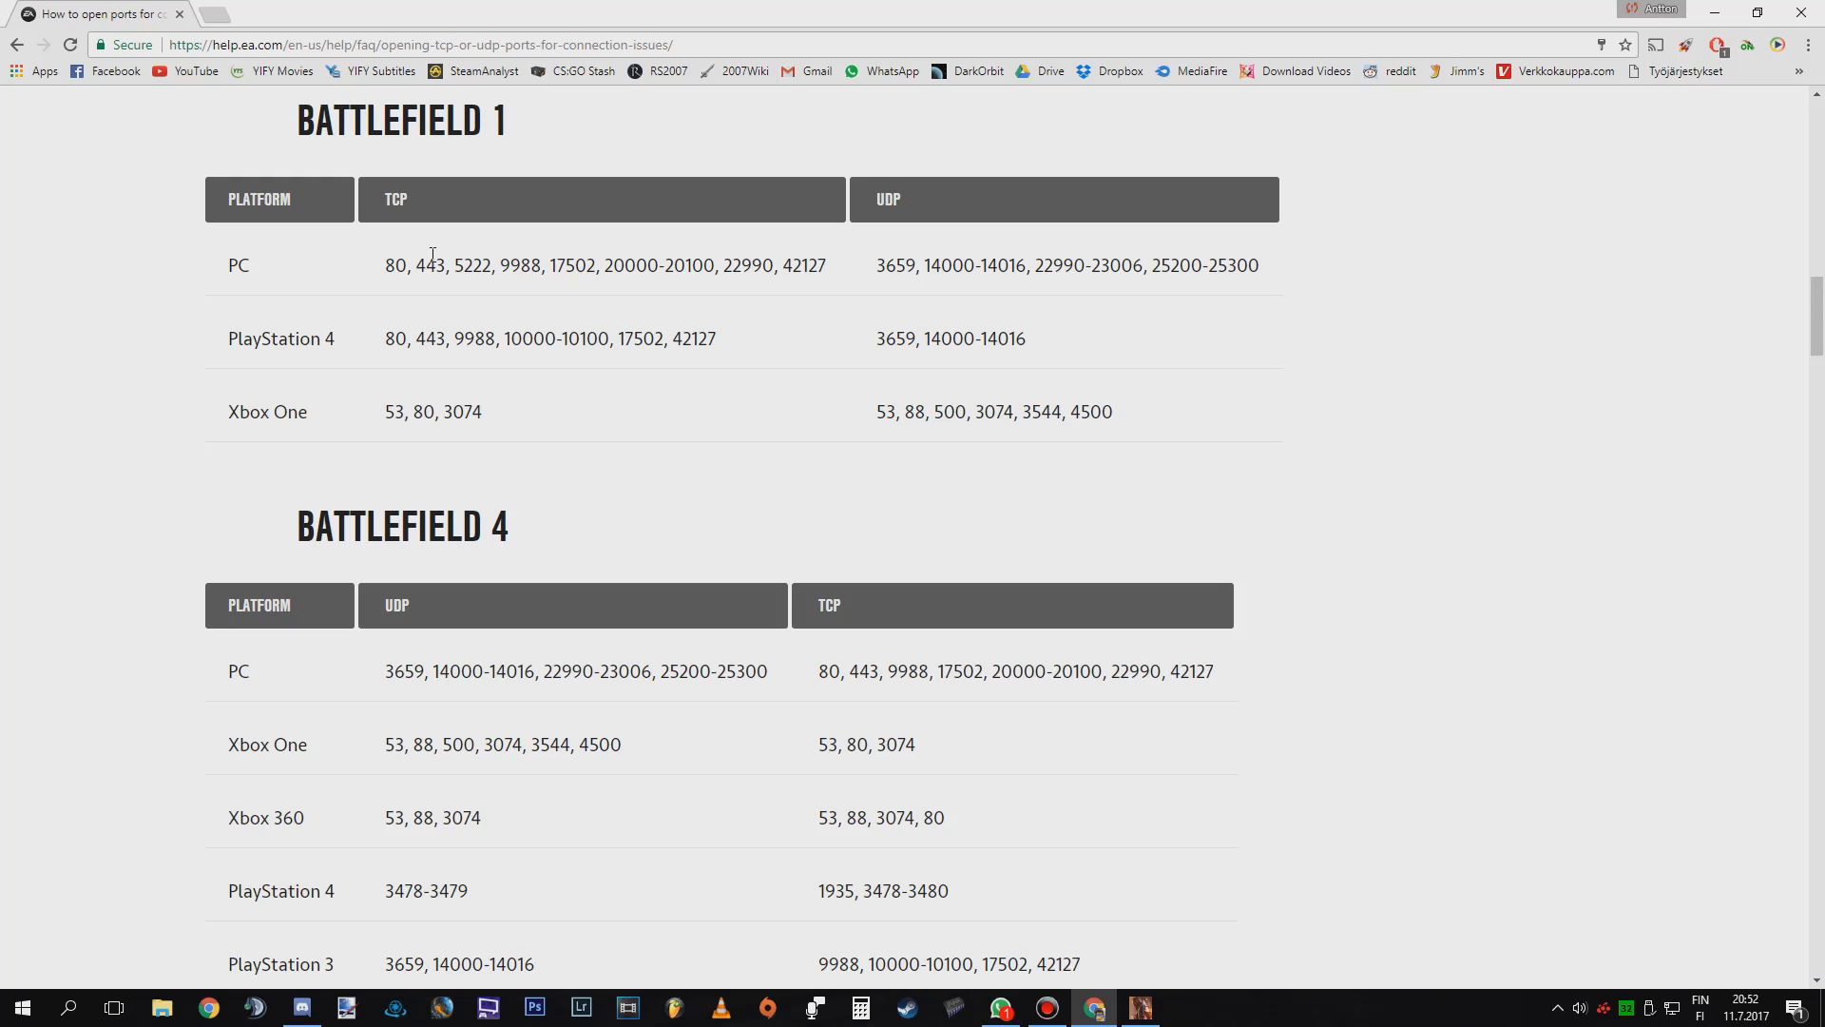
left_click_drag(384, 264, 777, 264)
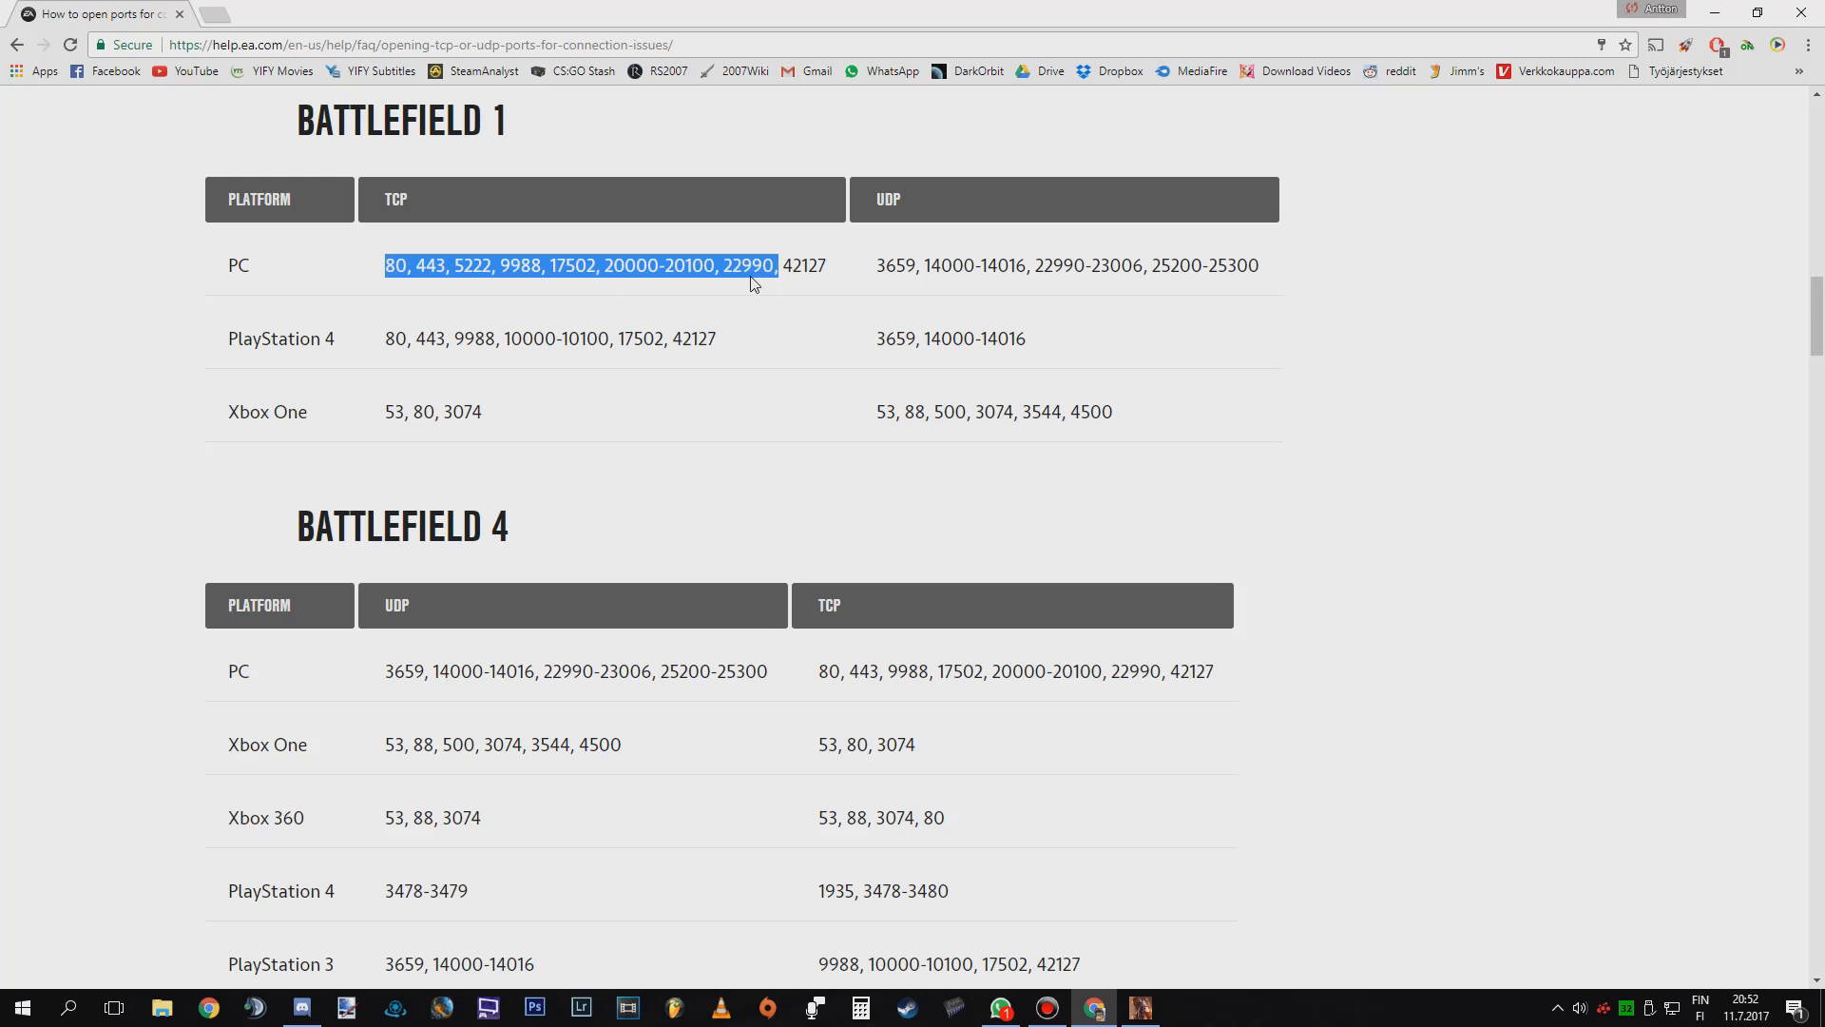
mouse_move(1041, 498)
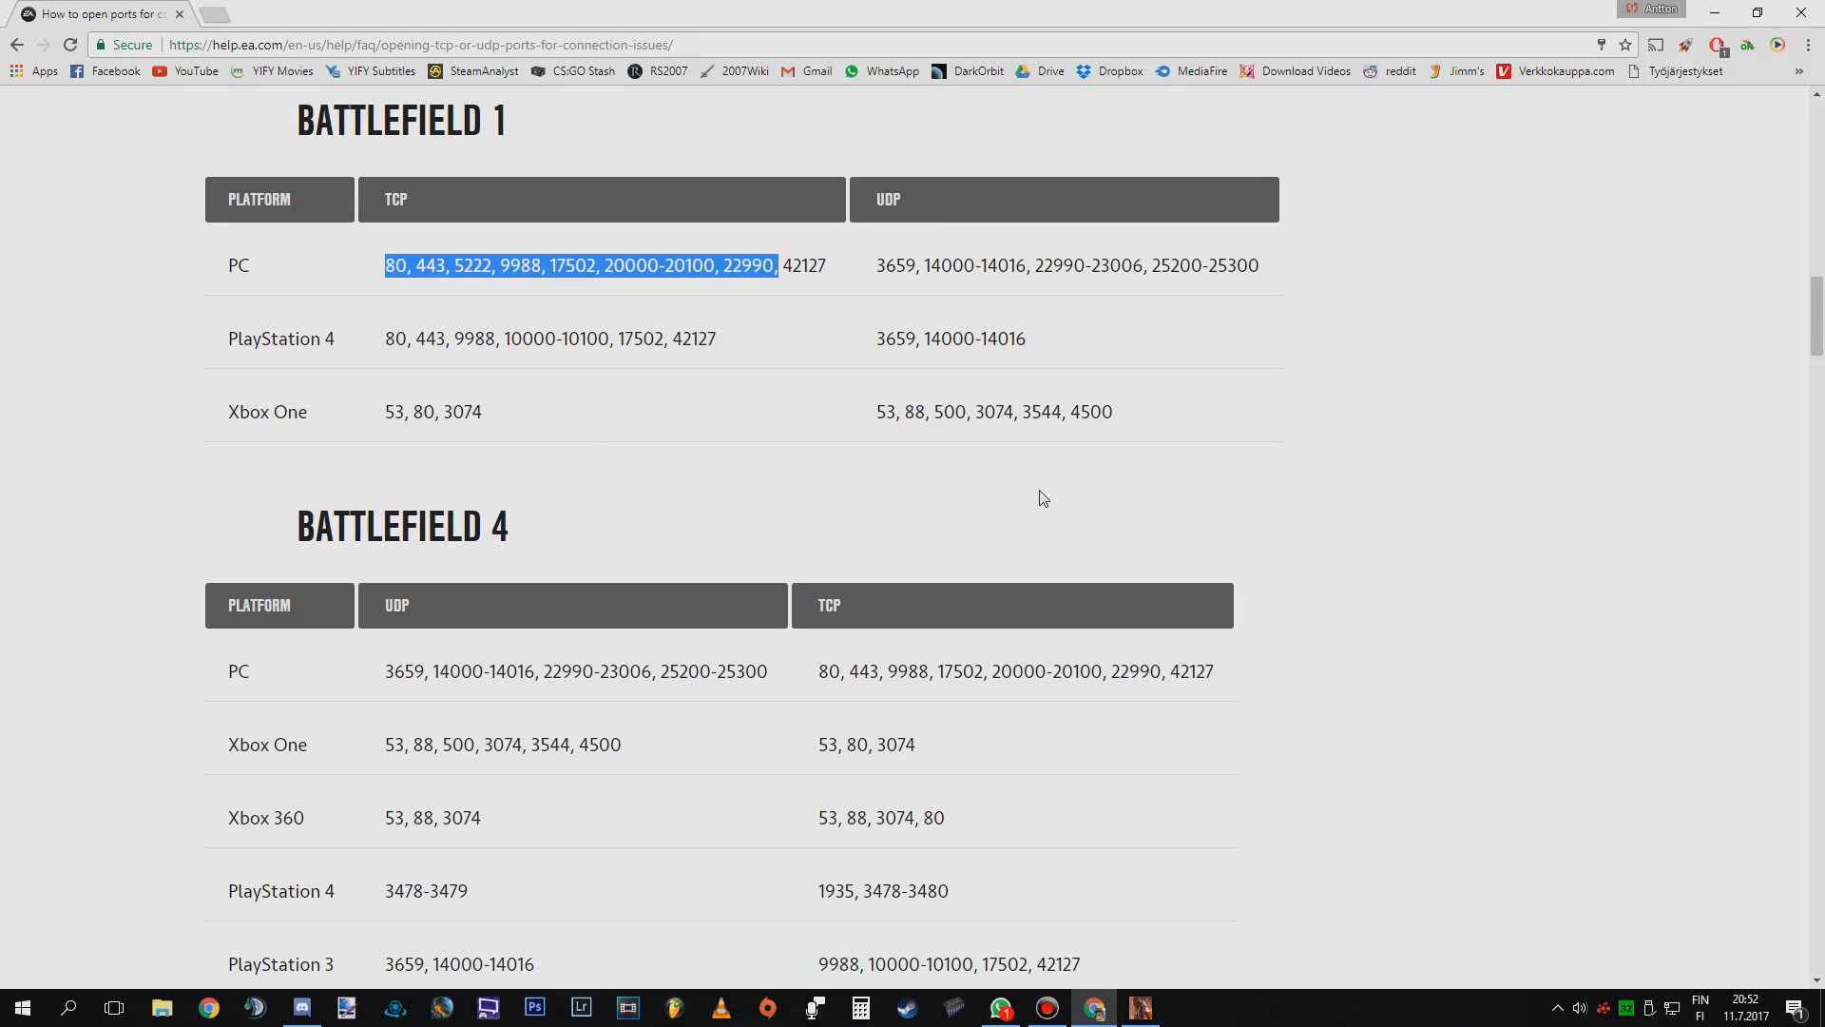